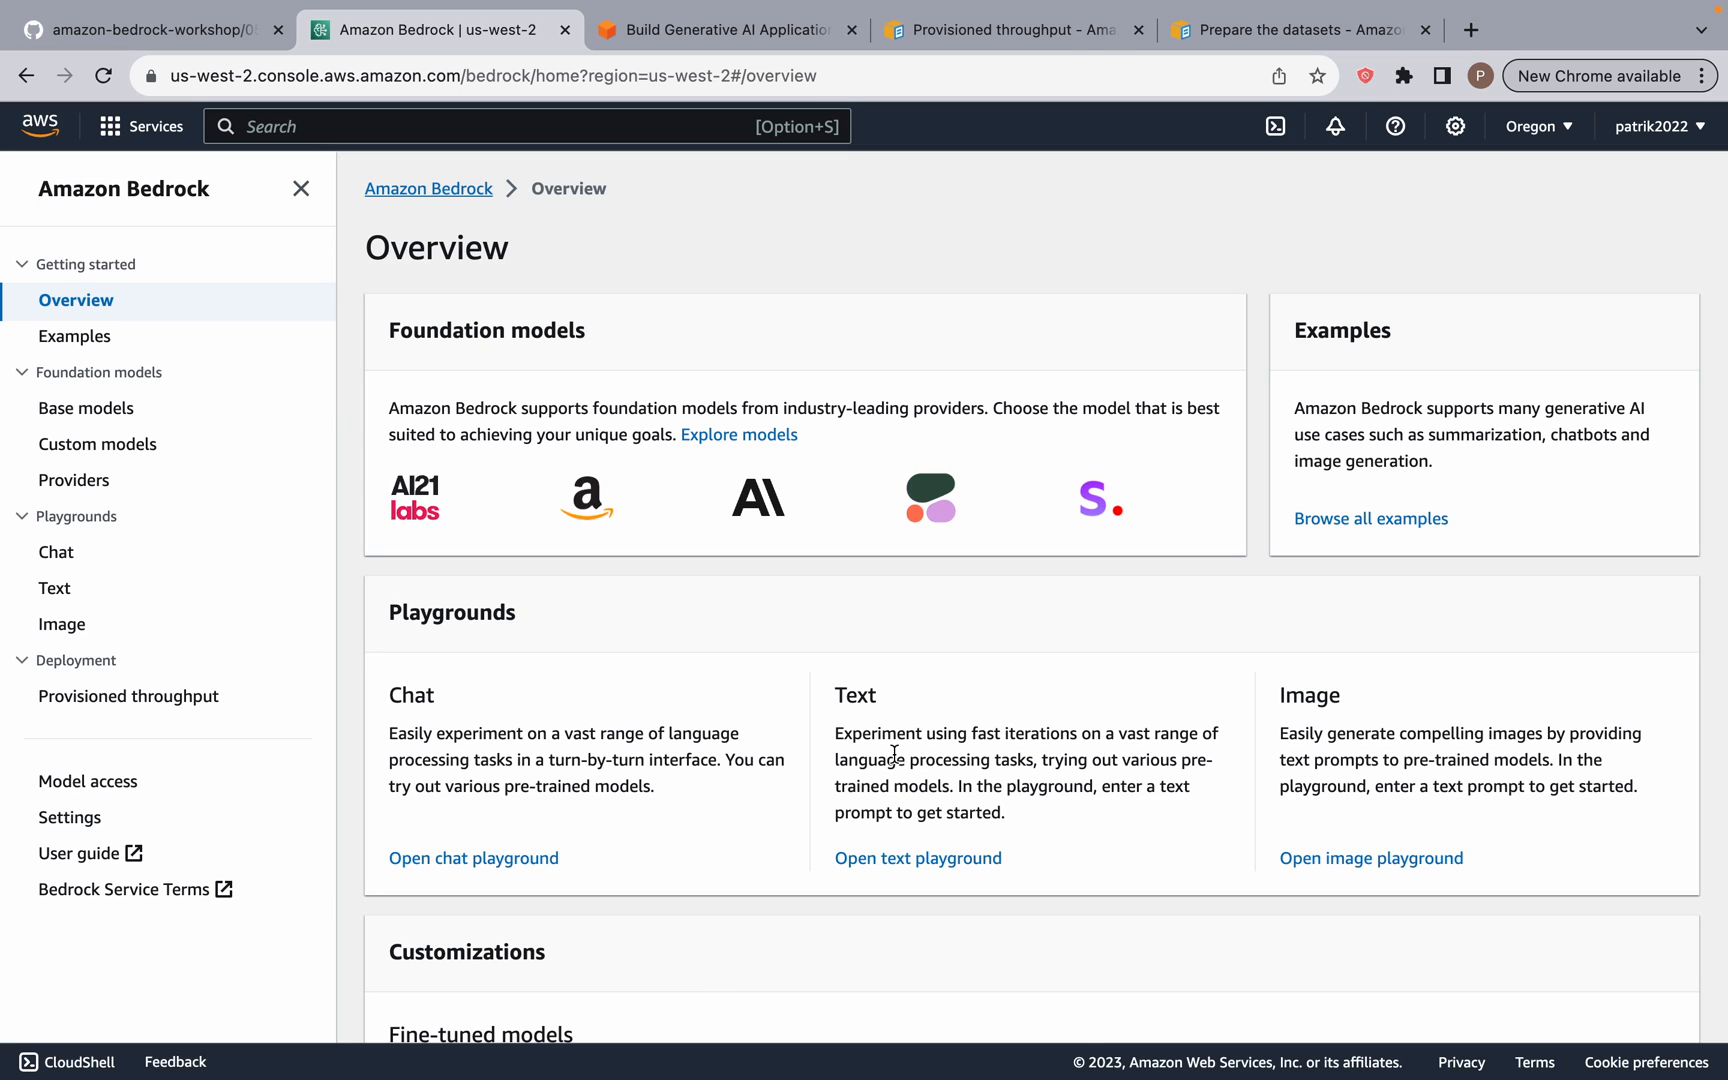
{"action": "mouse_move", "coordinate": [96, 444]}
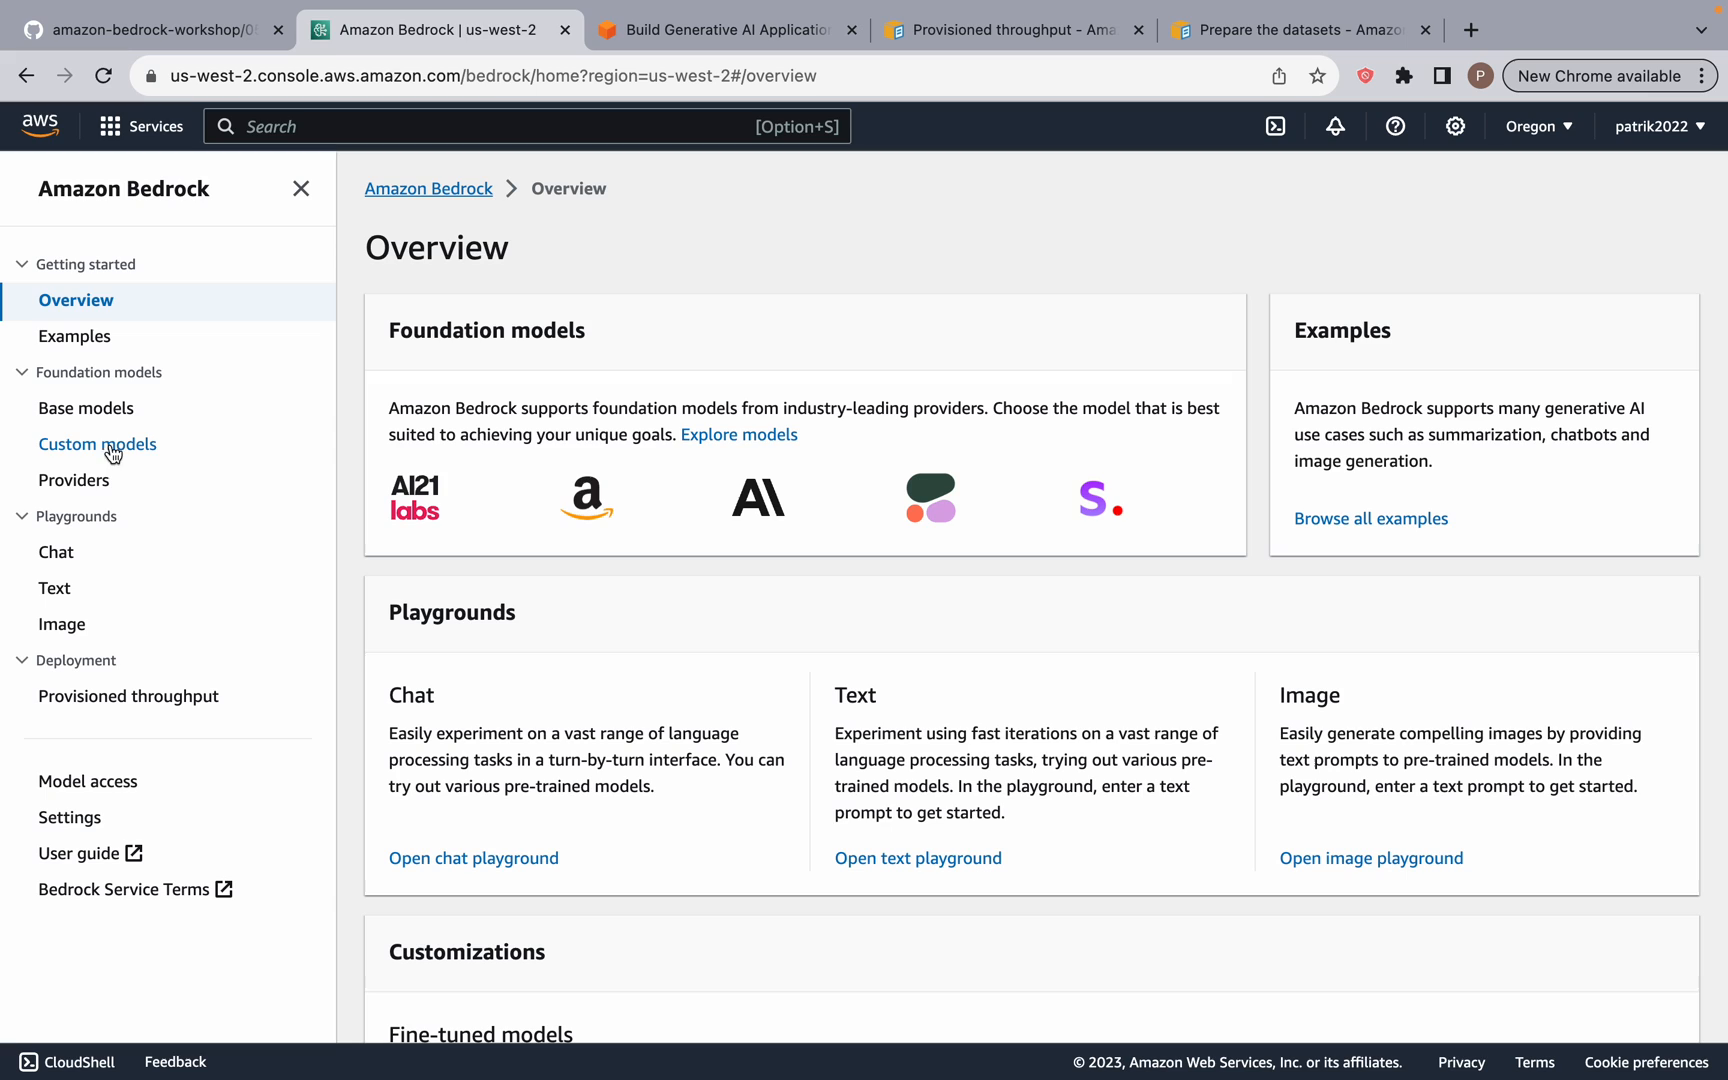
{"action": "mouse_move", "coordinate": [138, 432]}
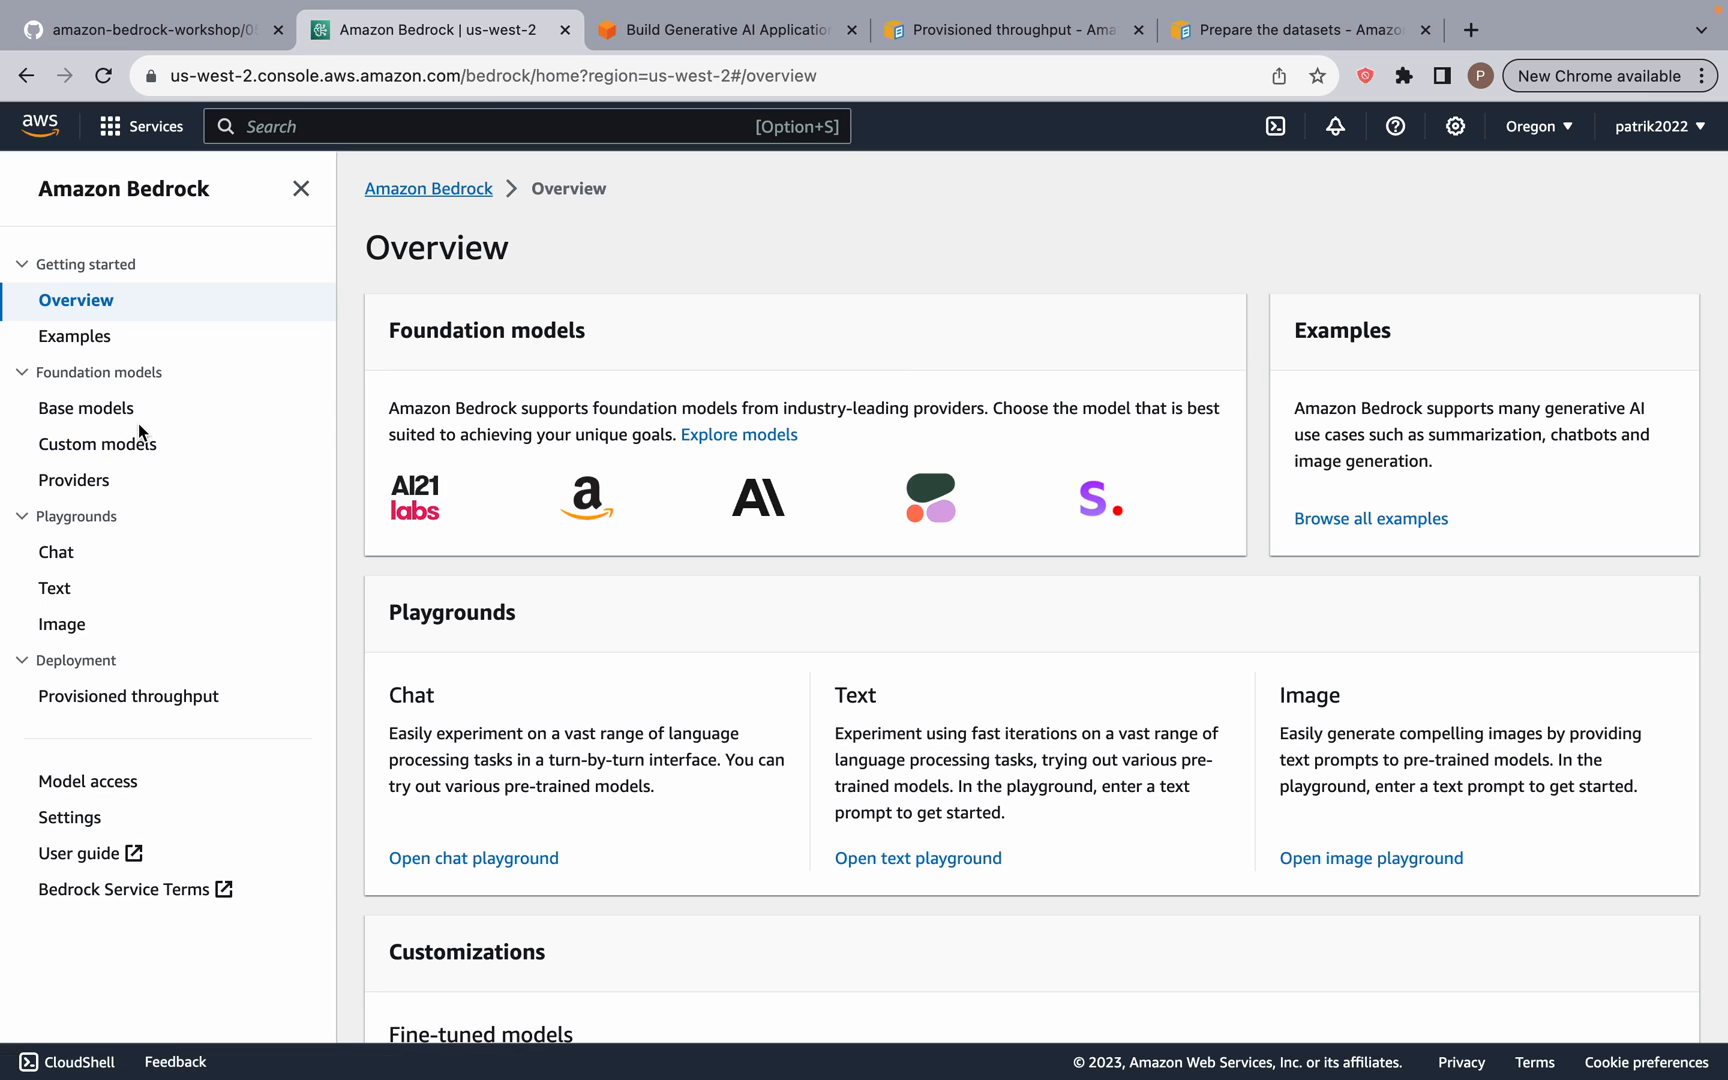
{"action": "mouse_move", "coordinate": [124, 532]}
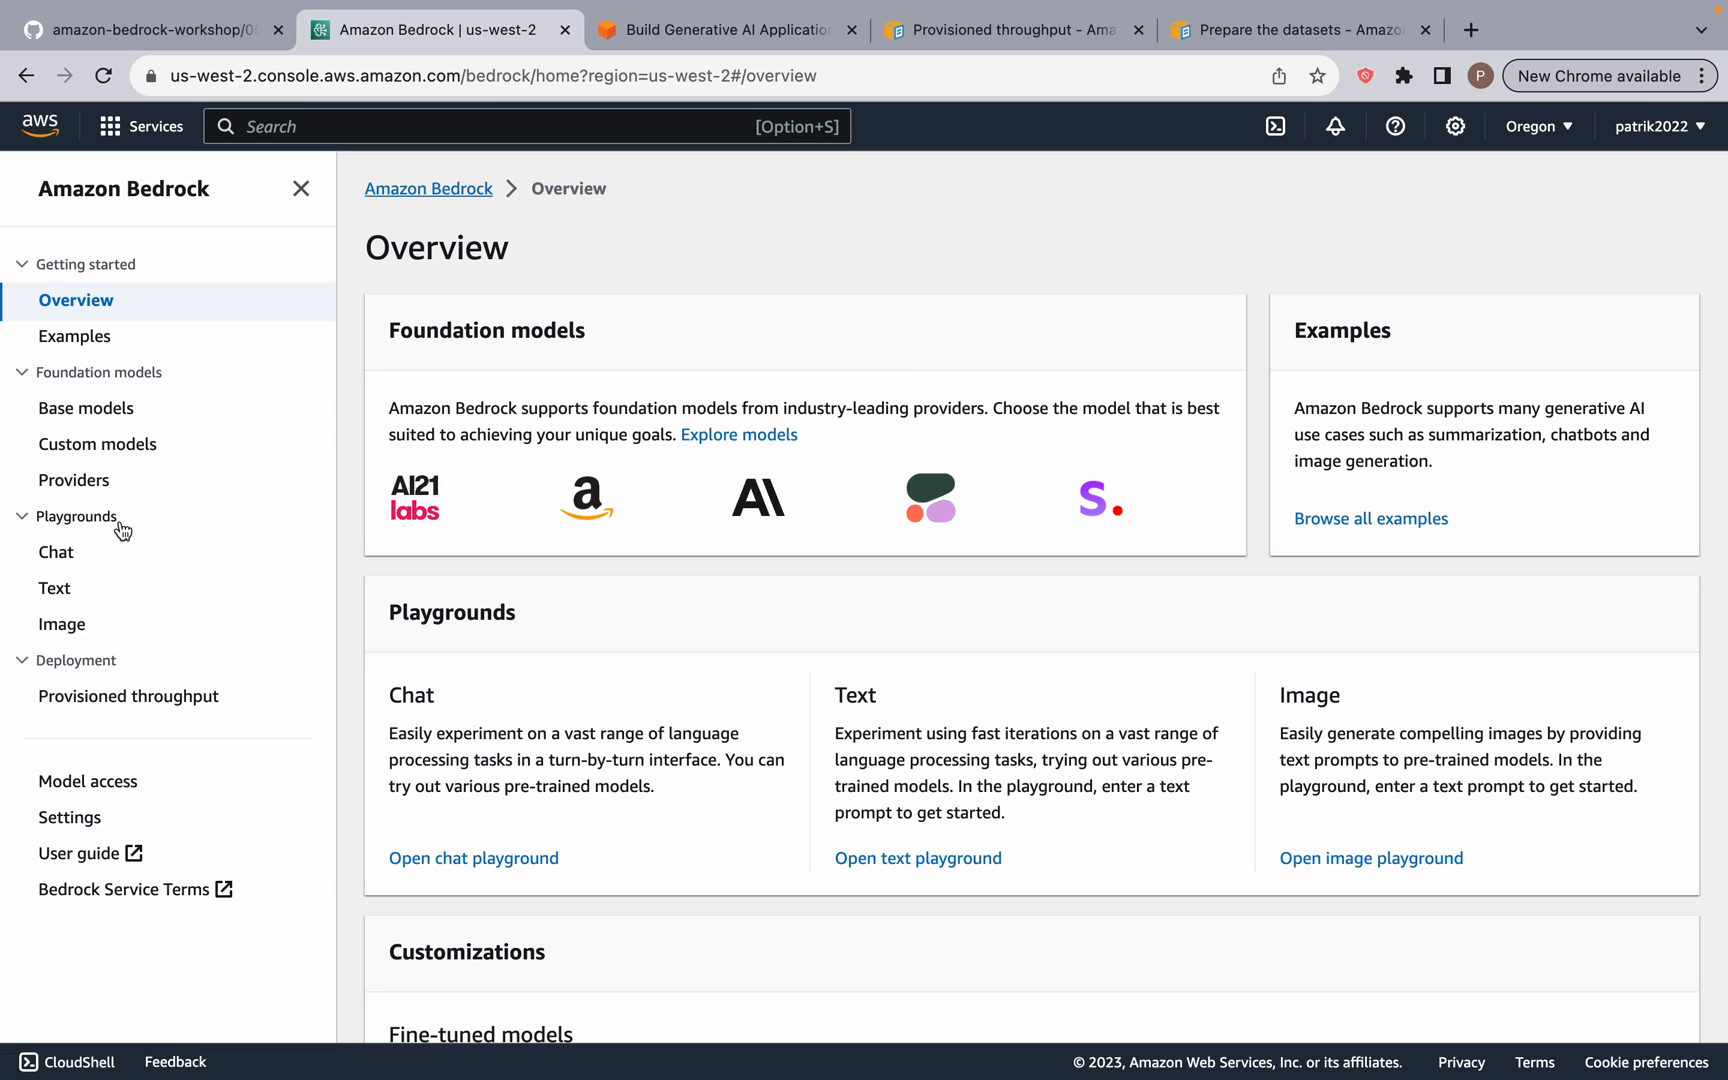
{"action": "mouse_move", "coordinate": [620, 506]}
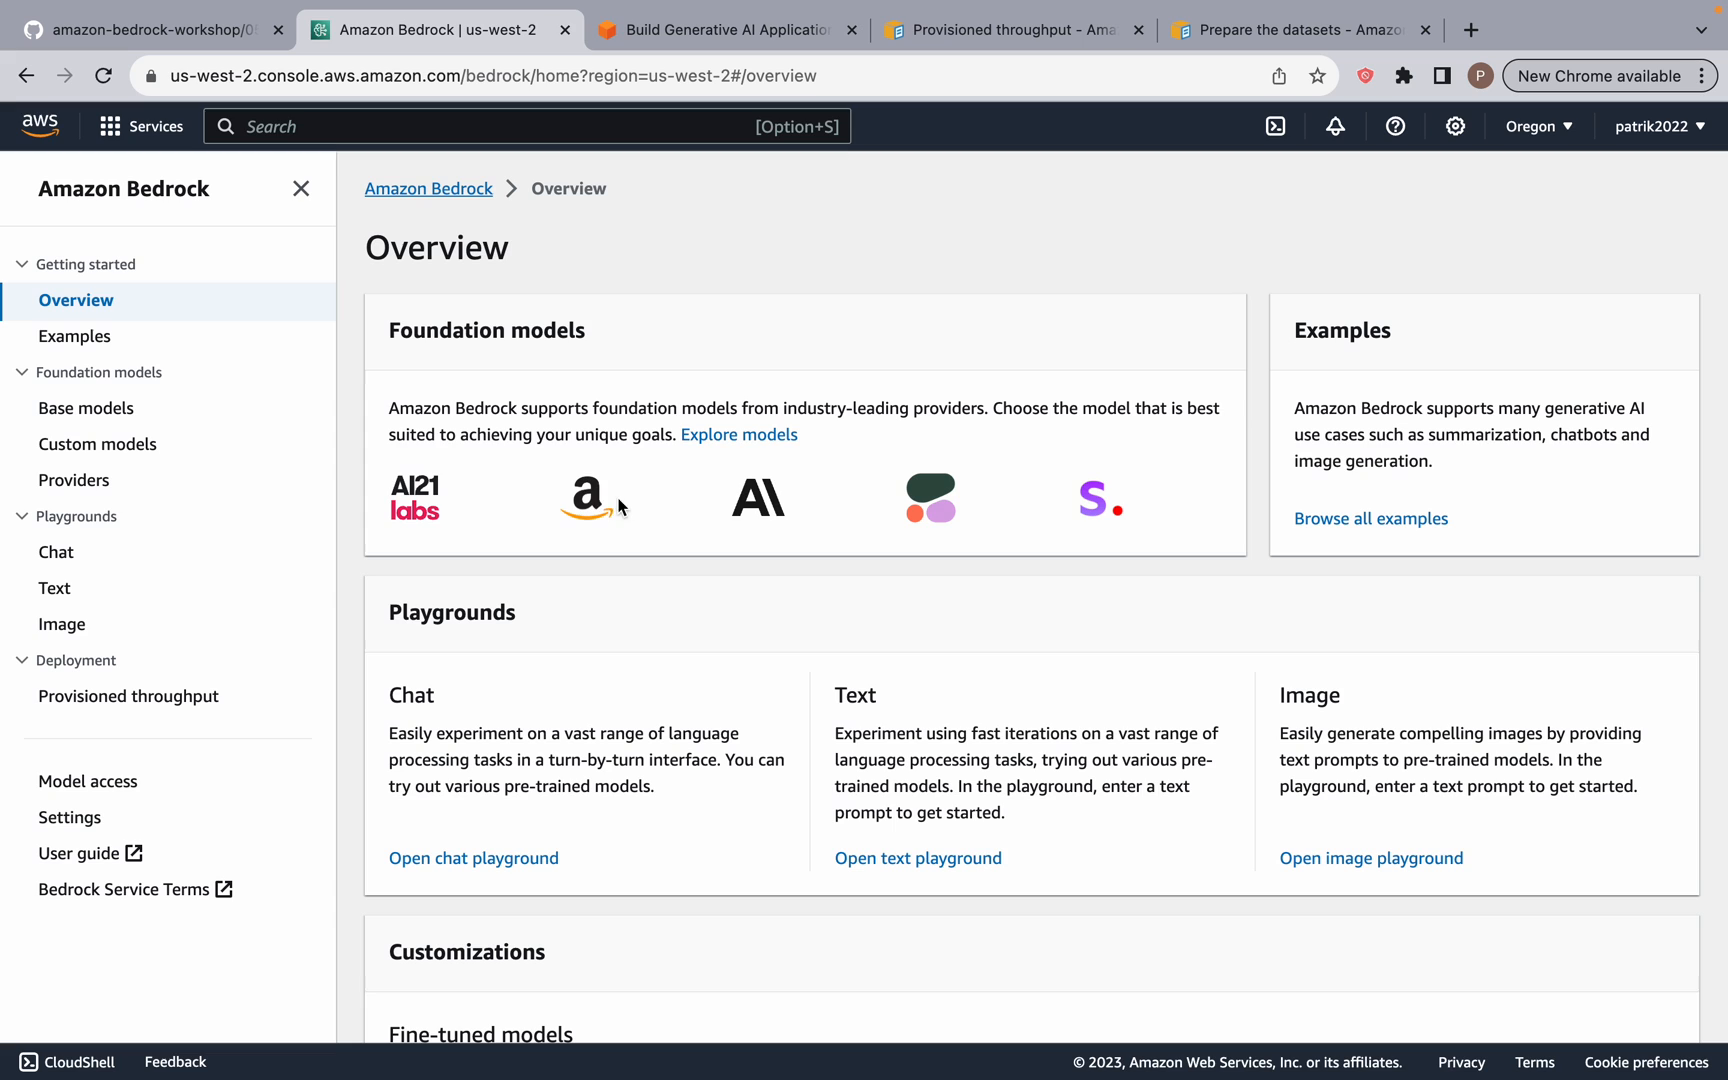
{"action": "mouse_move", "coordinate": [310, 416]}
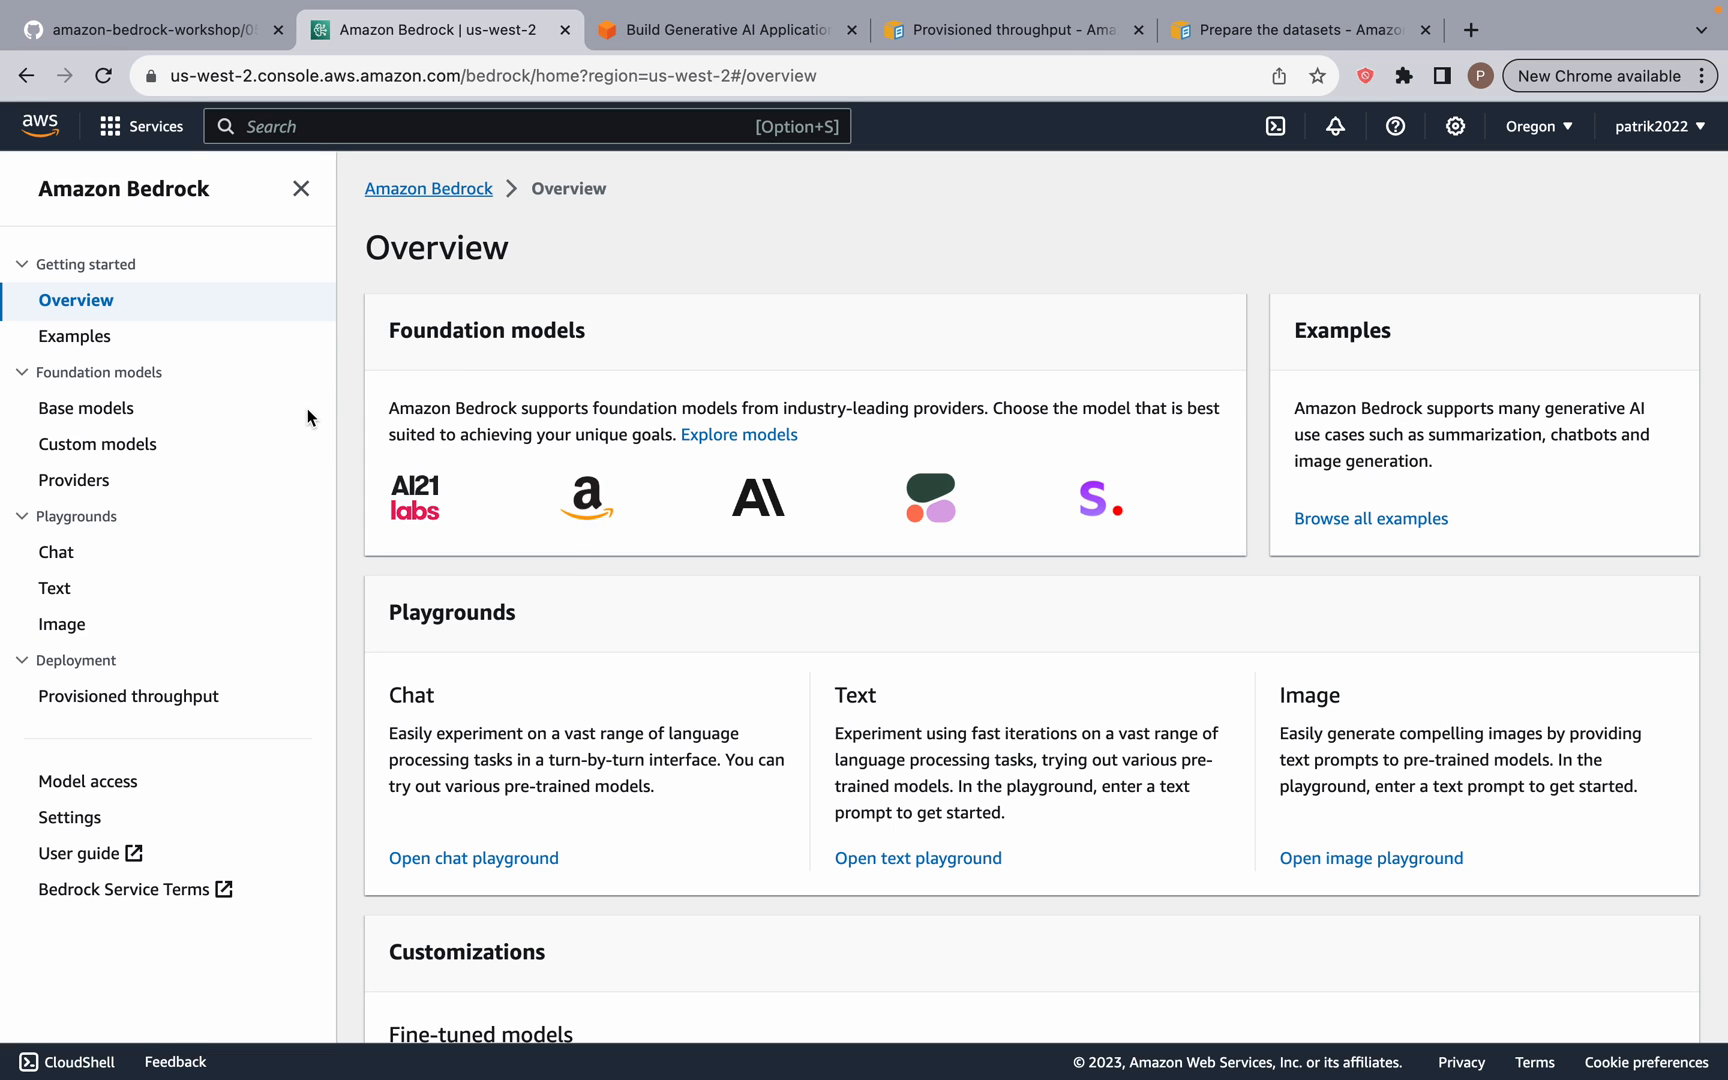
Step: Browse the base models list to the Titan family and highlight Titan Embeddings' 1,536 output vector size
{"action": "left_click", "coordinate": [86, 408]}
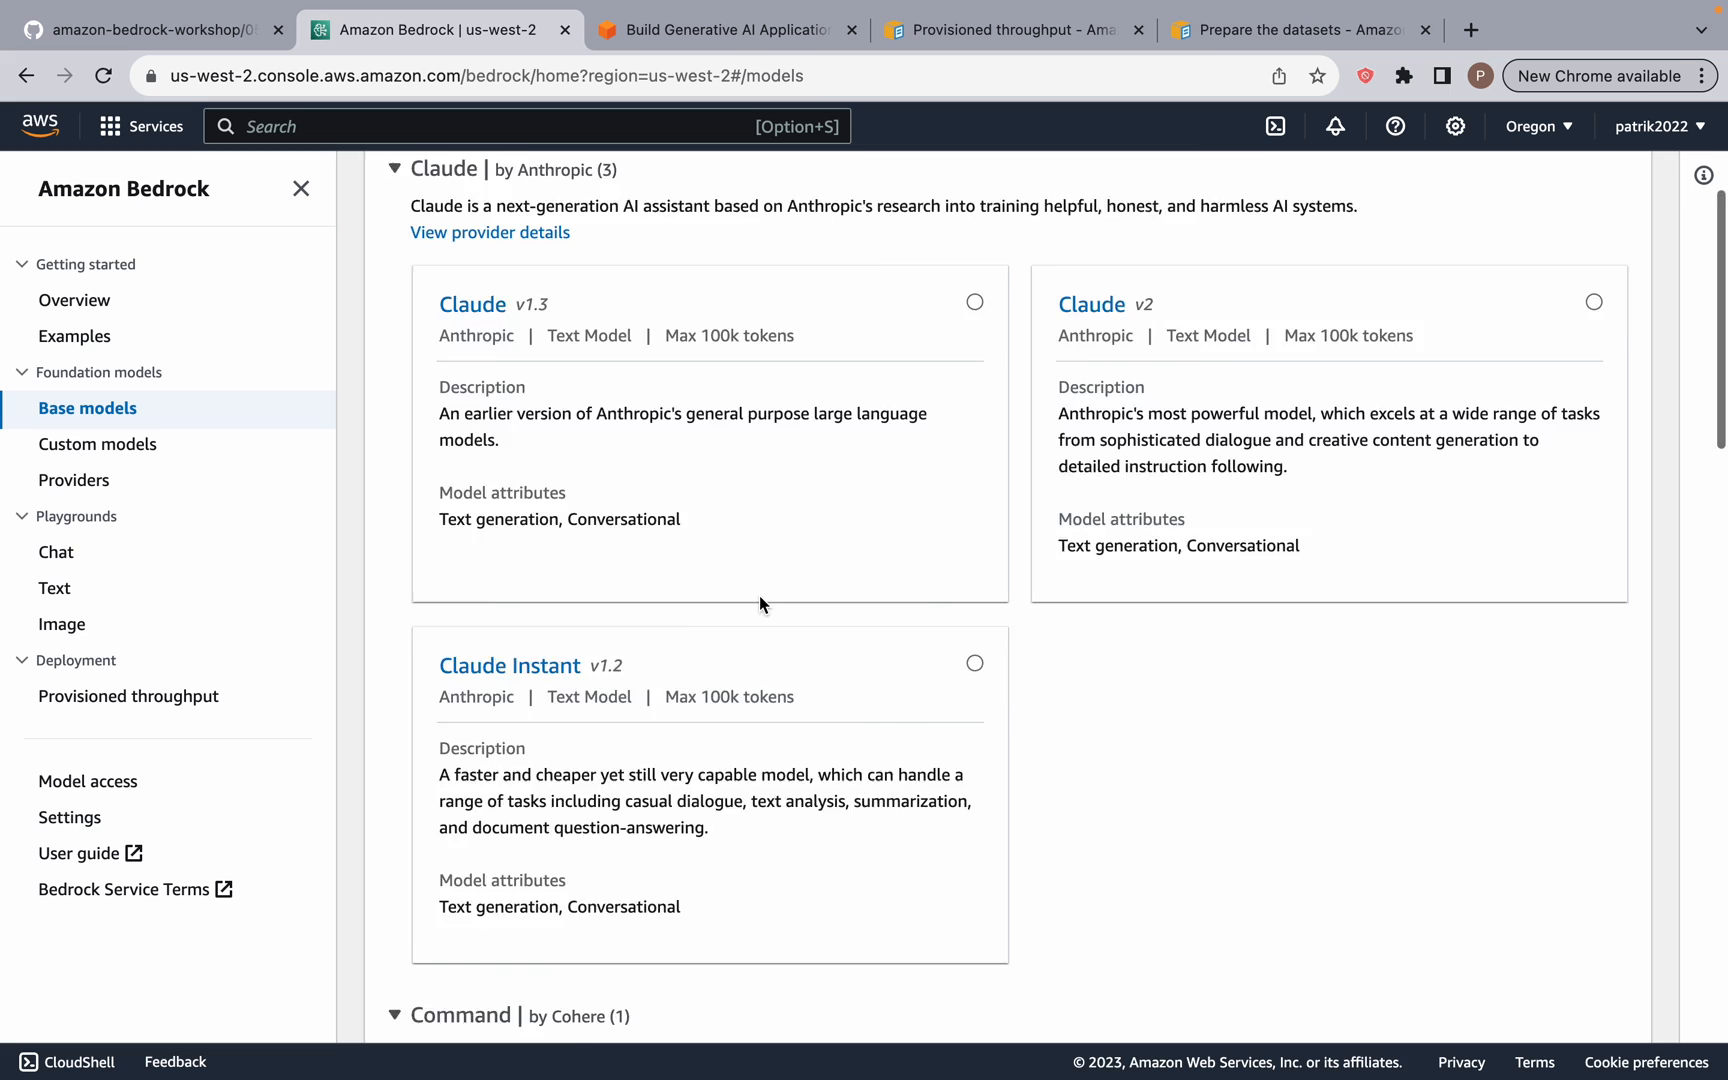
{"action": "scroll", "scroll_direction": "down", "scroll_amount": 3}
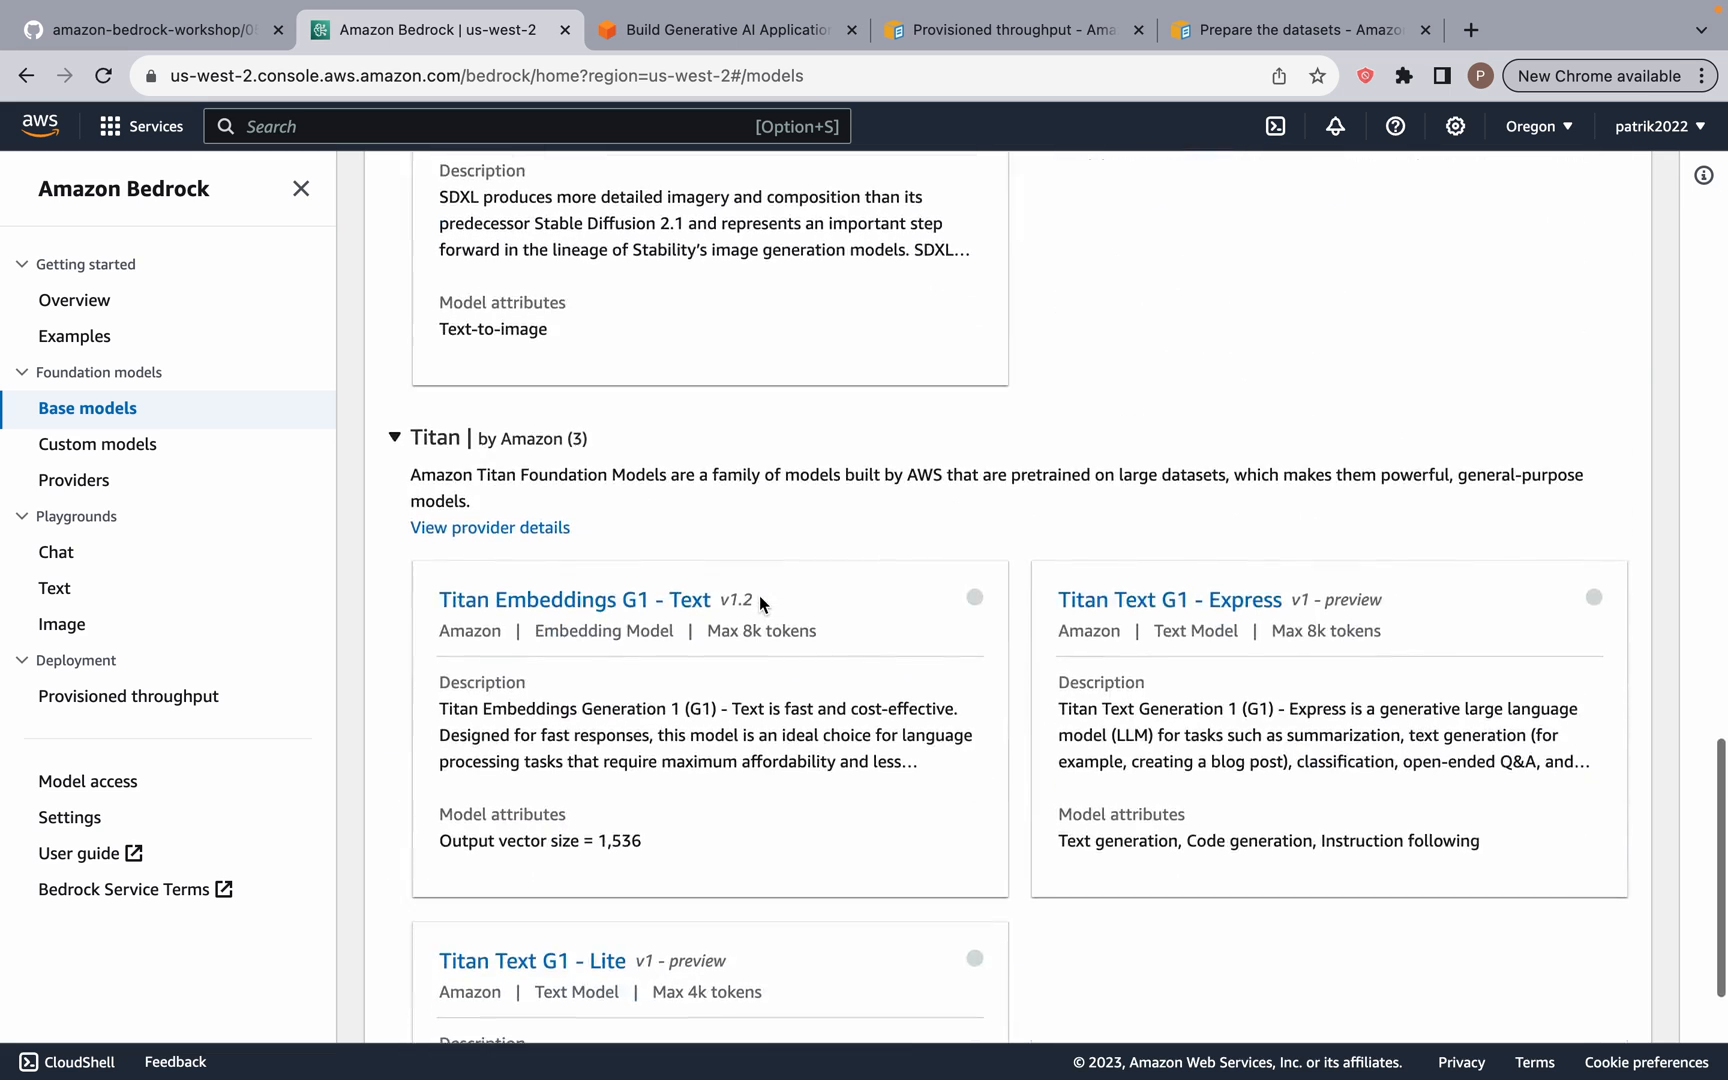
{"action": "scroll", "scroll_direction": "down", "scroll_amount": 3}
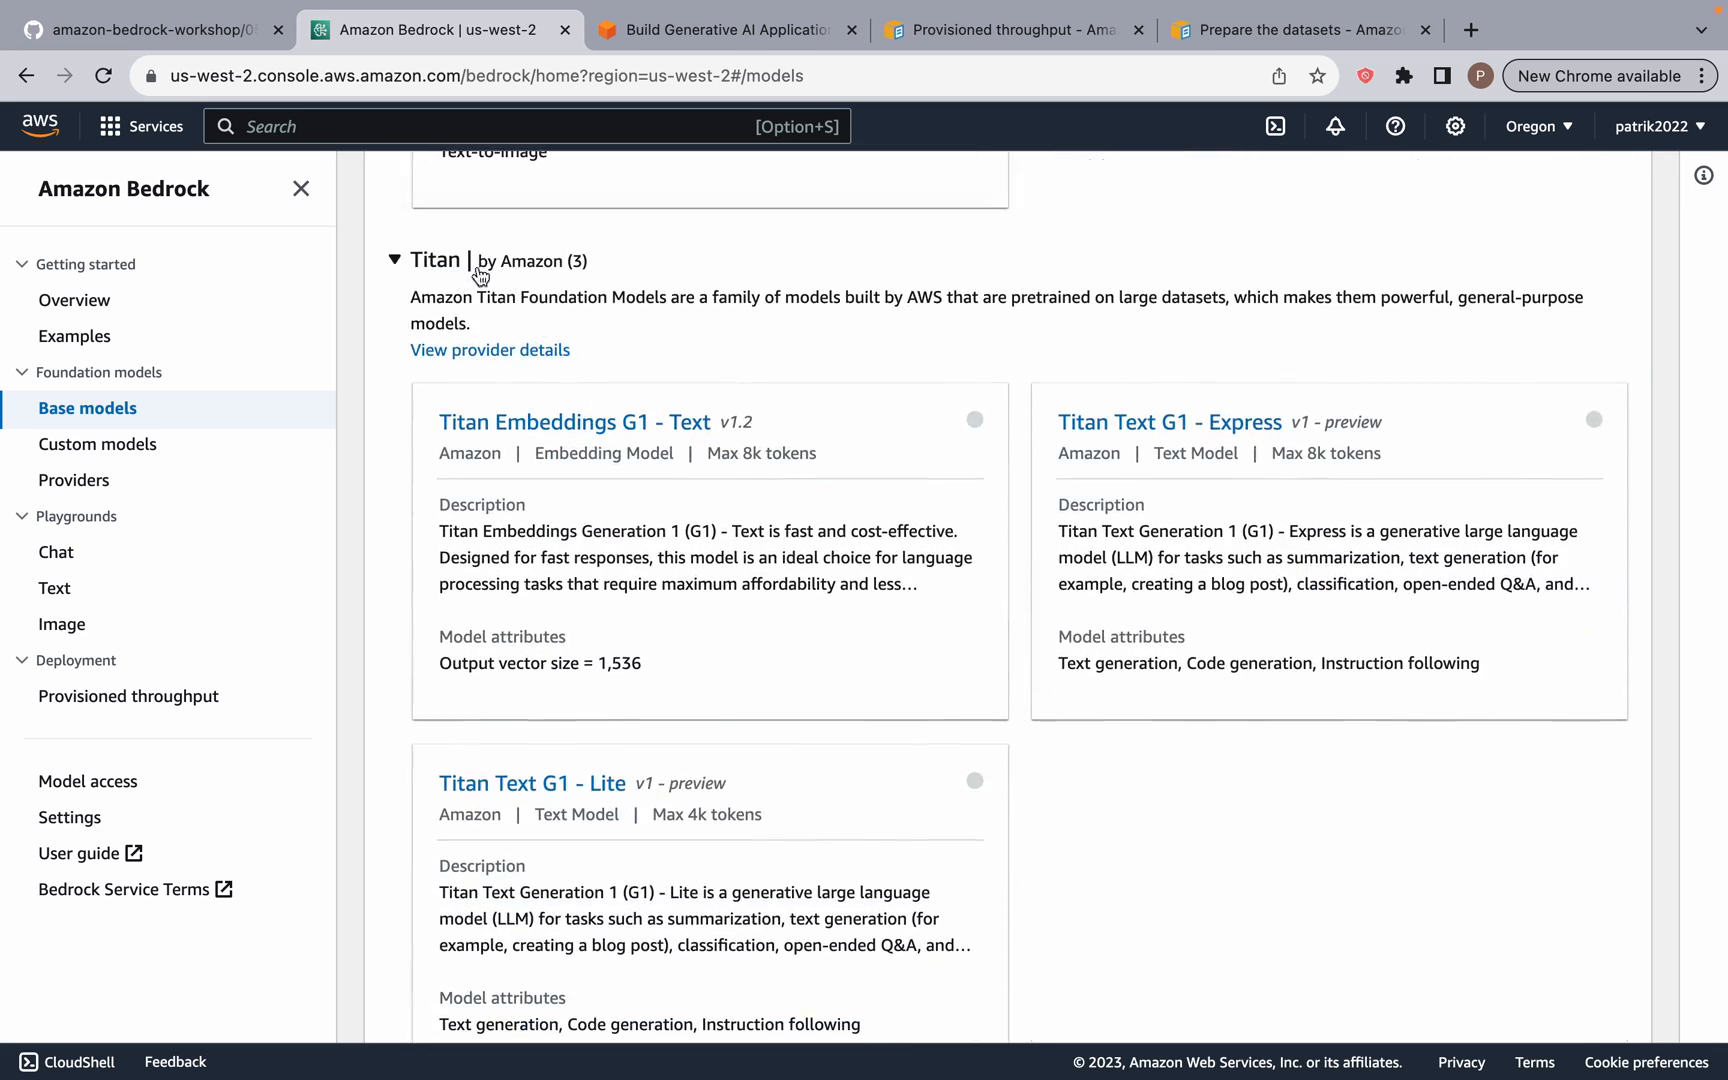
{"action": "mouse_move", "coordinate": [694, 440]}
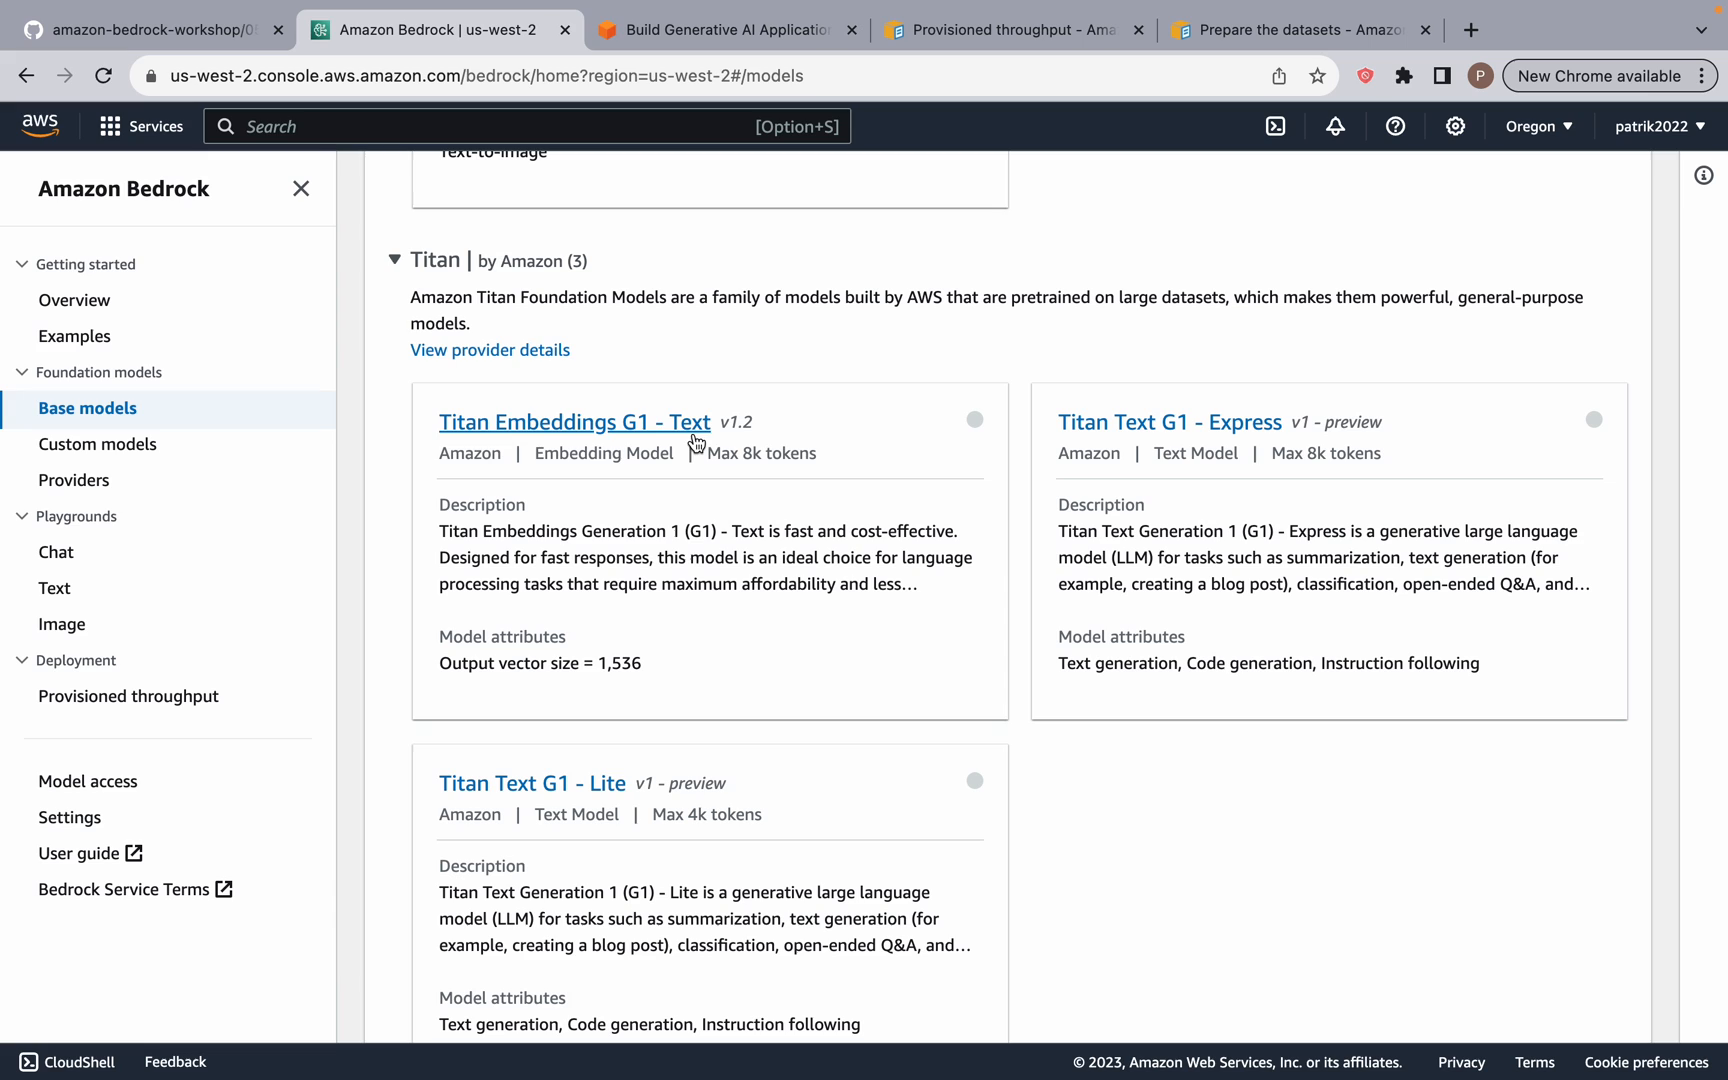
{"action": "mouse_move", "coordinate": [306, 490]}
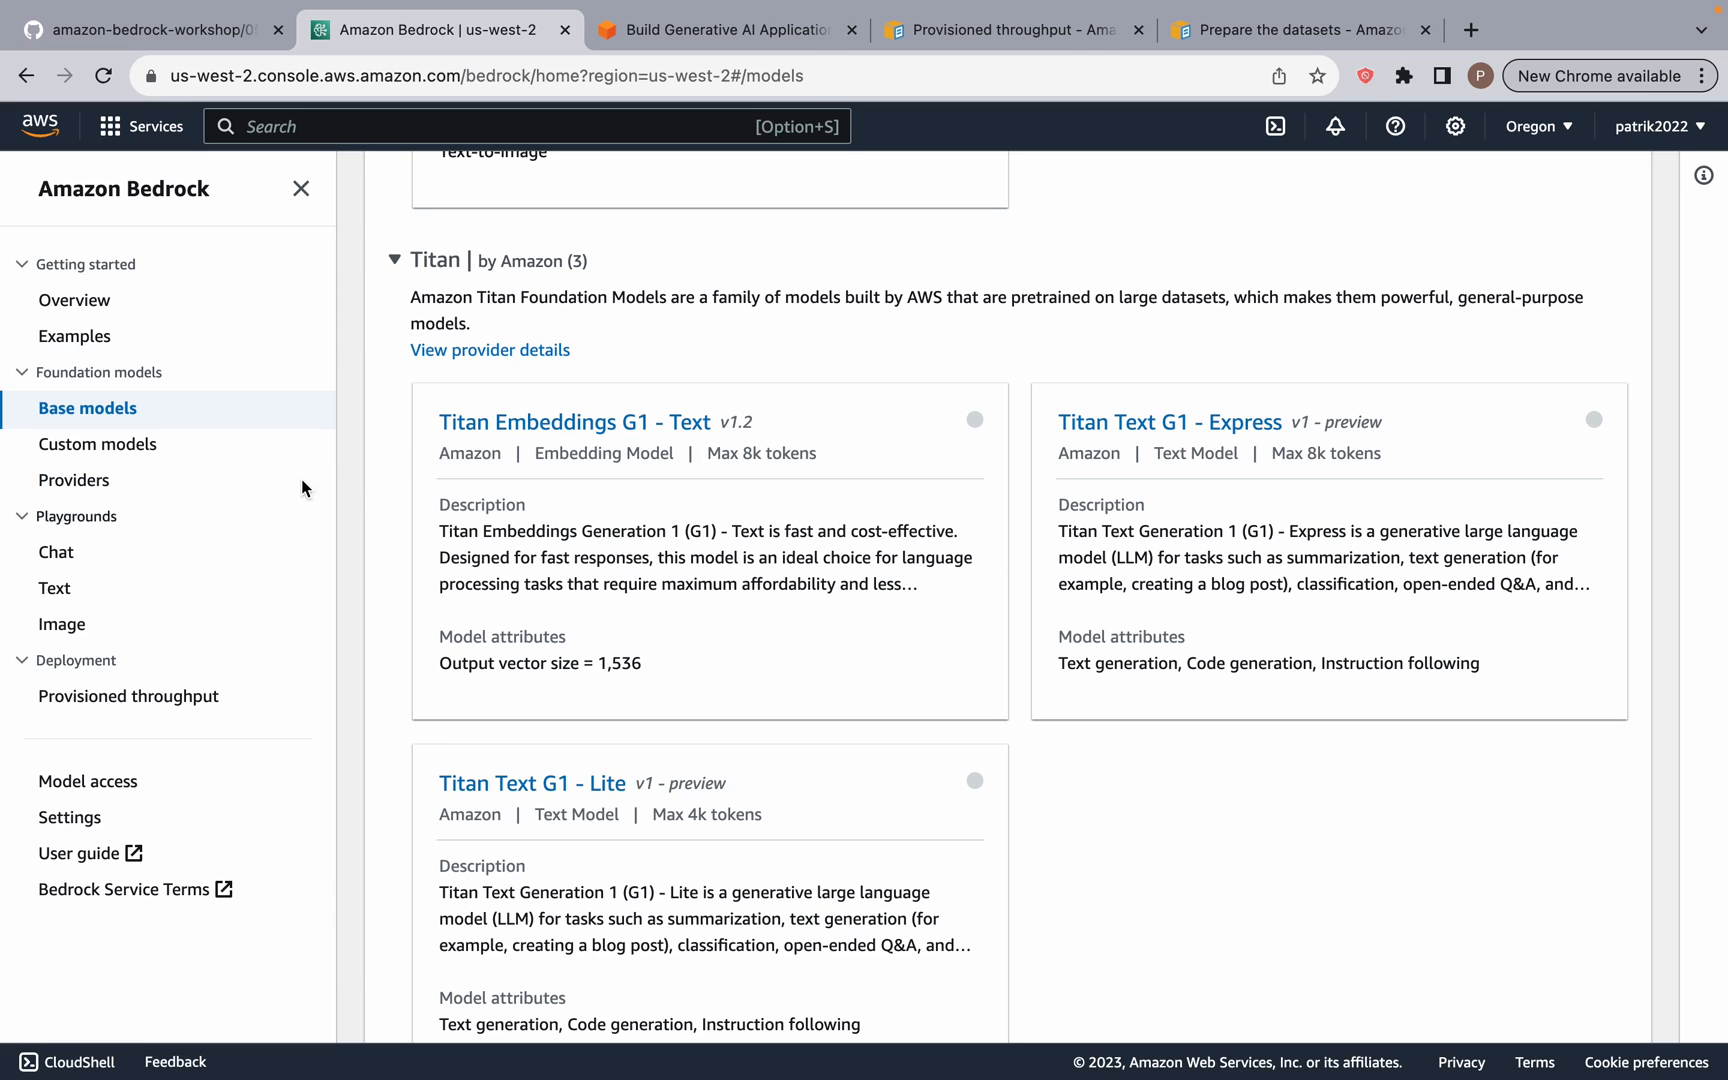
{"action": "scroll", "scroll_direction": "down", "scroll_amount": 3}
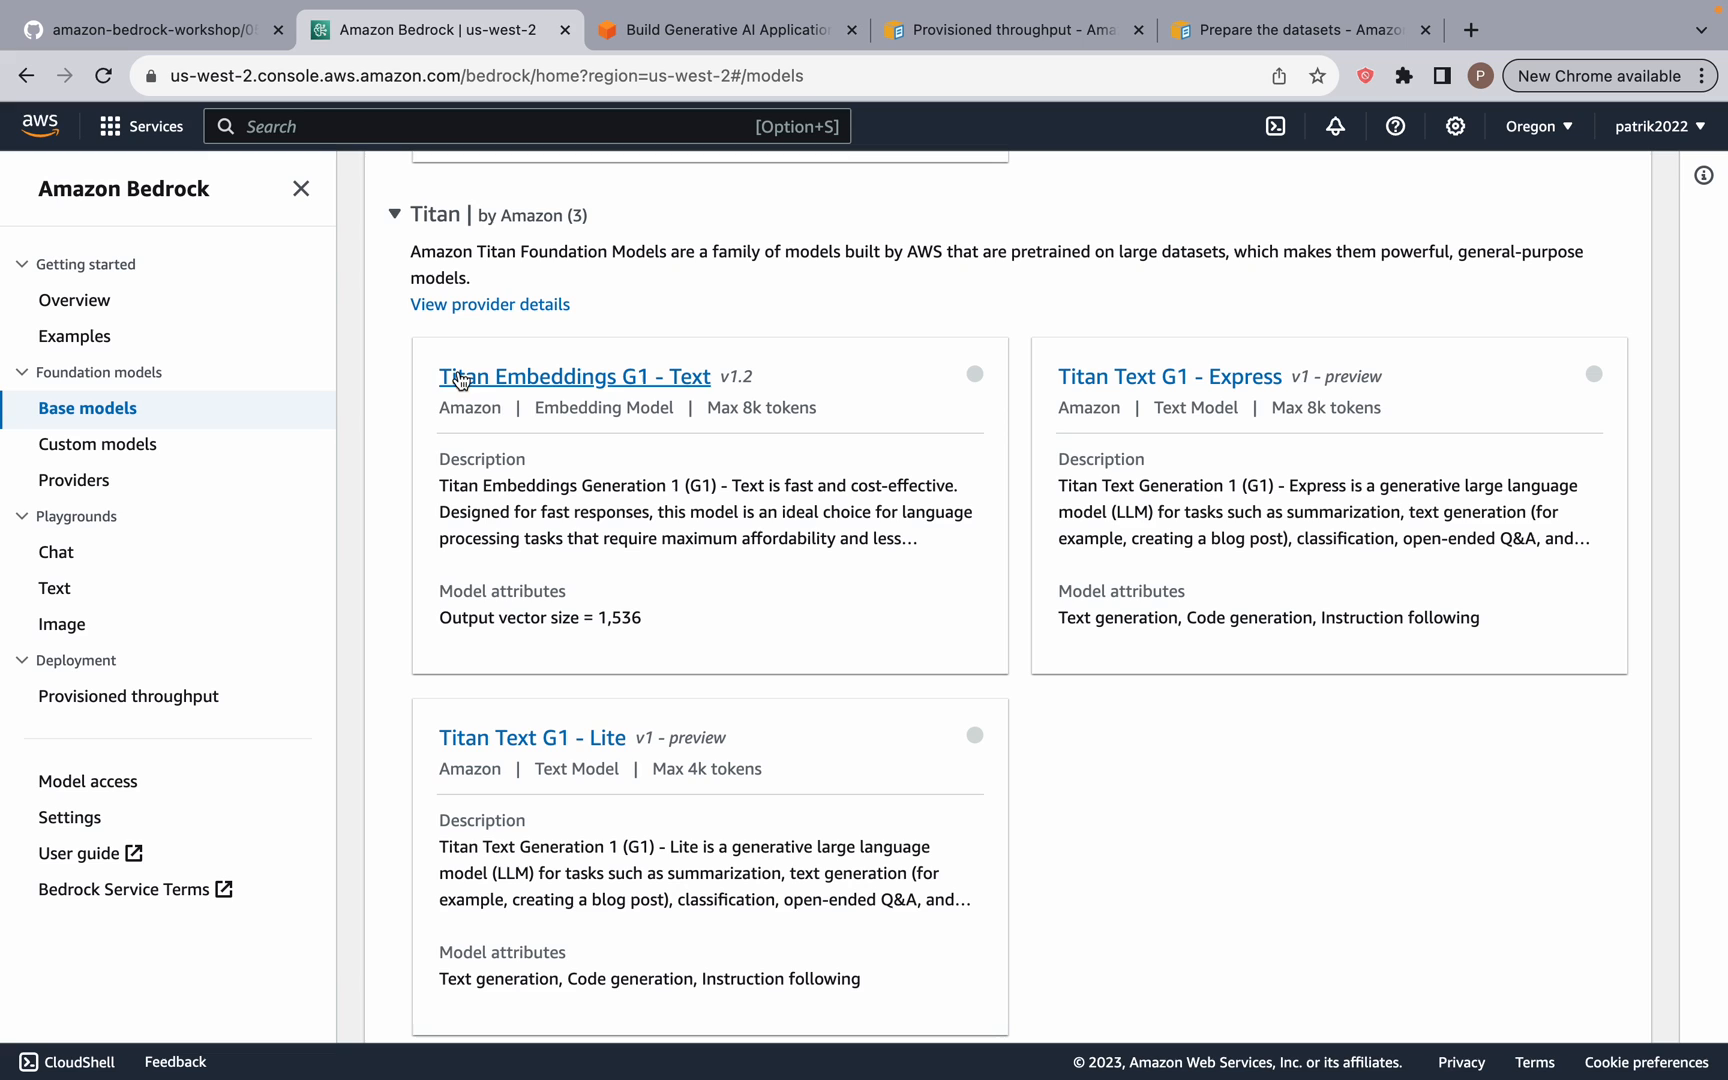
{"action": "left_click", "coordinate": [1168, 376]}
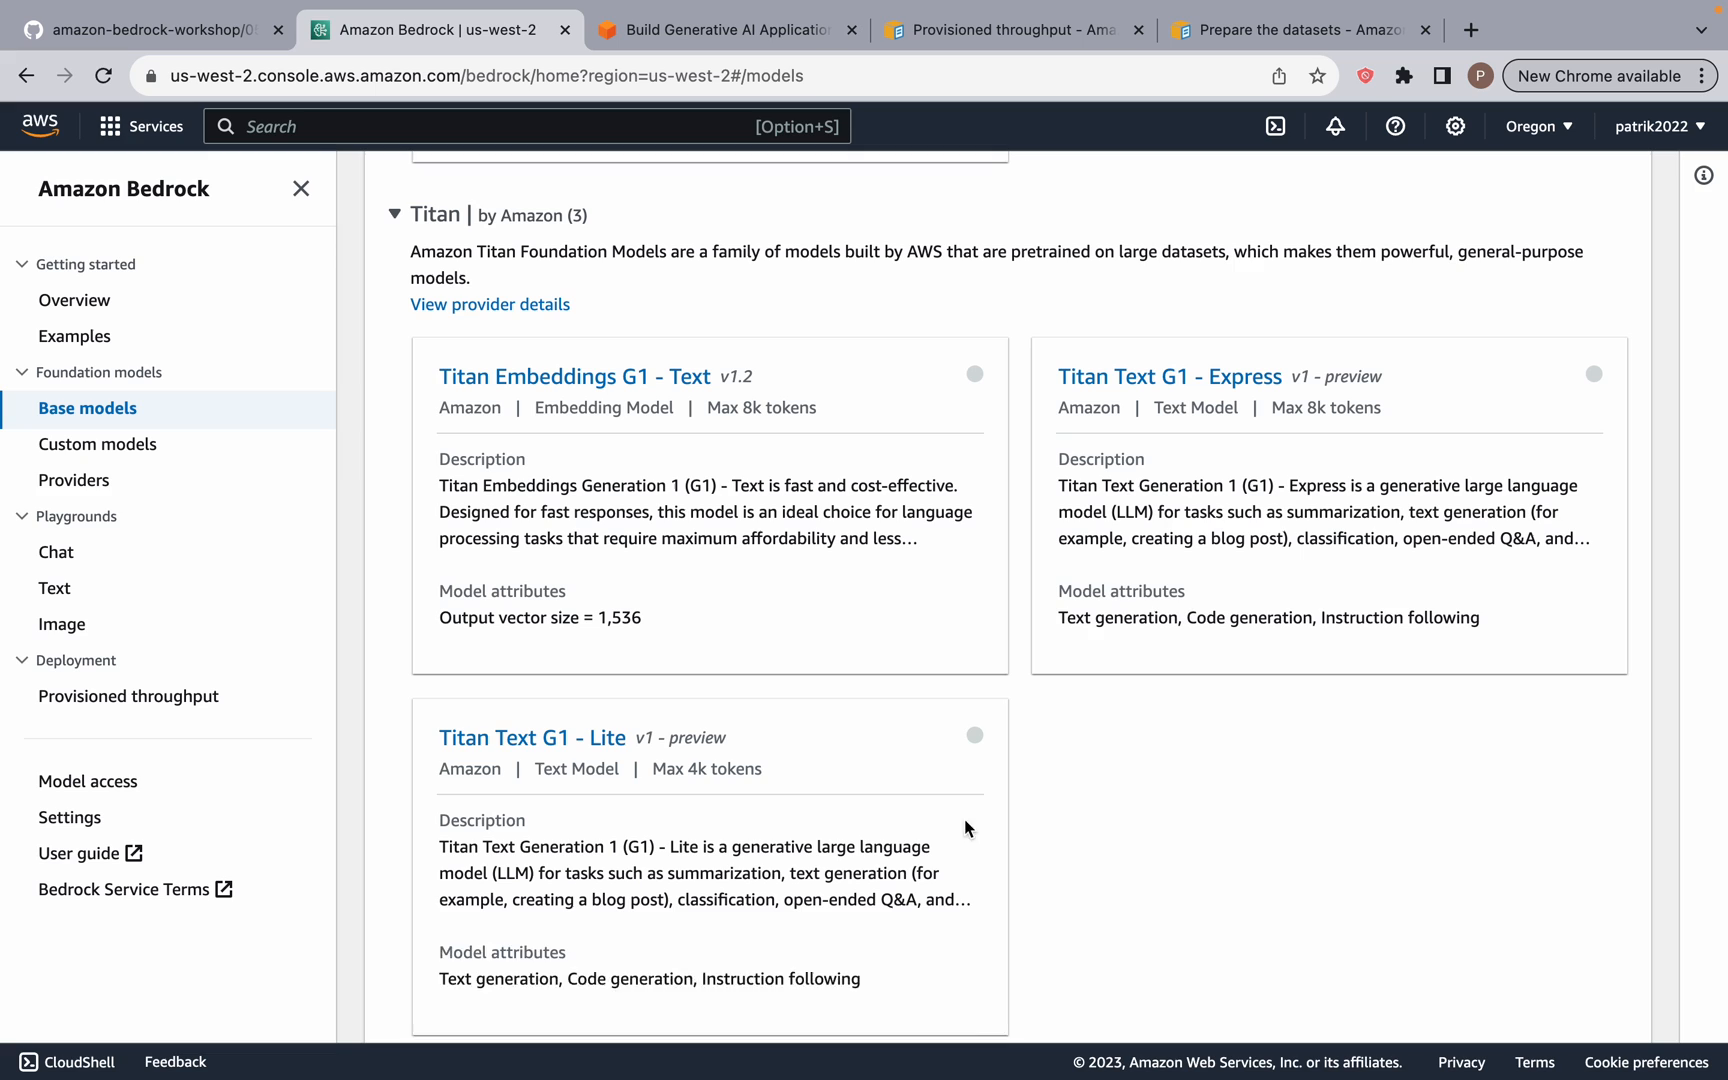
{"action": "mouse_move", "coordinate": [766, 506]}
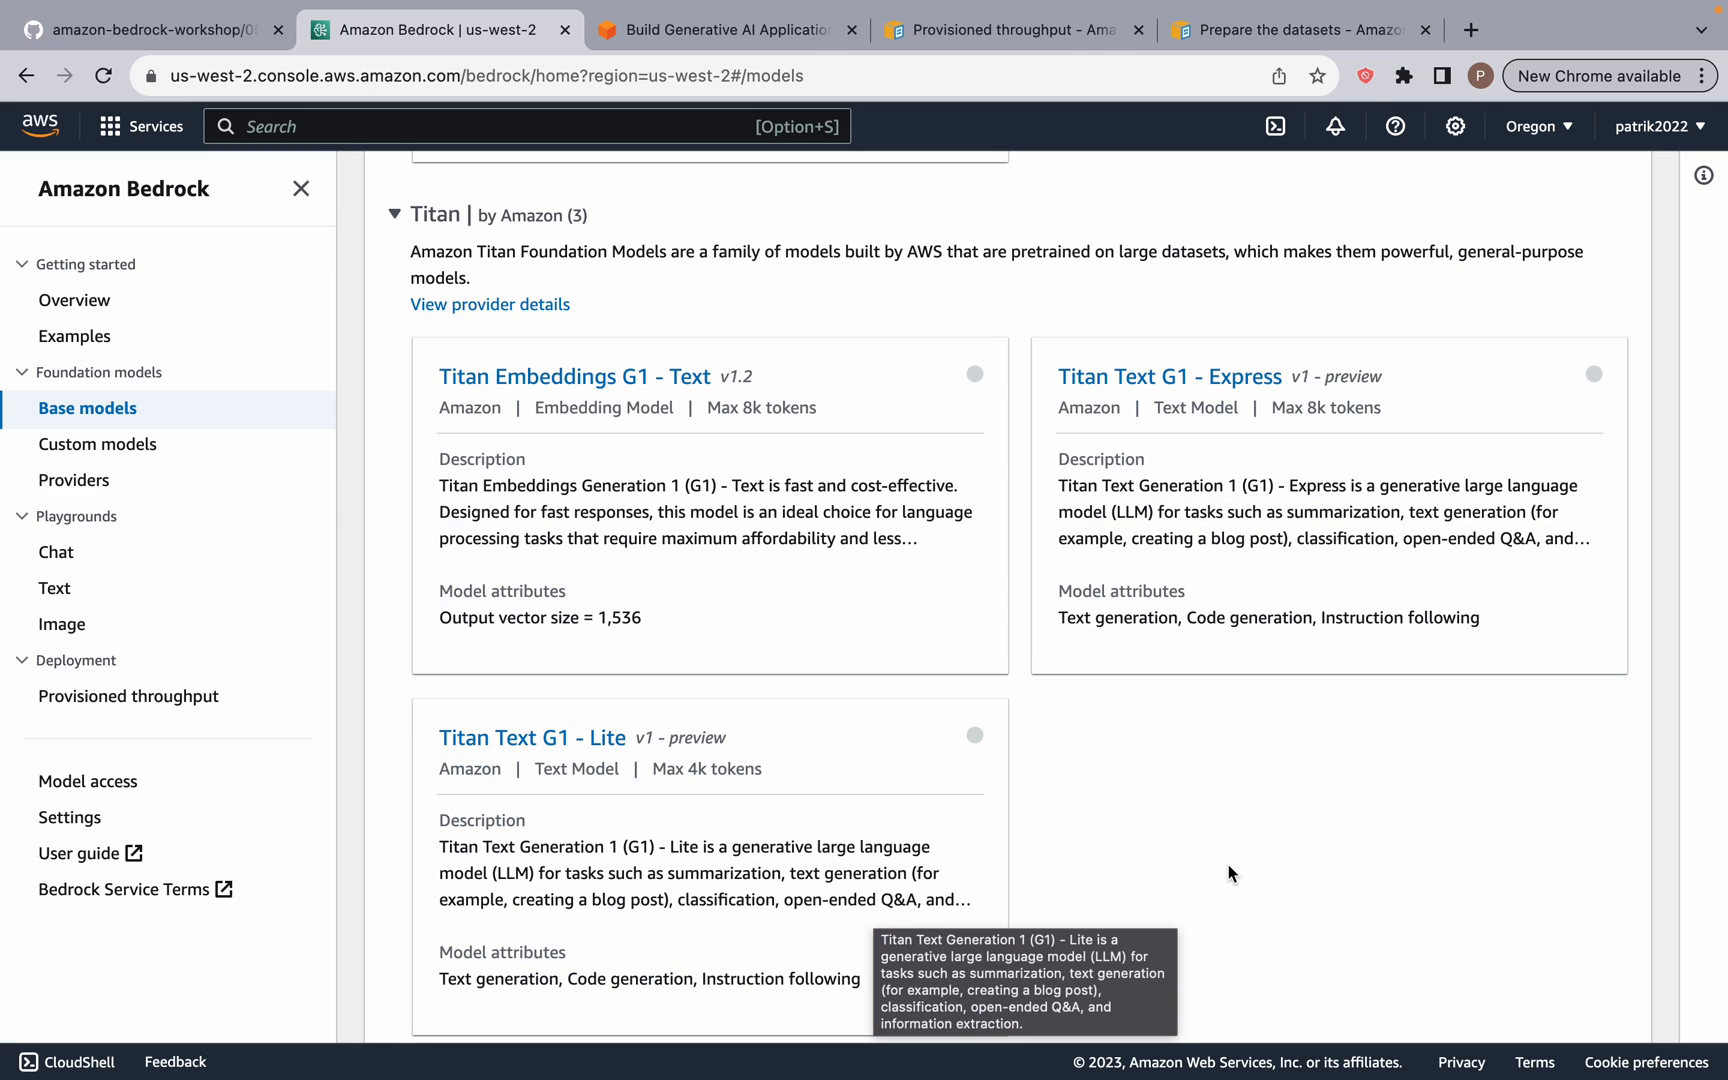
{"action": "mouse_move", "coordinate": [562, 386]}
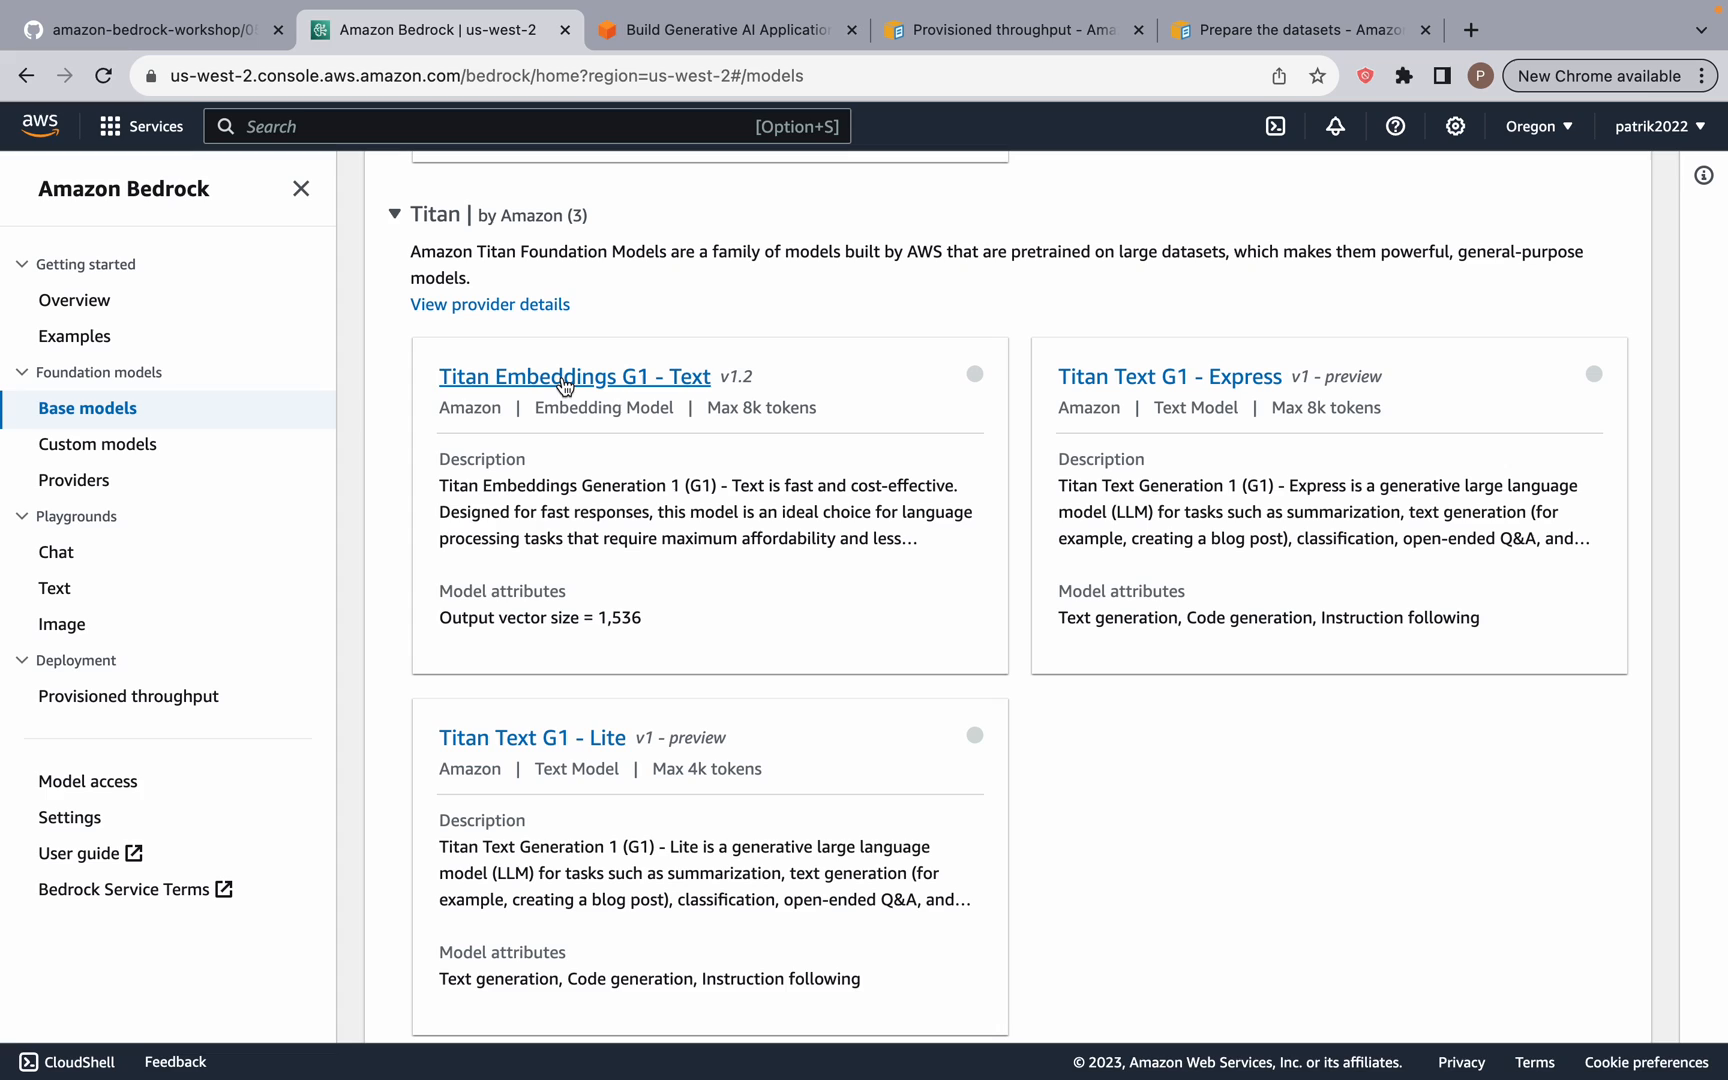
{"action": "mouse_move", "coordinate": [570, 426]}
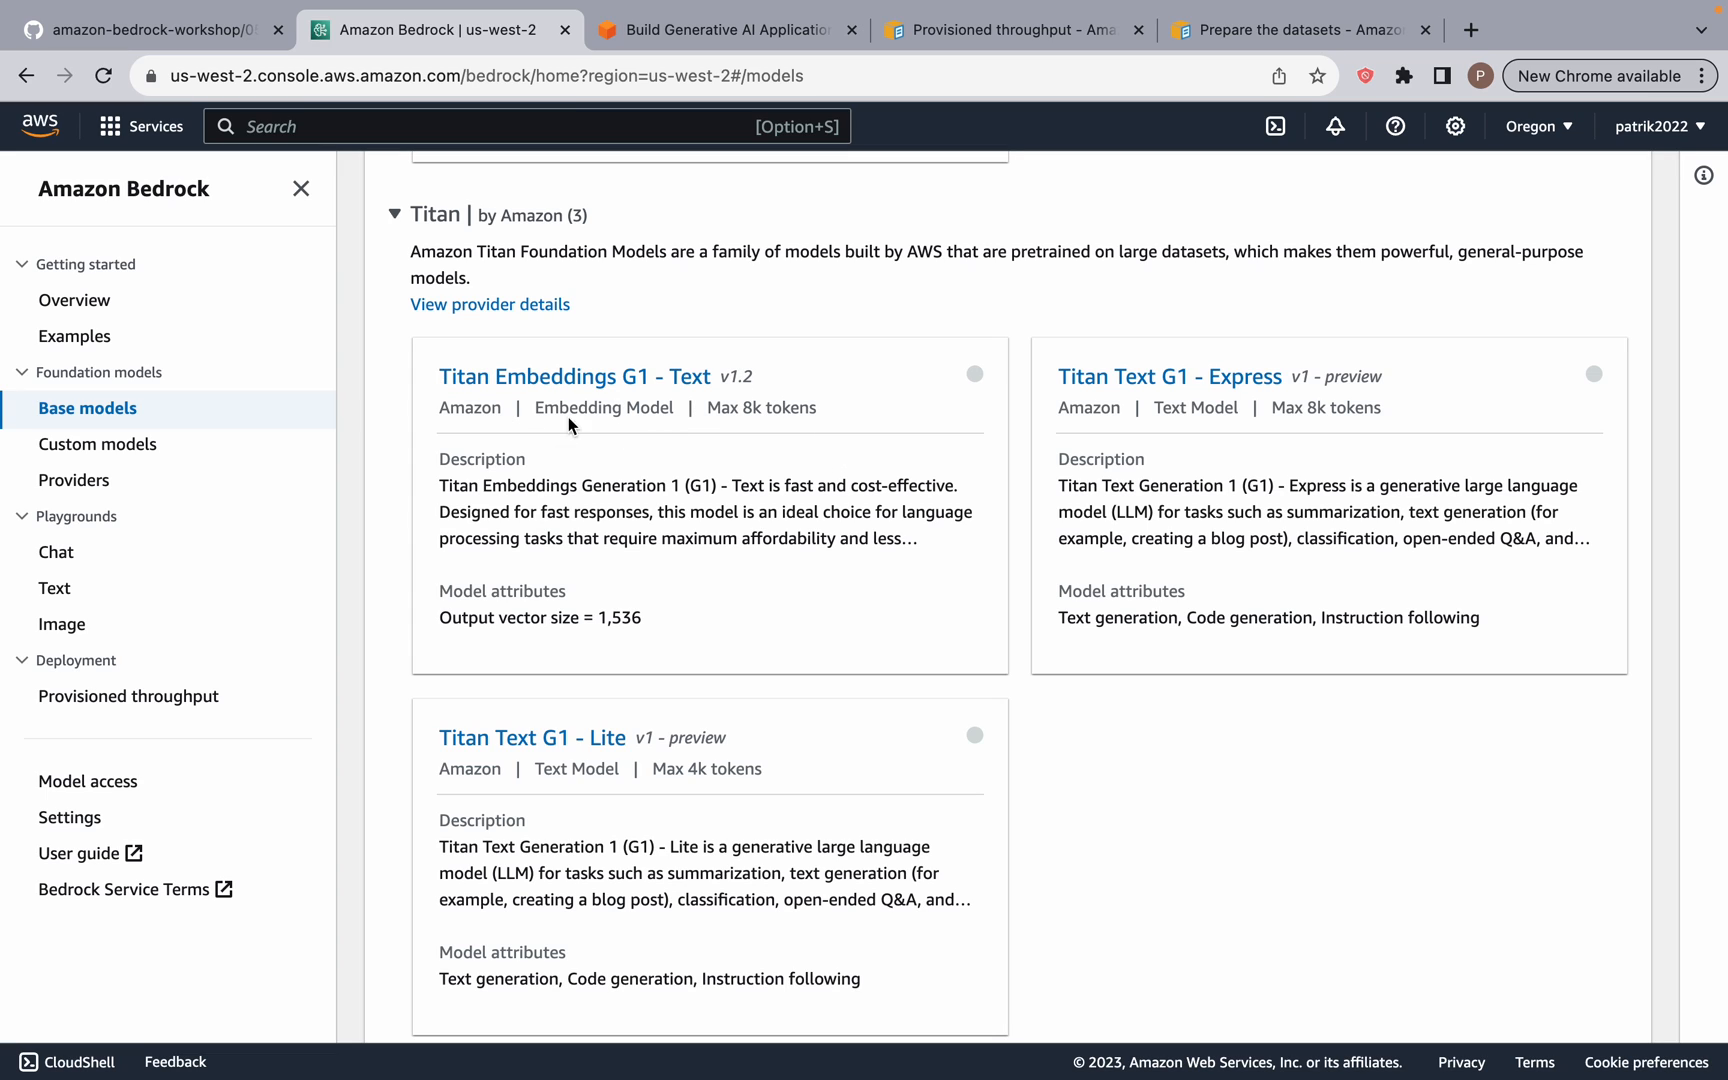
{"action": "mouse_move", "coordinate": [490, 534]}
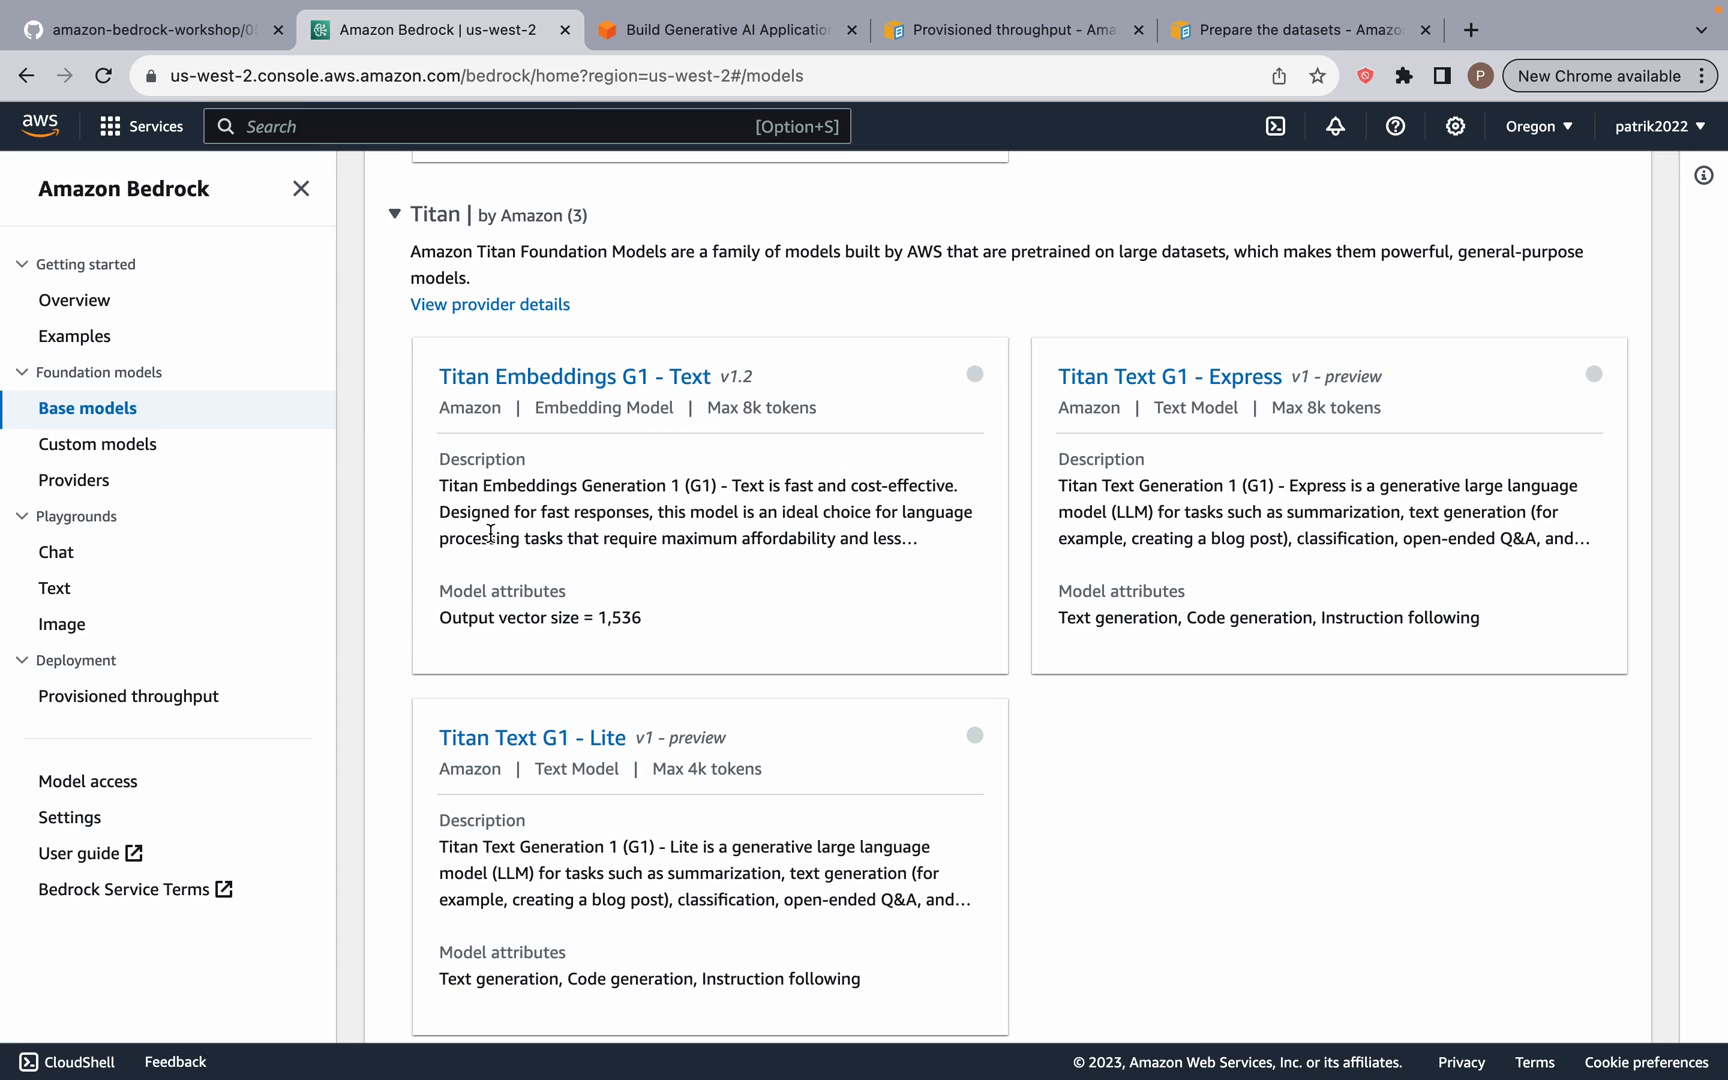
{"action": "mouse_move", "coordinate": [476, 484]}
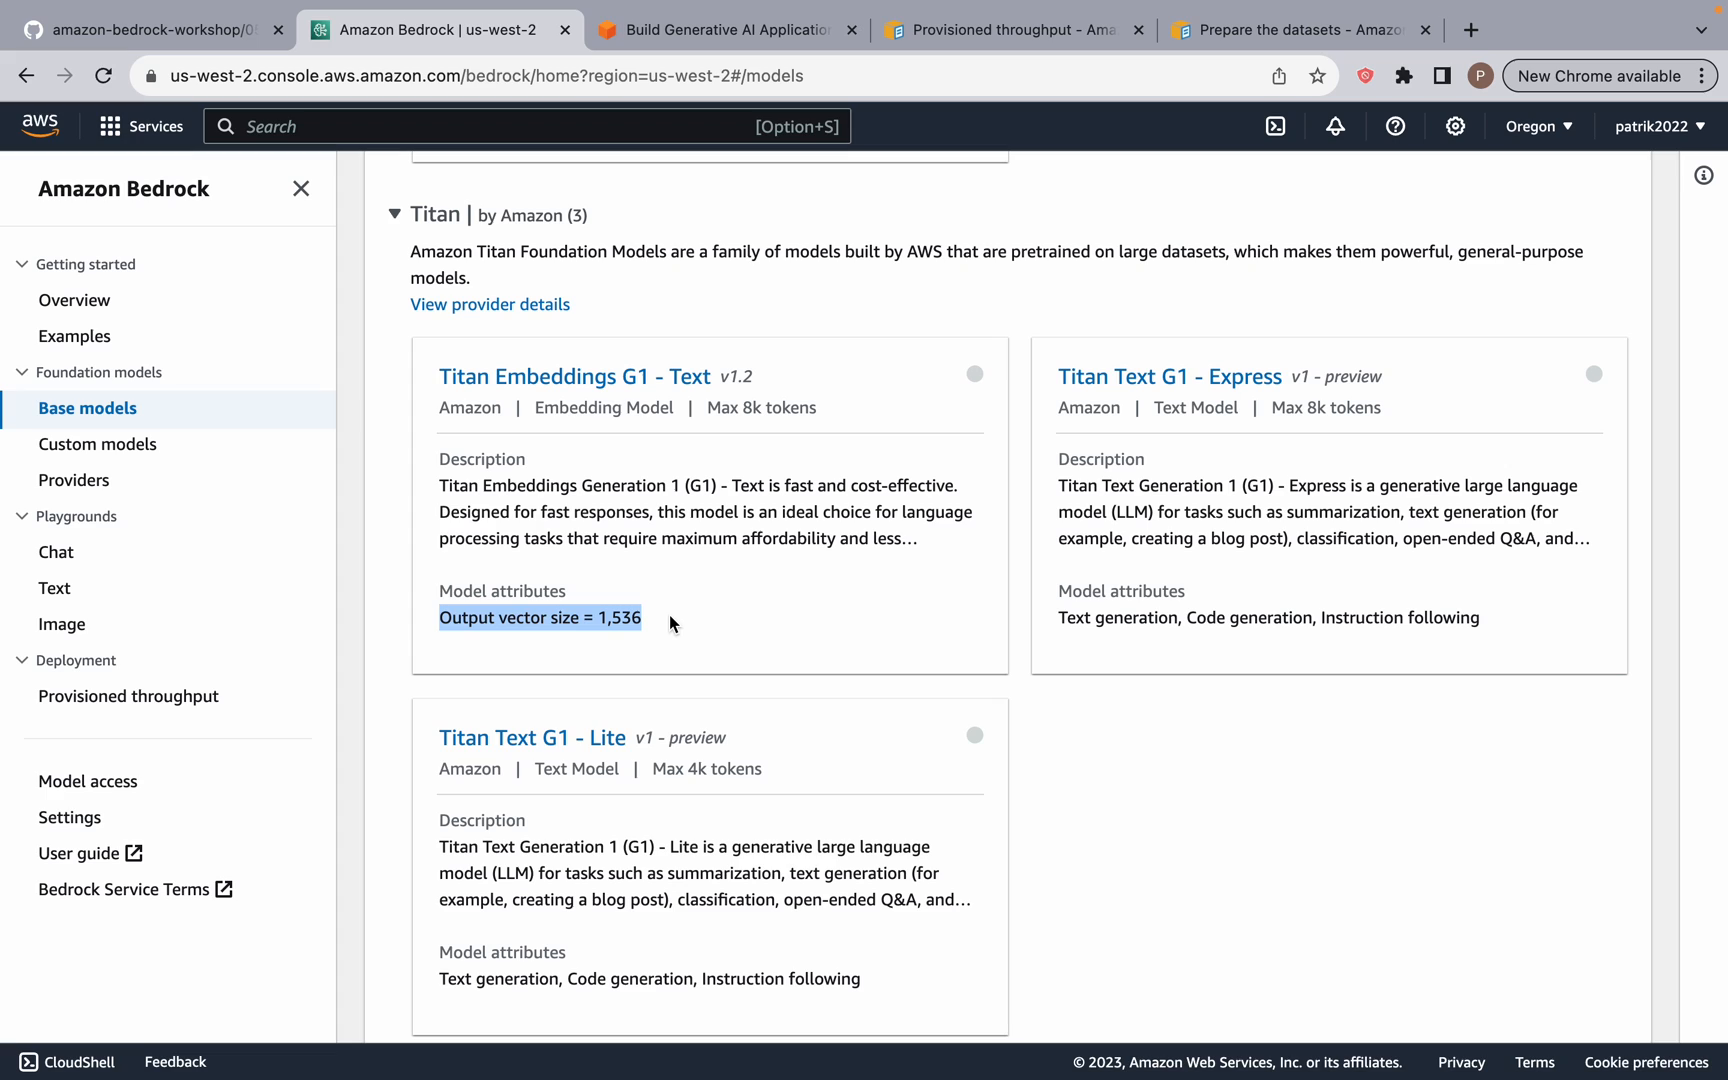
{"action": "mouse_move", "coordinate": [698, 586]}
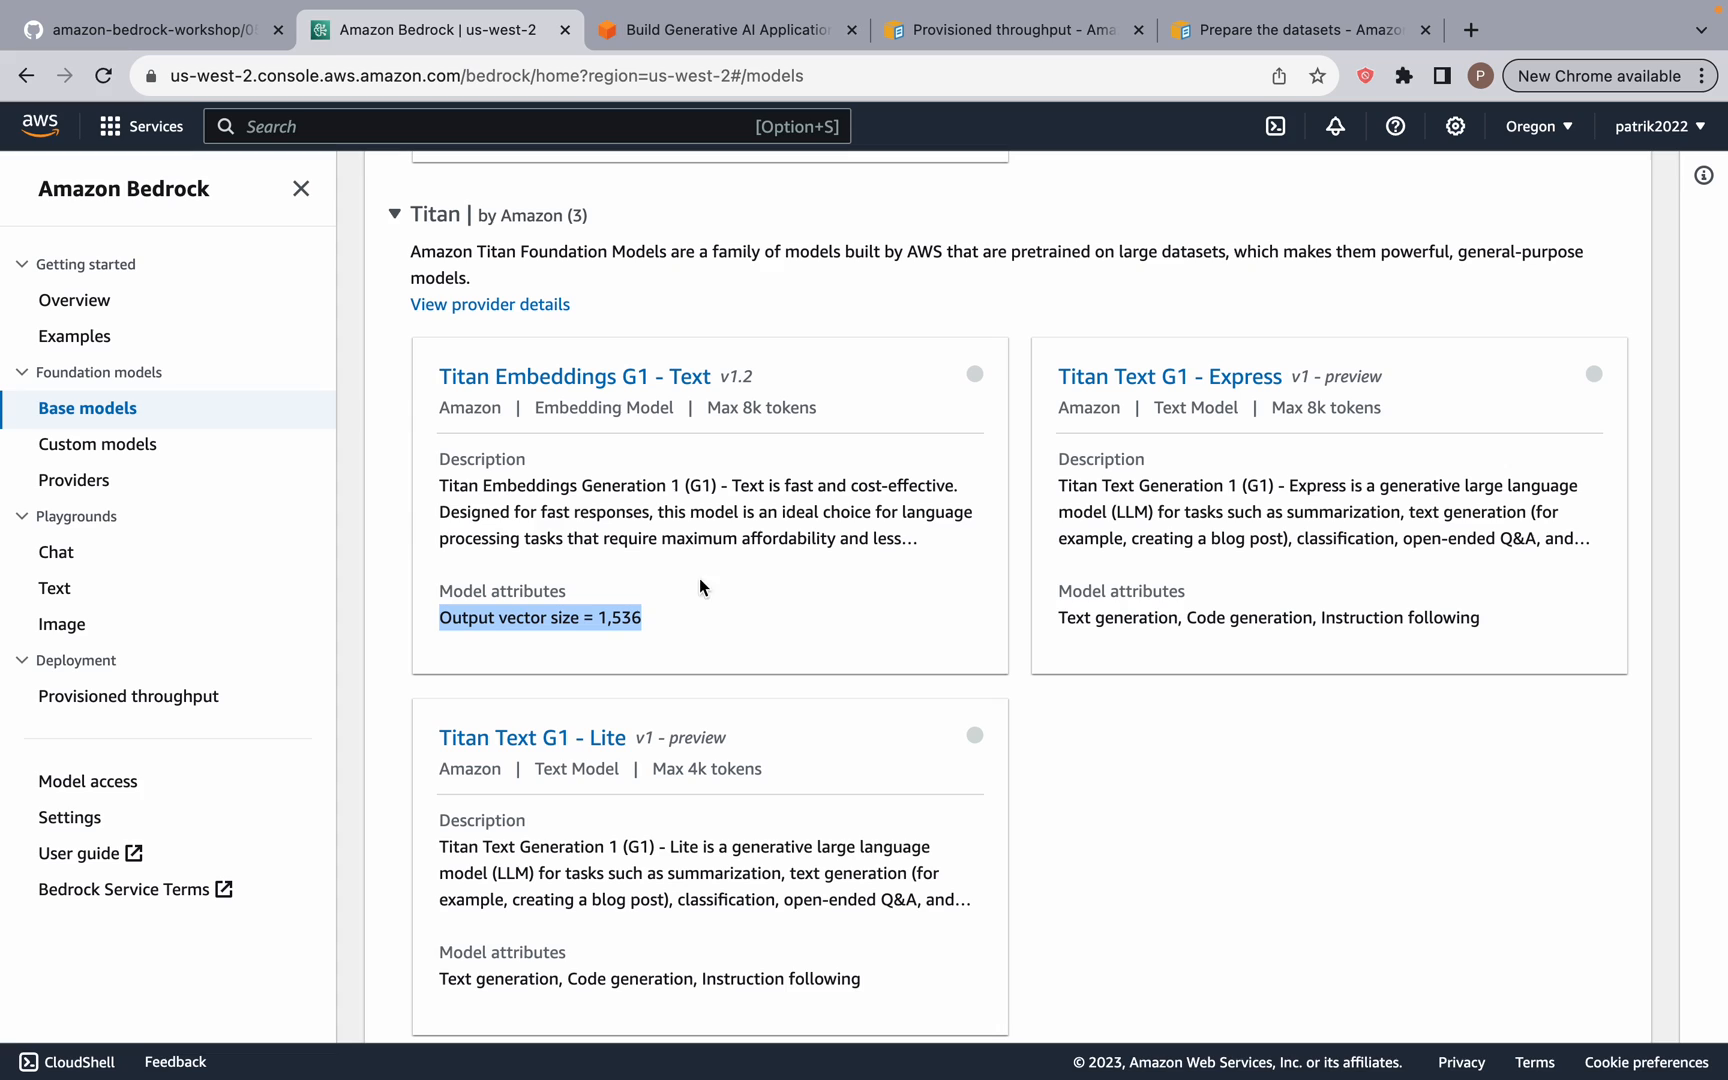
{"action": "mouse_move", "coordinate": [68, 536]}
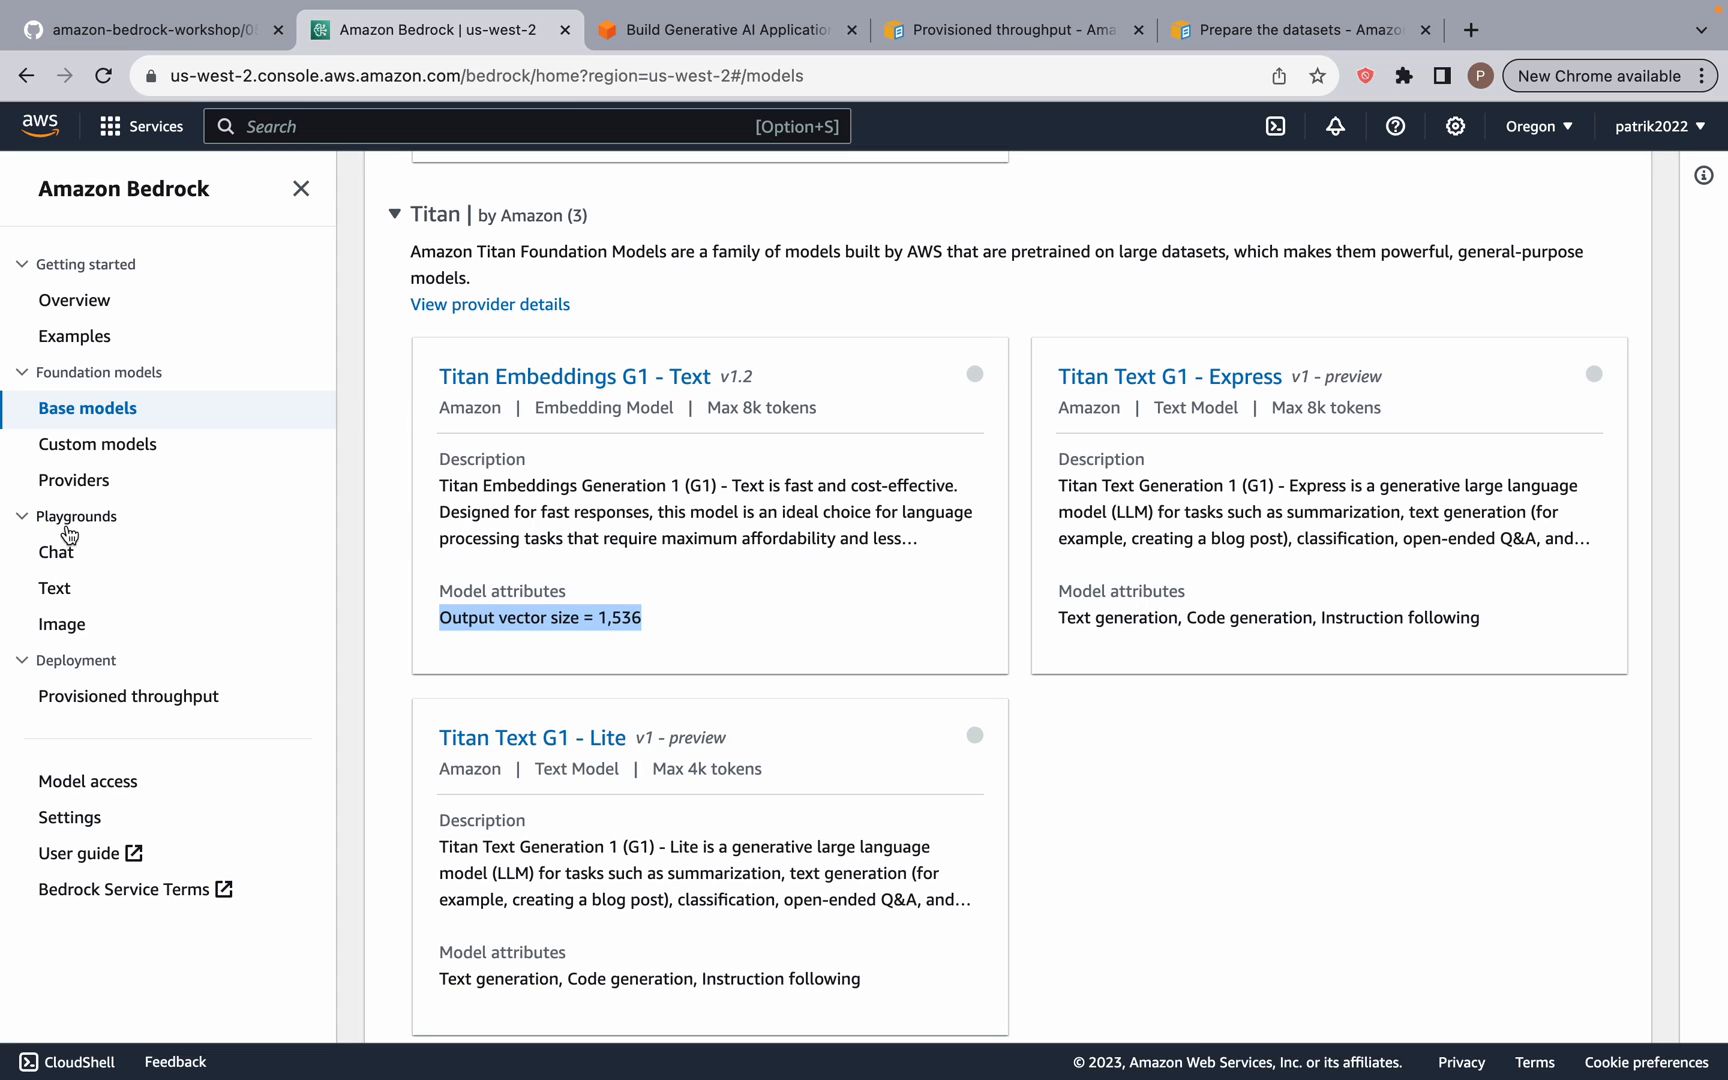
{"action": "mouse_move", "coordinate": [180, 636]}
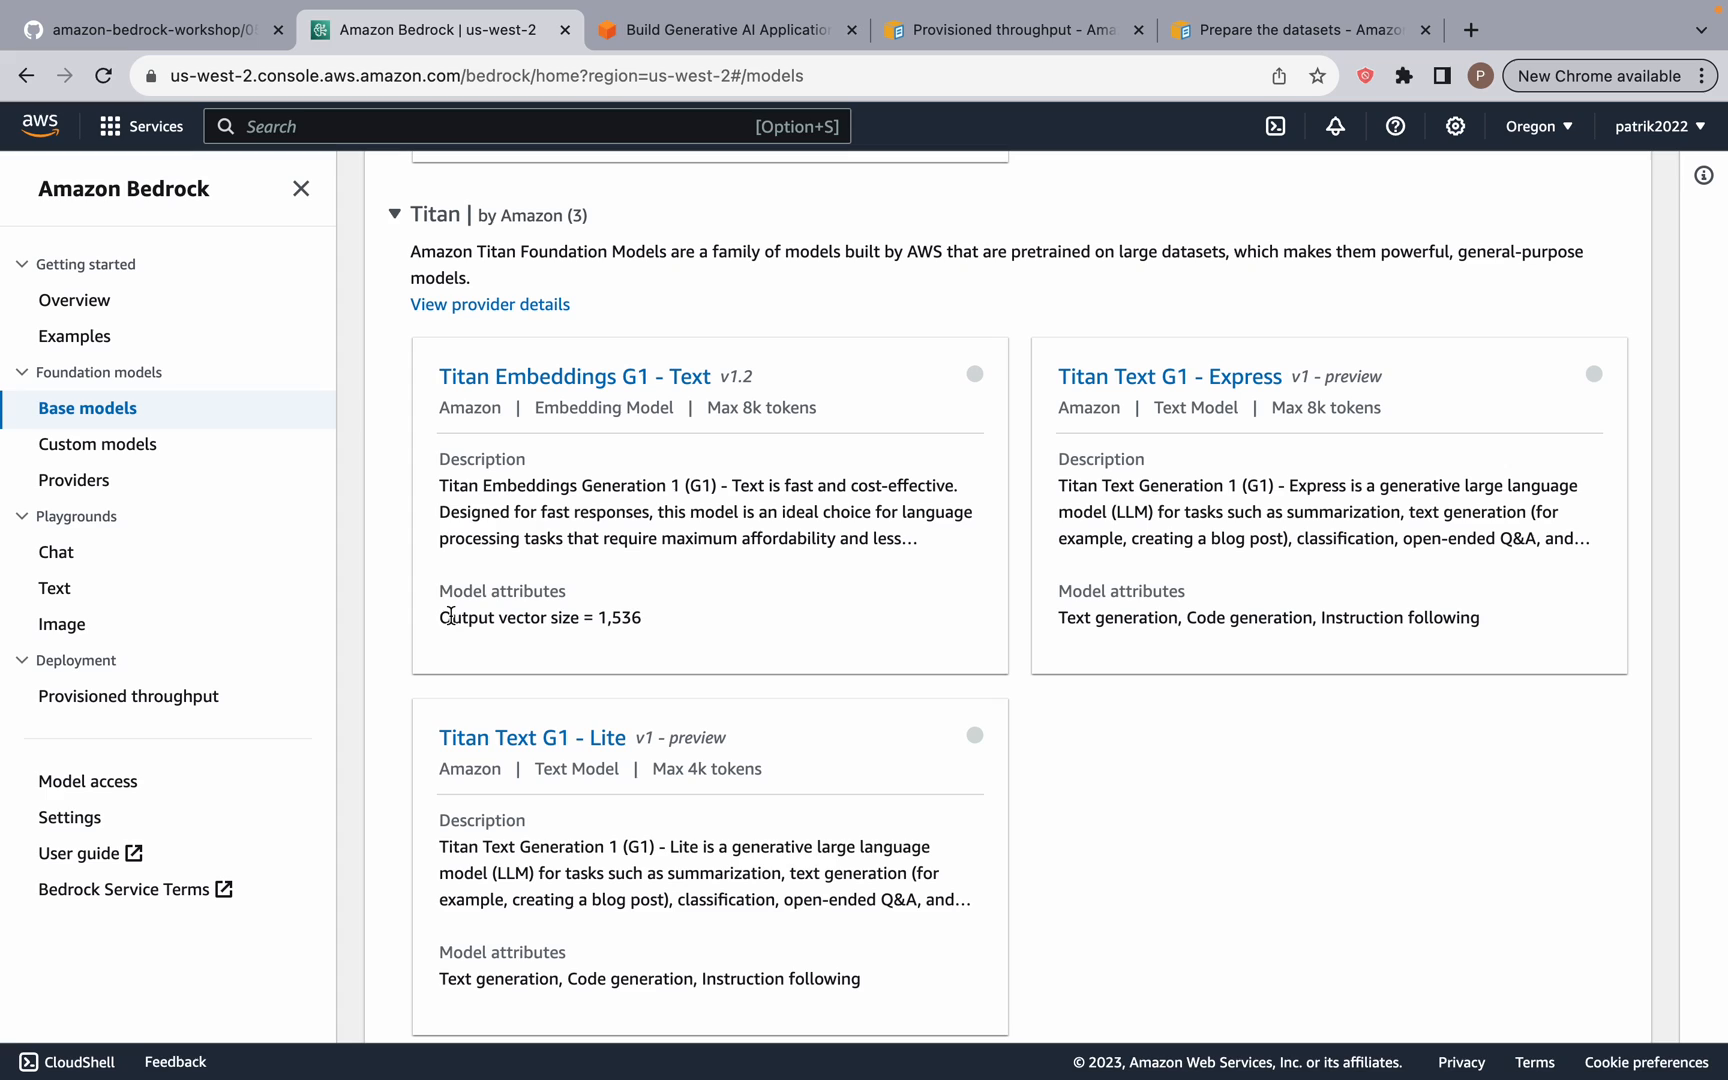
{"action": "double_click", "coordinate": [618, 618]}
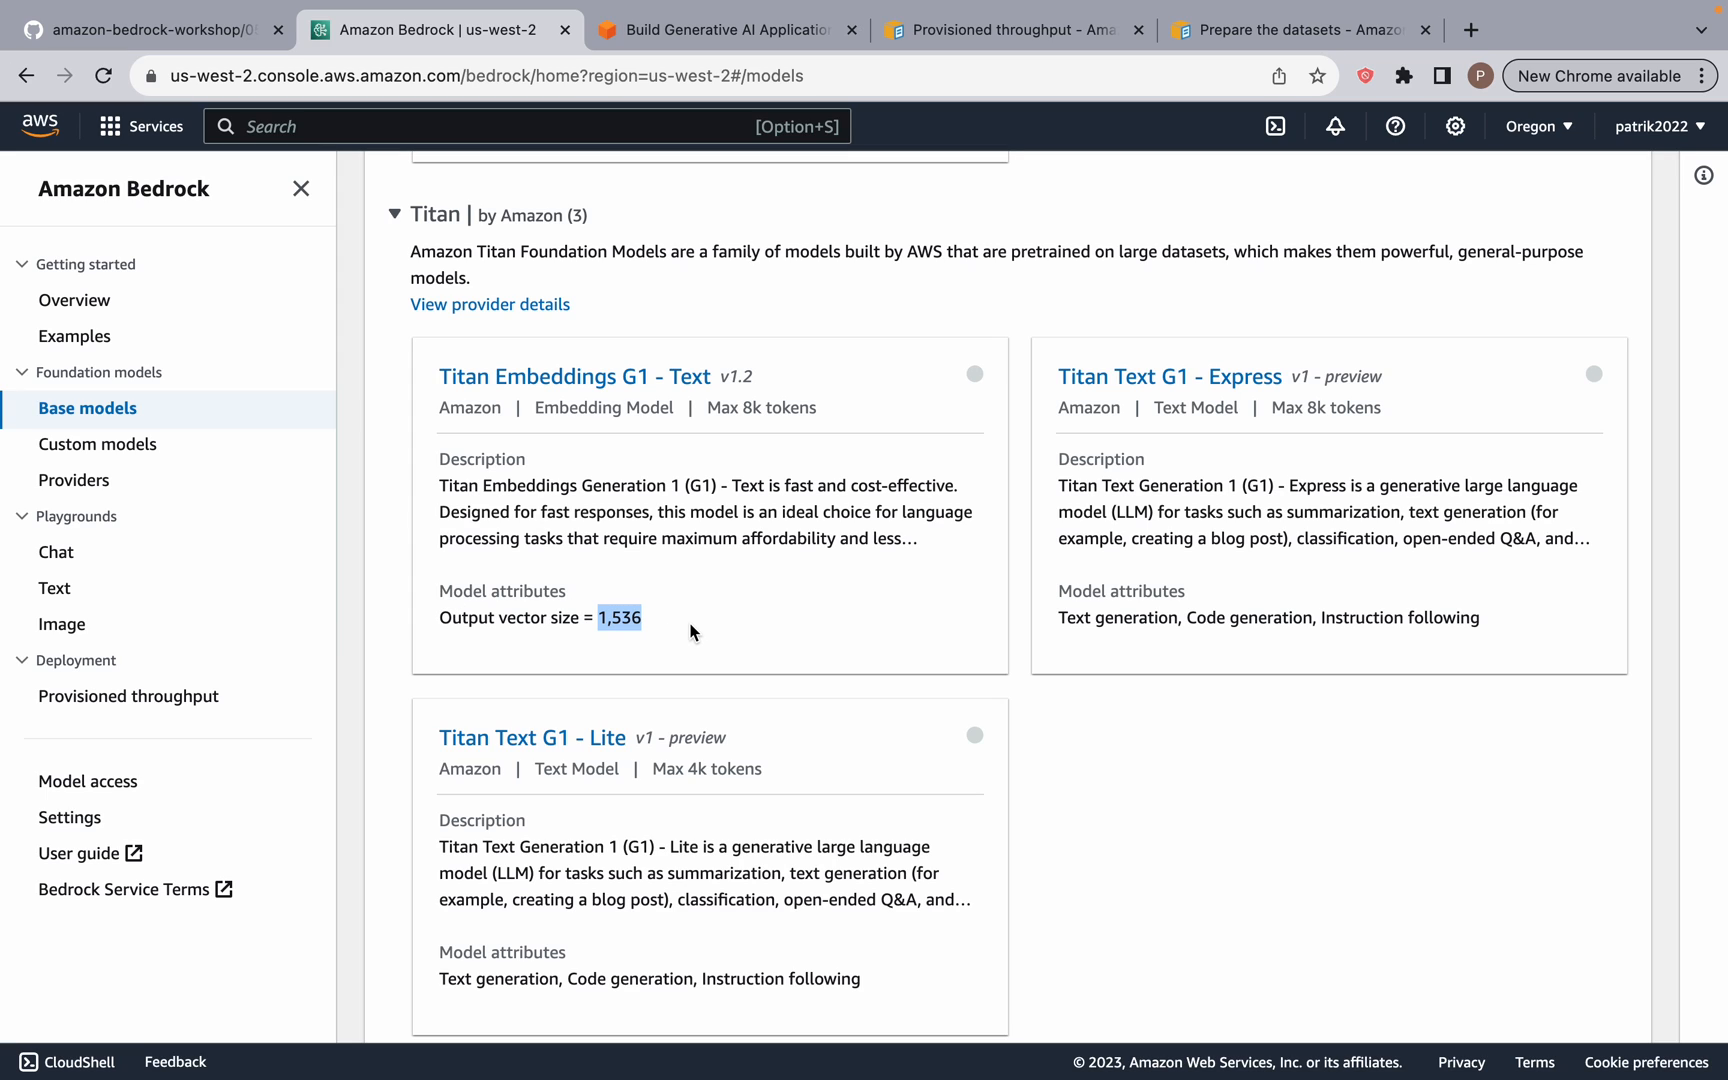
{"action": "mouse_move", "coordinate": [84, 532]}
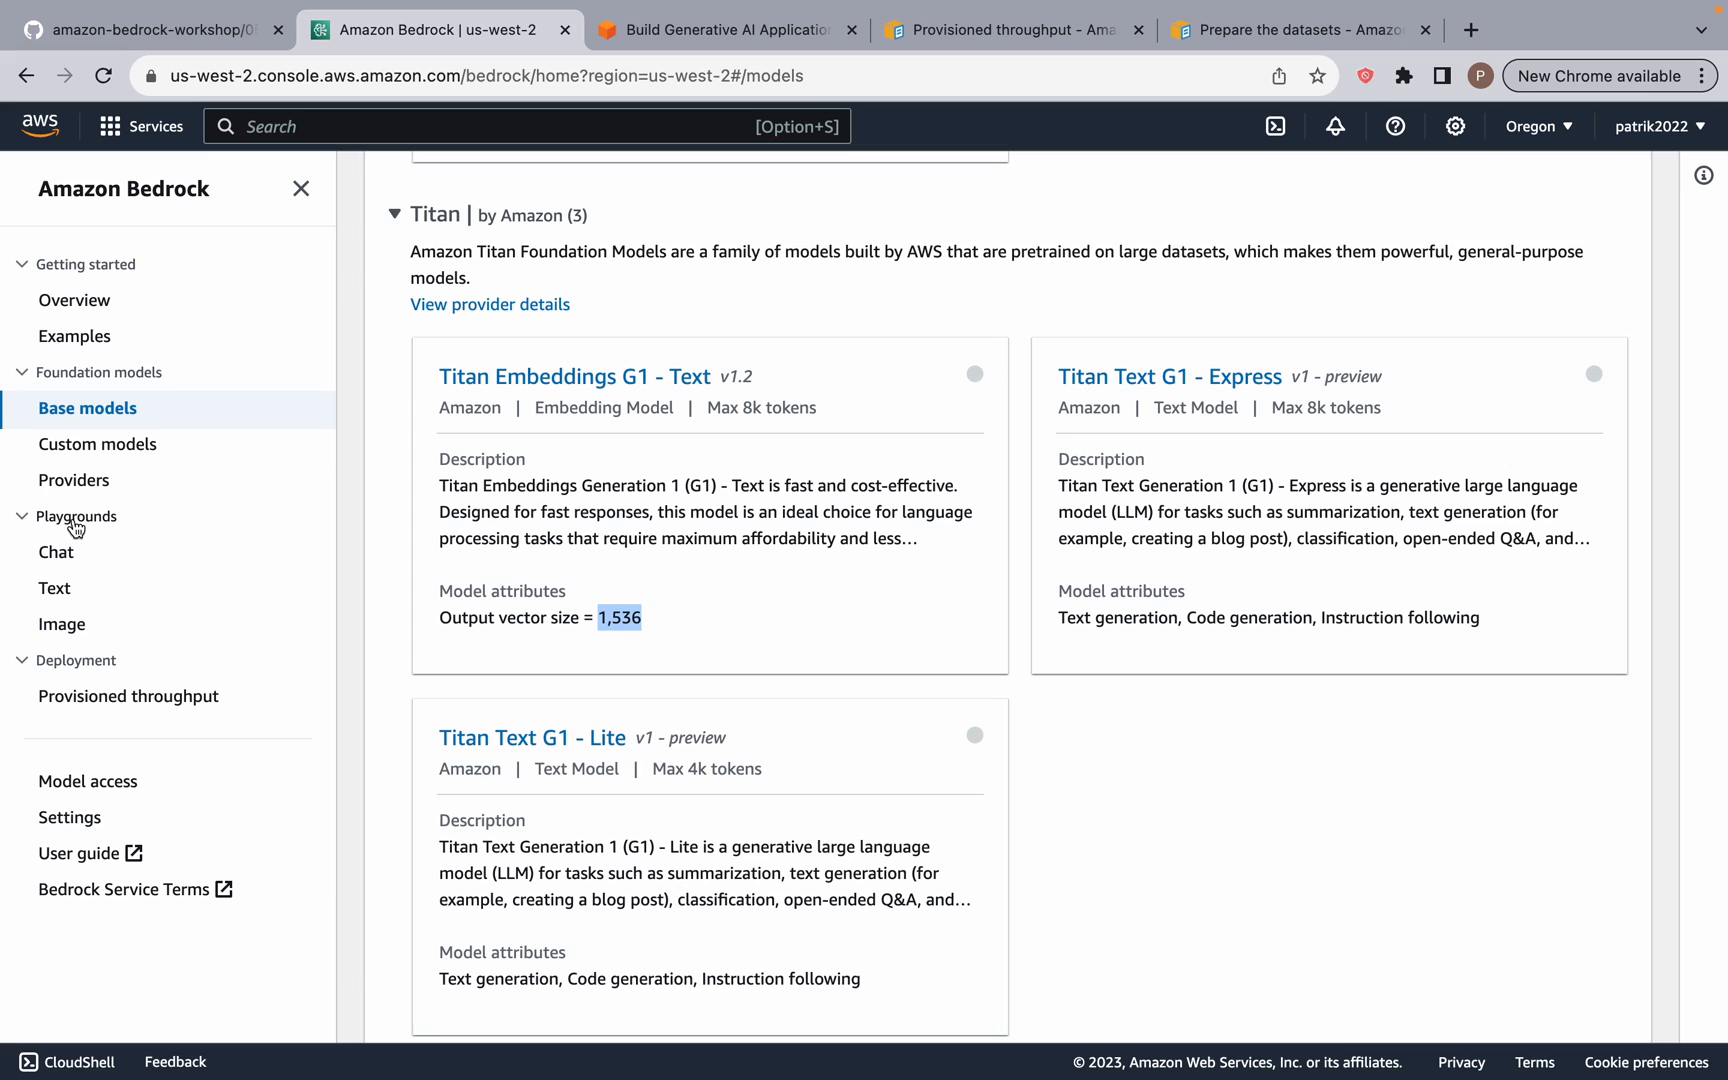
Step: Switch to the Chat playground, which waits for a model to be selected
{"action": "left_click", "coordinate": [56, 552]}
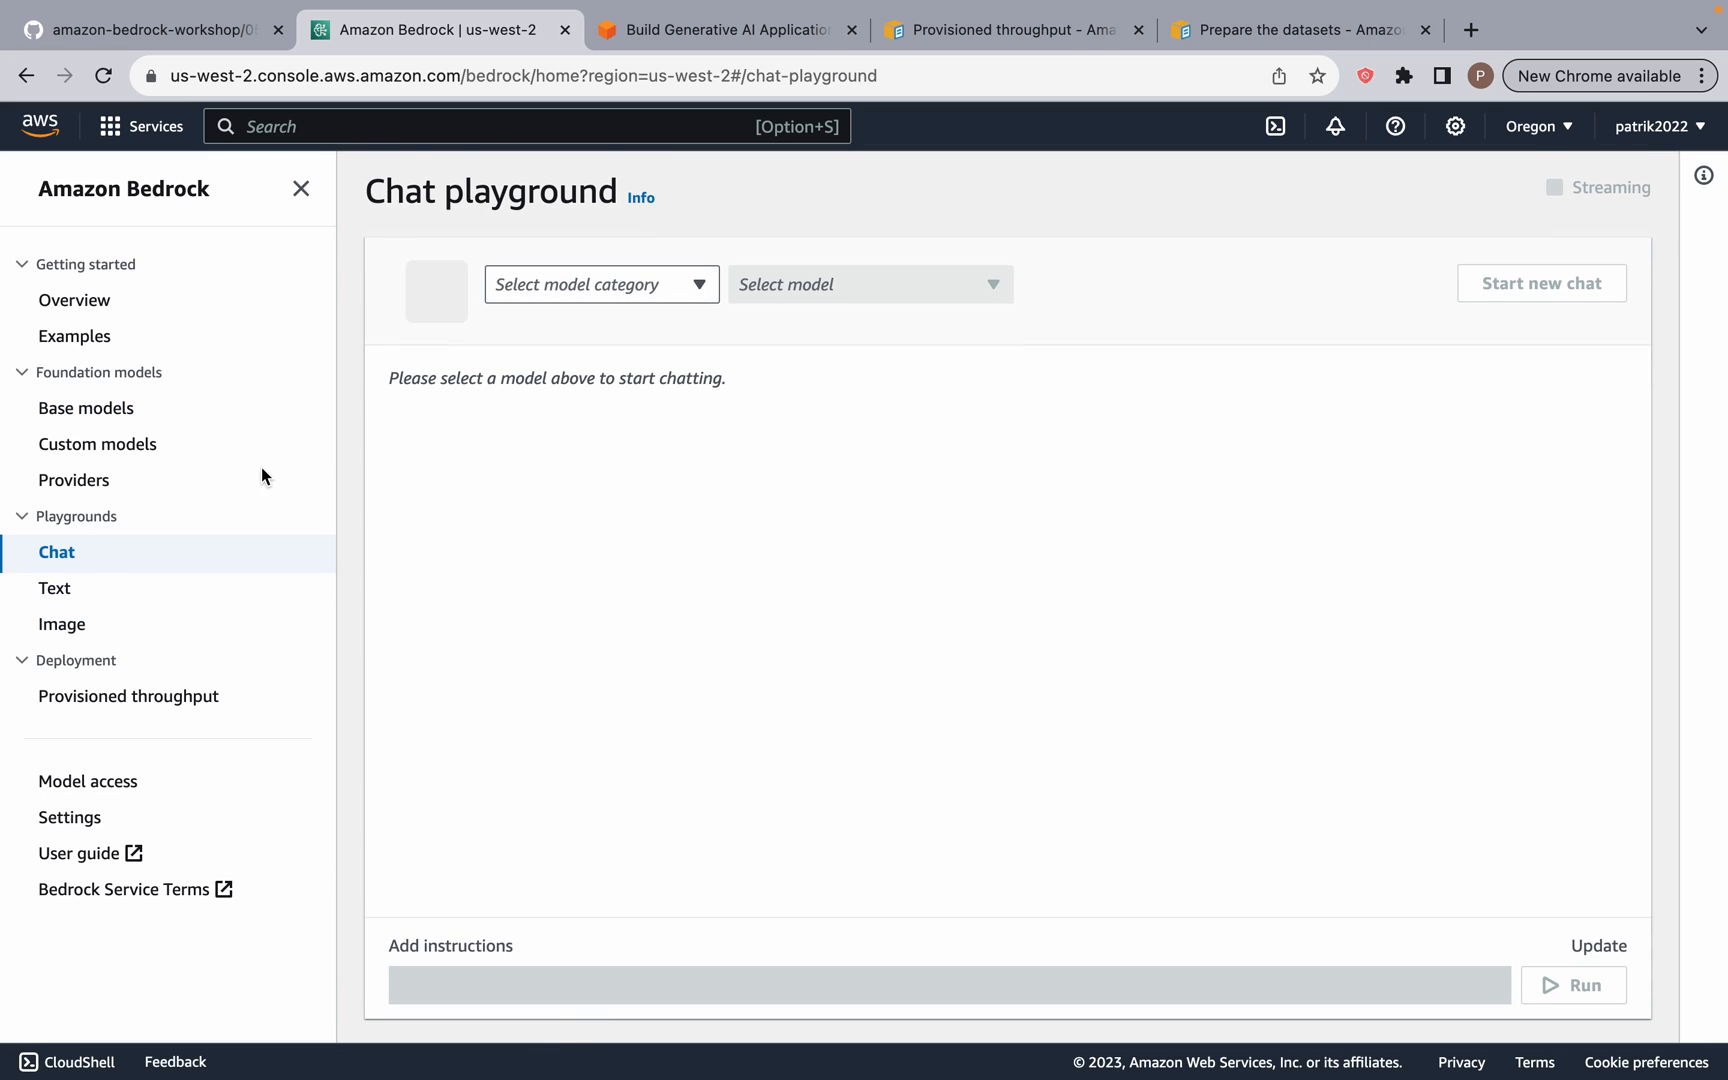
{"action": "mouse_move", "coordinate": [594, 546]}
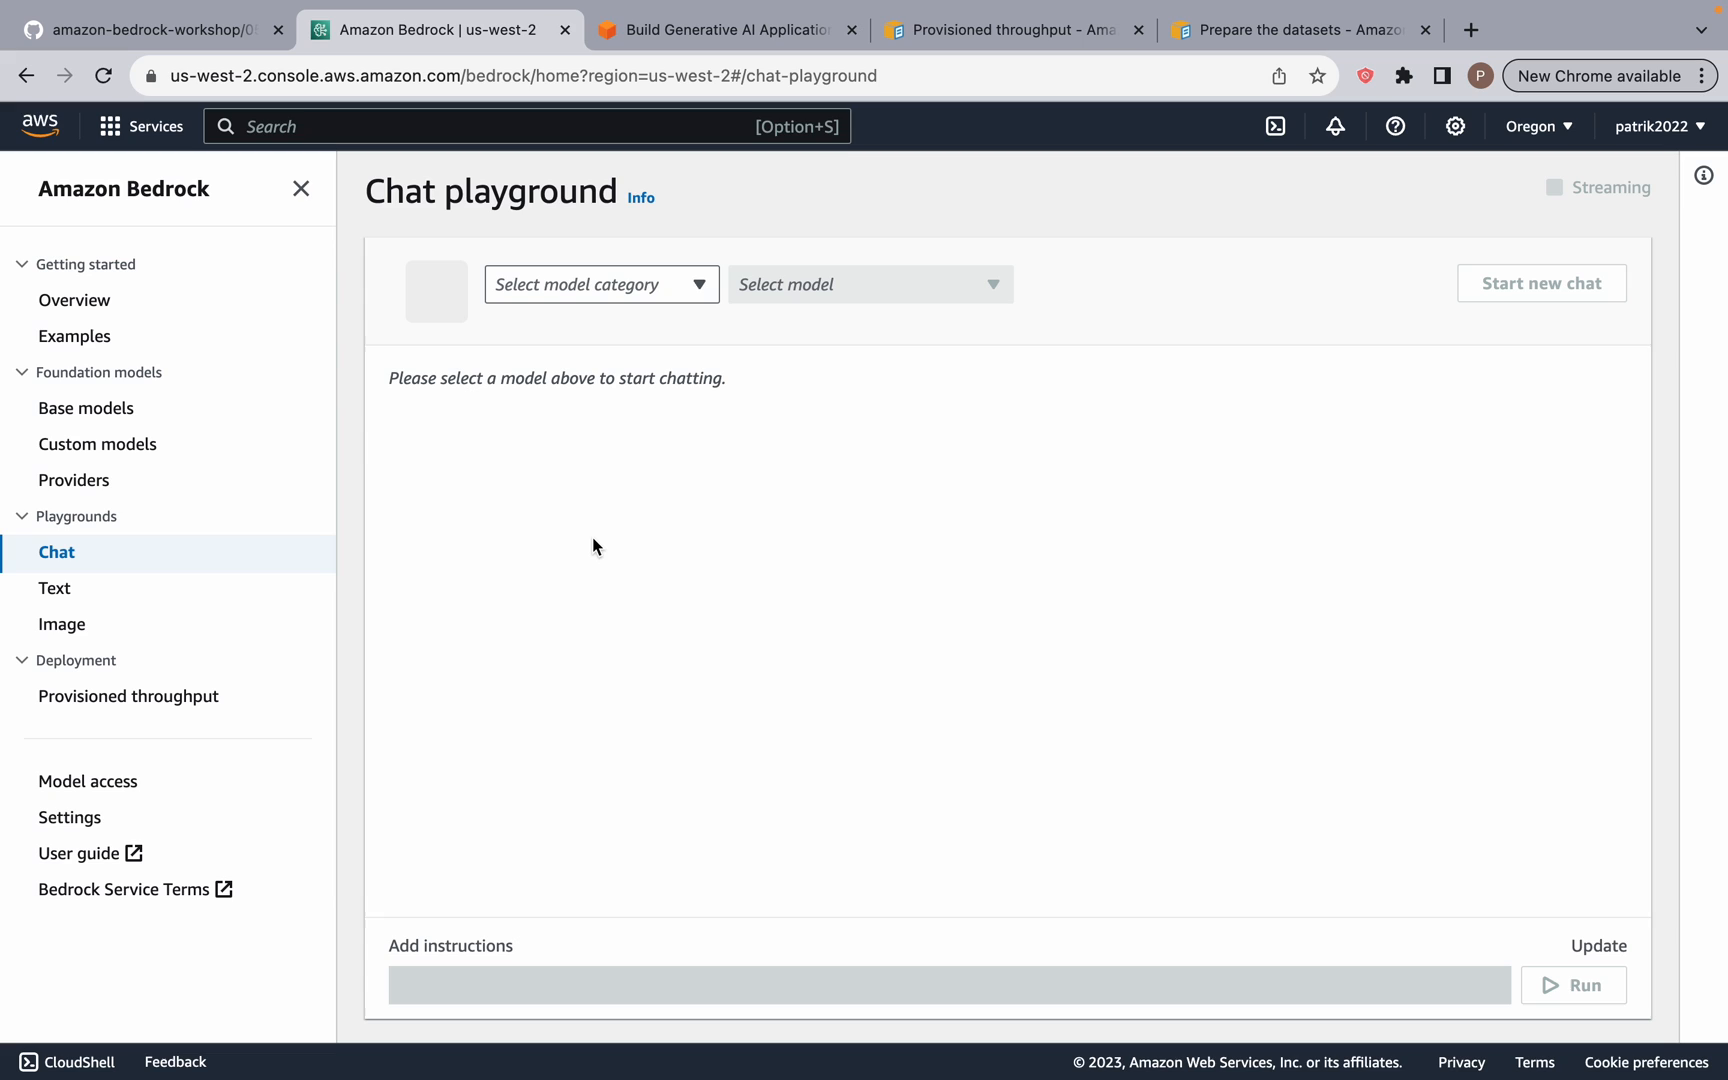
{"action": "mouse_move", "coordinate": [268, 450]}
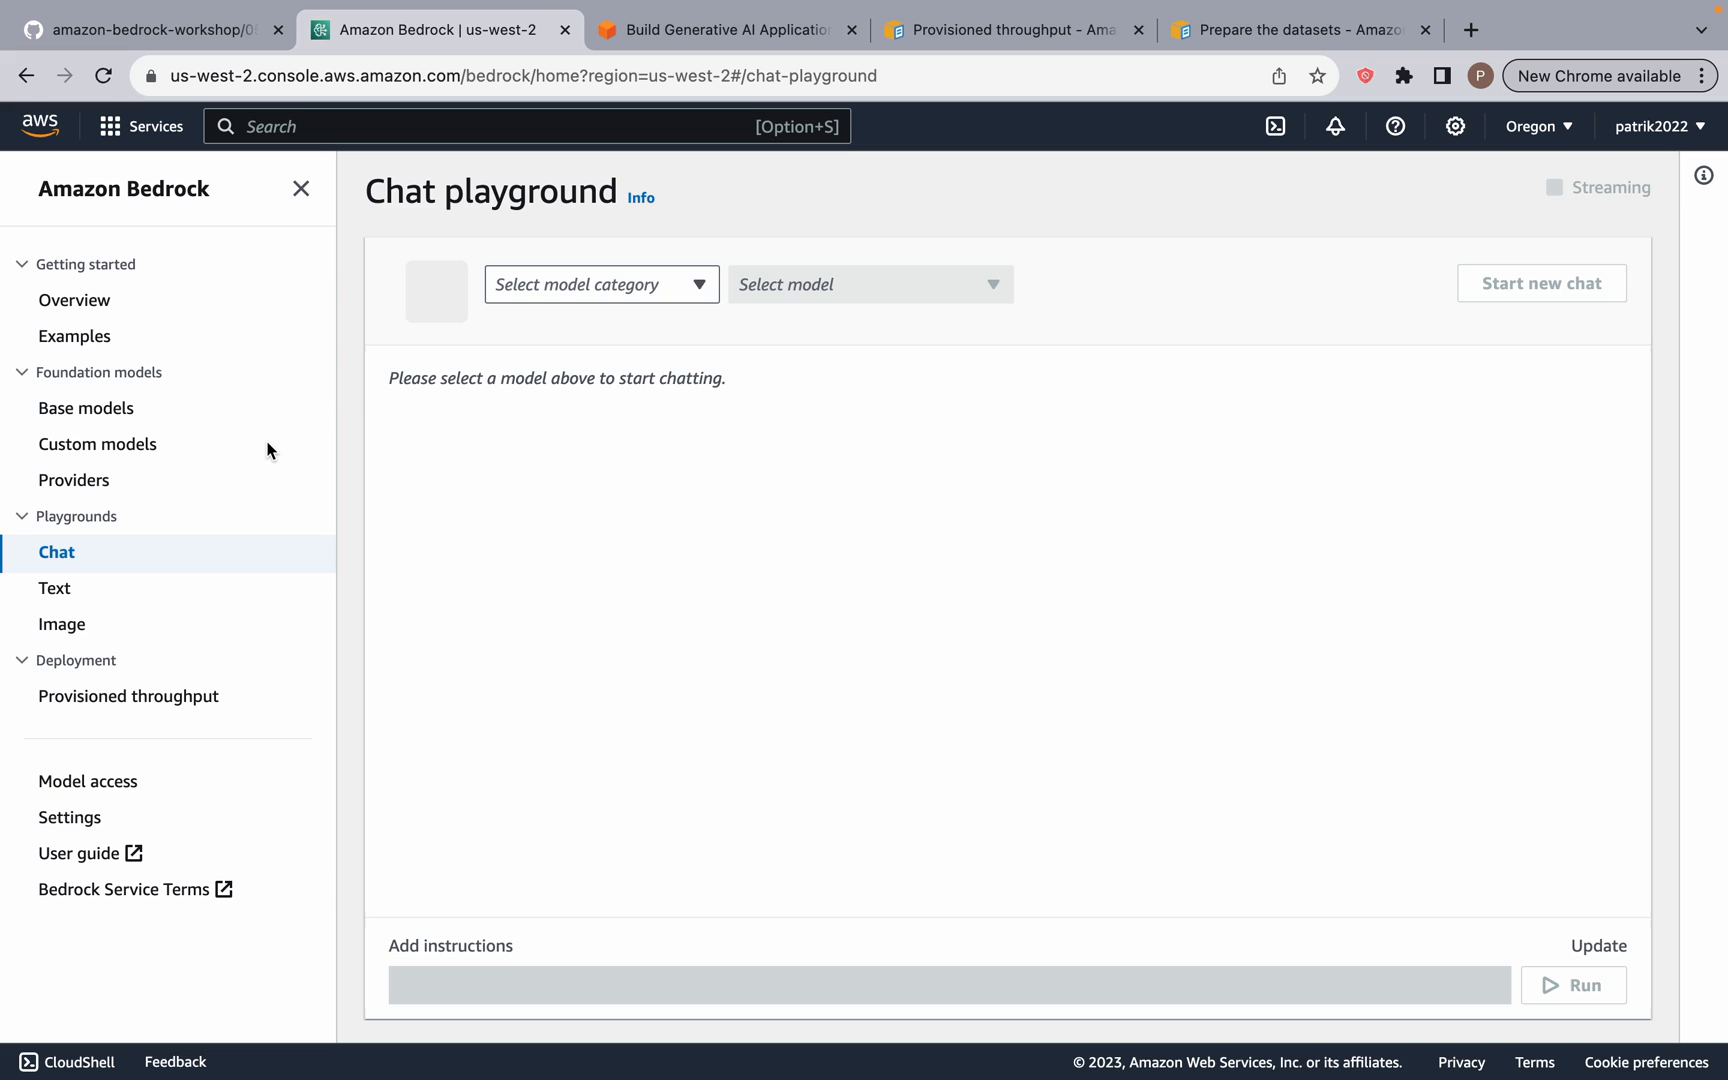
{"action": "mouse_move", "coordinate": [546, 662]}
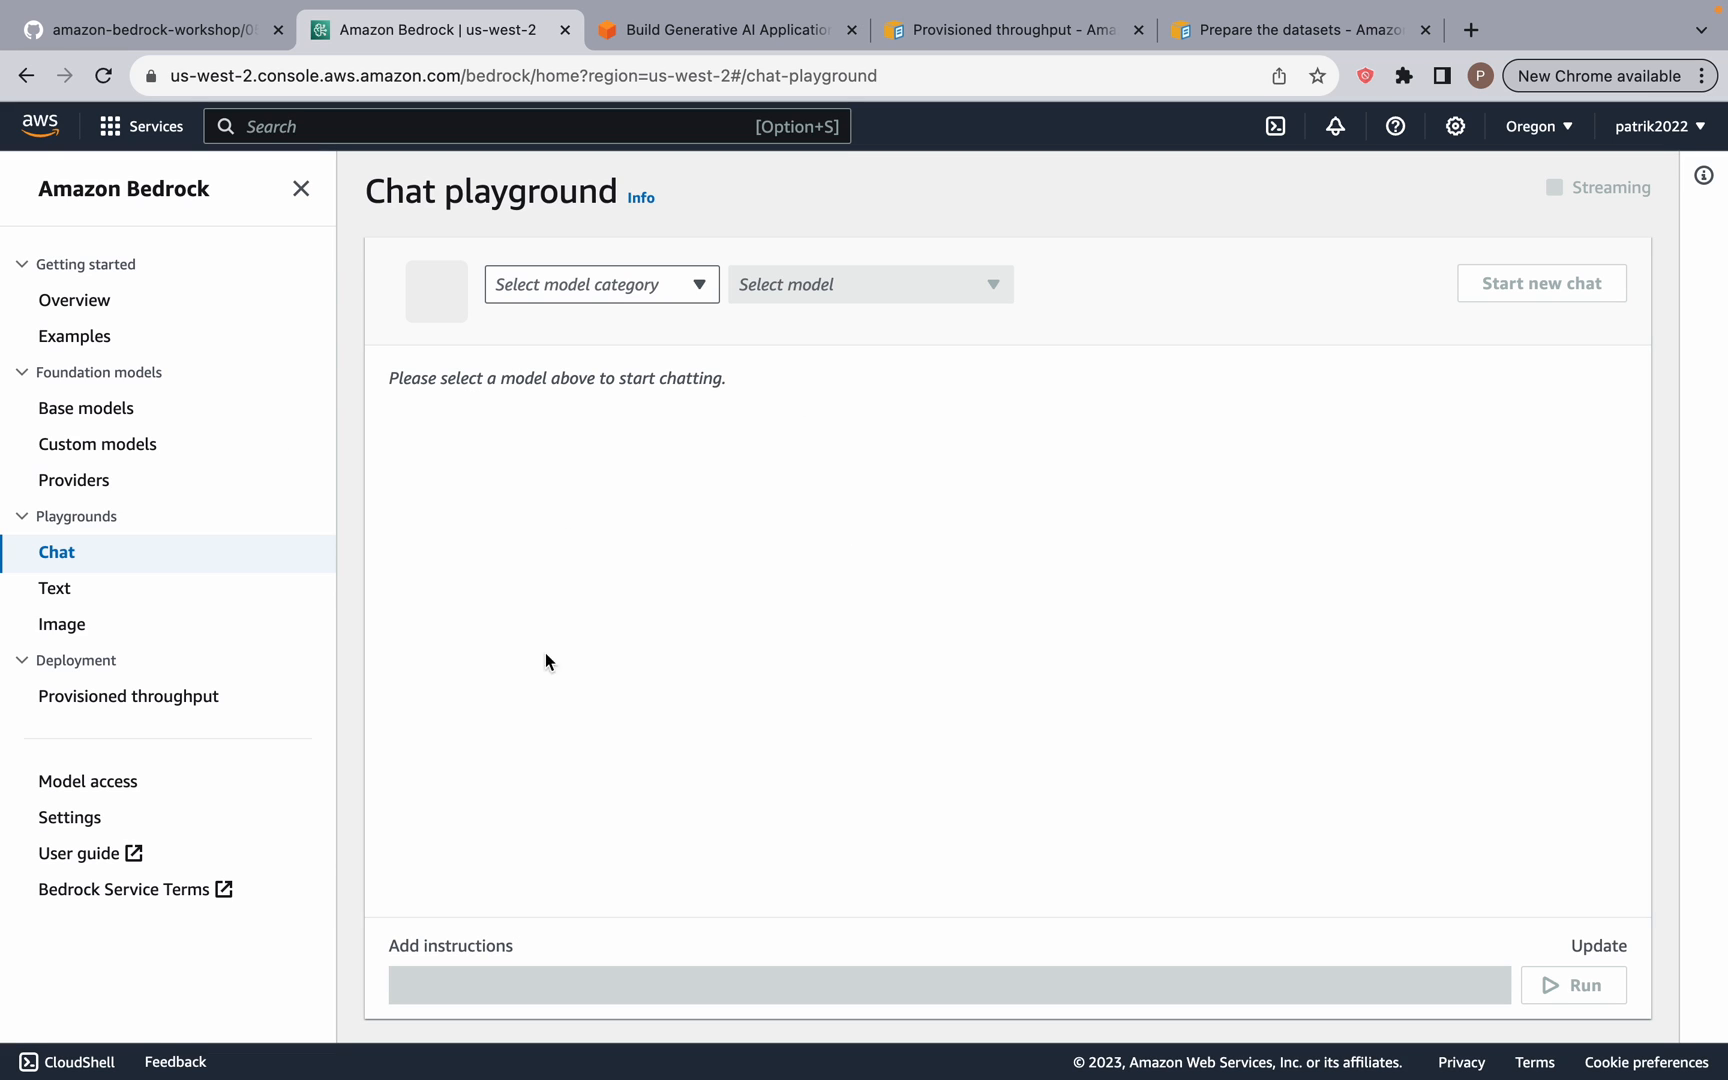
{"action": "mouse_move", "coordinate": [96, 444]}
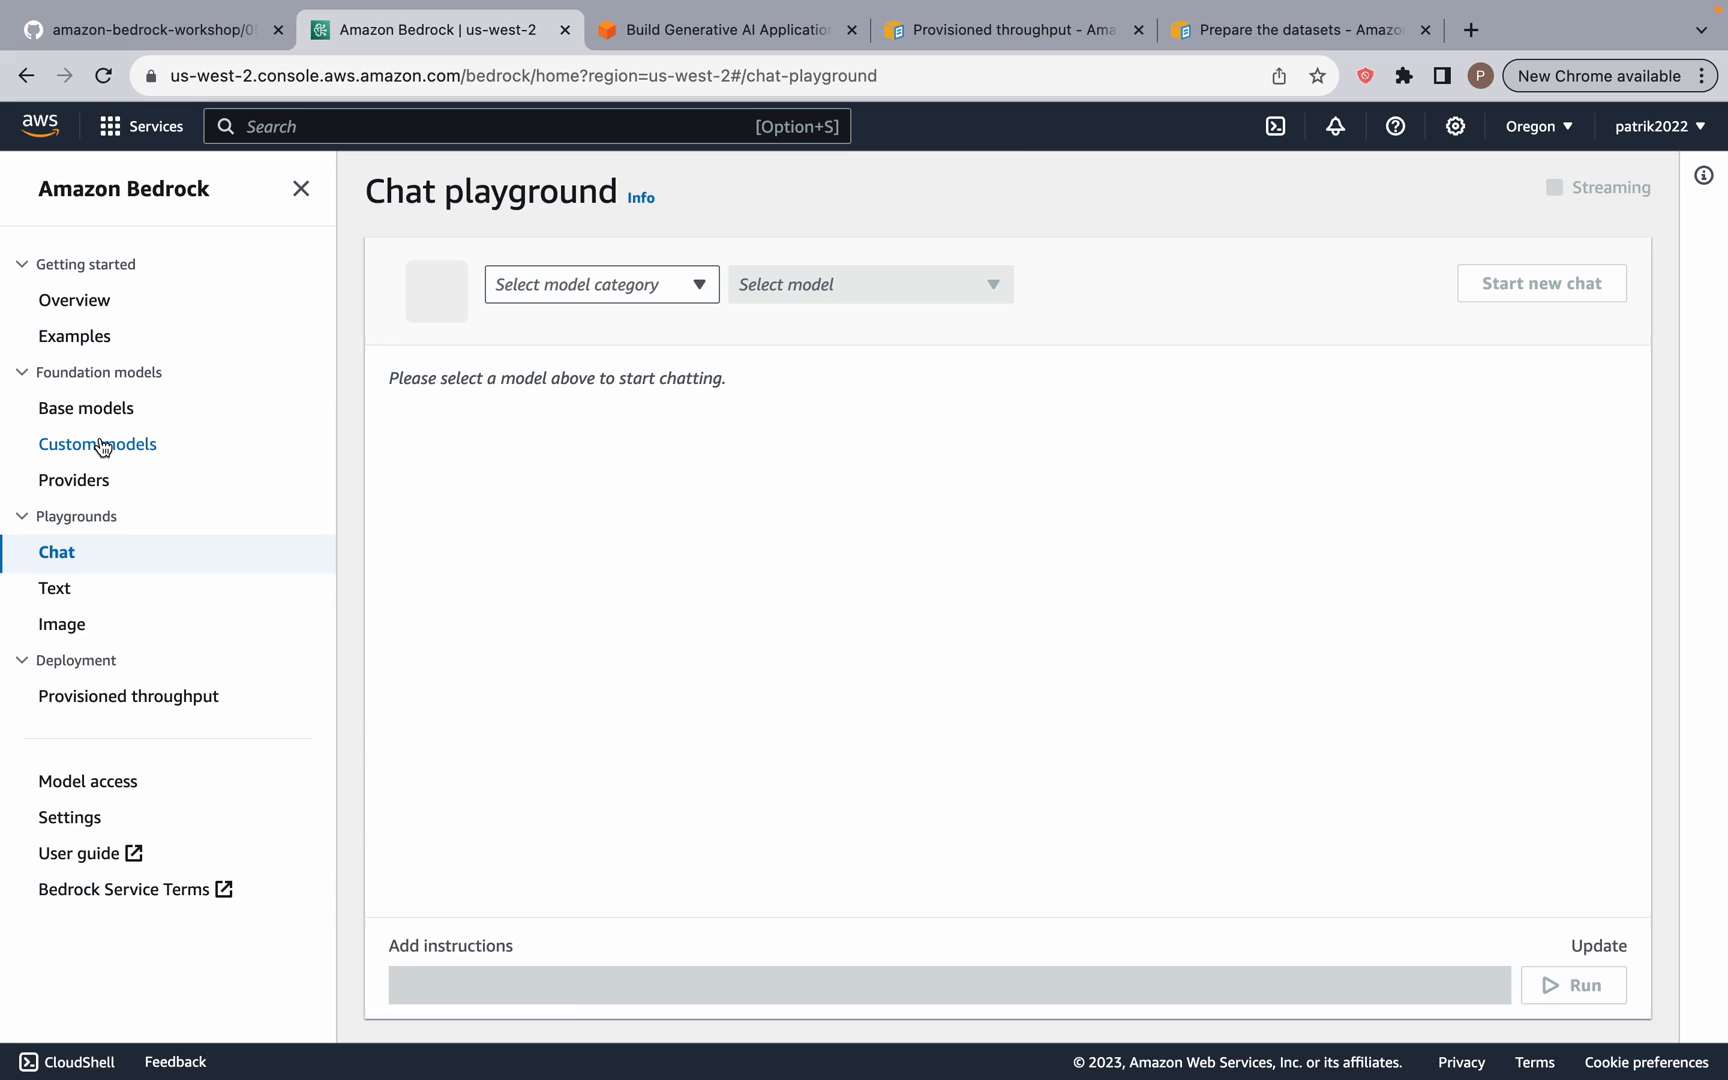
Step: Review the empty Custom models list and its fine-tuning and provisioned throughput explanation
{"action": "left_click", "coordinate": [96, 444]}
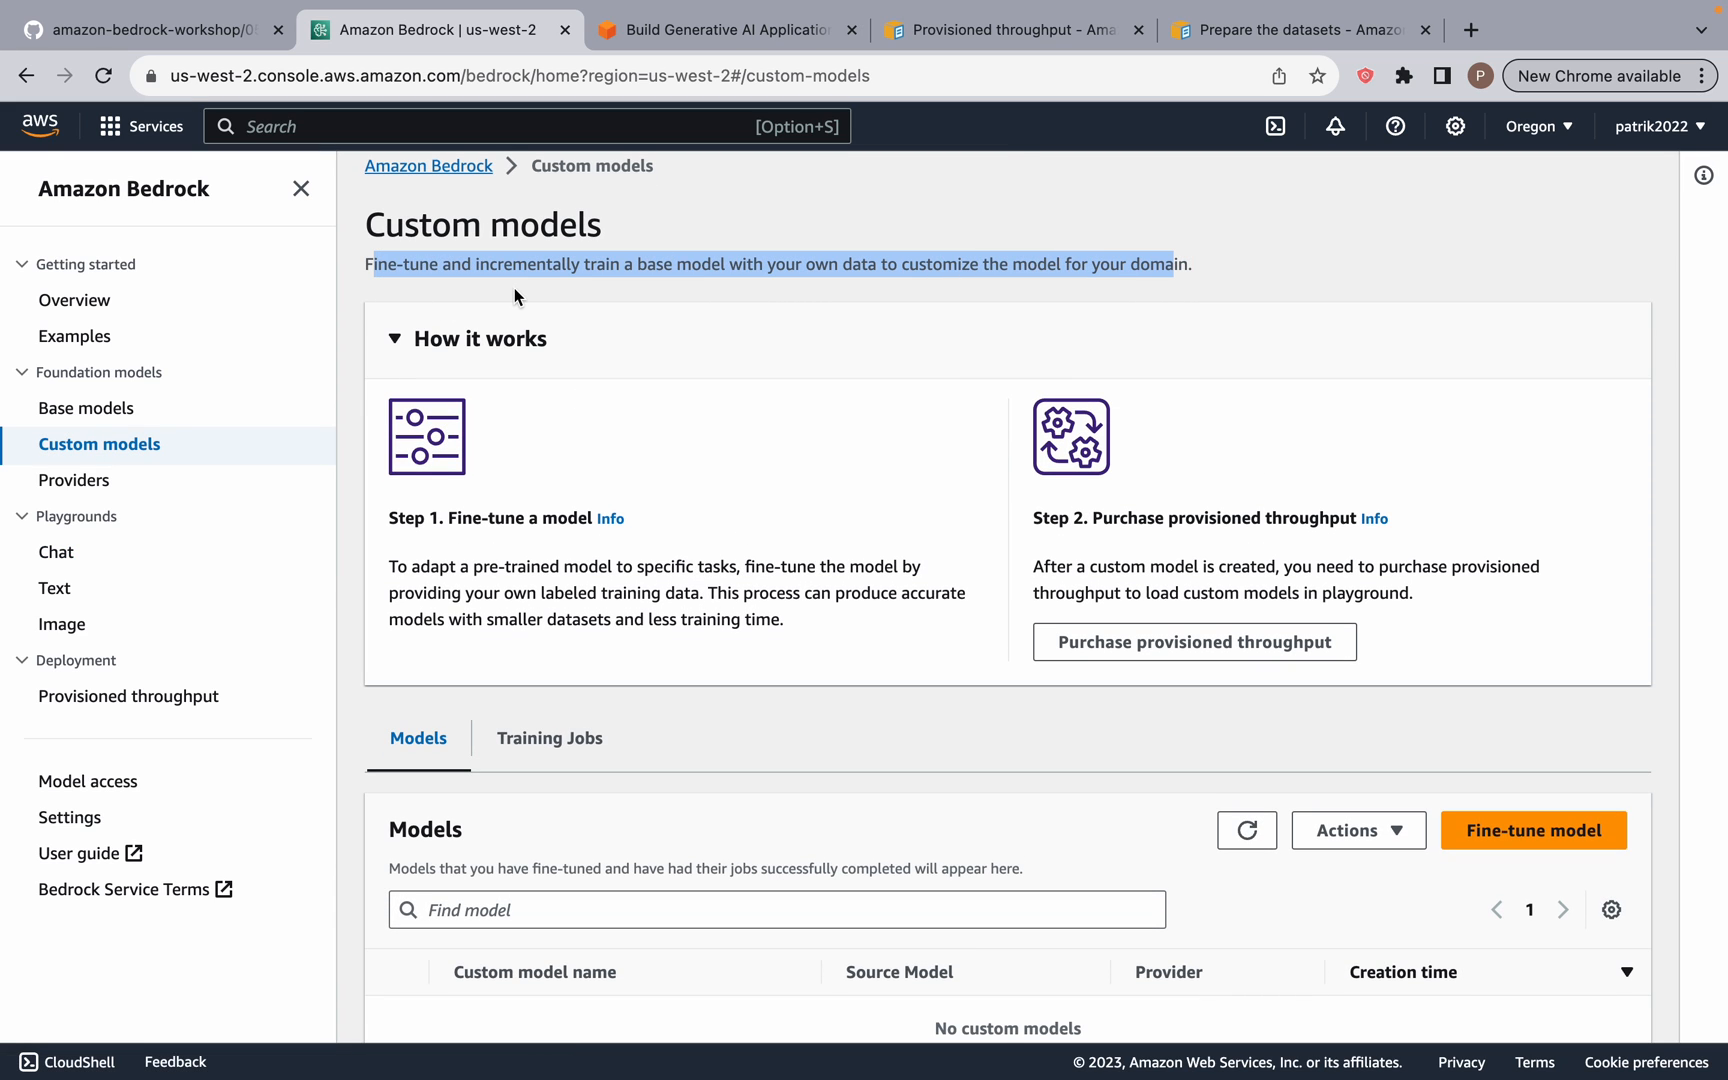
{"action": "scroll", "scroll_direction": "down", "scroll_amount": 3}
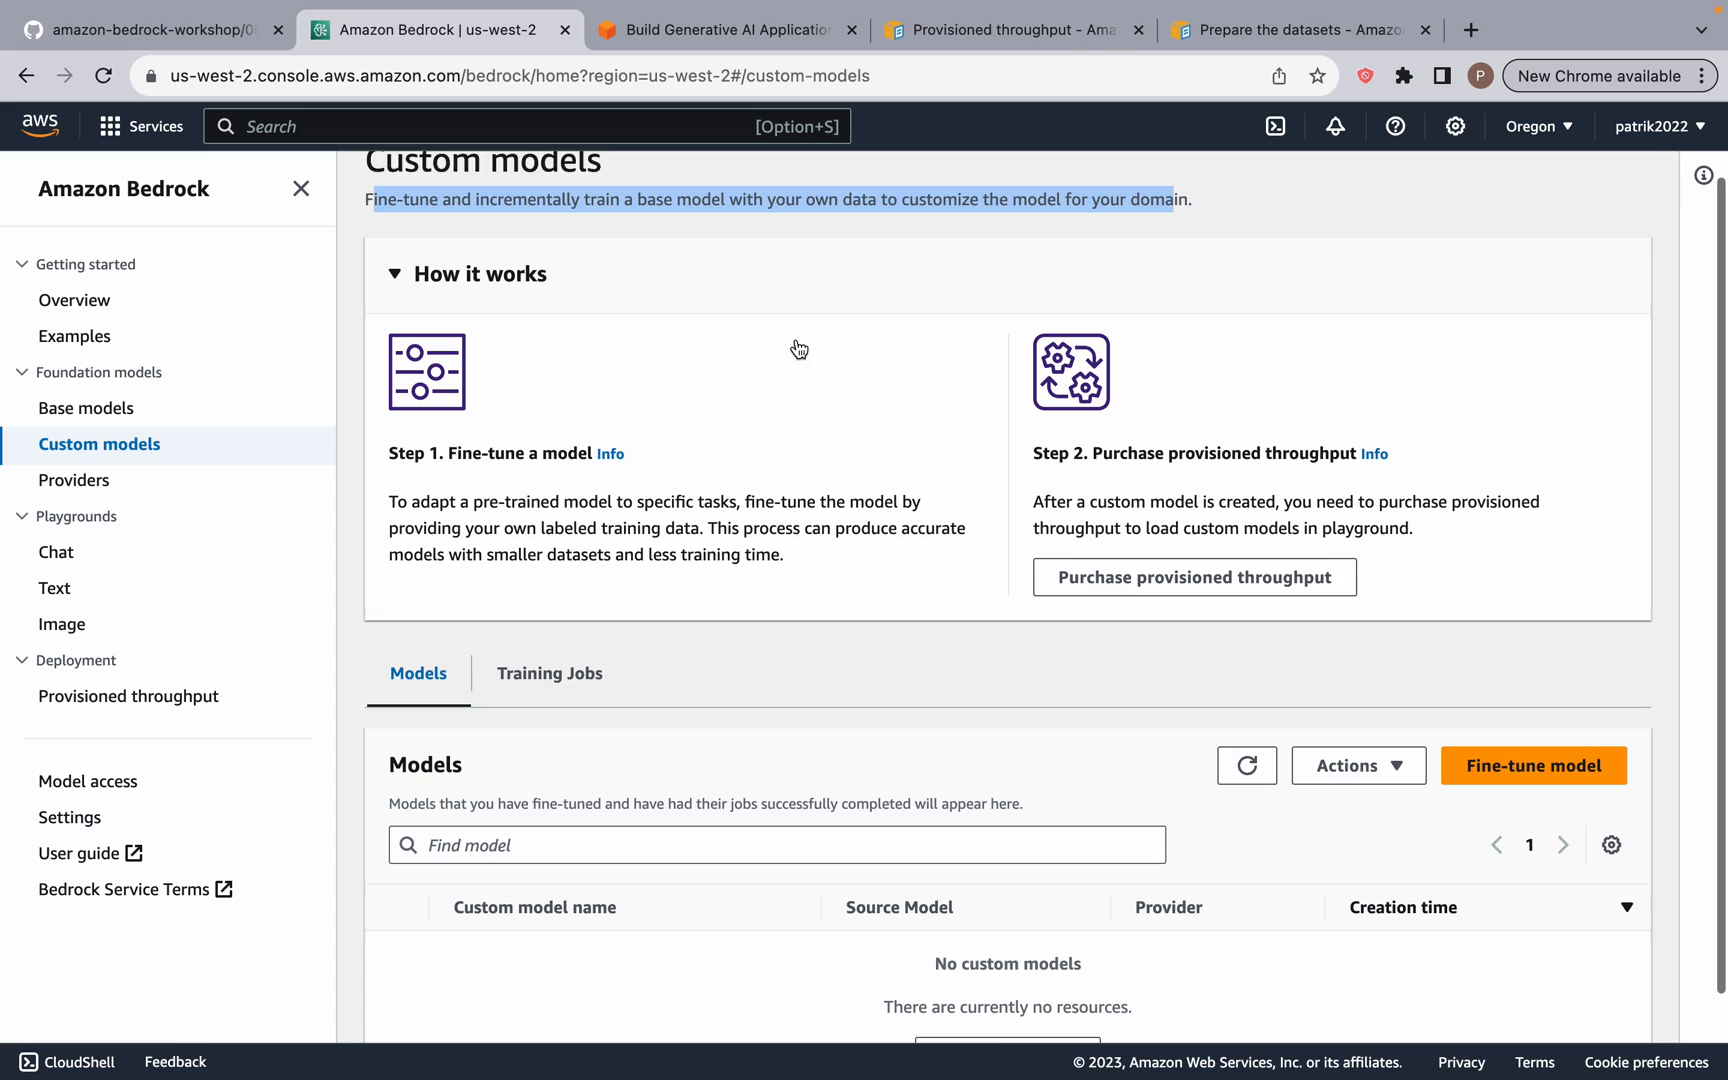
{"action": "scroll", "scroll_direction": "down", "scroll_amount": 3}
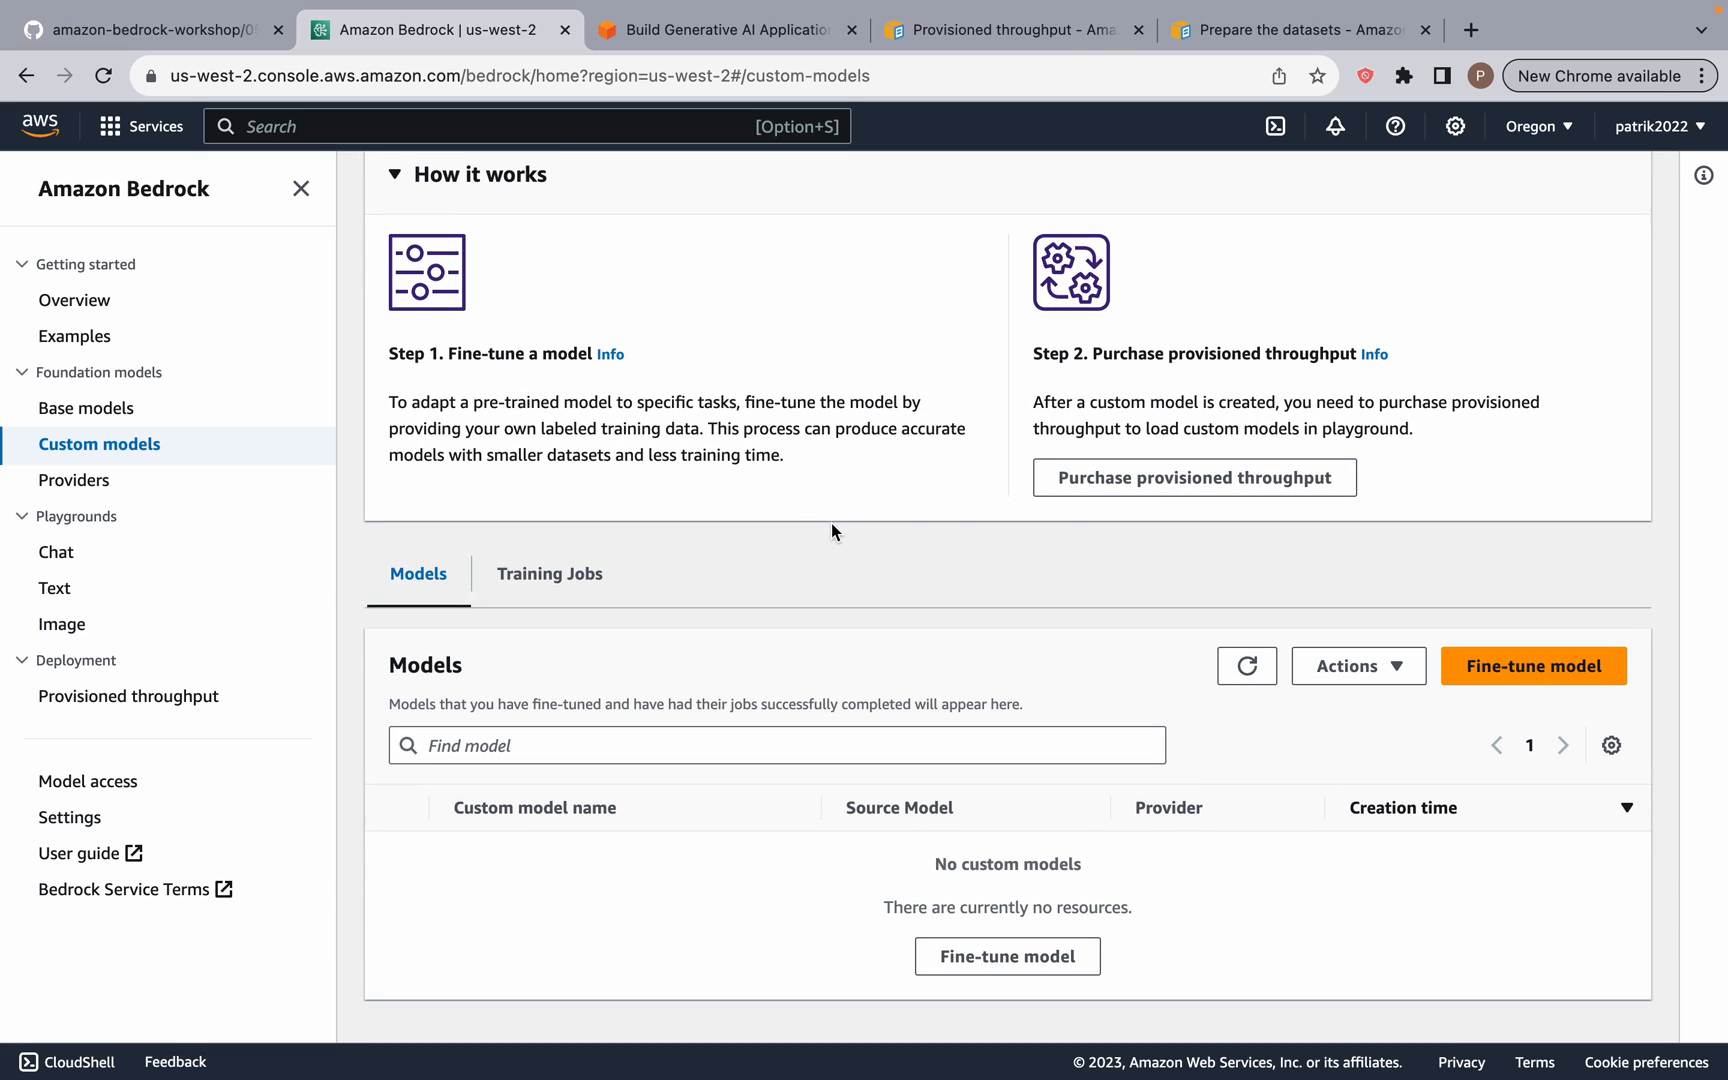
{"action": "mouse_move", "coordinate": [1504, 532]}
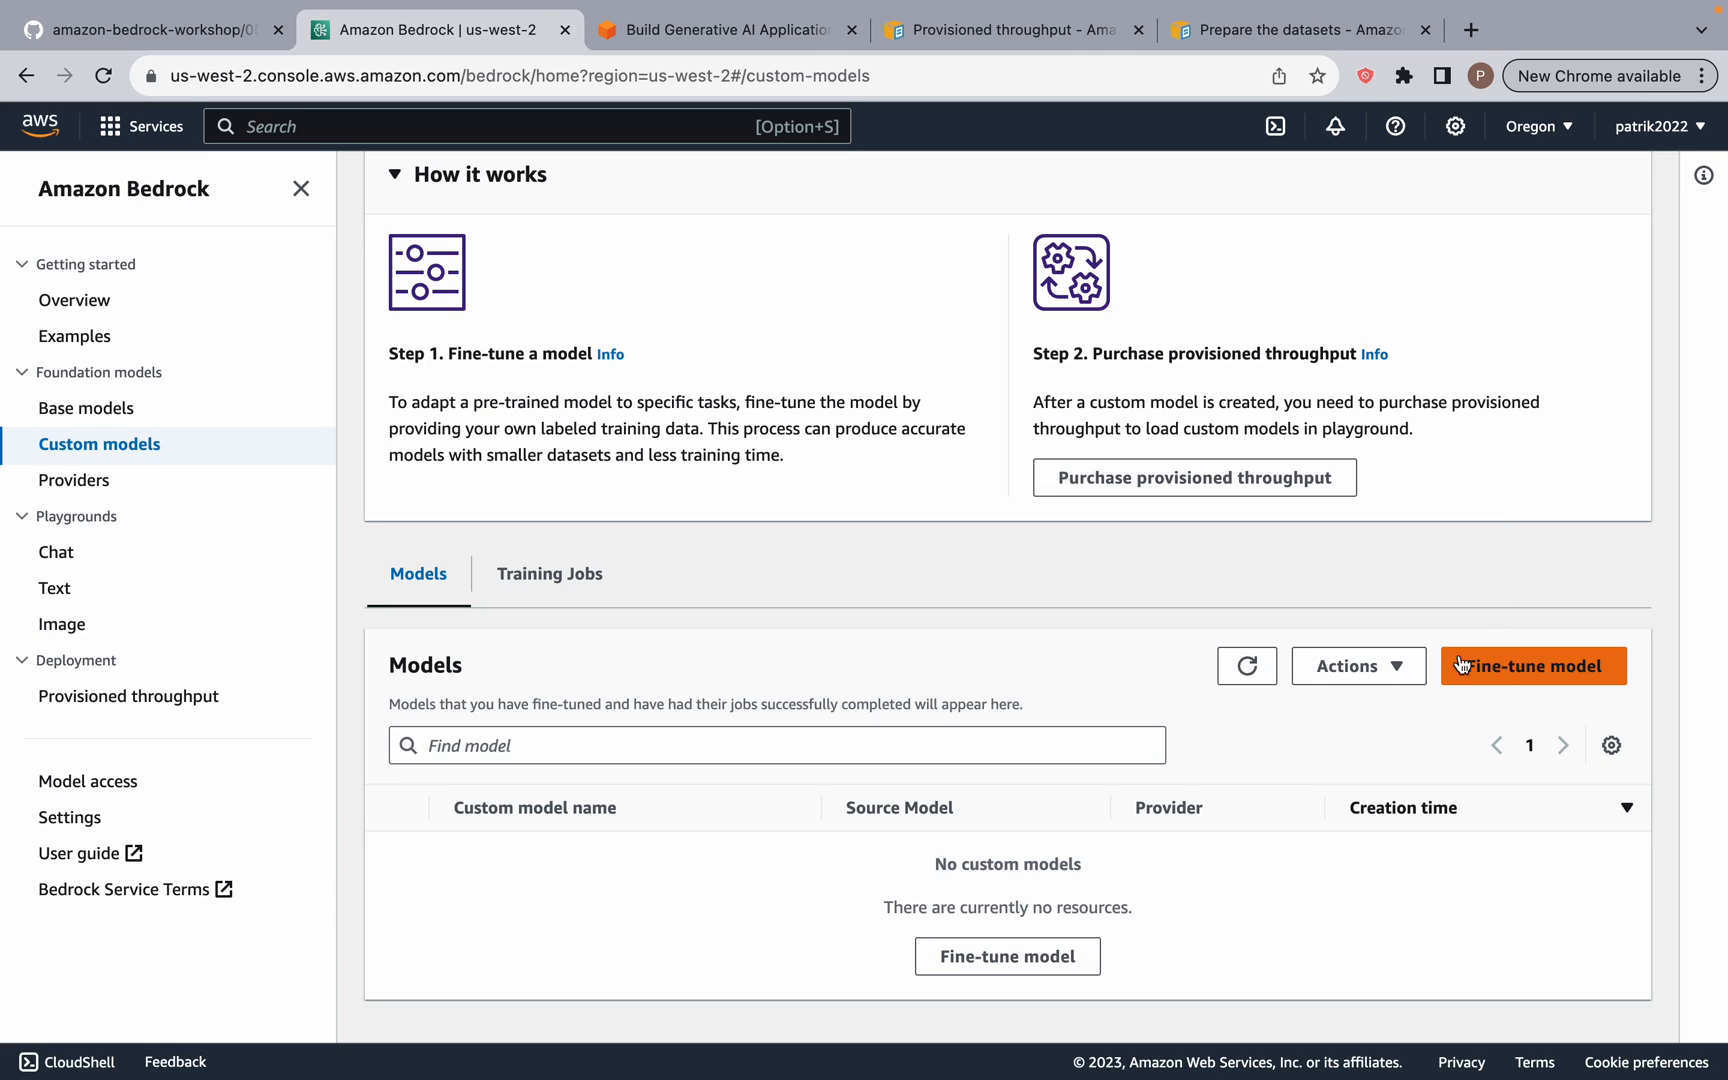
Step: Begin a new fine-tune job and name the model MyCustomLLM
{"action": "left_click", "coordinate": [1530, 666]}
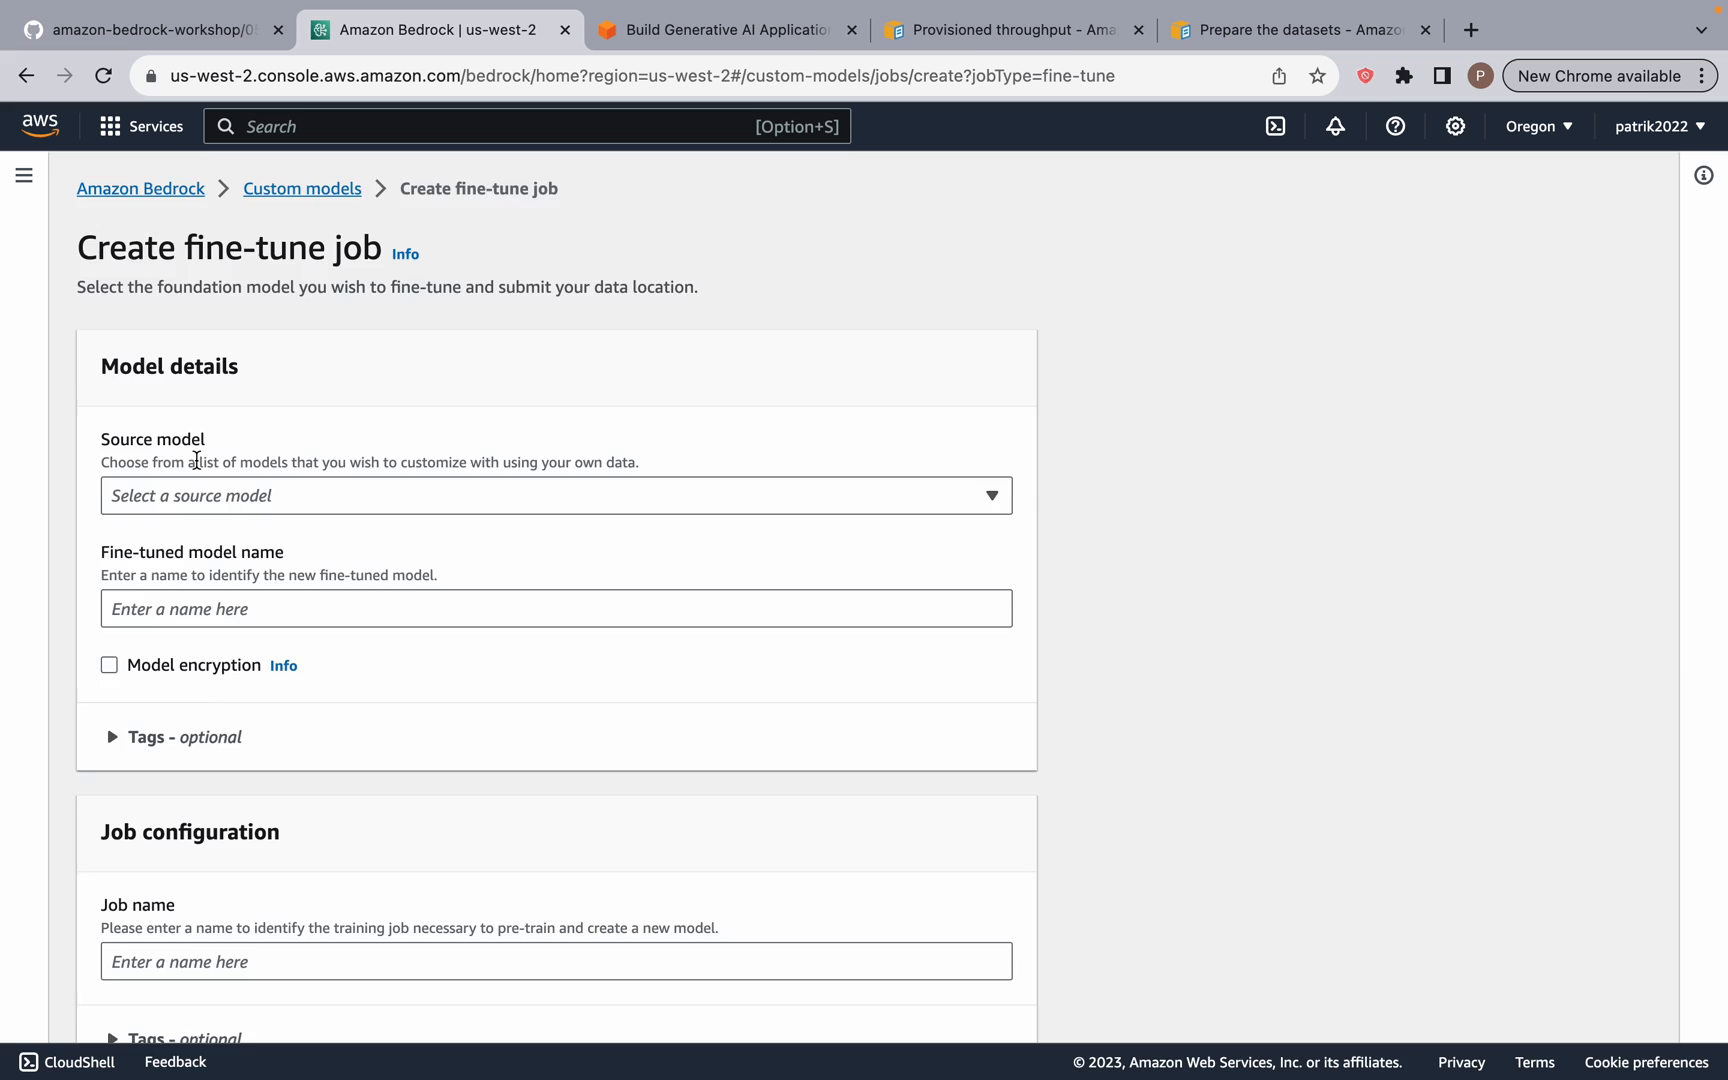
{"action": "scroll", "scroll_direction": "down", "scroll_amount": 3}
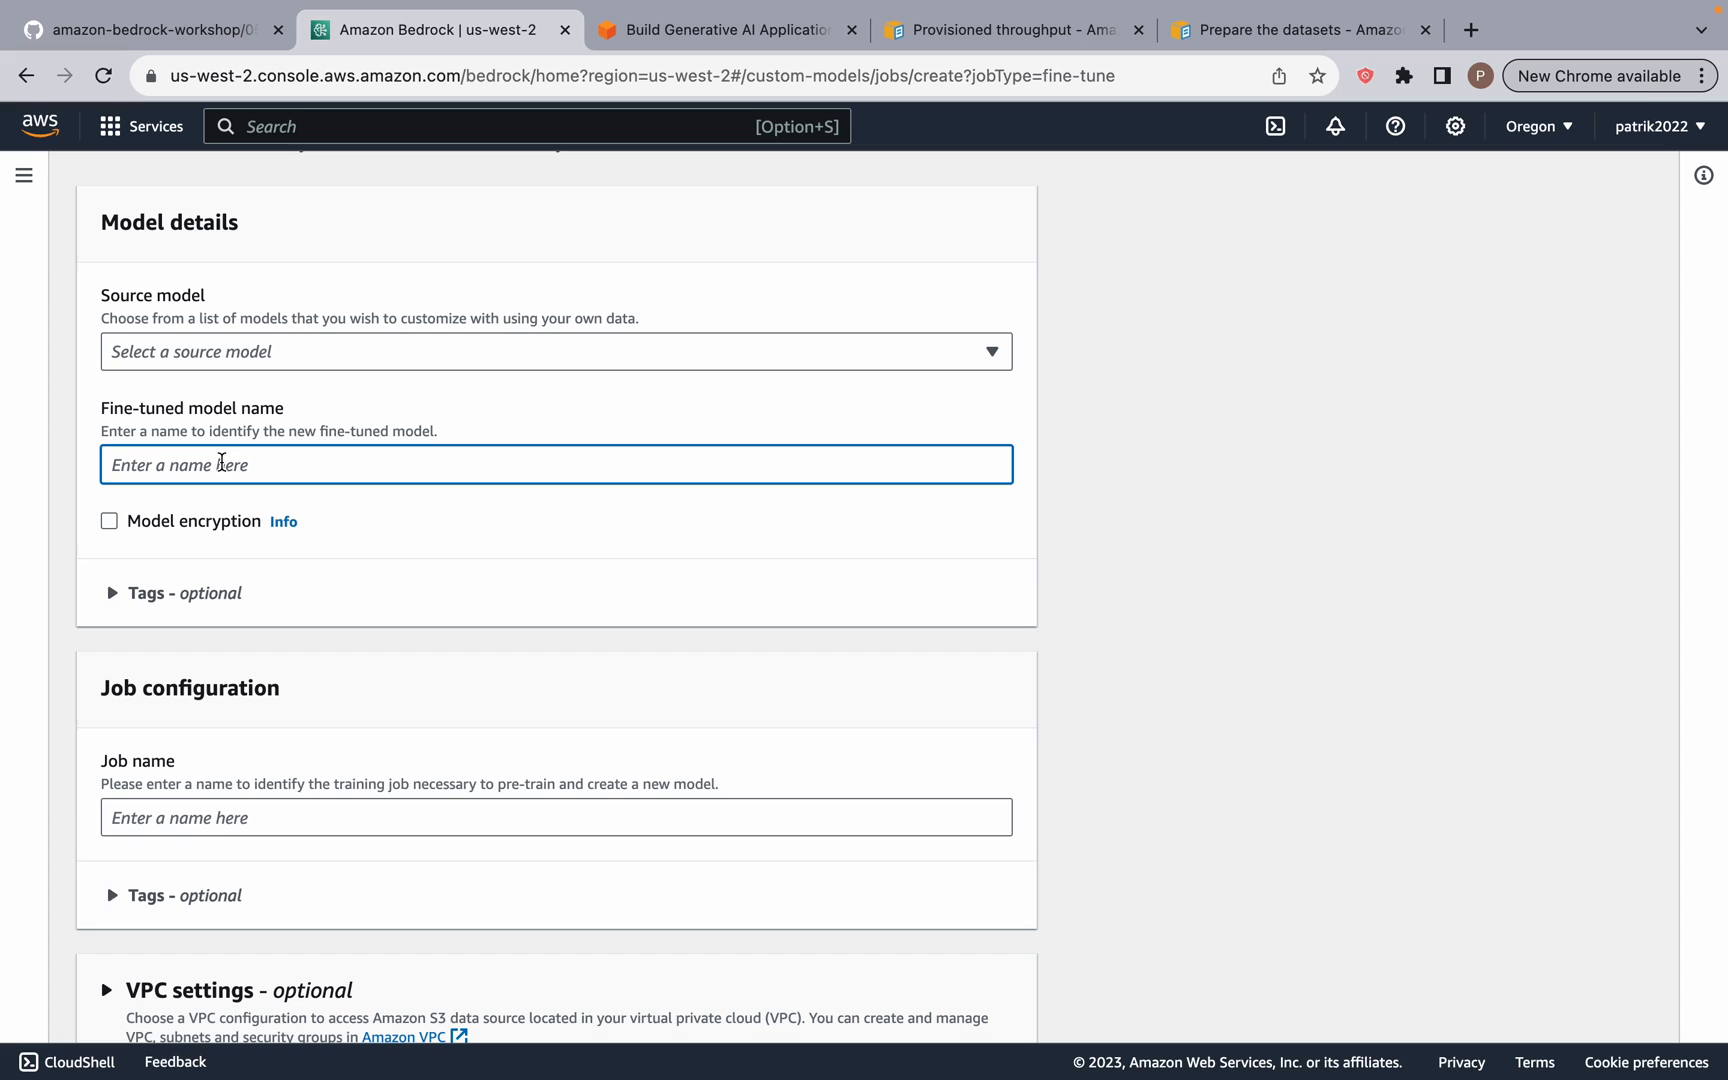
{"action": "type", "text": "MyCustomL"}
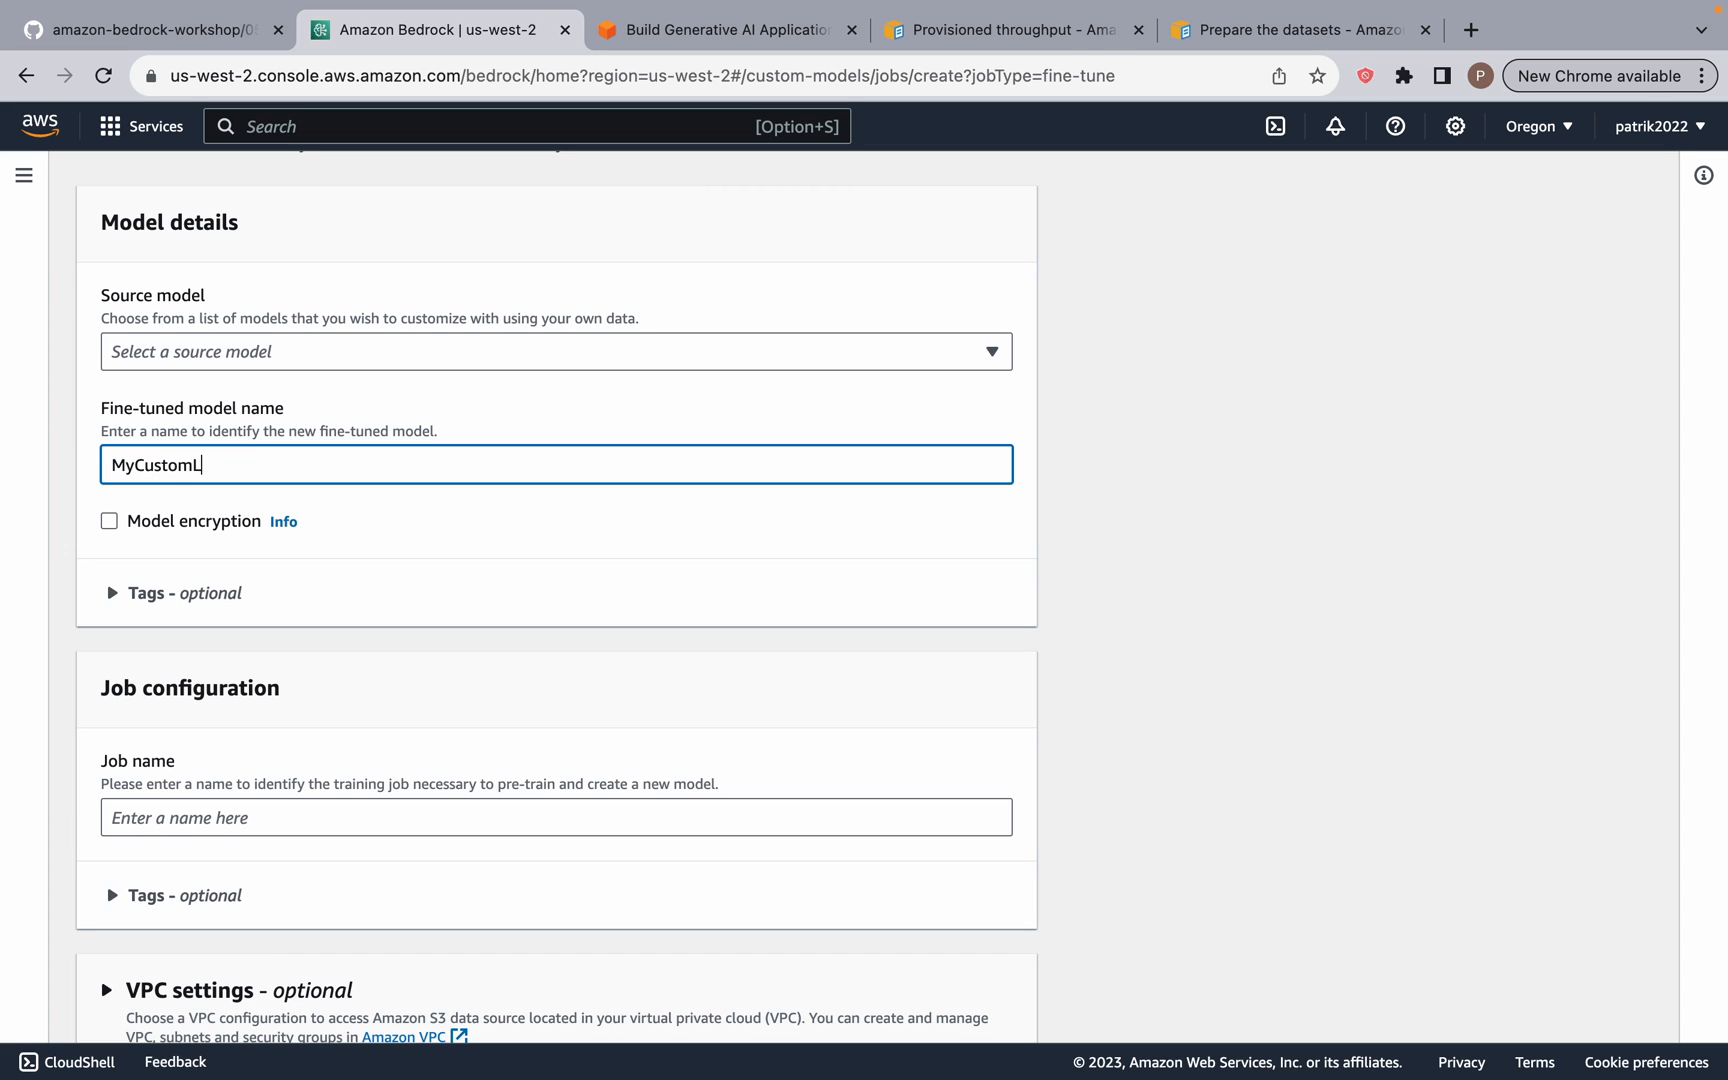
{"action": "type", "text": "LM"}
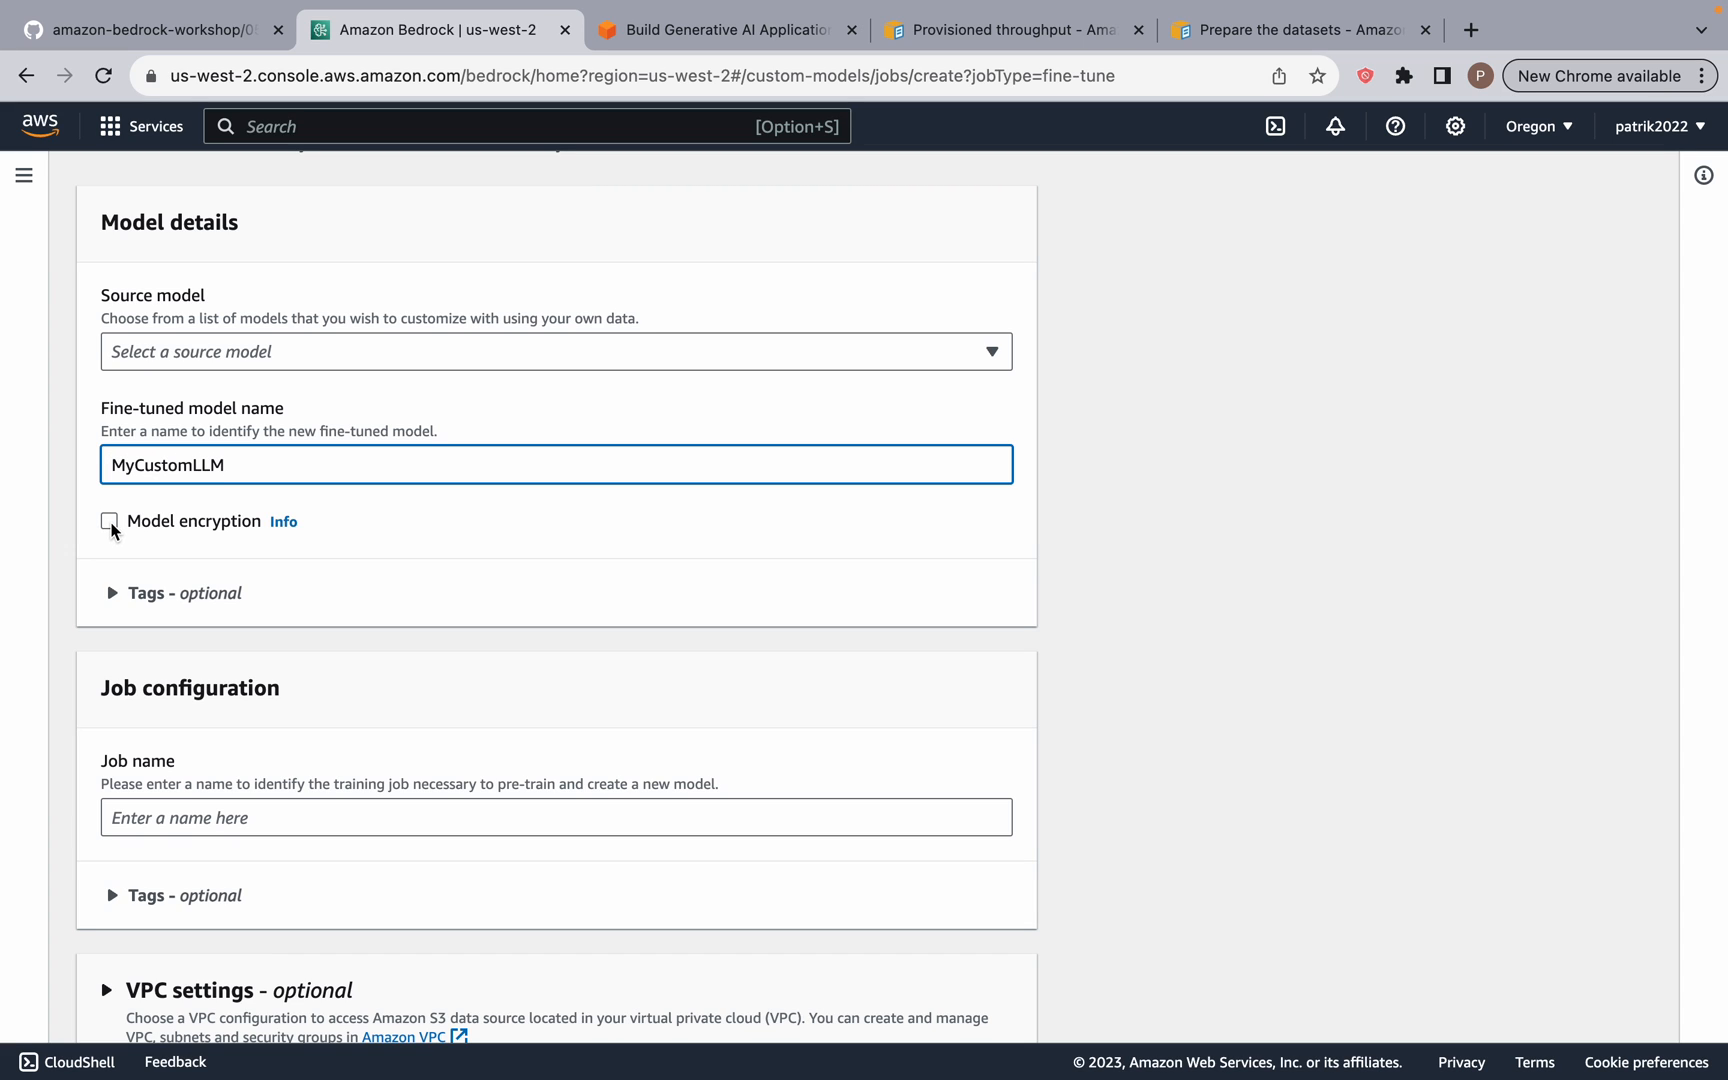
Step: Check the model encryption explanation and key options, leaving encryption off
{"action": "left_click", "coordinate": [284, 522]}
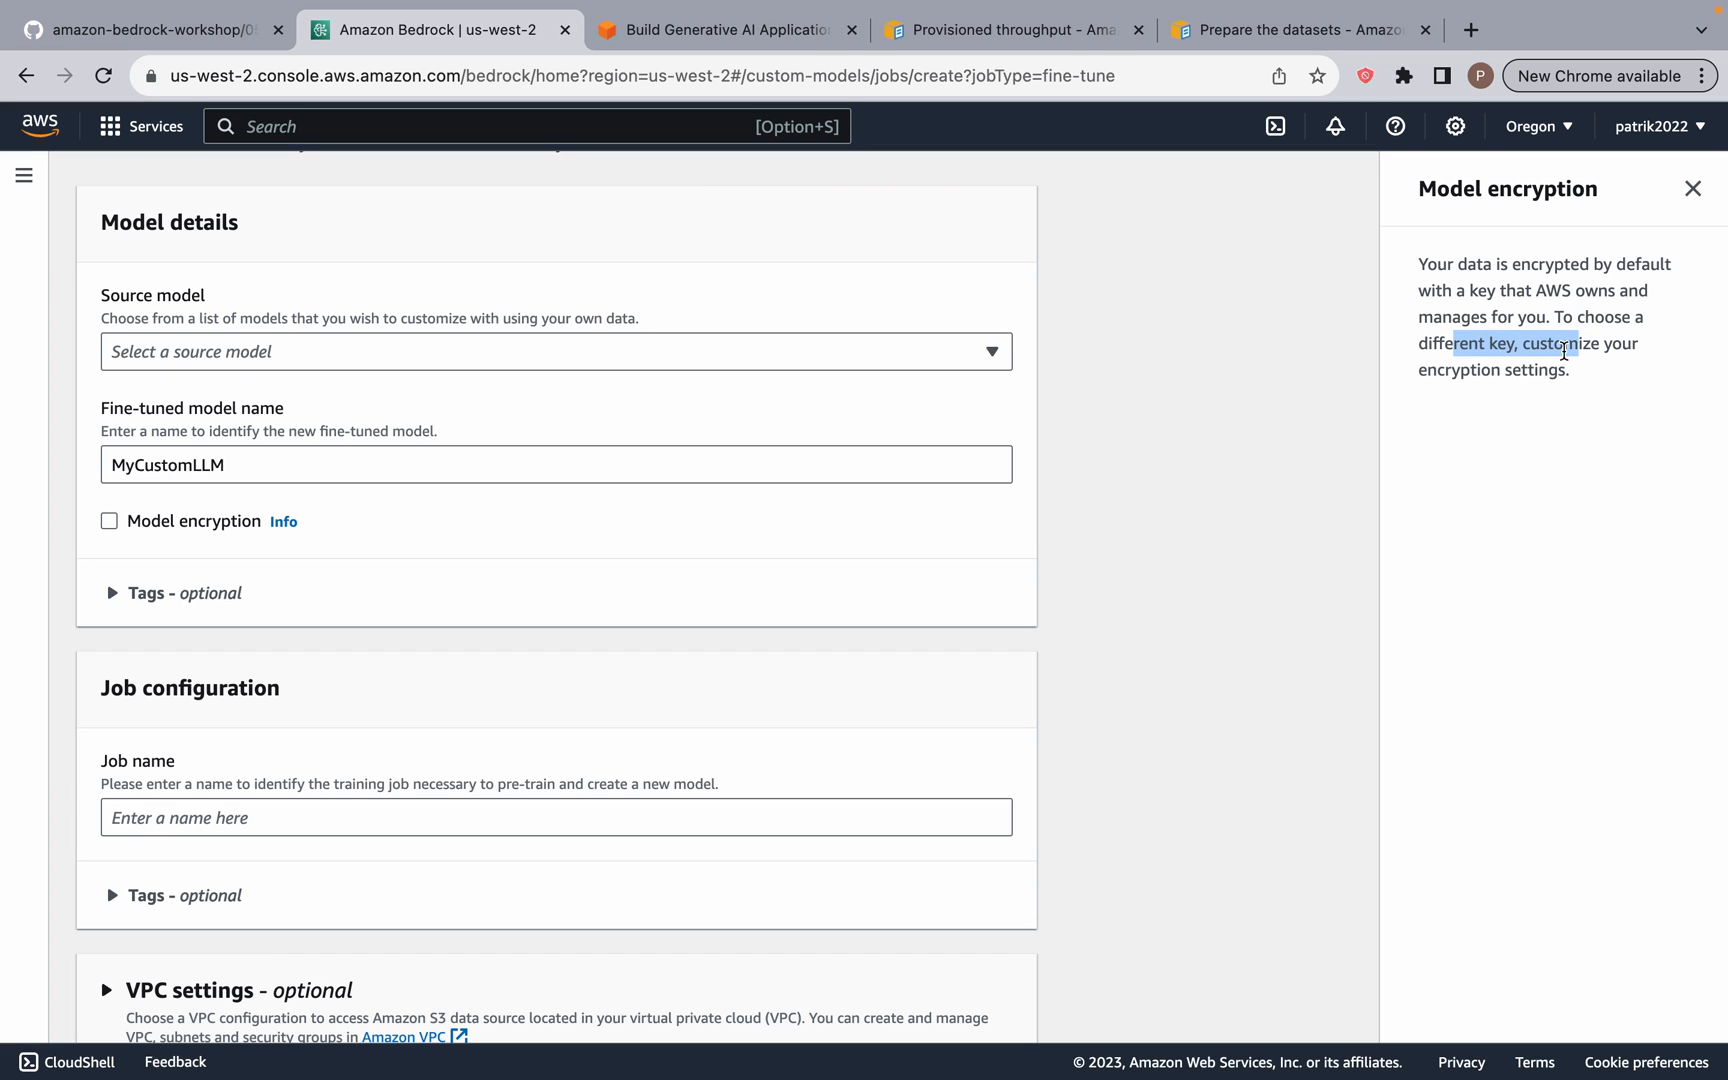
{"action": "left_click", "coordinate": [1692, 188]}
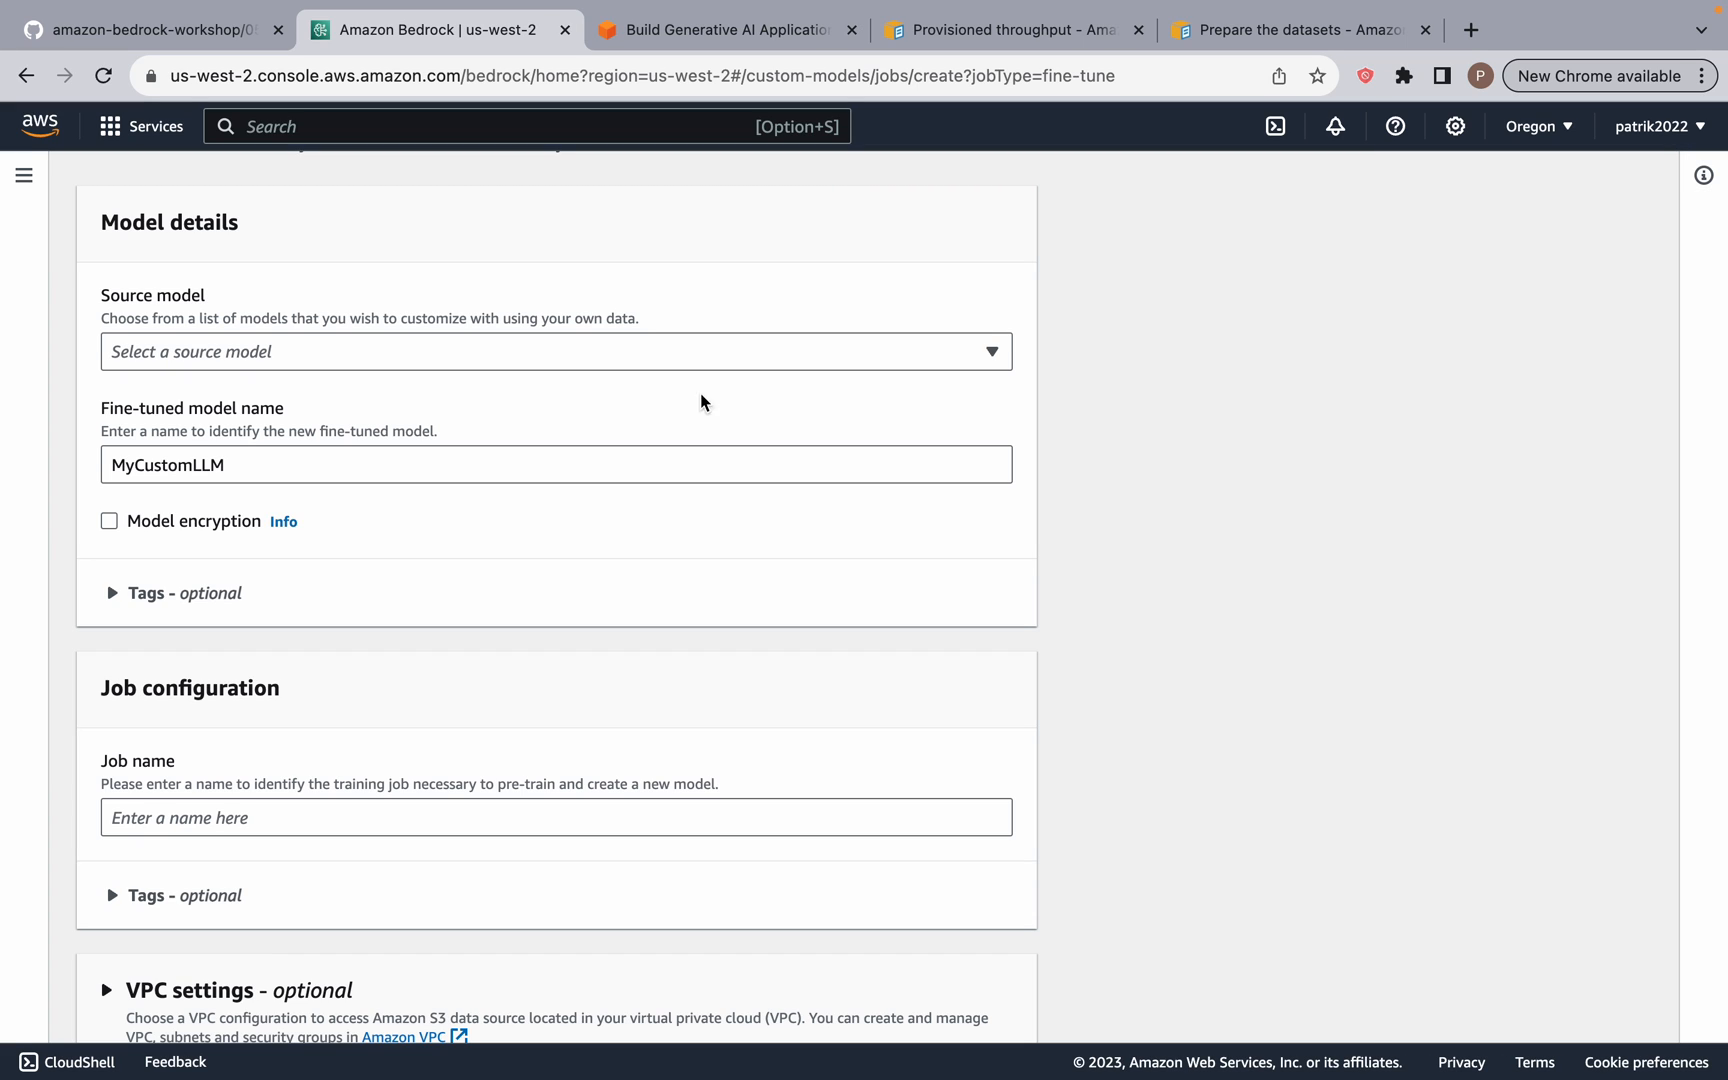
{"action": "left_click", "coordinate": [108, 520]}
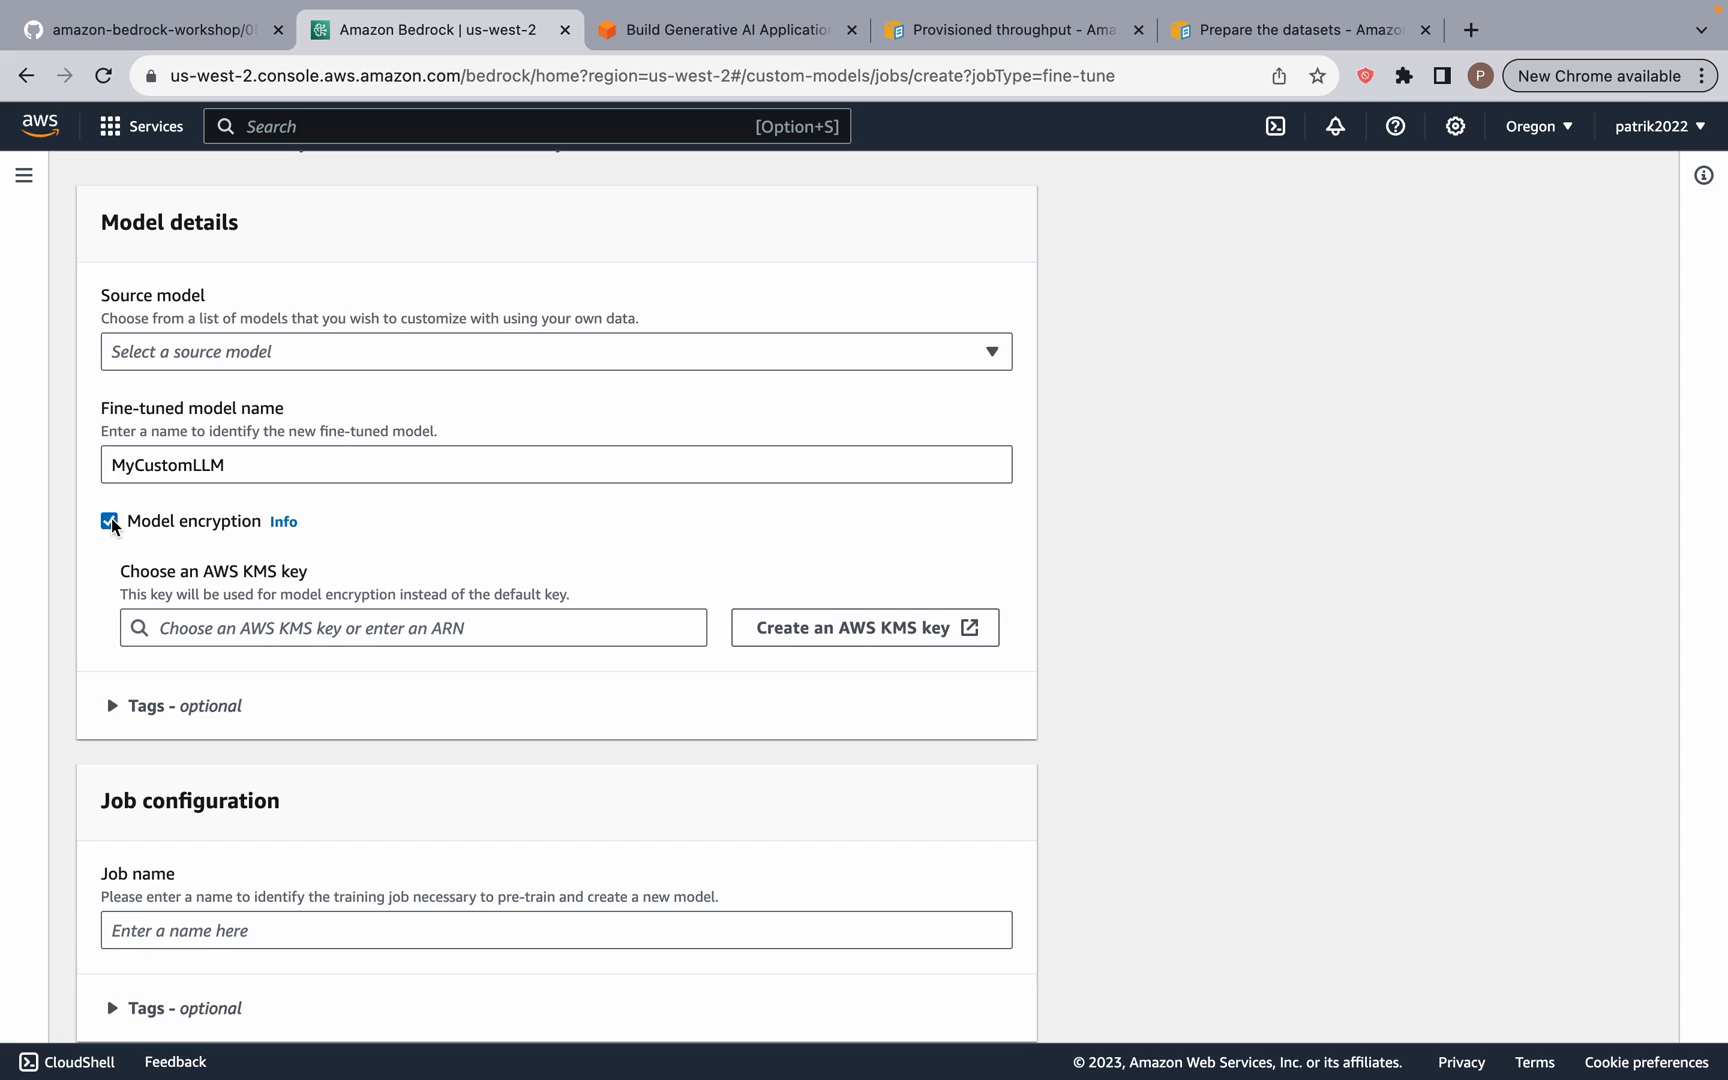
{"action": "left_click", "coordinate": [110, 520]}
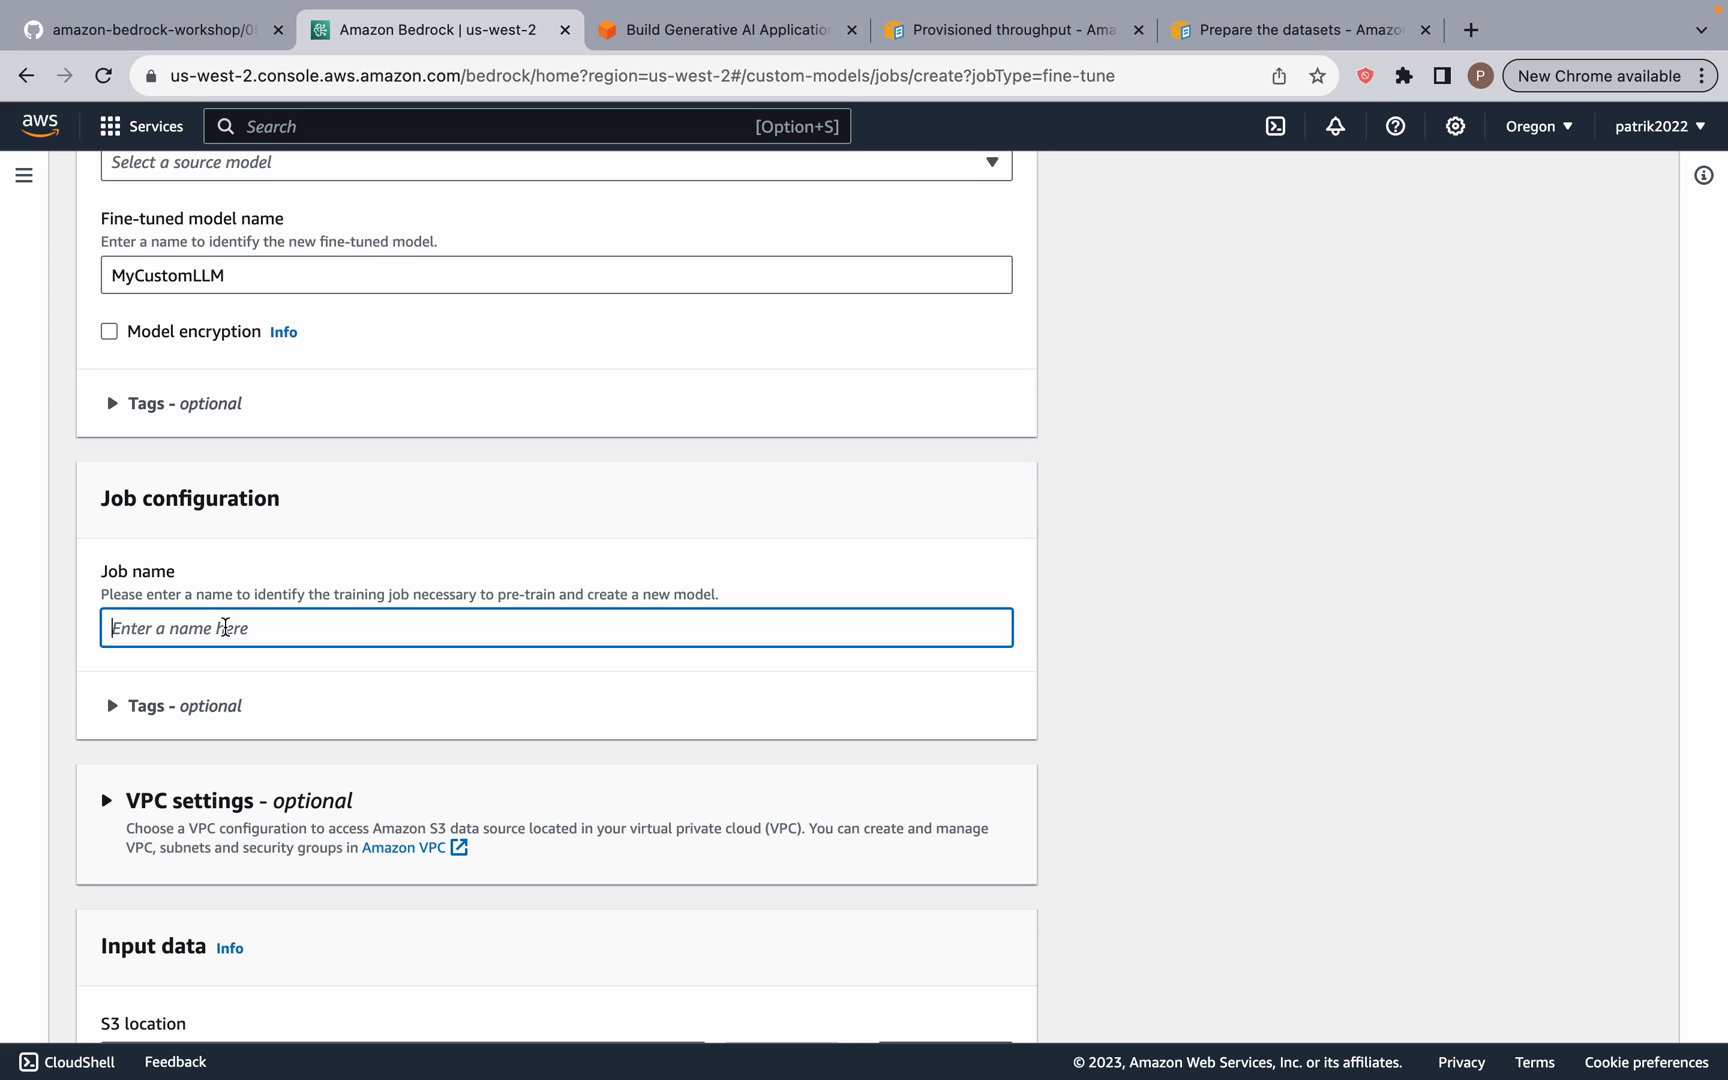
{"action": "mouse_move", "coordinate": [290, 612]}
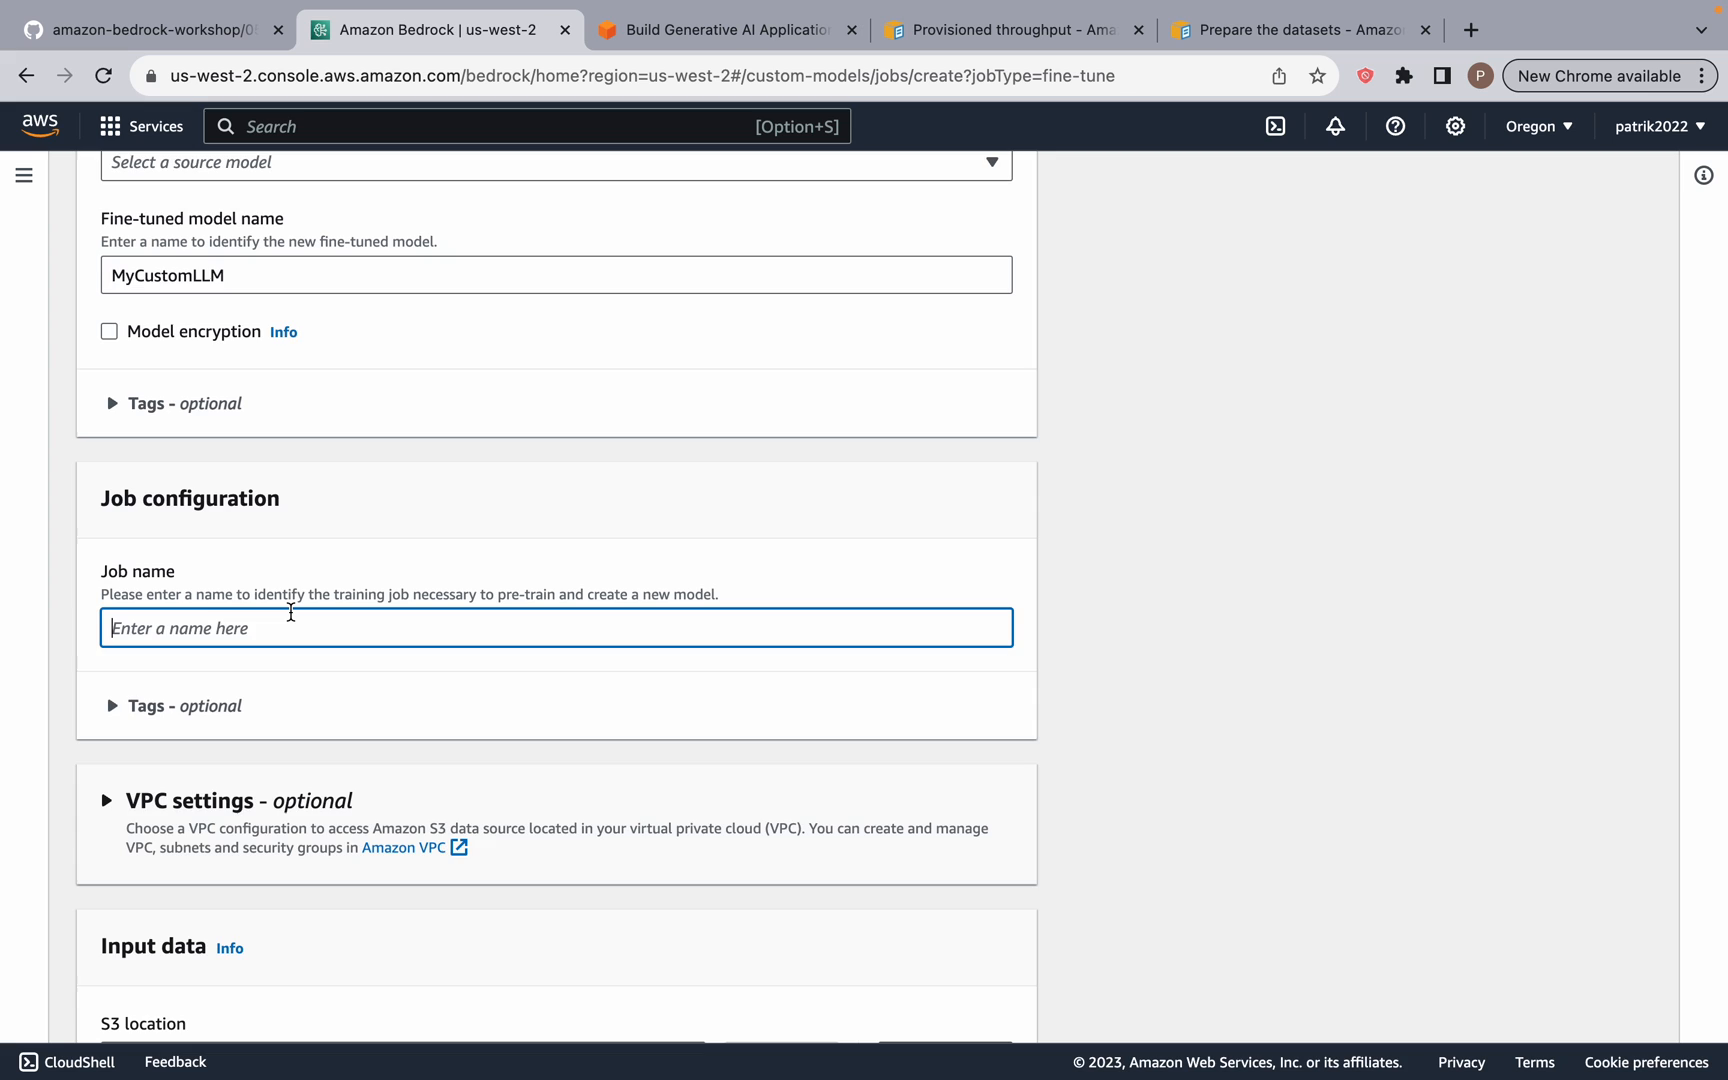
Step: Review the form's input data and hyperparameters sections down to the Batch size field
{"action": "scroll", "scroll_direction": "down", "scroll_amount": 3}
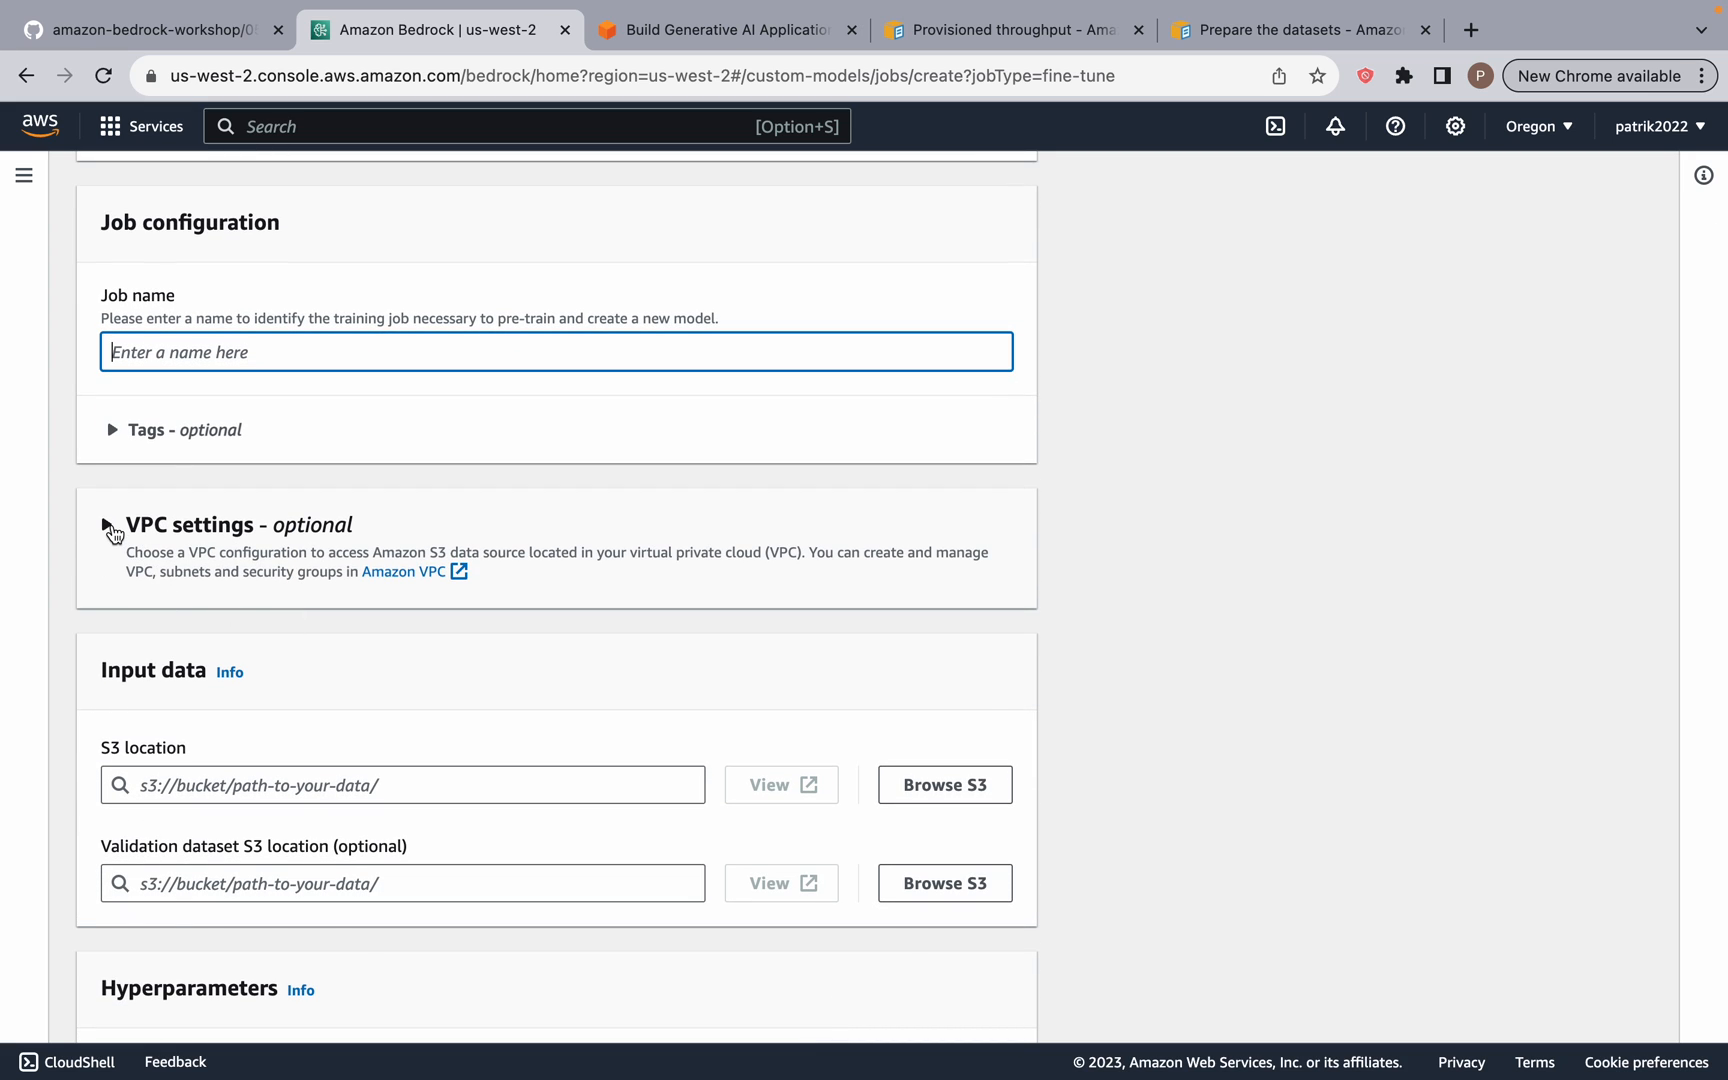
{"action": "scroll", "scroll_direction": "down", "scroll_amount": 3}
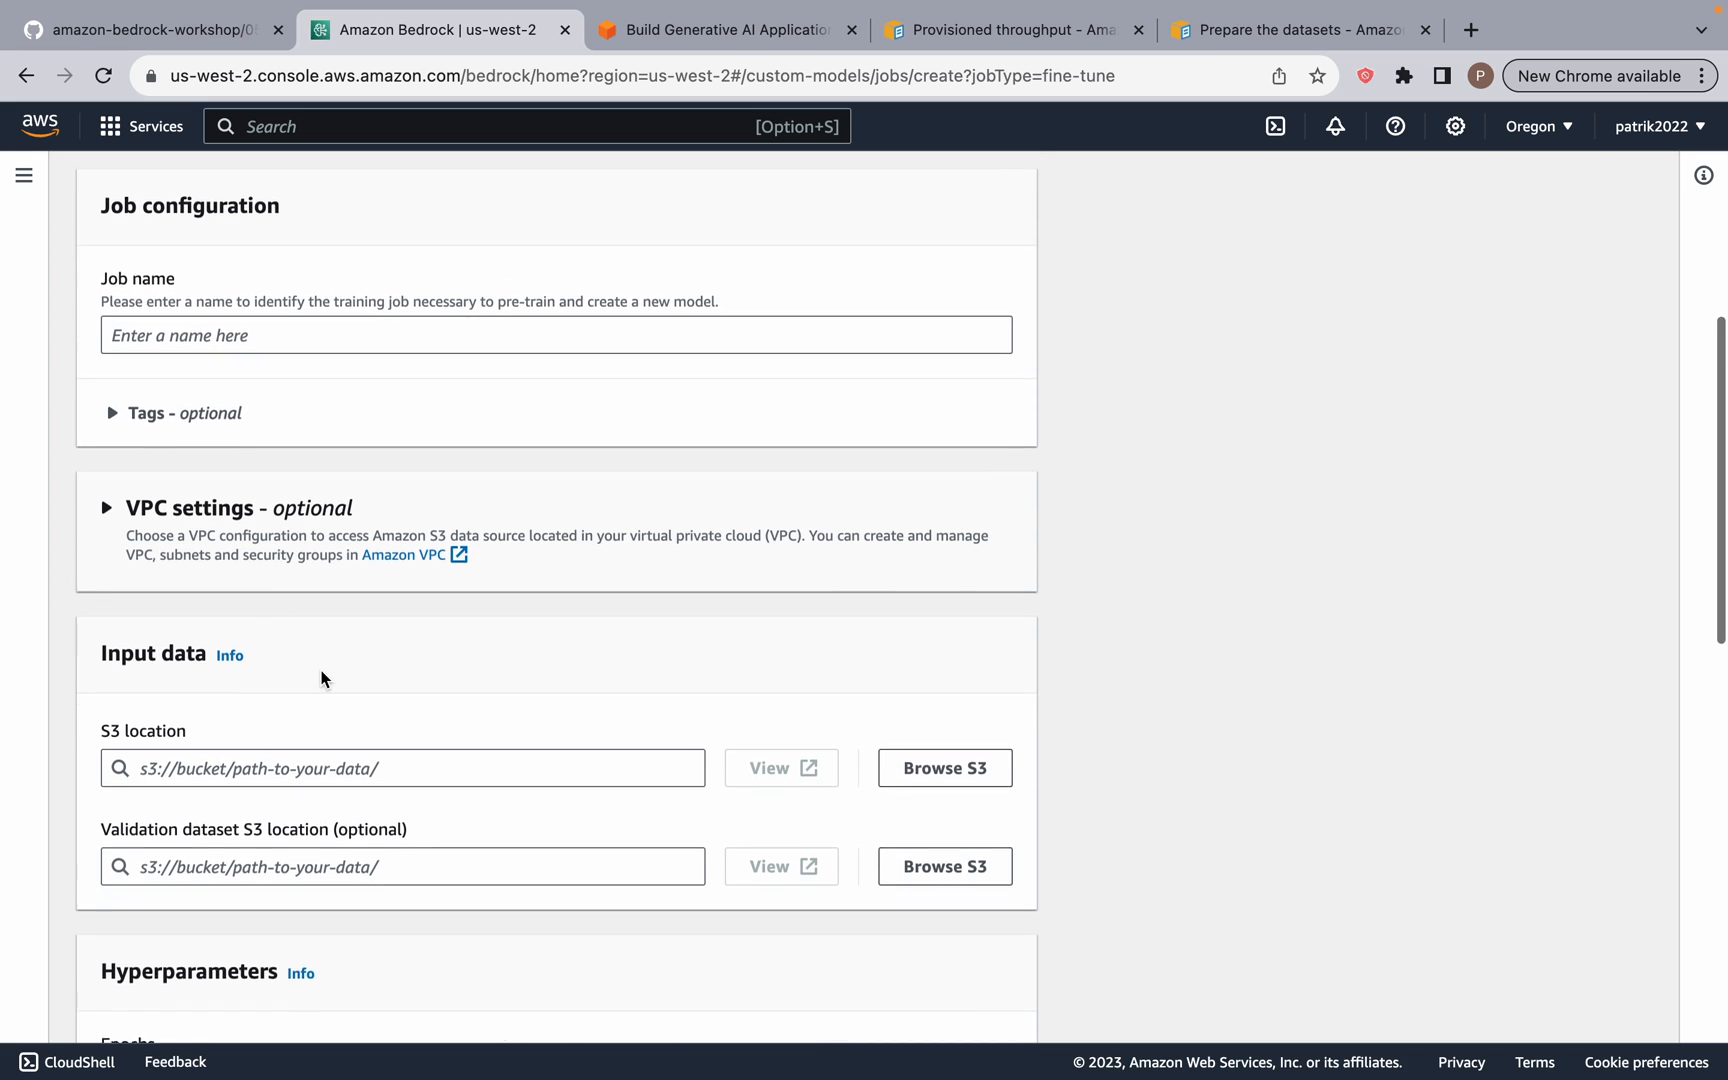
{"action": "scroll", "scroll_direction": "down", "scroll_amount": 3}
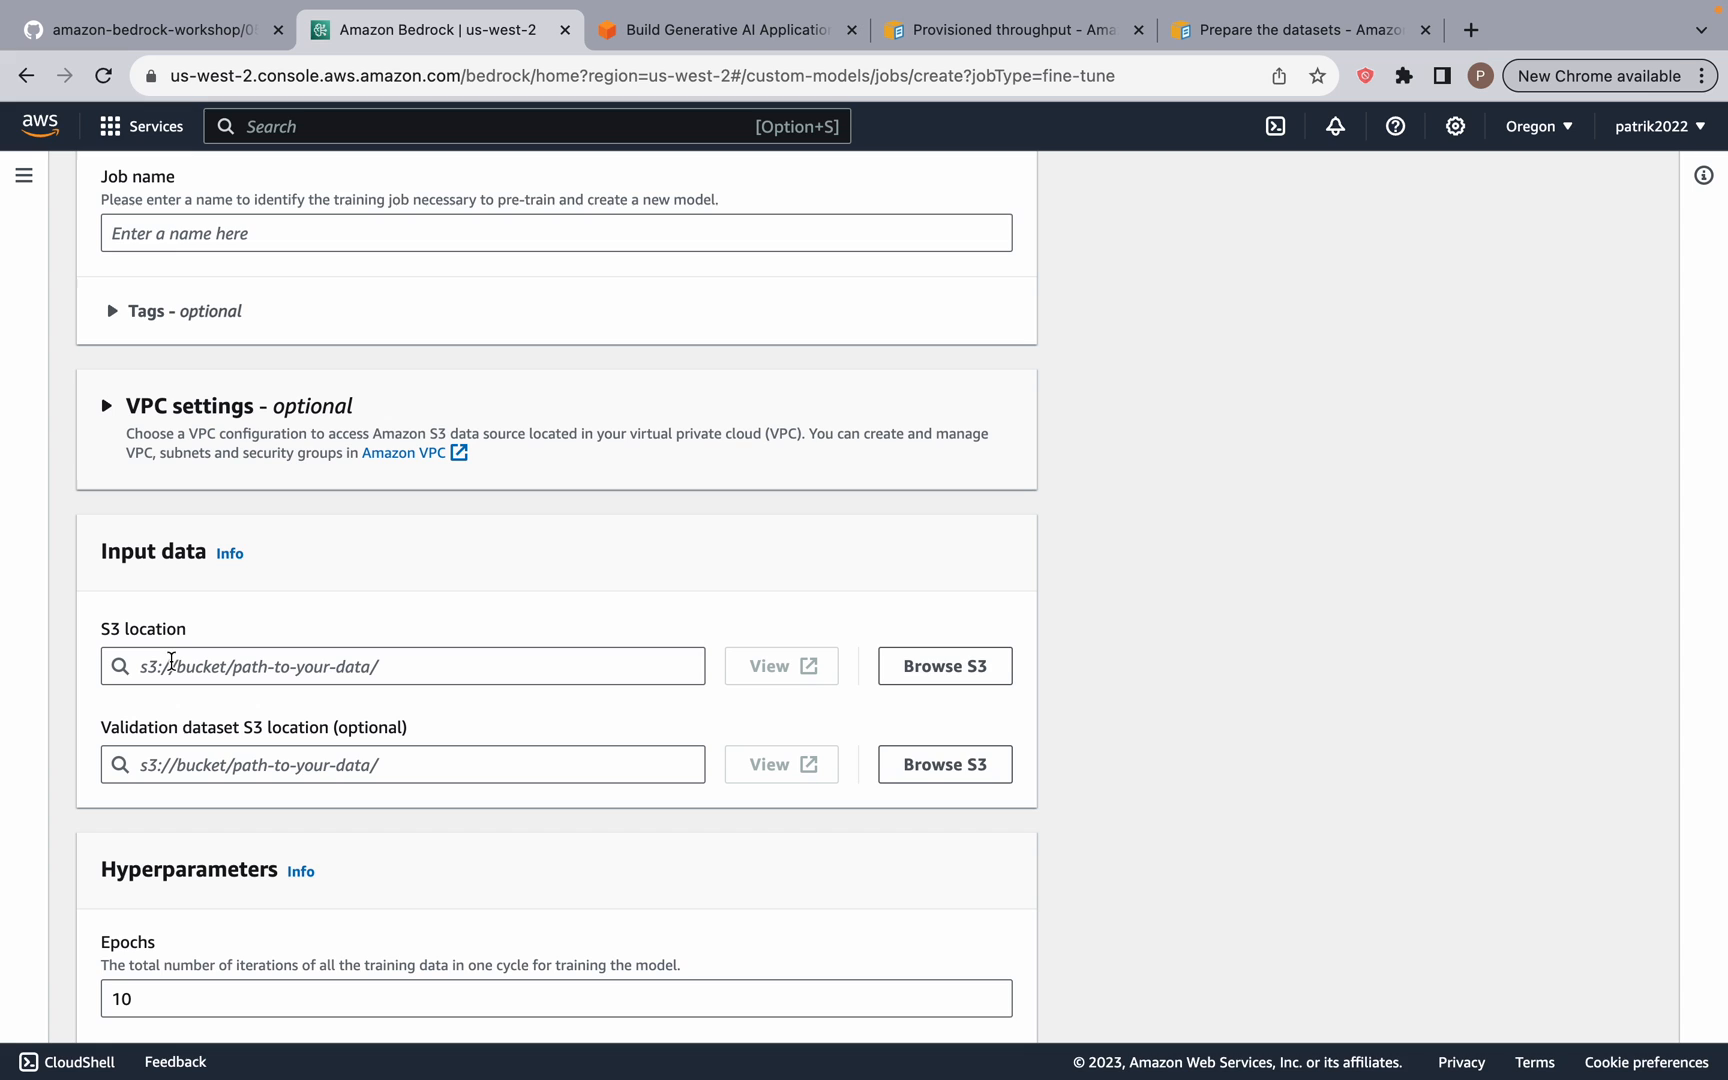
{"action": "mouse_move", "coordinate": [290, 738]}
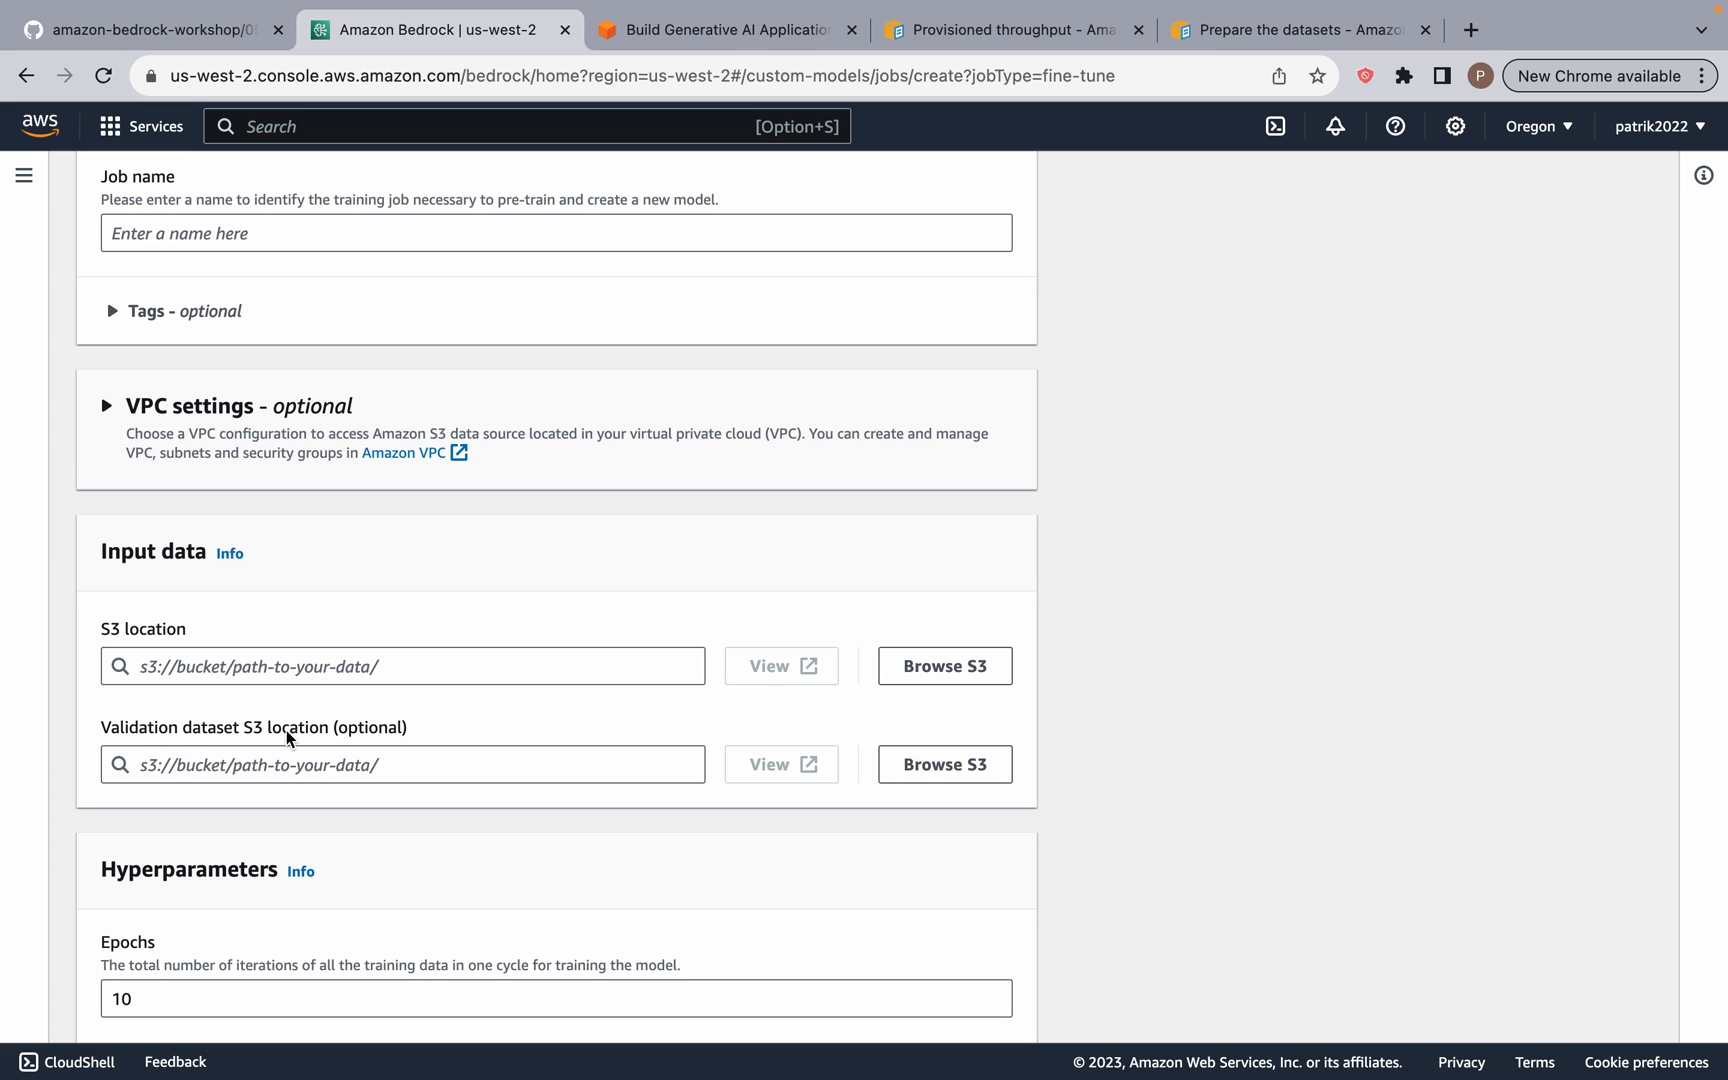
{"action": "scroll", "scroll_direction": "down", "scroll_amount": 3}
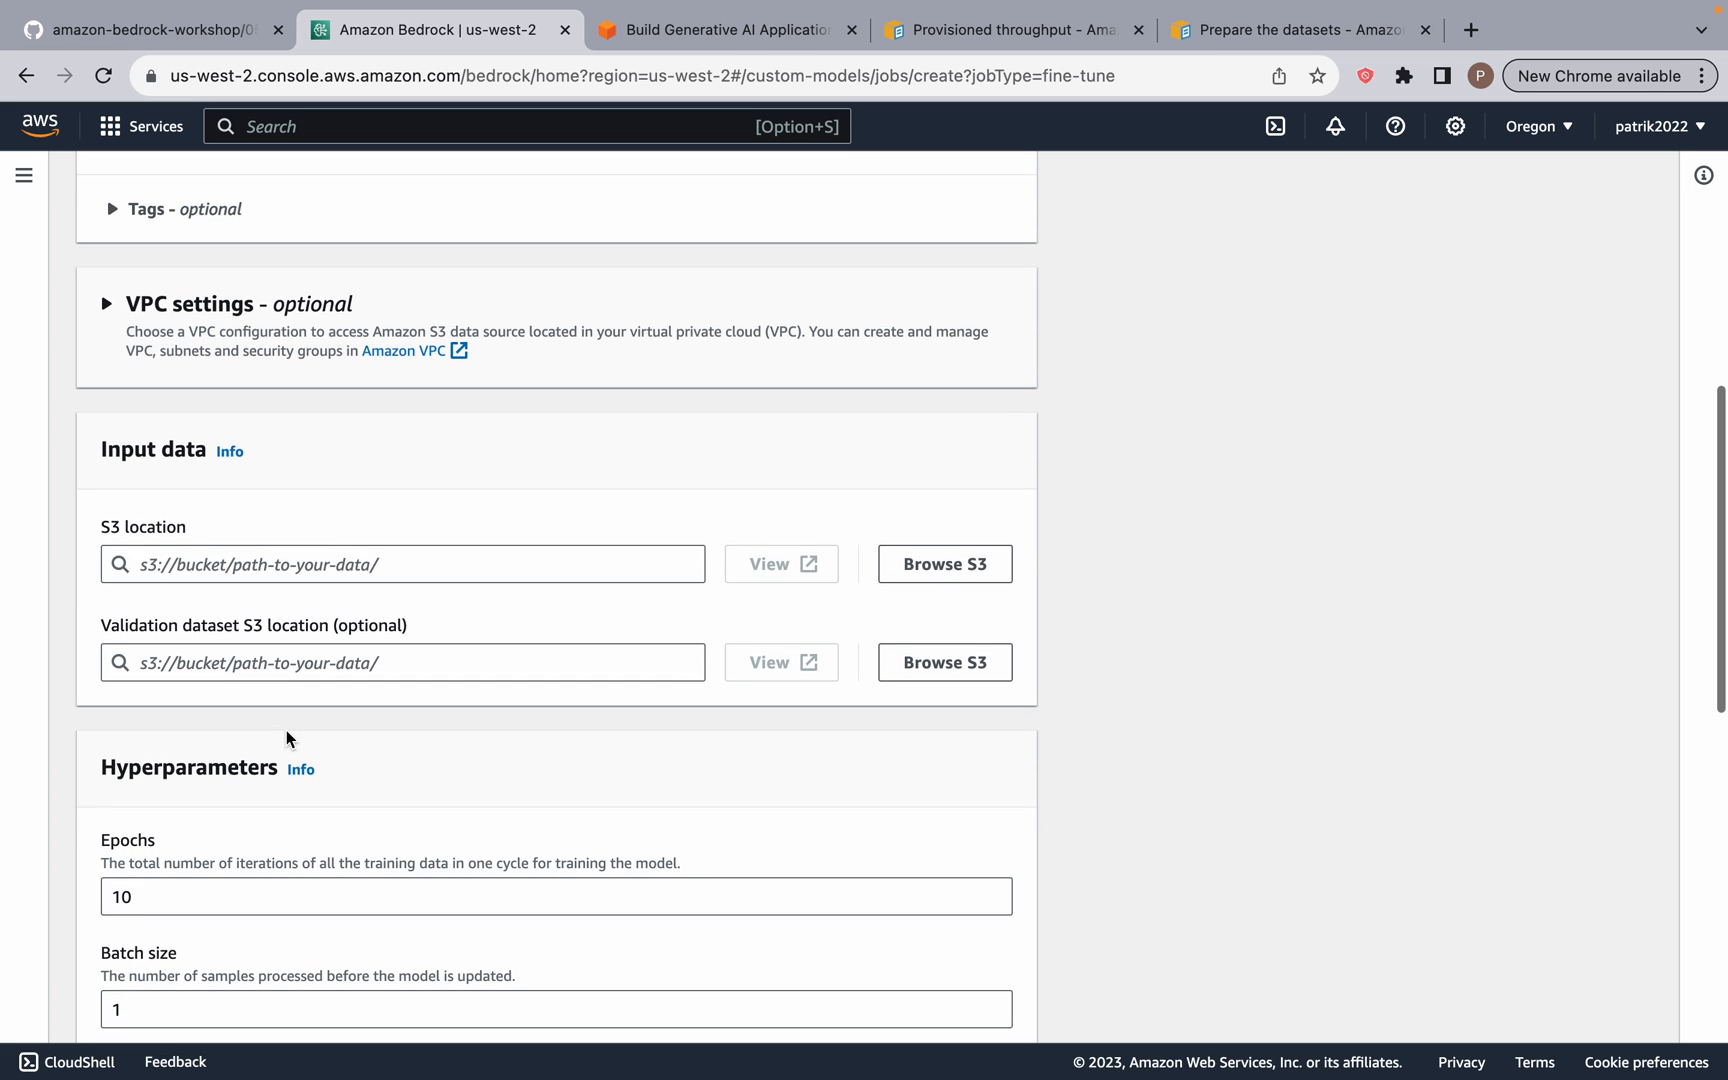
{"action": "scroll", "scroll_direction": "down", "scroll_amount": 3}
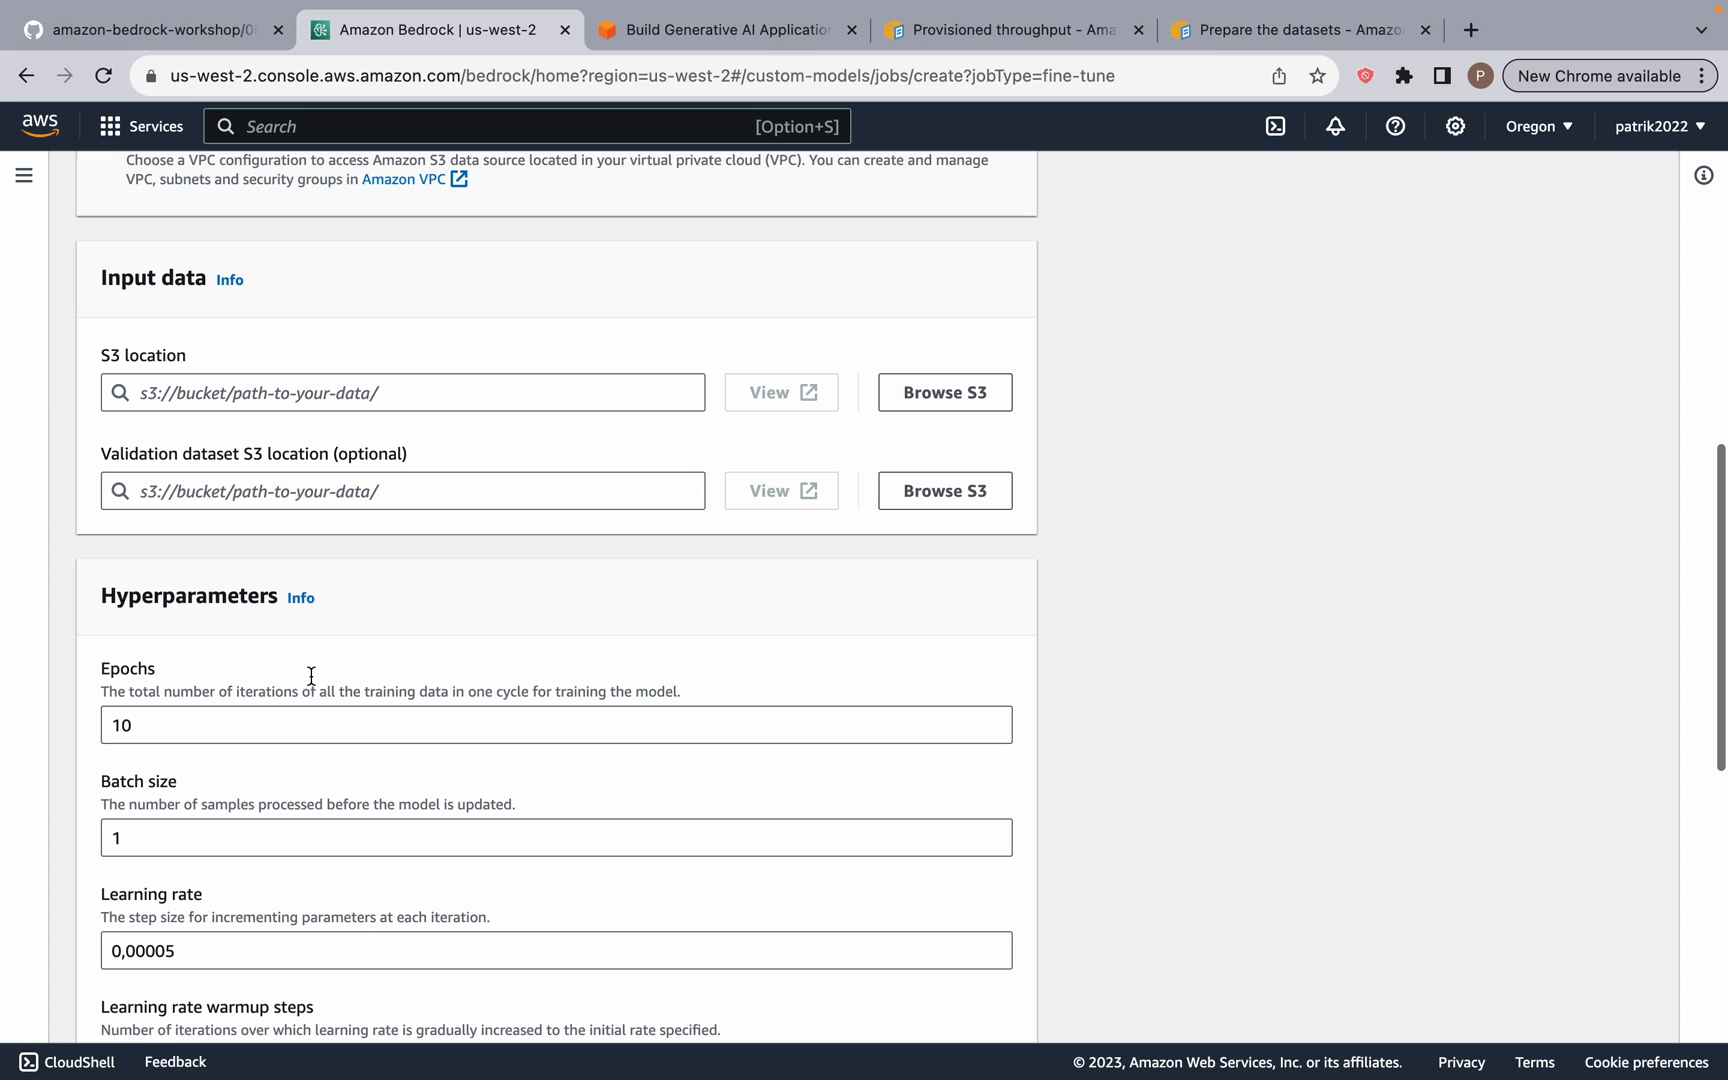
{"action": "scroll", "scroll_direction": "down", "scroll_amount": 3}
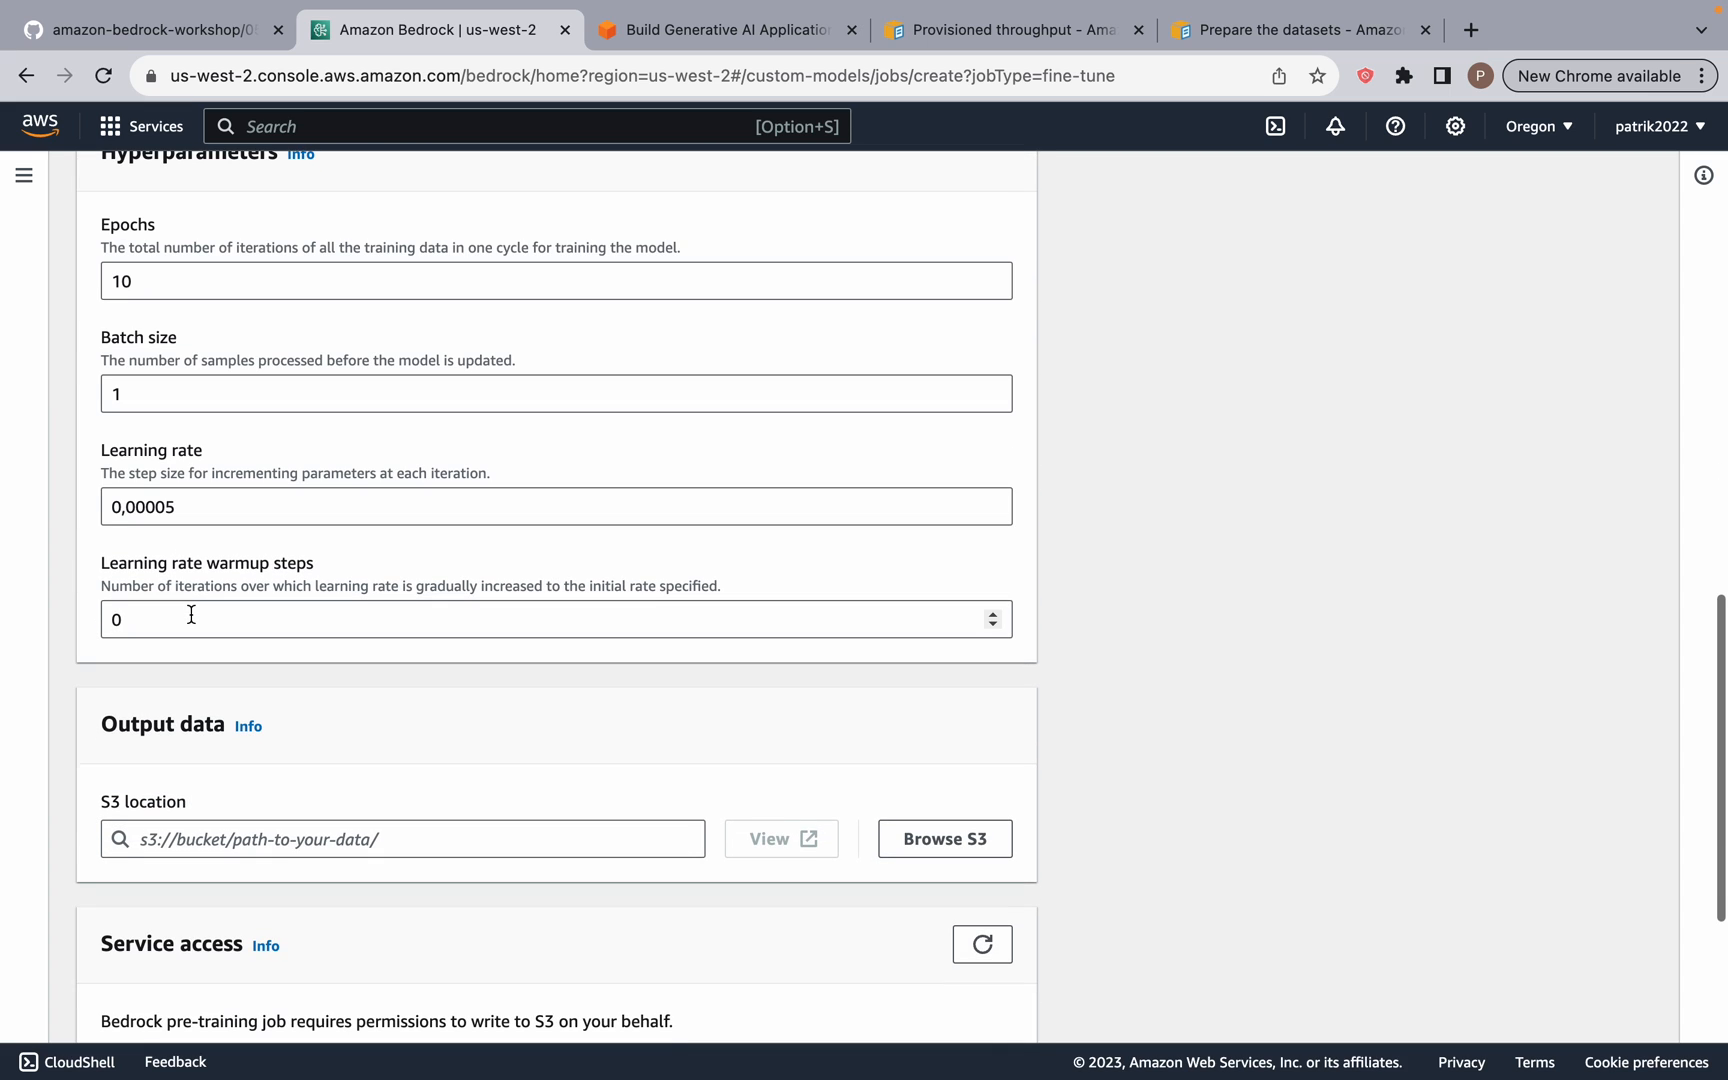
{"action": "scroll", "scroll_direction": "up", "scroll_amount": 3}
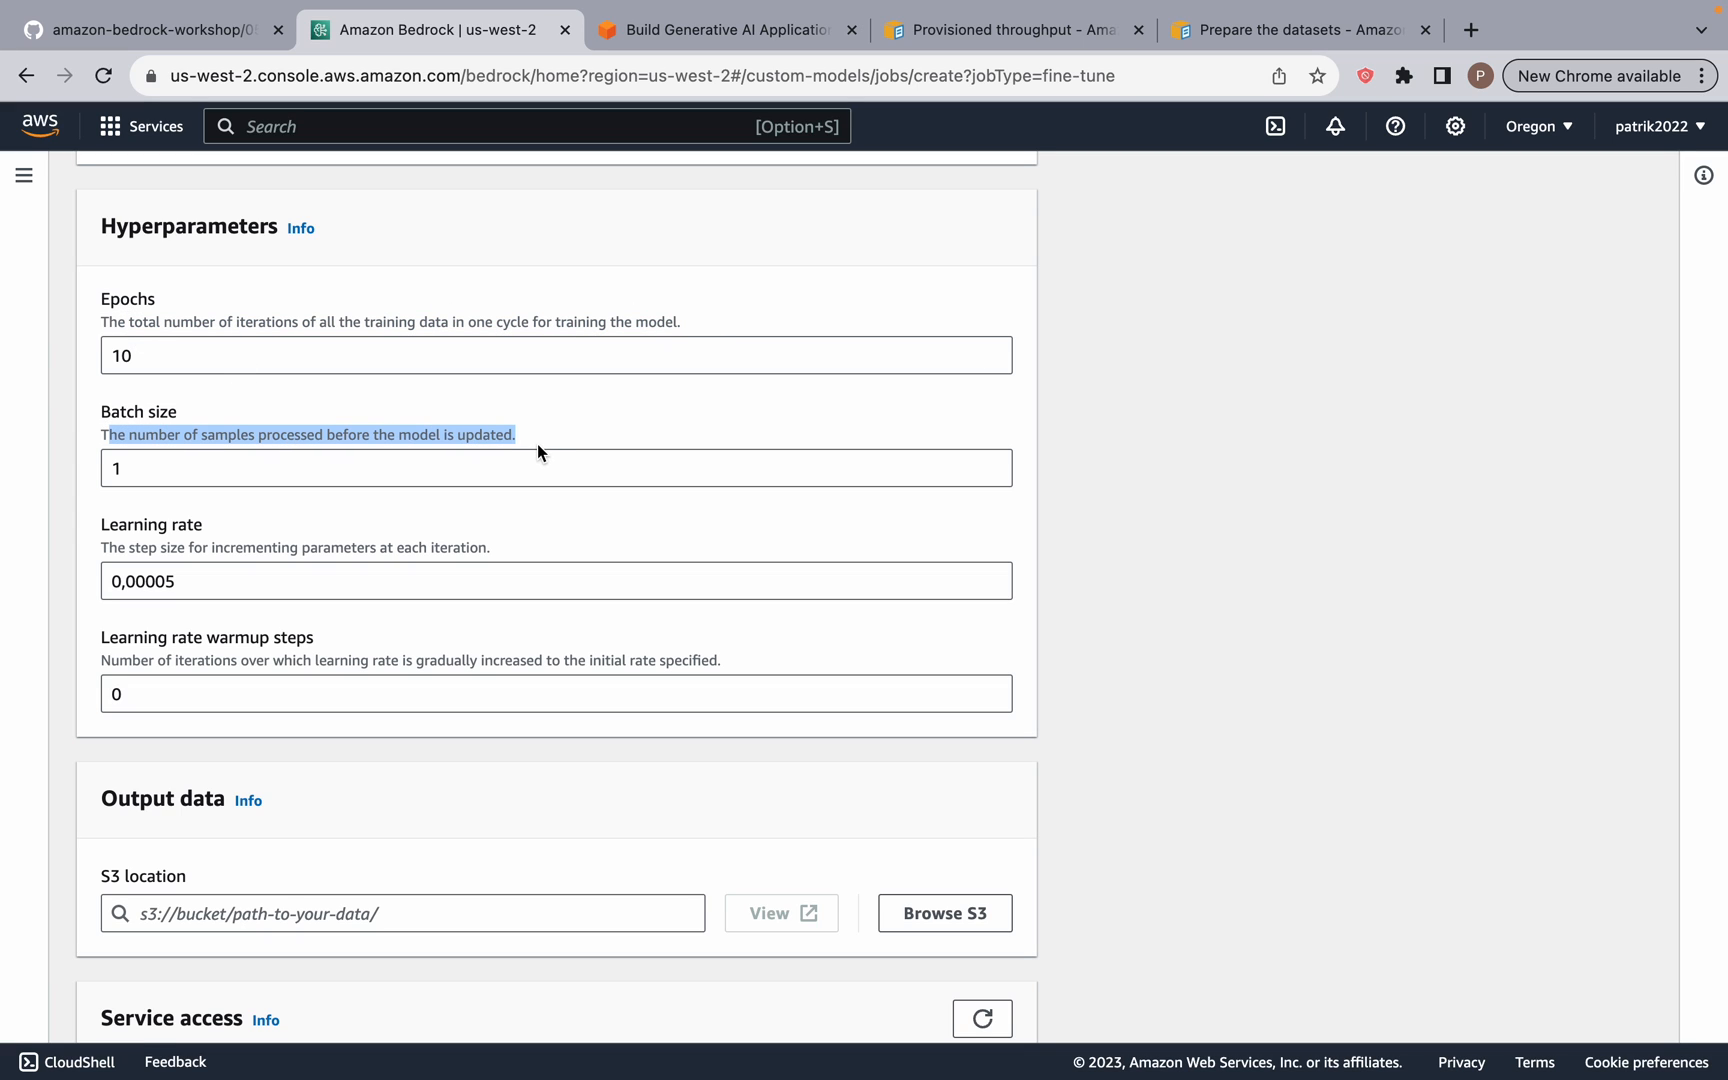
{"action": "left_click", "coordinate": [440, 468]}
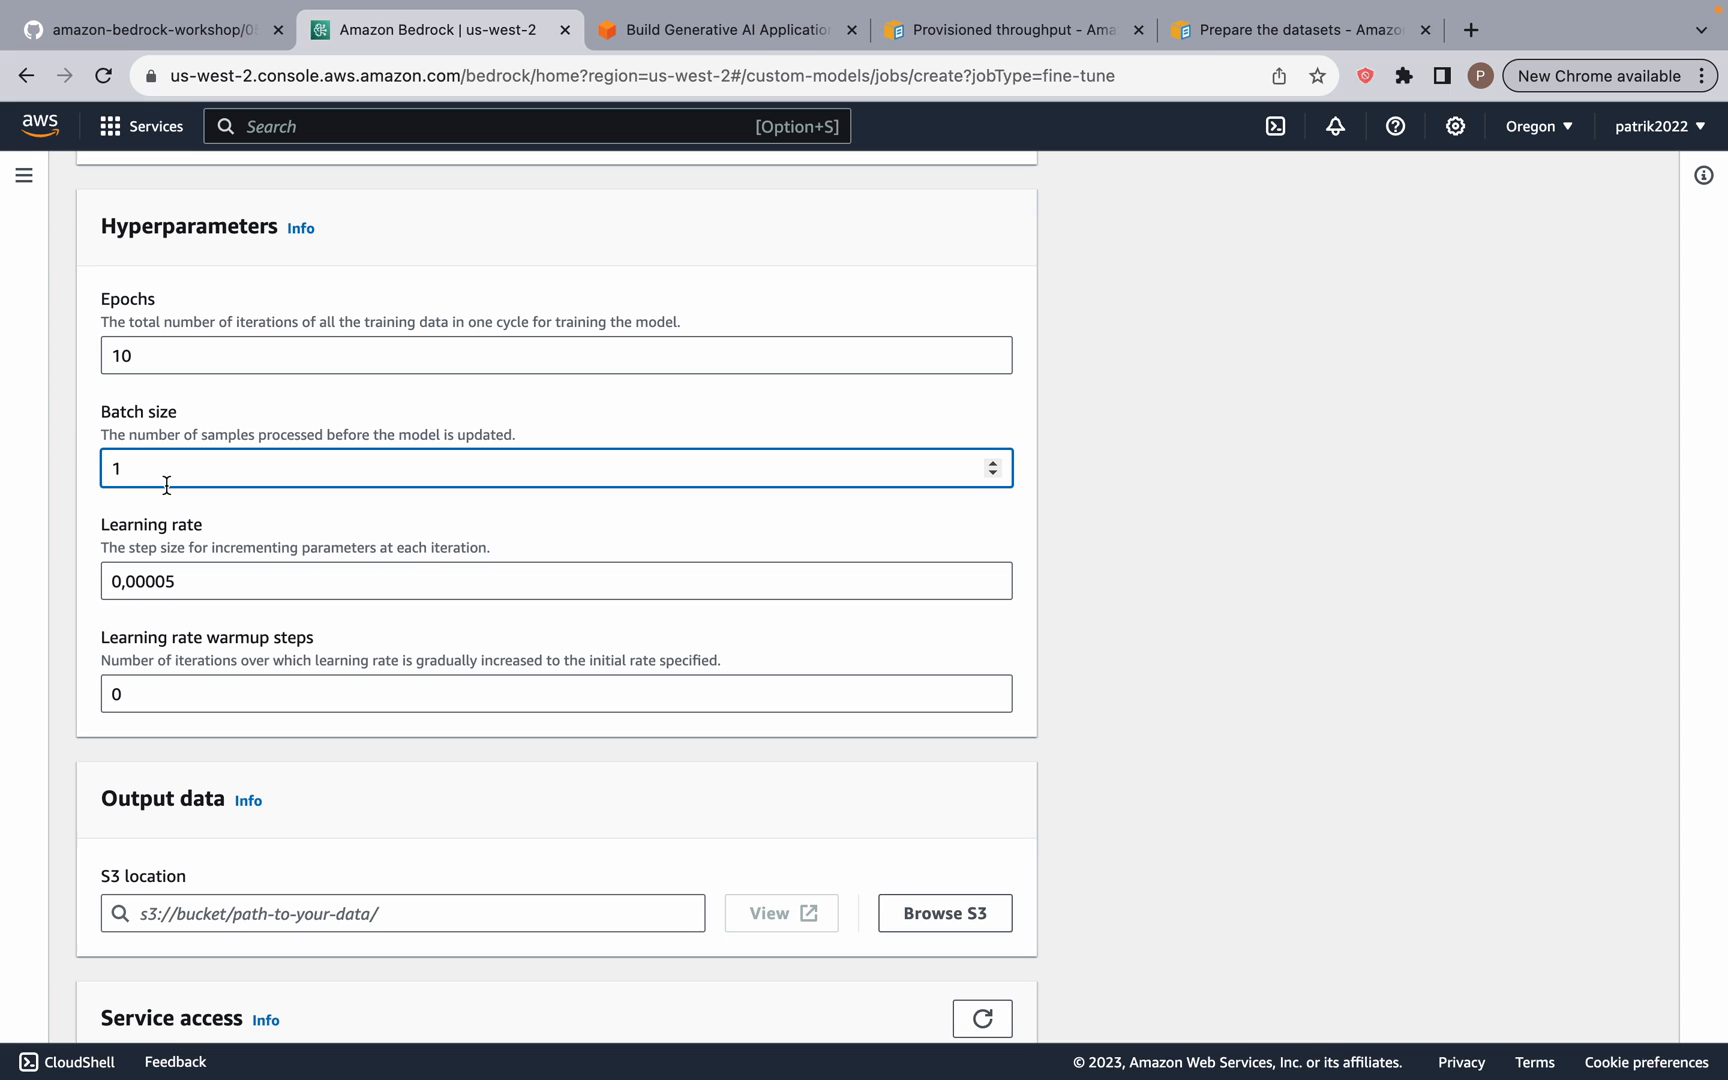
Step: Set service access to create and use a new service role
{"action": "scroll", "scroll_direction": "down", "scroll_amount": 3}
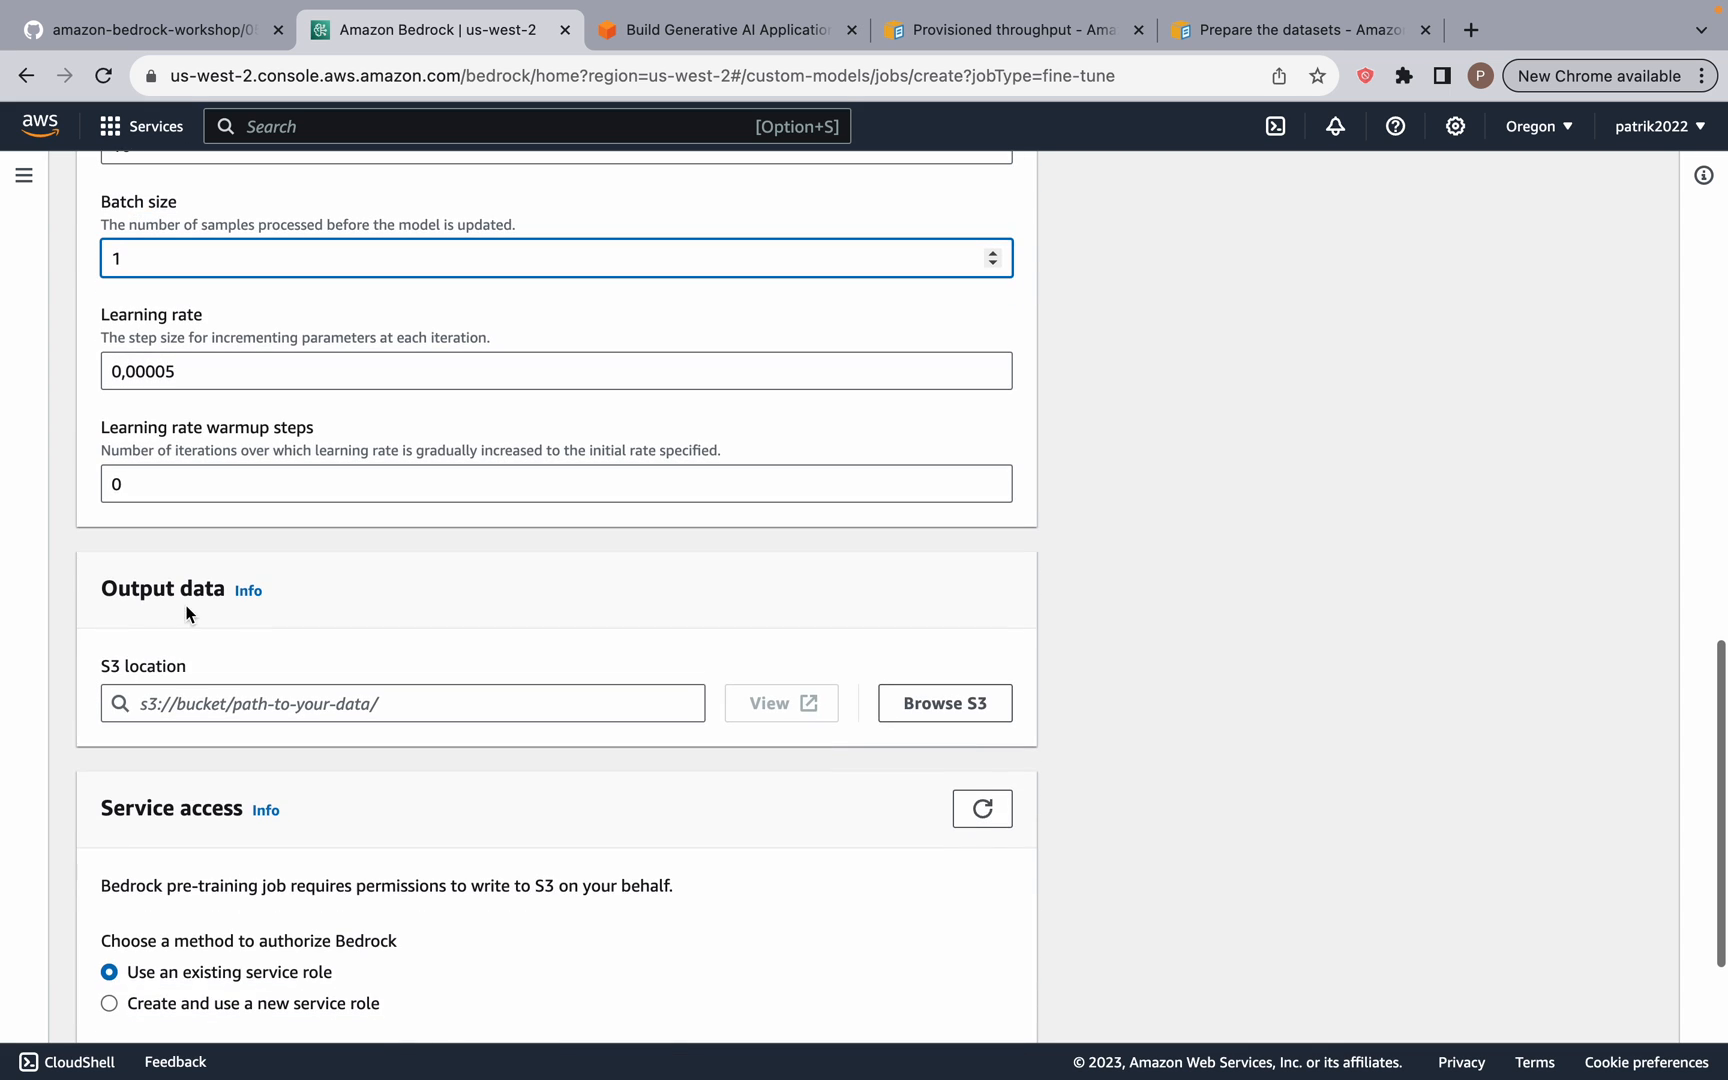
{"action": "mouse_move", "coordinate": [256, 686]}
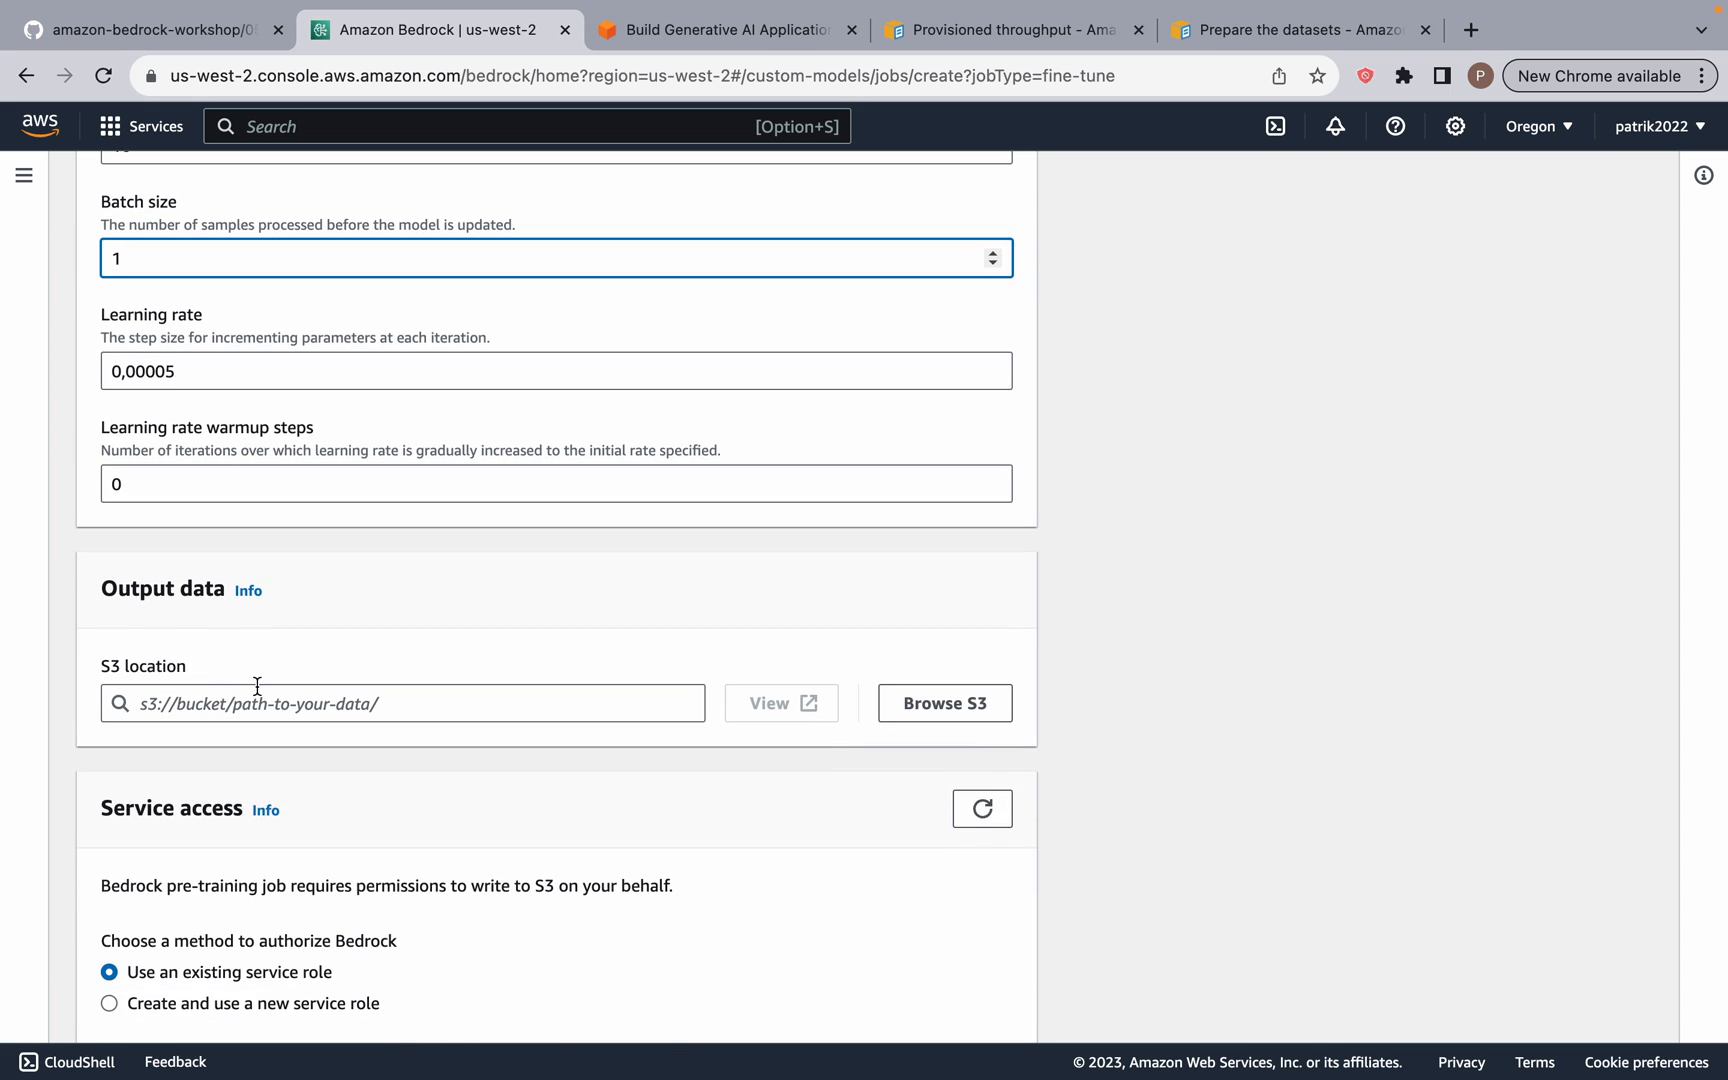
{"action": "scroll", "scroll_direction": "down", "scroll_amount": 3}
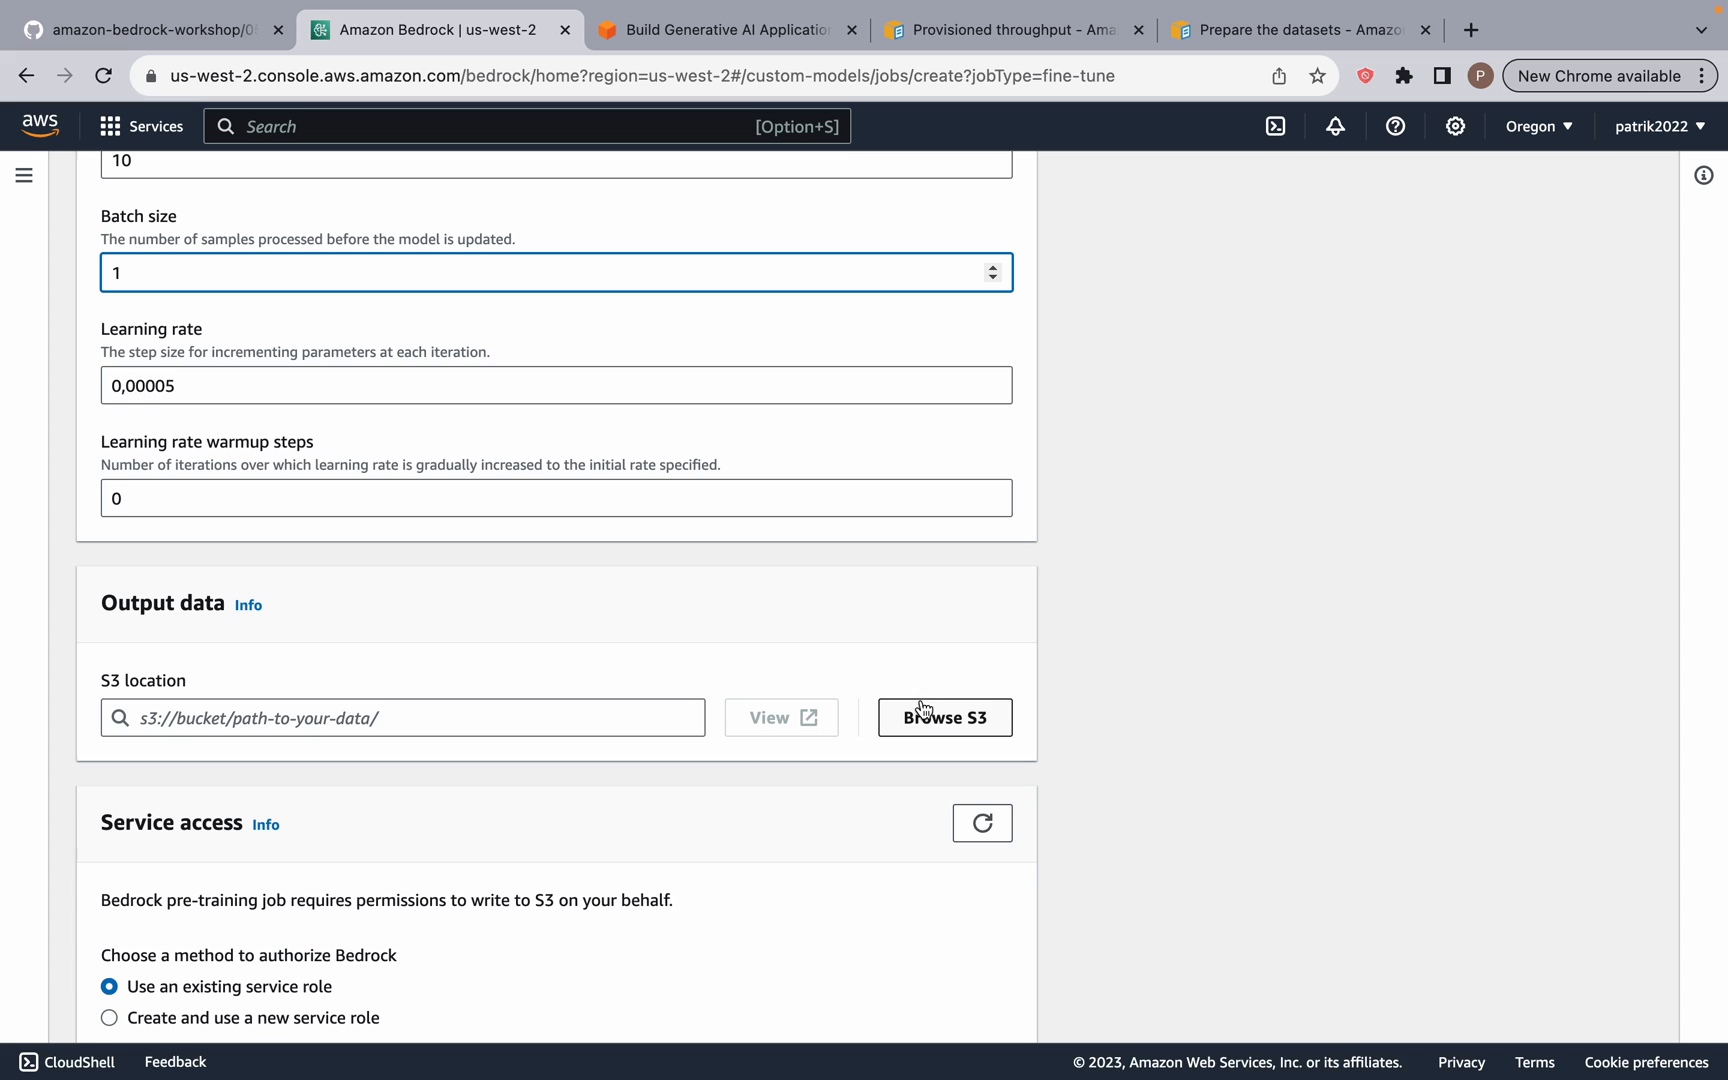
{"action": "scroll", "scroll_direction": "down", "scroll_amount": 3}
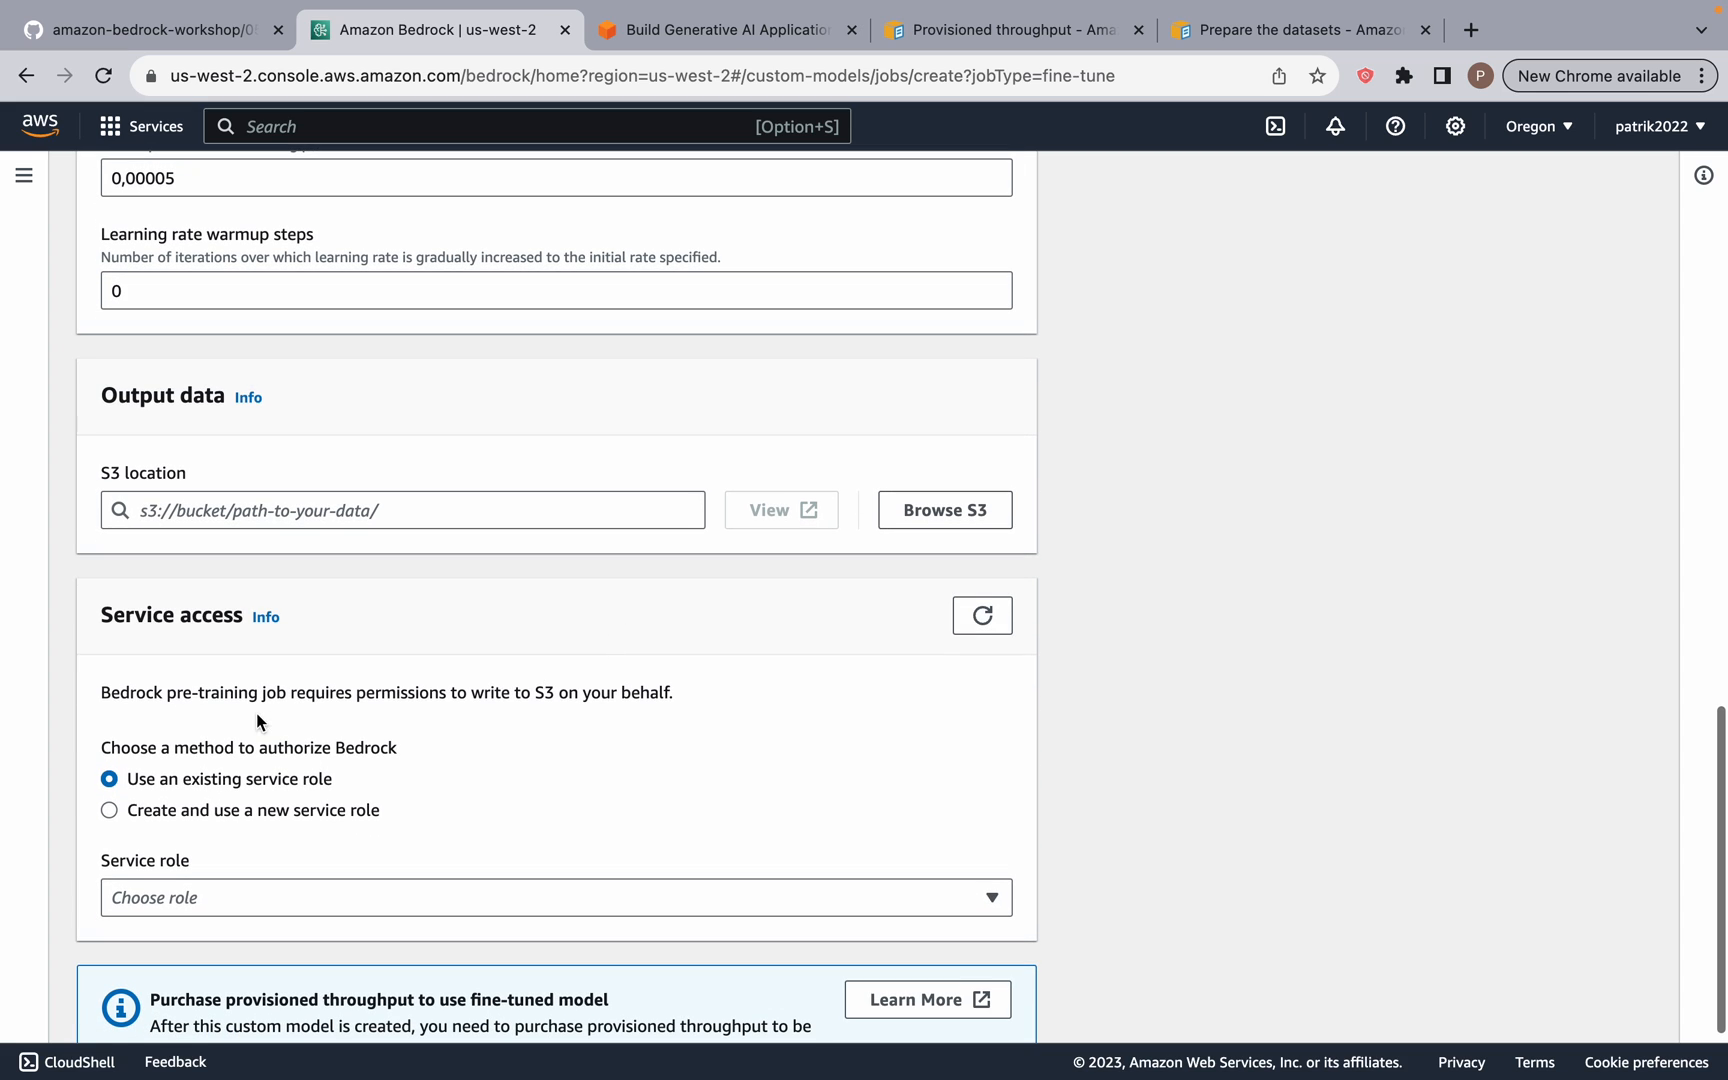
{"action": "mouse_move", "coordinate": [132, 642]}
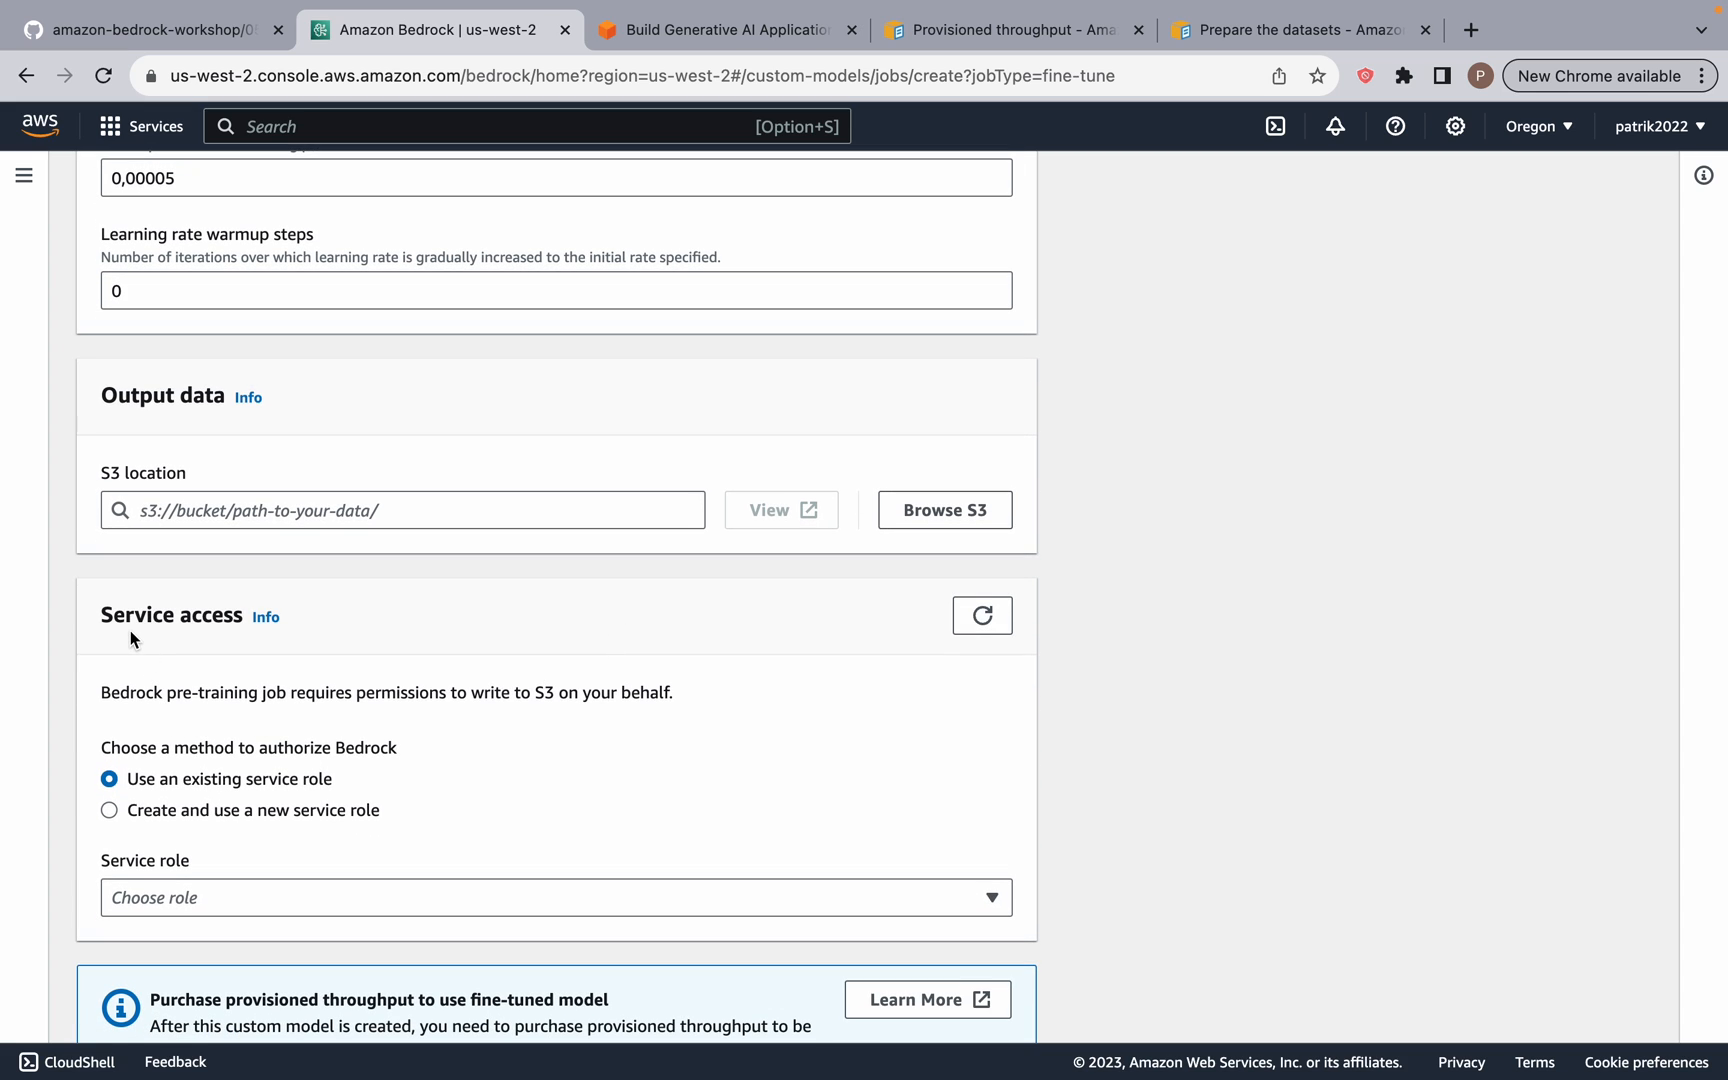
{"action": "mouse_move", "coordinate": [160, 728]}
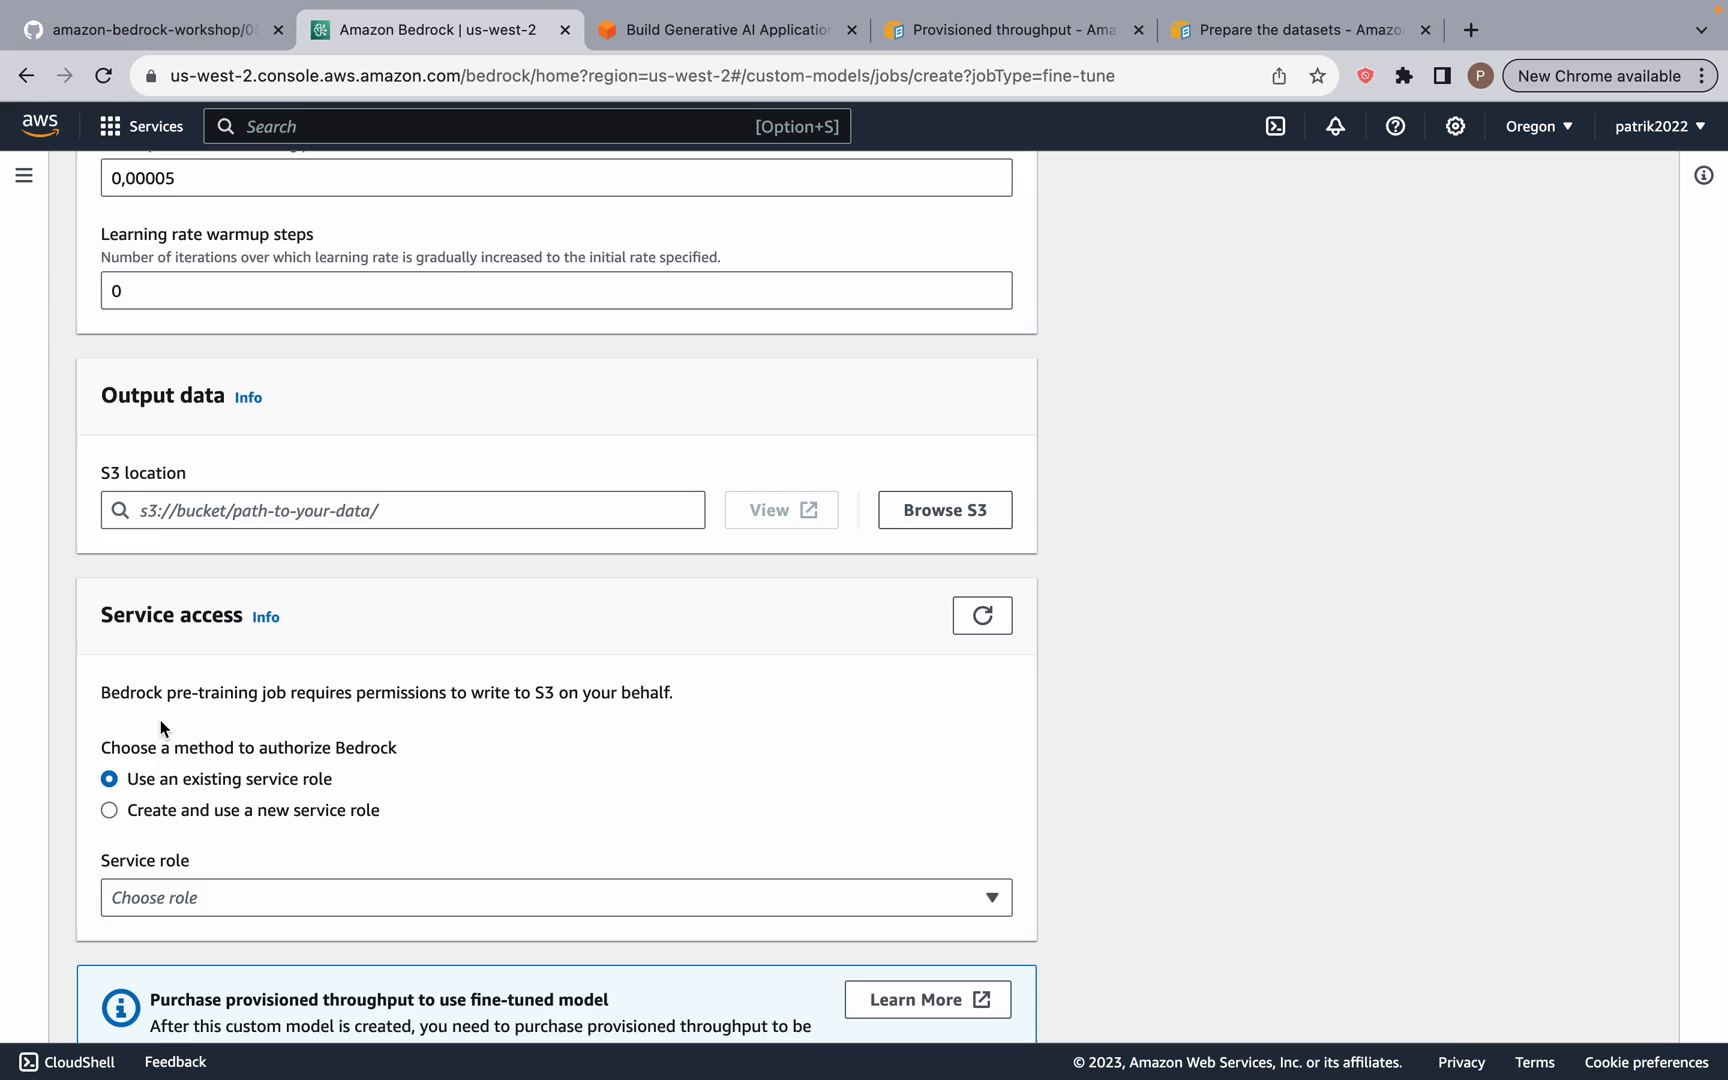
{"action": "left_click", "coordinate": [110, 808]}
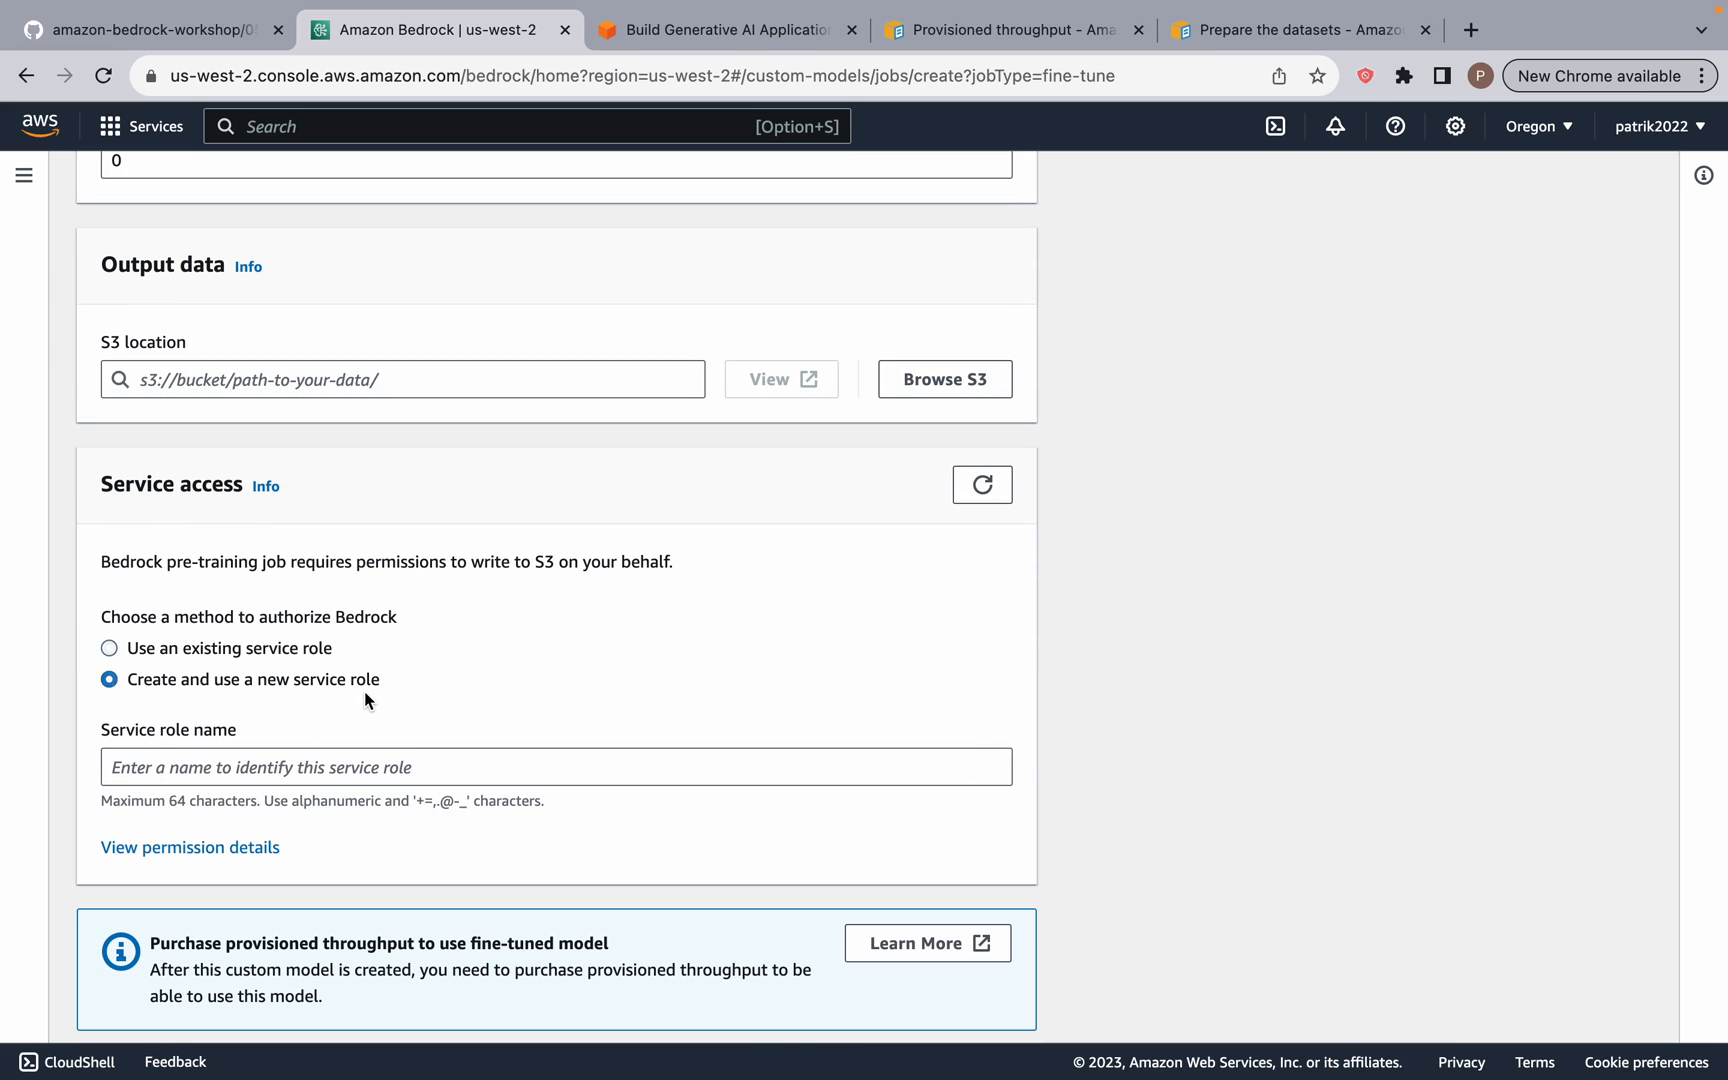
{"action": "scroll", "scroll_direction": "down", "scroll_amount": 3}
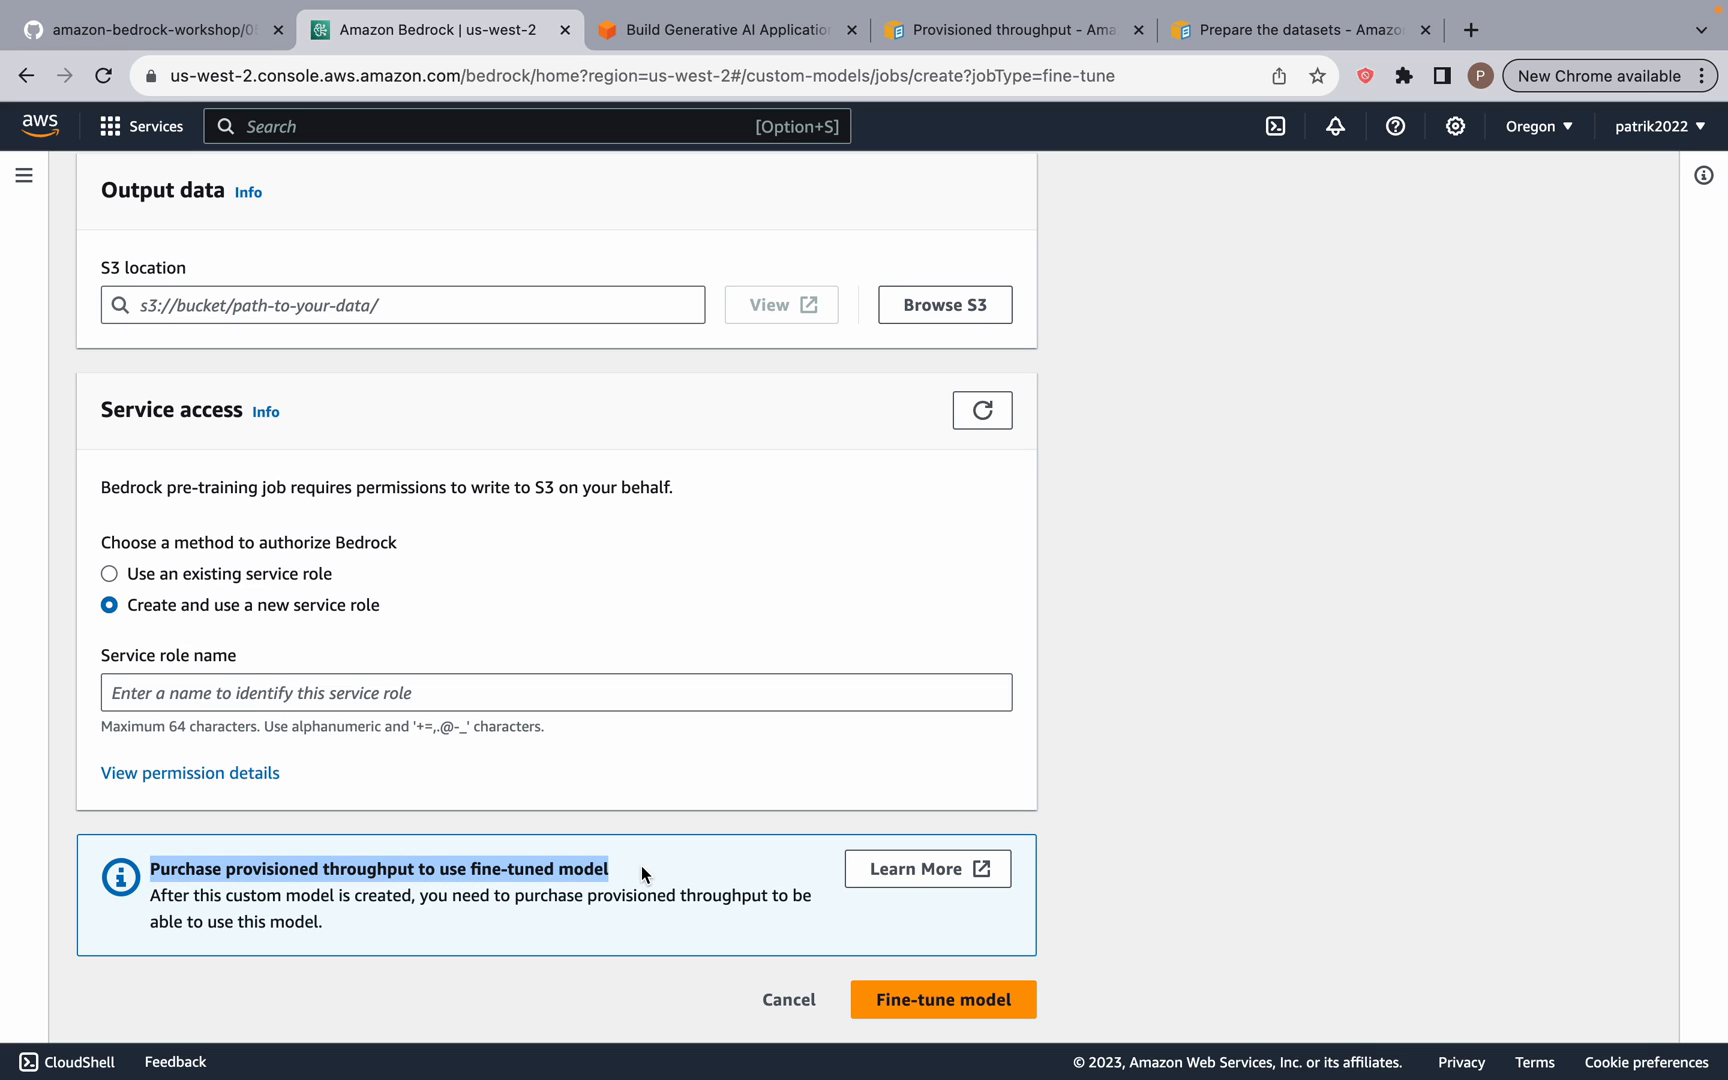
{"action": "mouse_move", "coordinate": [744, 674]}
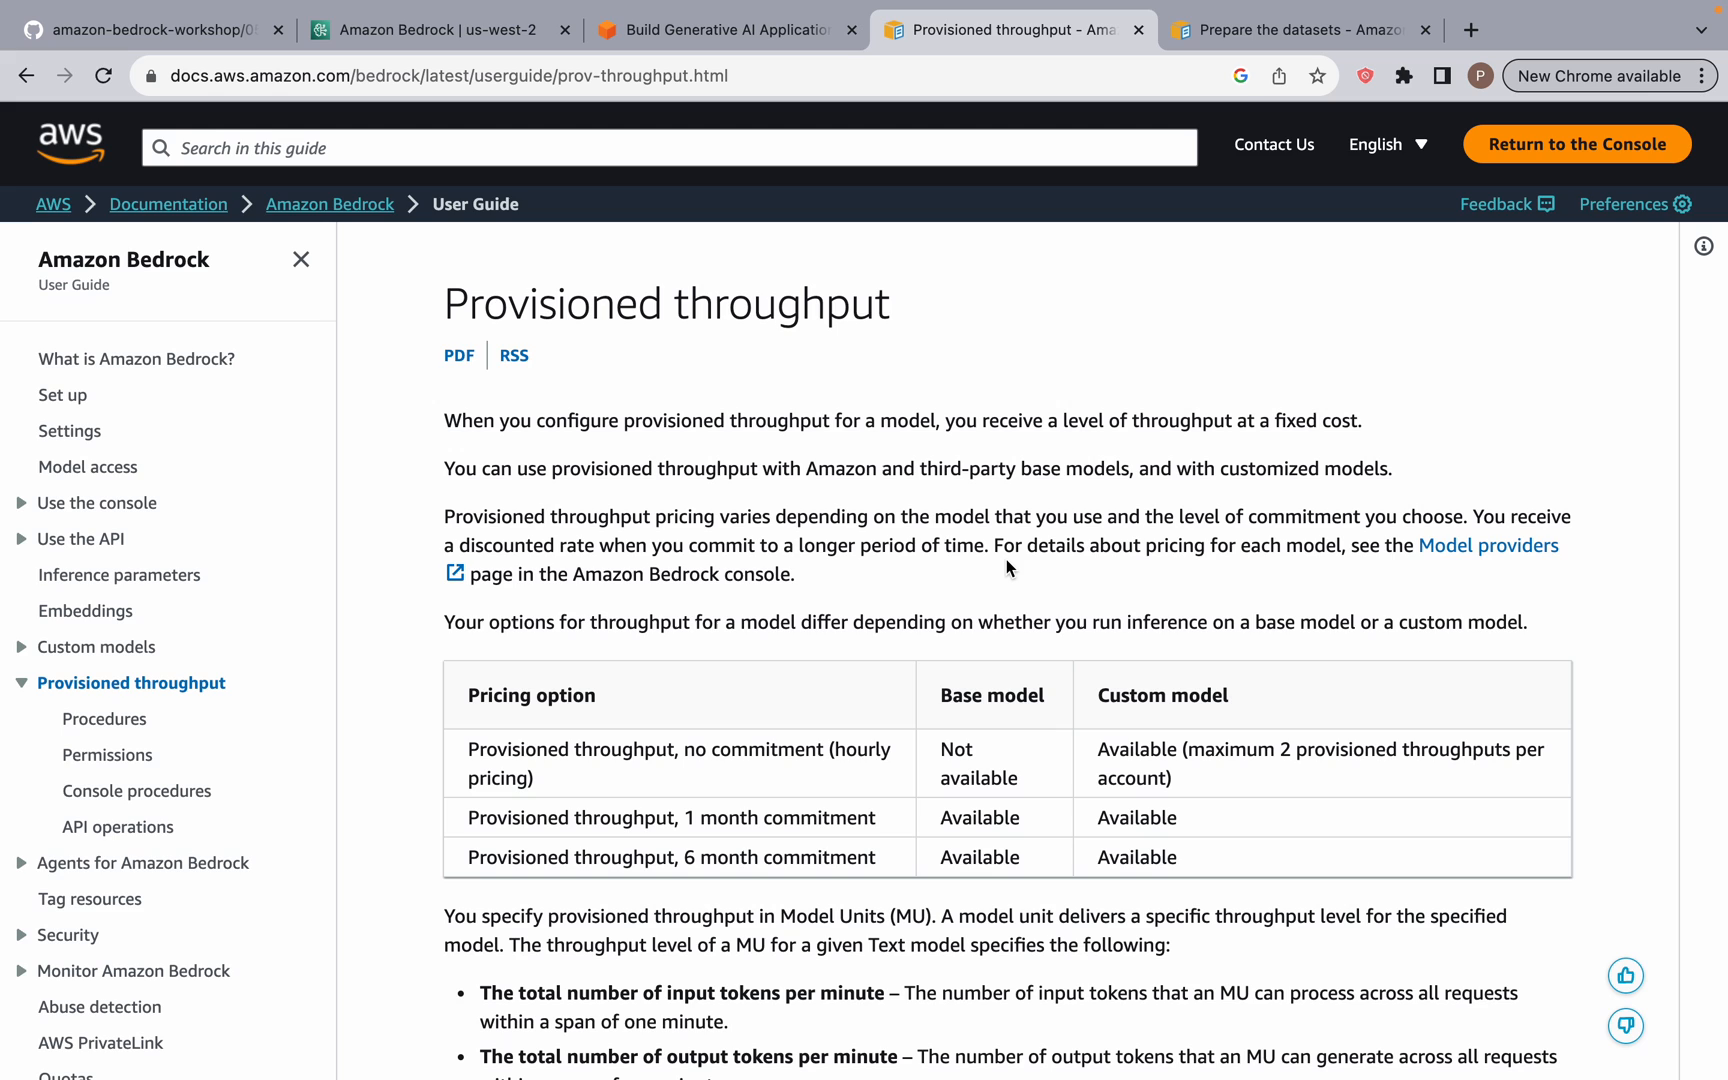
{"action": "mouse_move", "coordinate": [710, 416]}
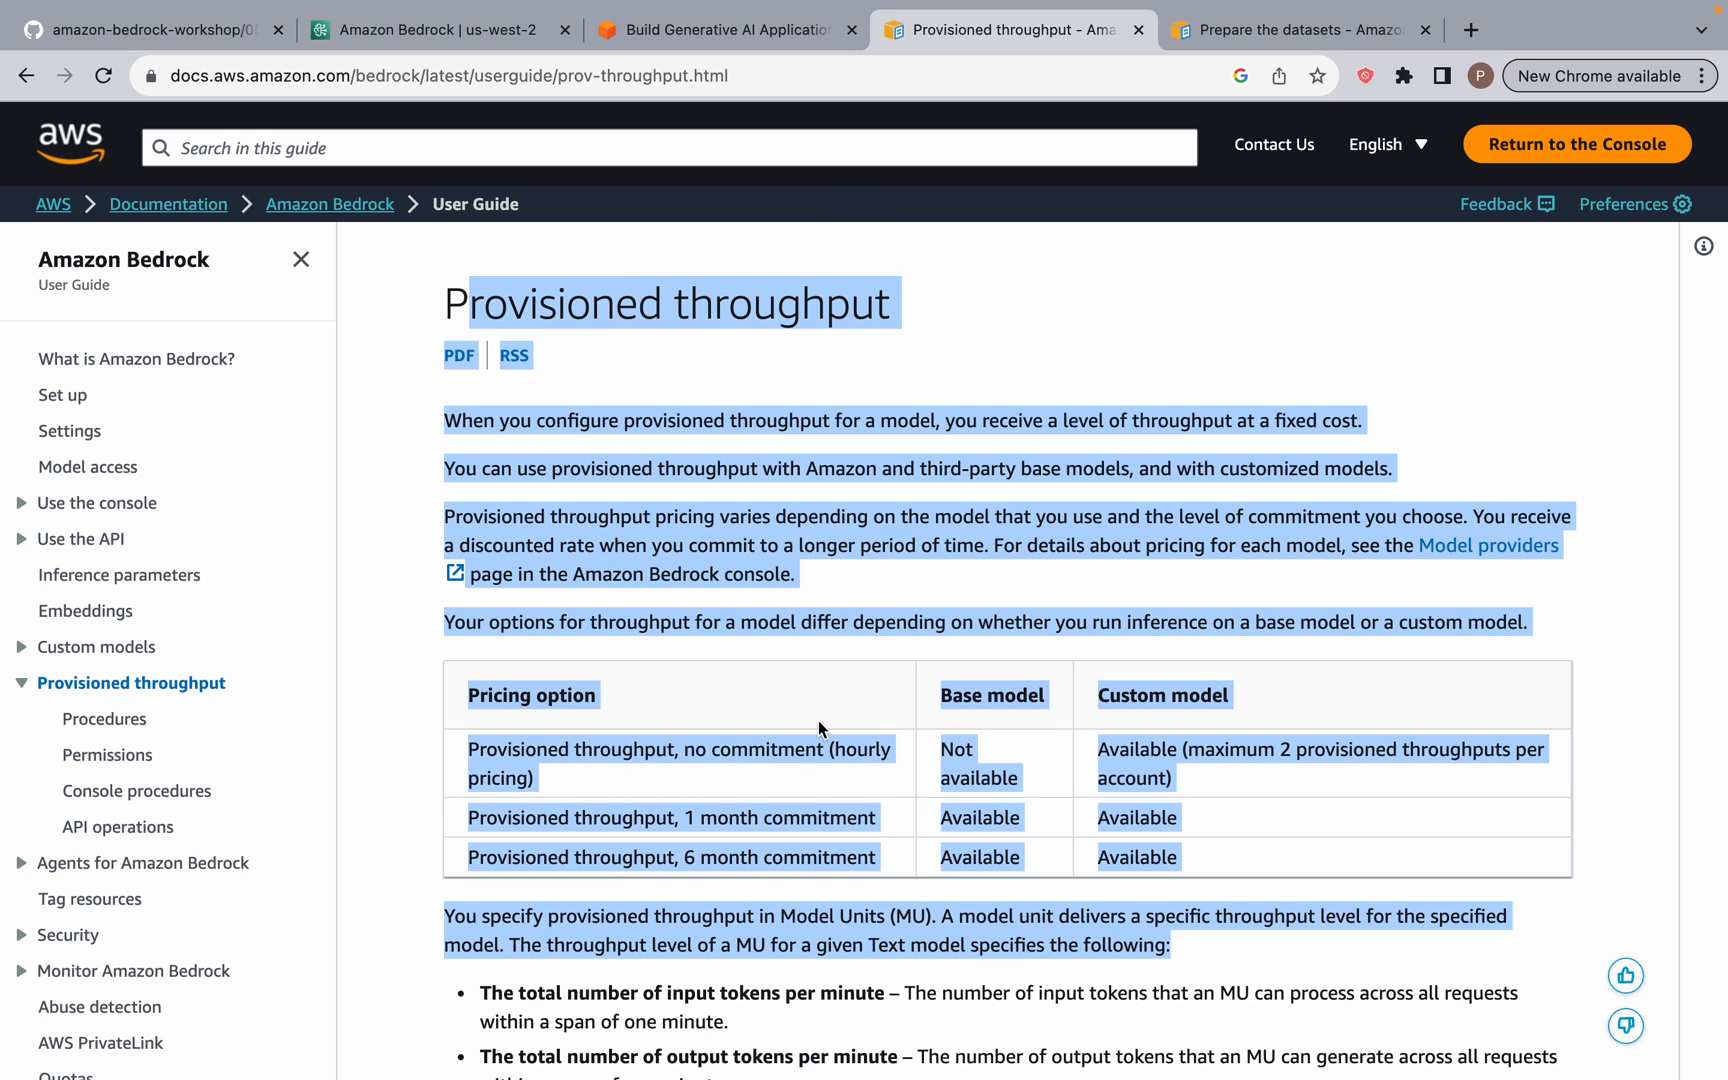
Step: Look over the Provisioned throughput guide's pricing options table for base and custom models
{"action": "scroll", "scroll_direction": "down", "scroll_amount": 3}
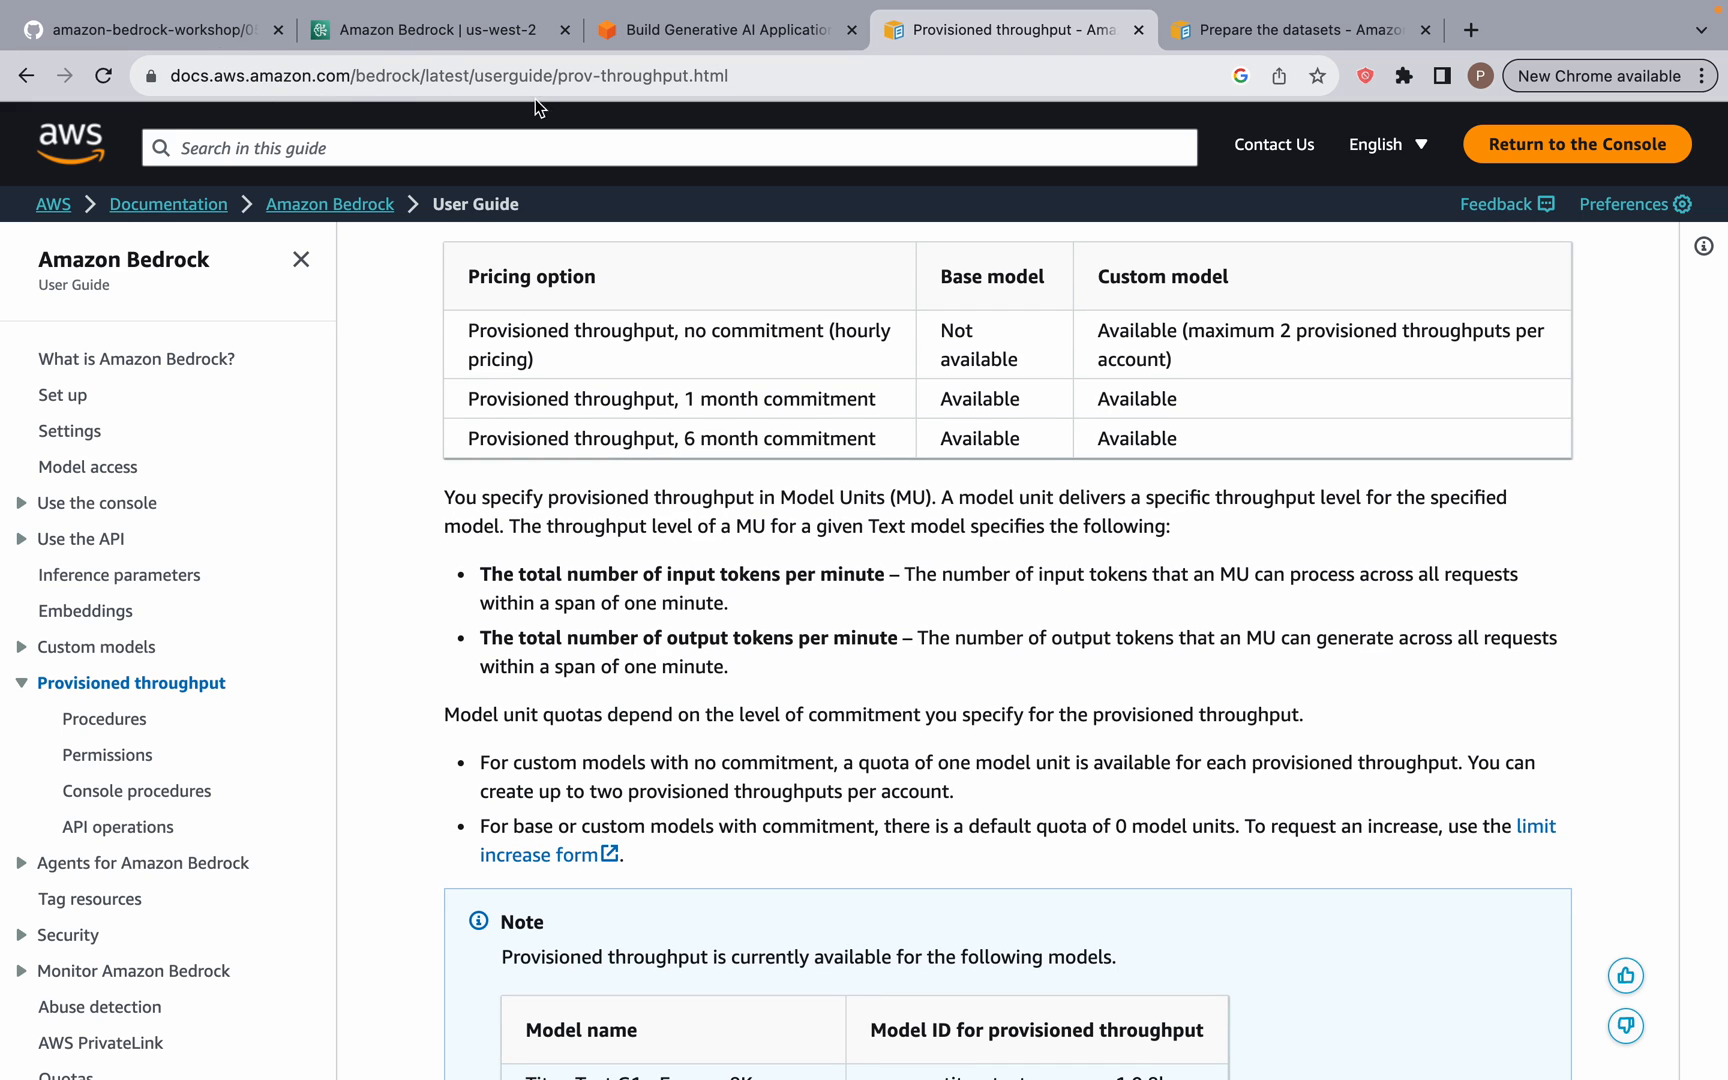
{"action": "scroll", "scroll_direction": "up", "scroll_amount": 3}
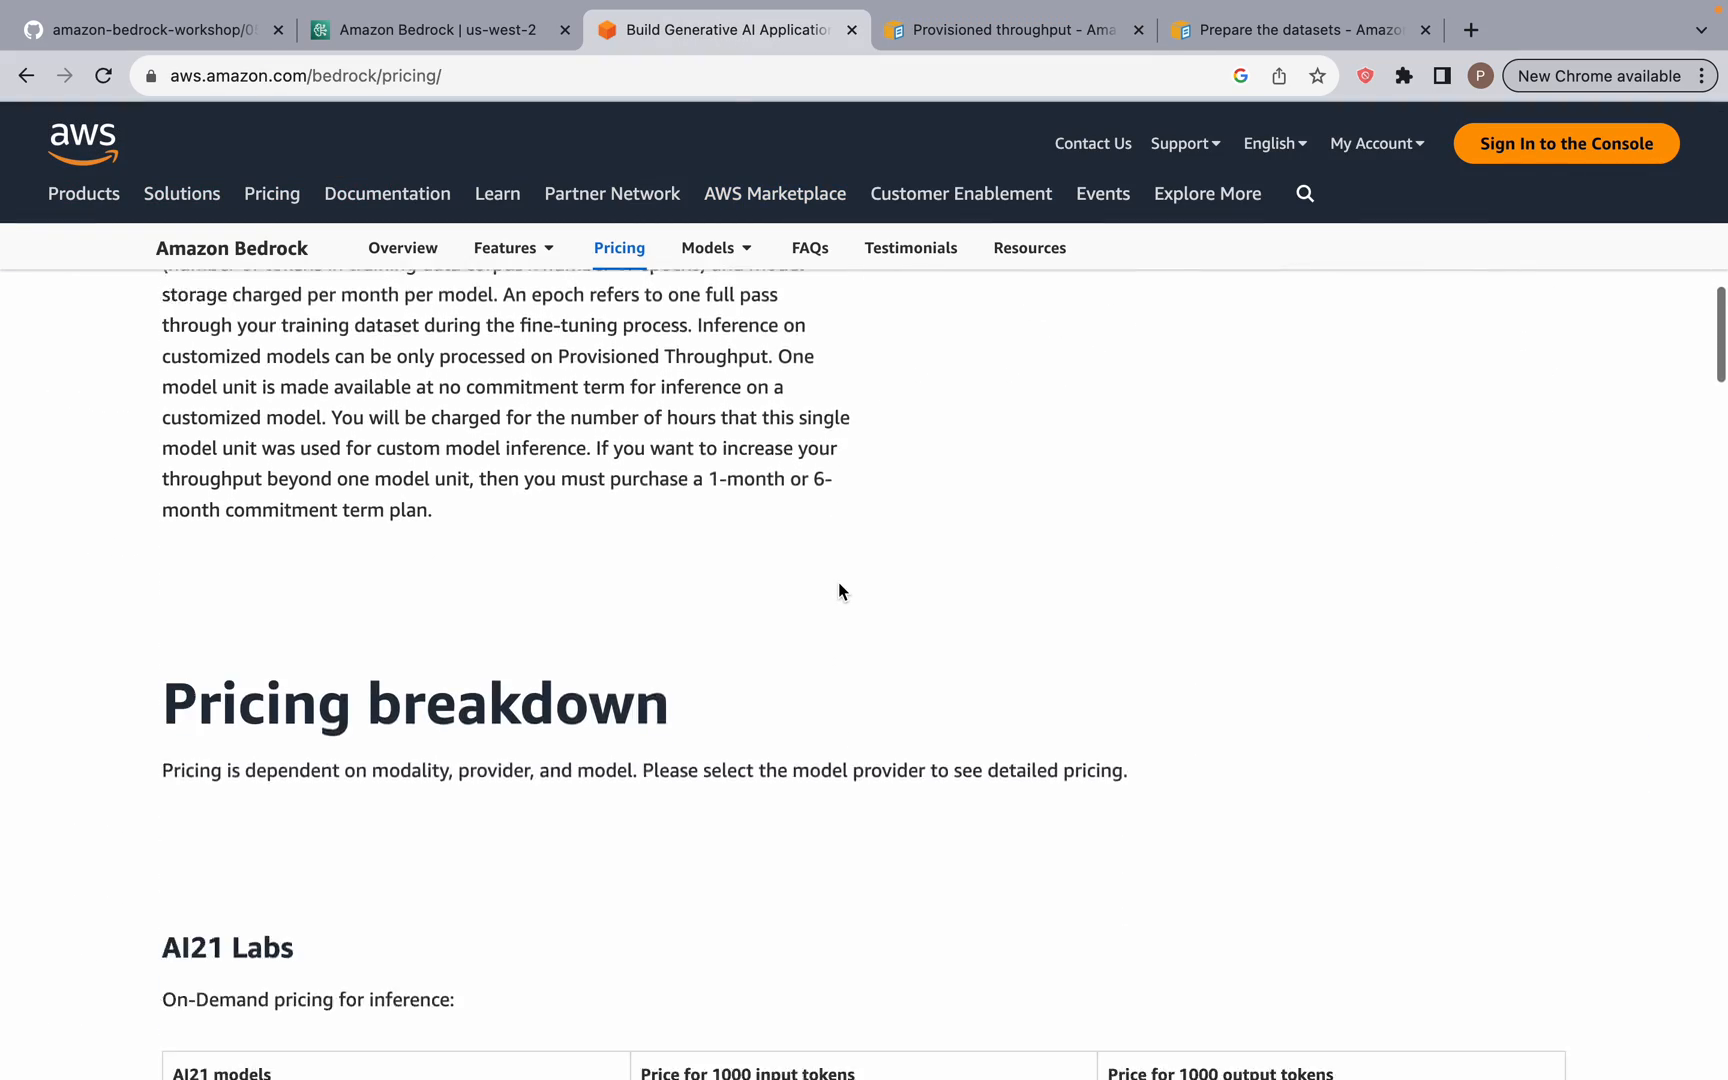
Step: Highlight Claude Instant's $39.60 per hour 1-month provisioned throughput price, then return to the fine-tune form
{"action": "scroll", "scroll_direction": "down", "scroll_amount": 3}
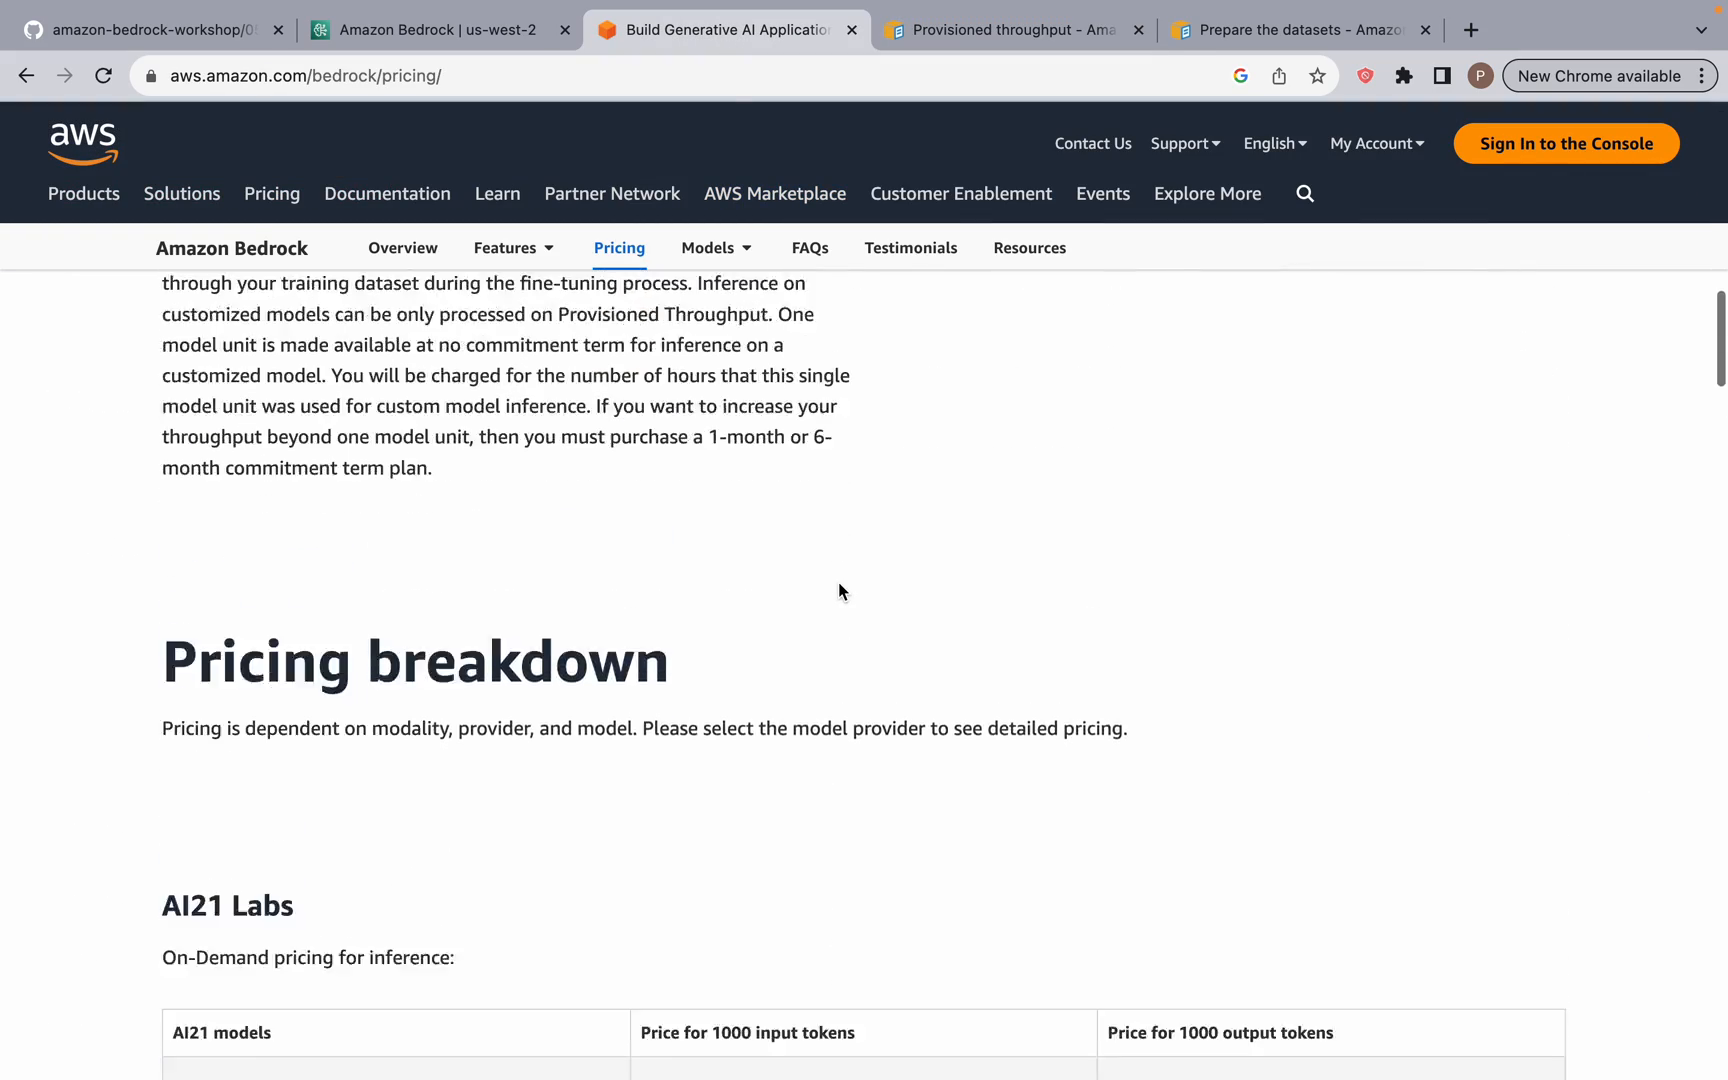
{"action": "scroll", "scroll_direction": "down", "scroll_amount": 3}
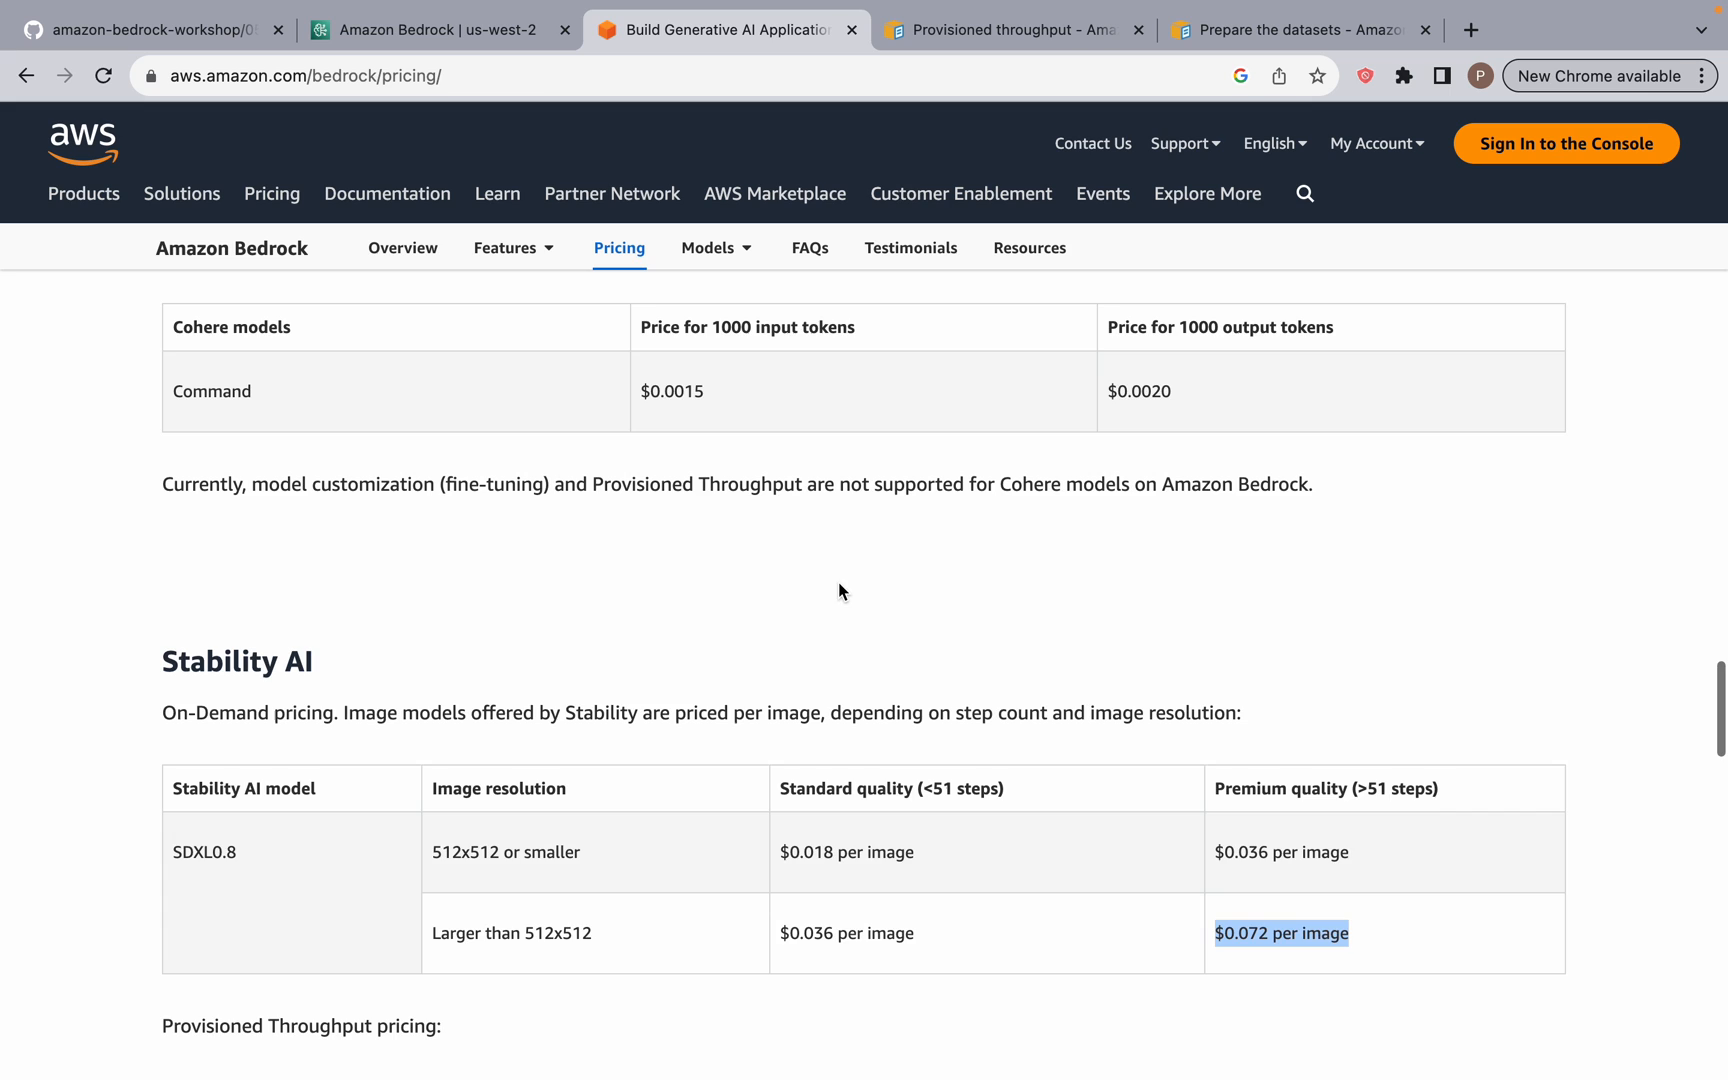
{"action": "scroll", "scroll_direction": "down", "scroll_amount": 3}
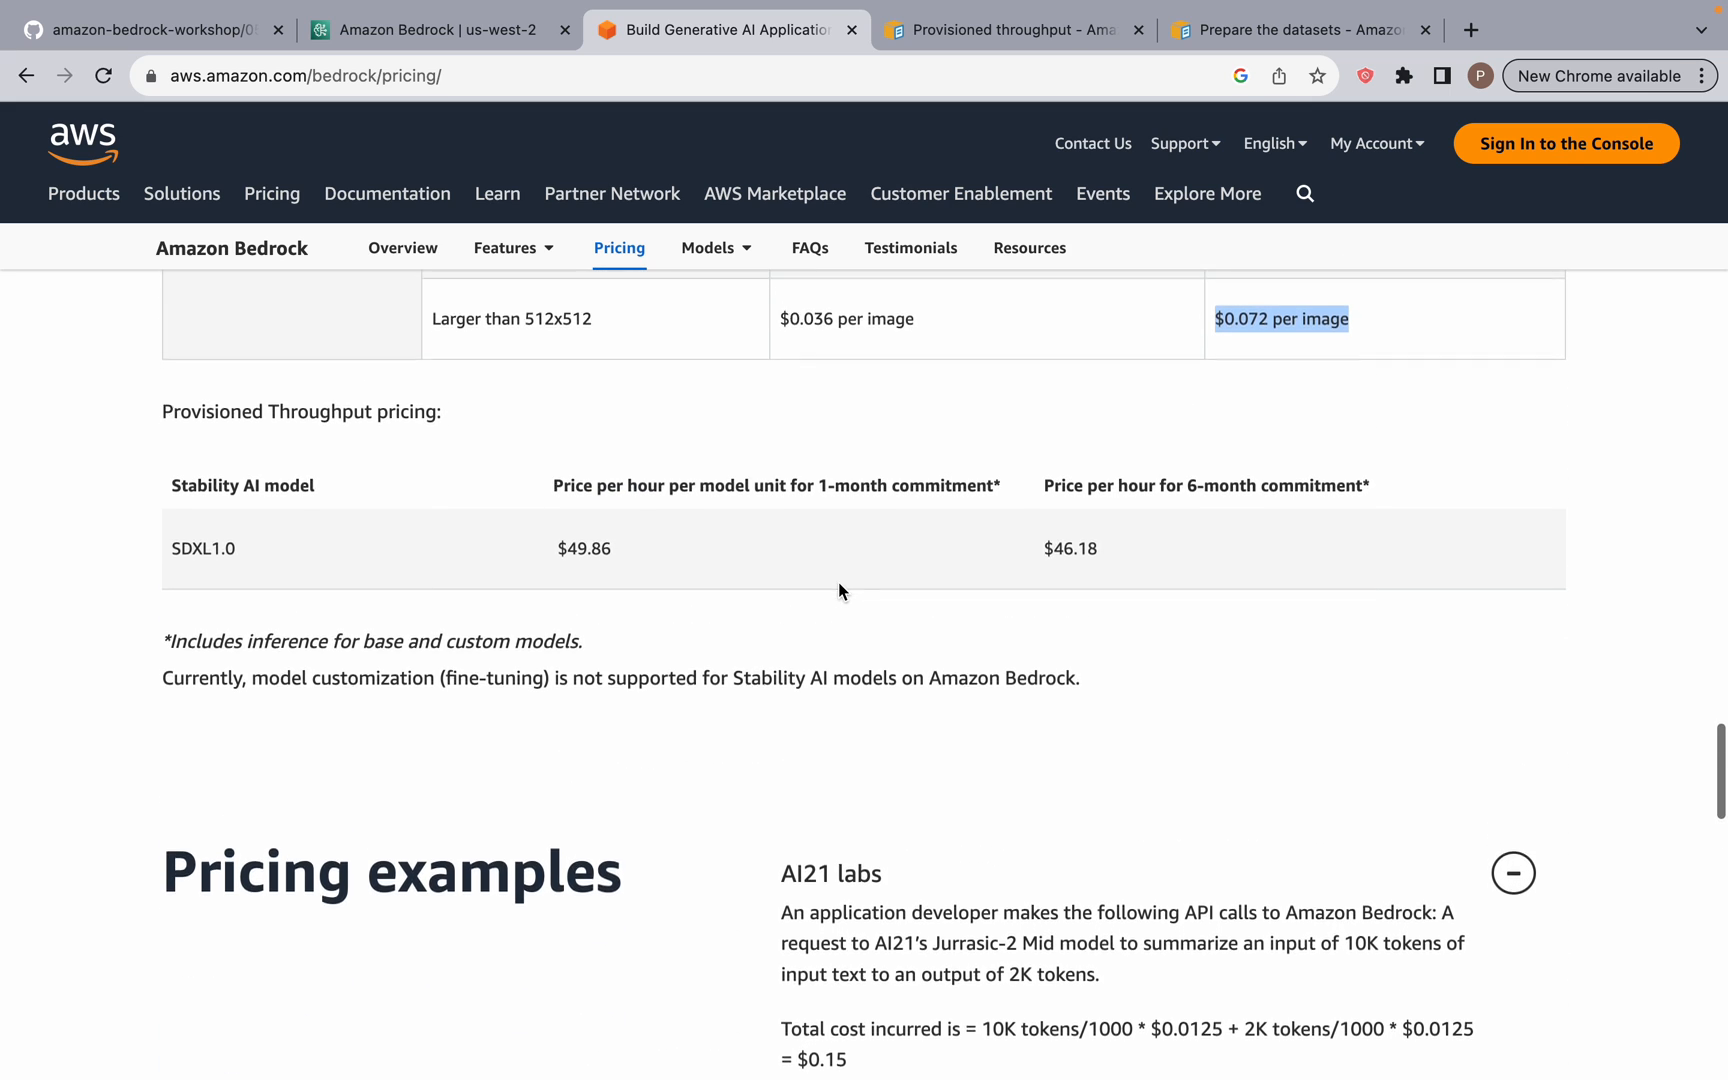
{"action": "scroll", "scroll_direction": "up", "scroll_amount": 3}
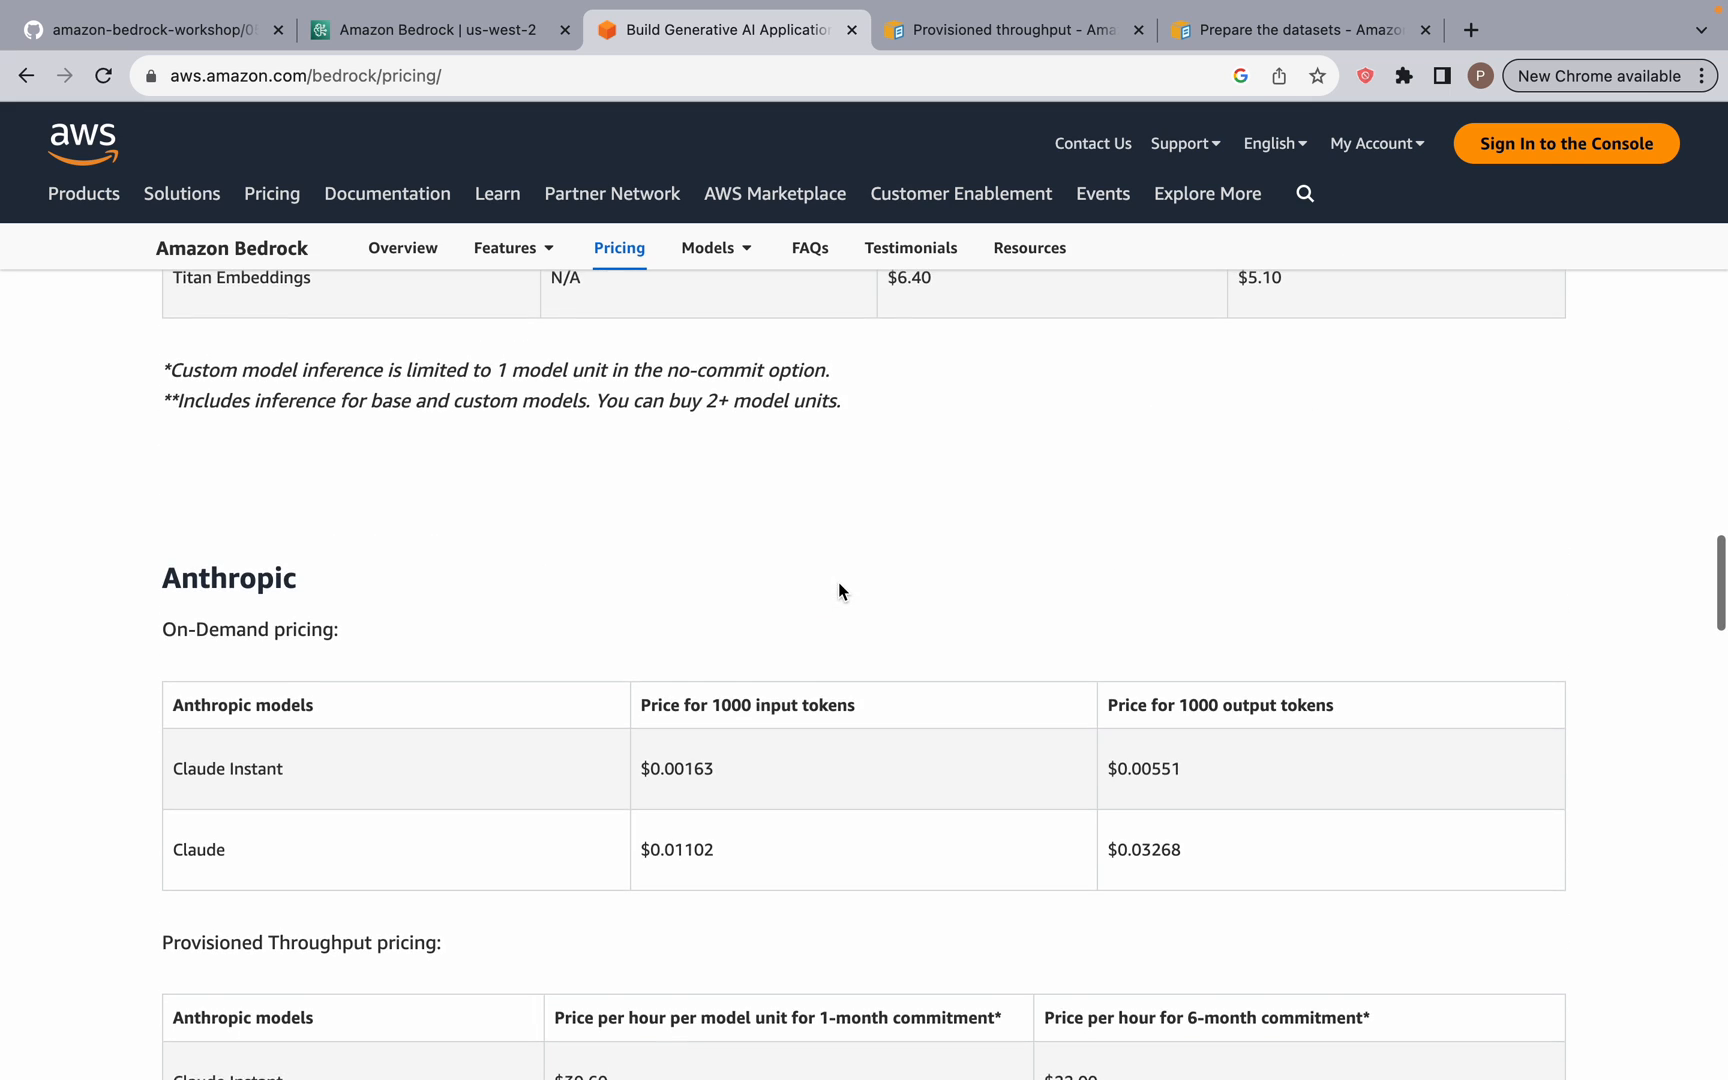
{"action": "scroll", "scroll_direction": "down", "scroll_amount": 3}
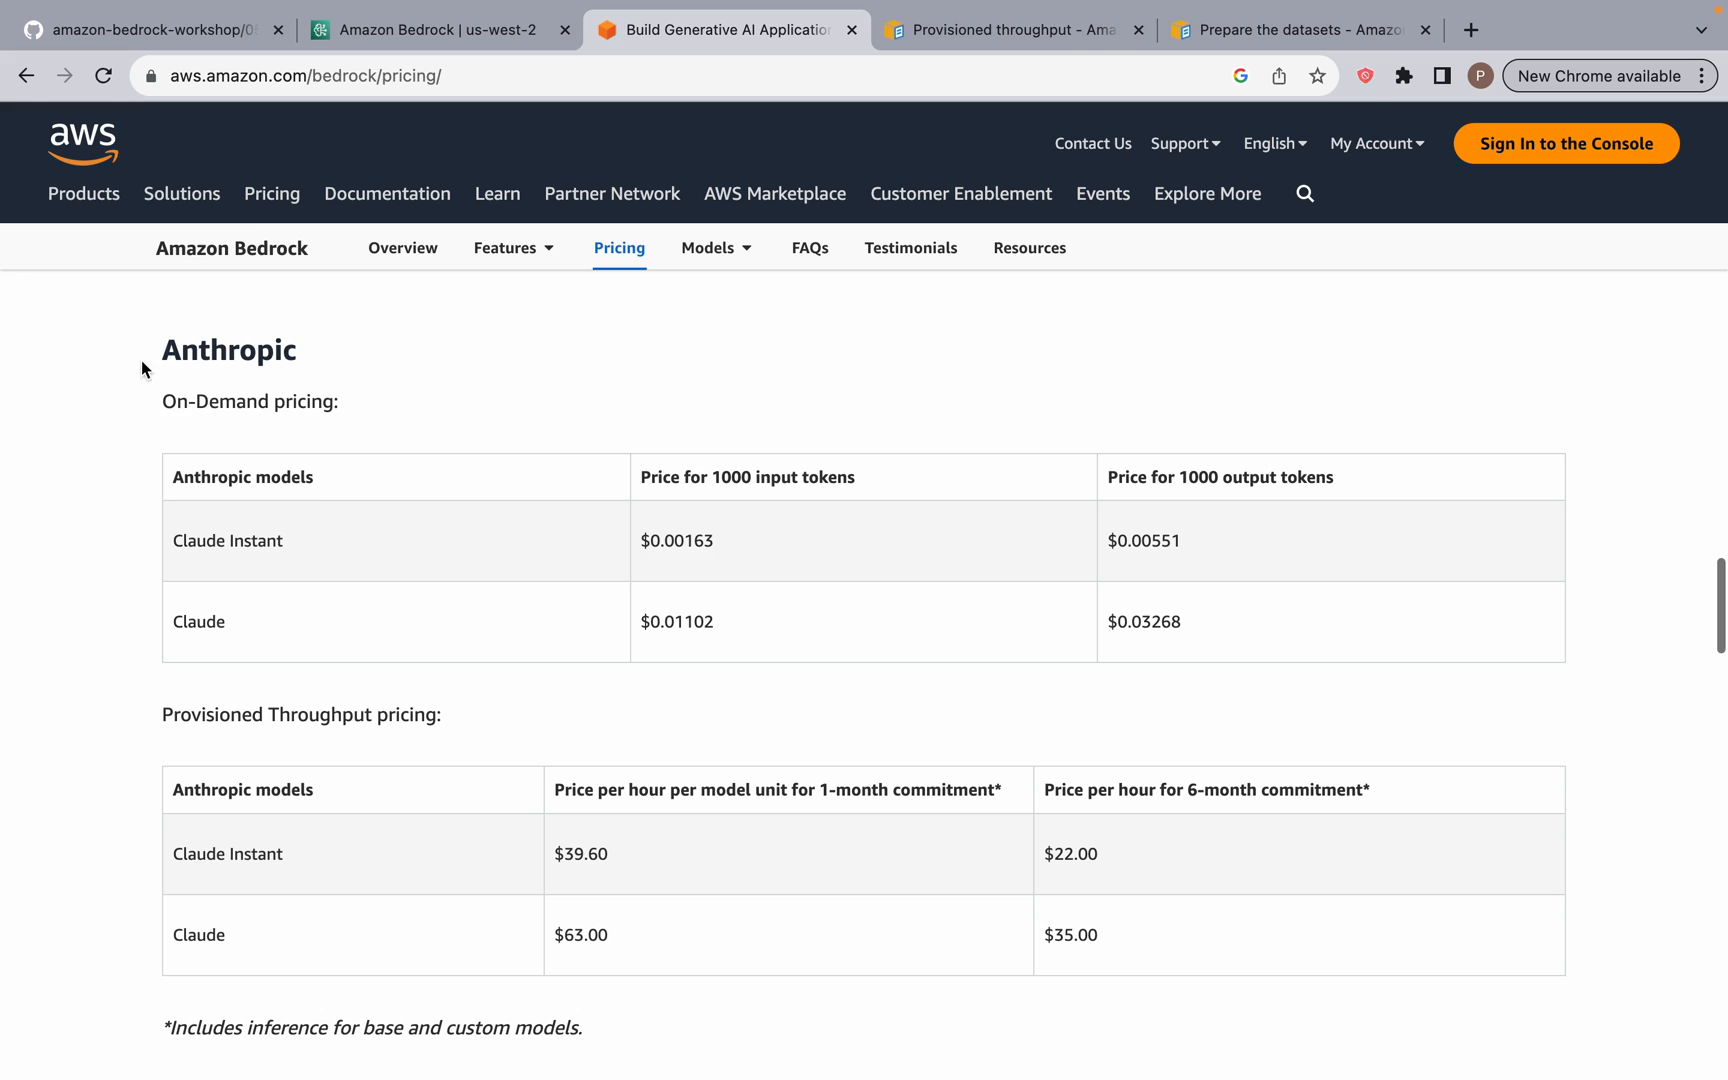
{"action": "double_click", "coordinate": [228, 350]}
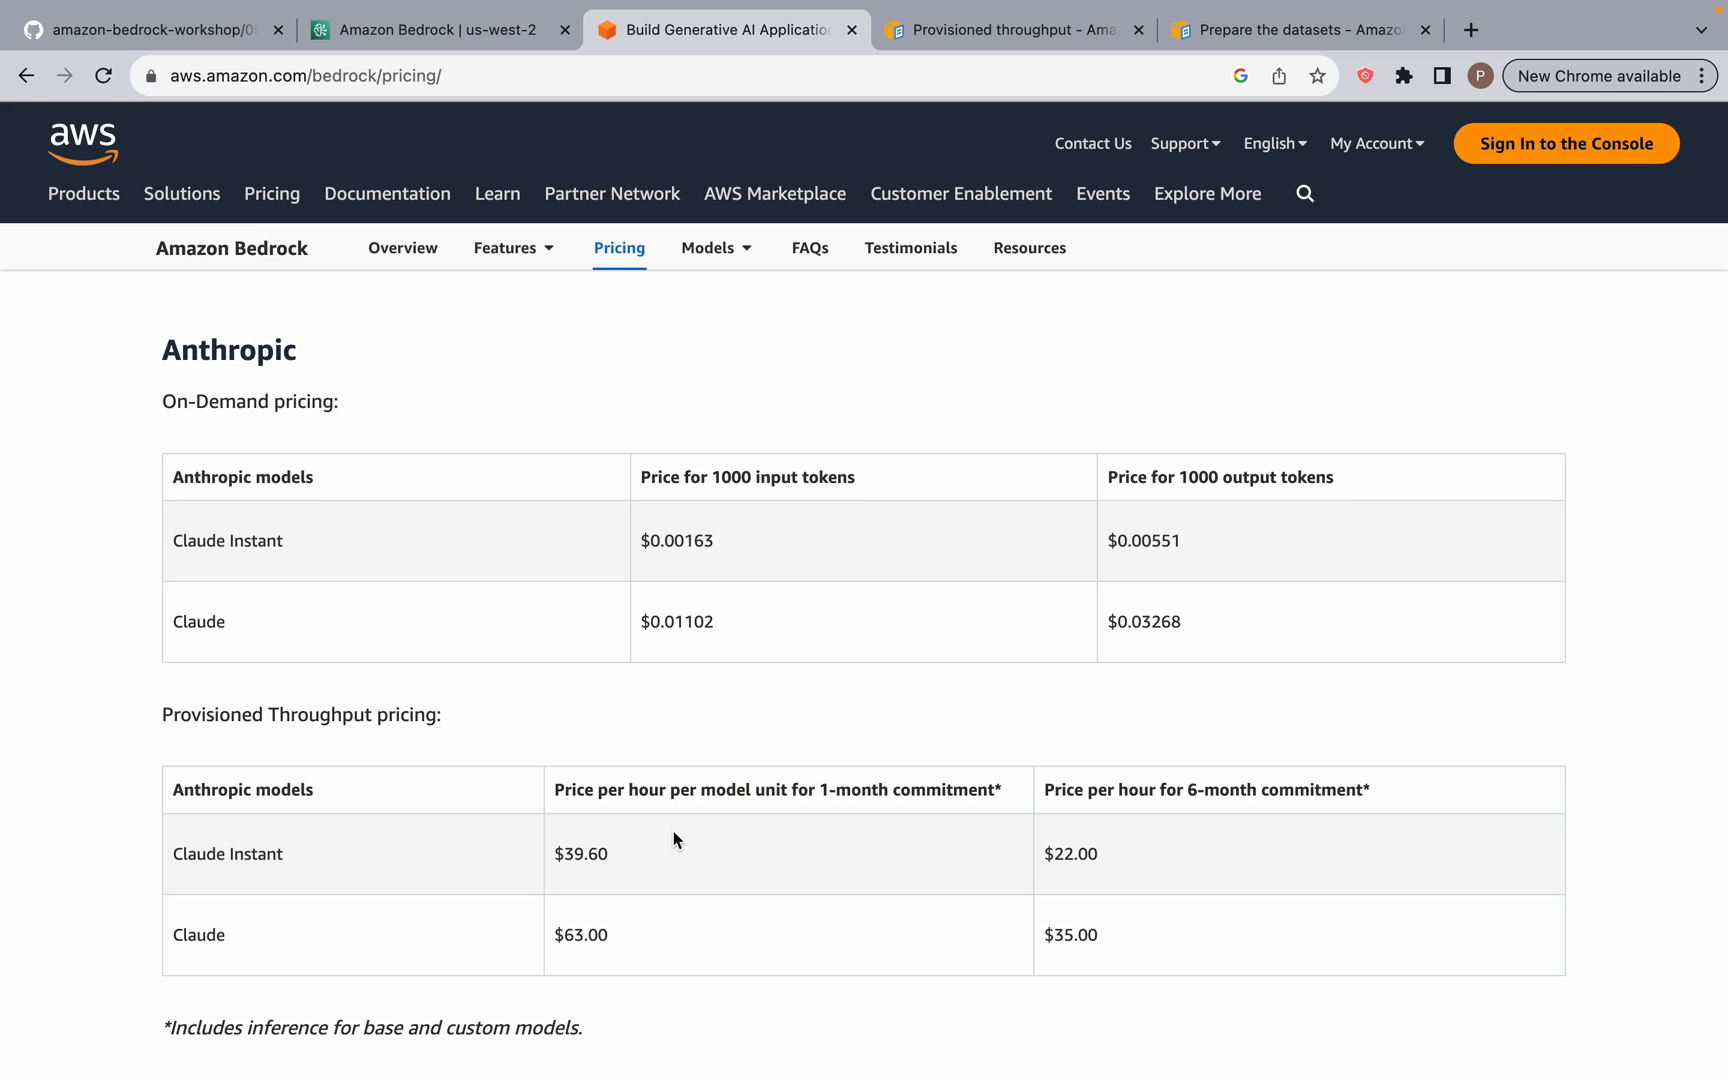
{"action": "mouse_move", "coordinate": [1064, 786]}
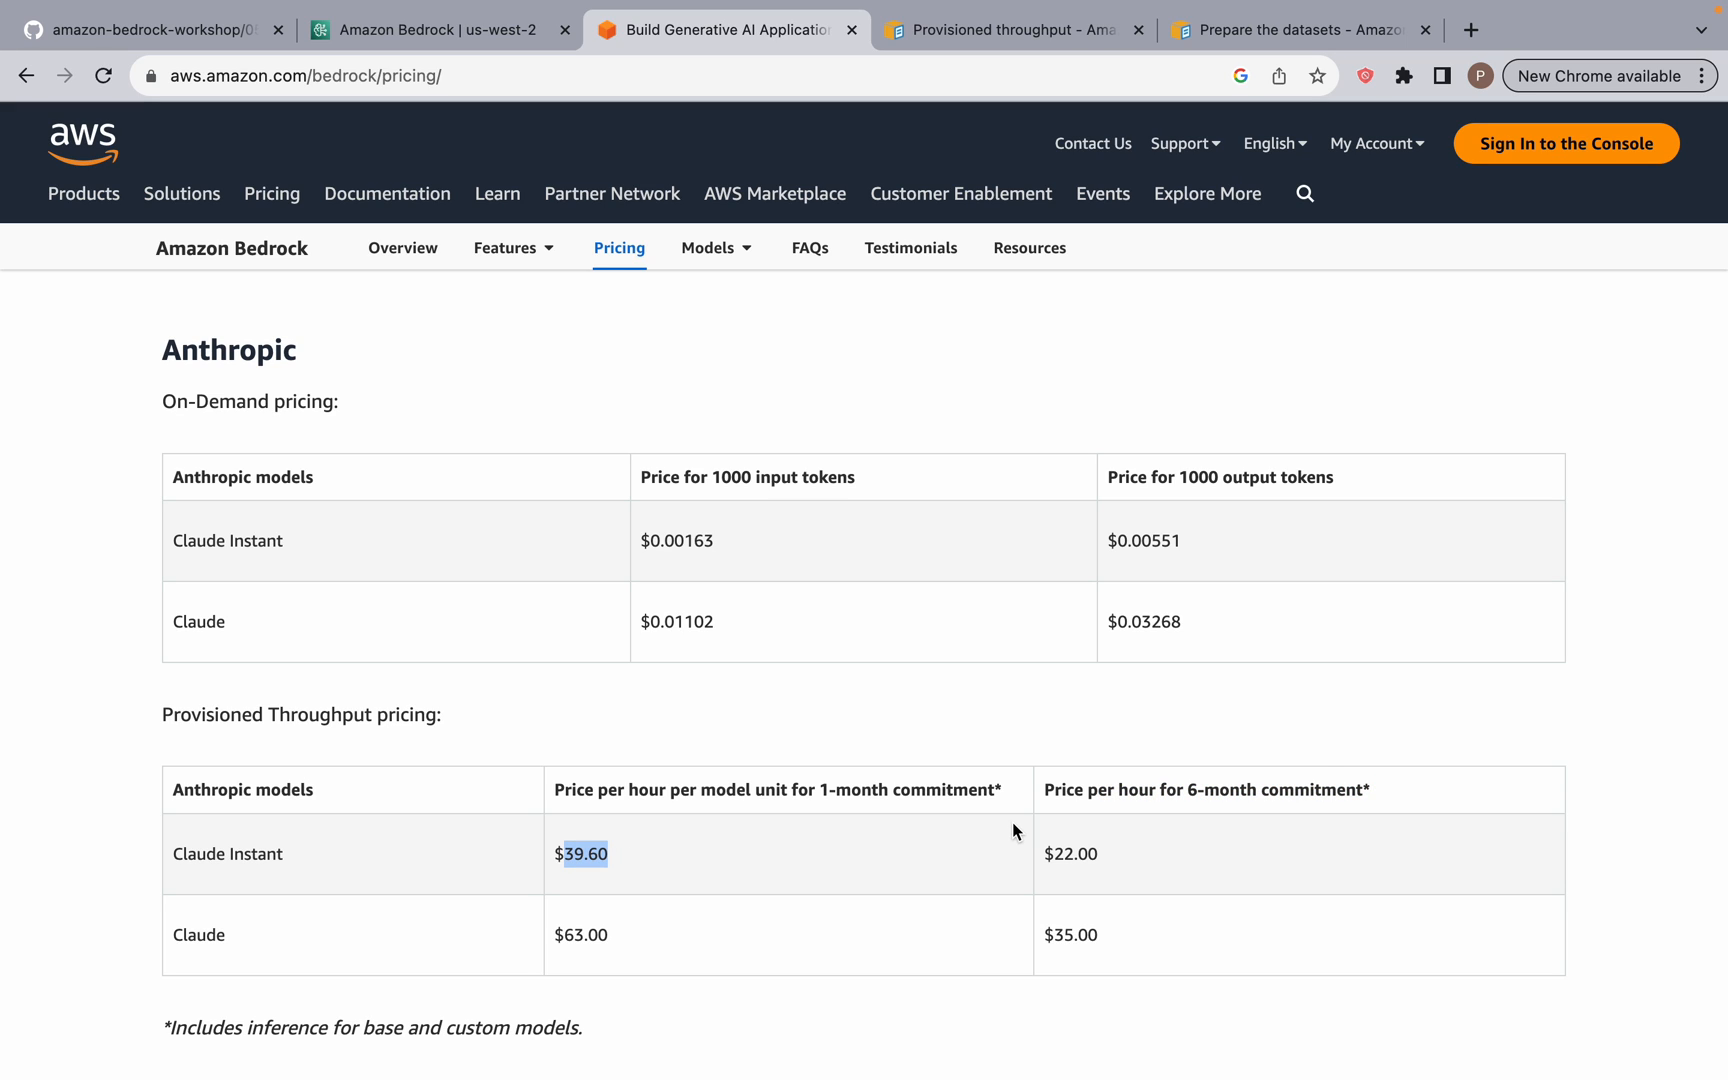
{"action": "mouse_move", "coordinate": [1074, 850]}
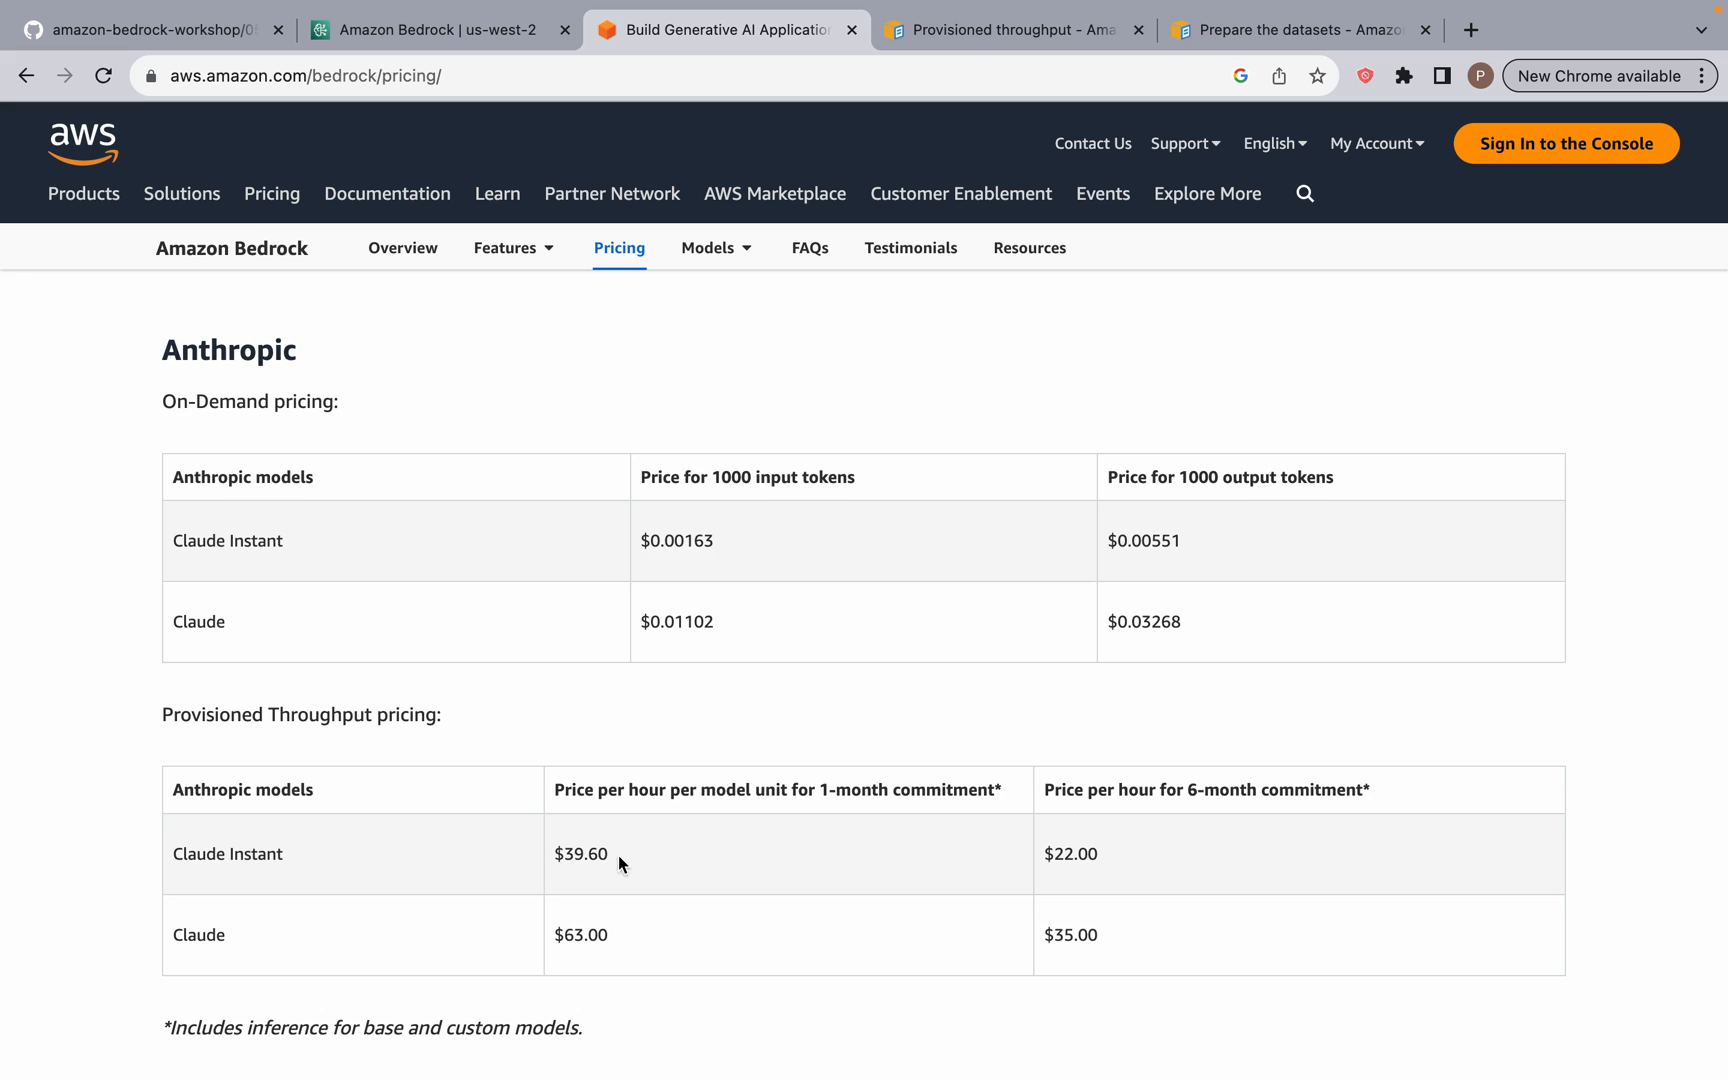
{"action": "double_click", "coordinate": [580, 852]}
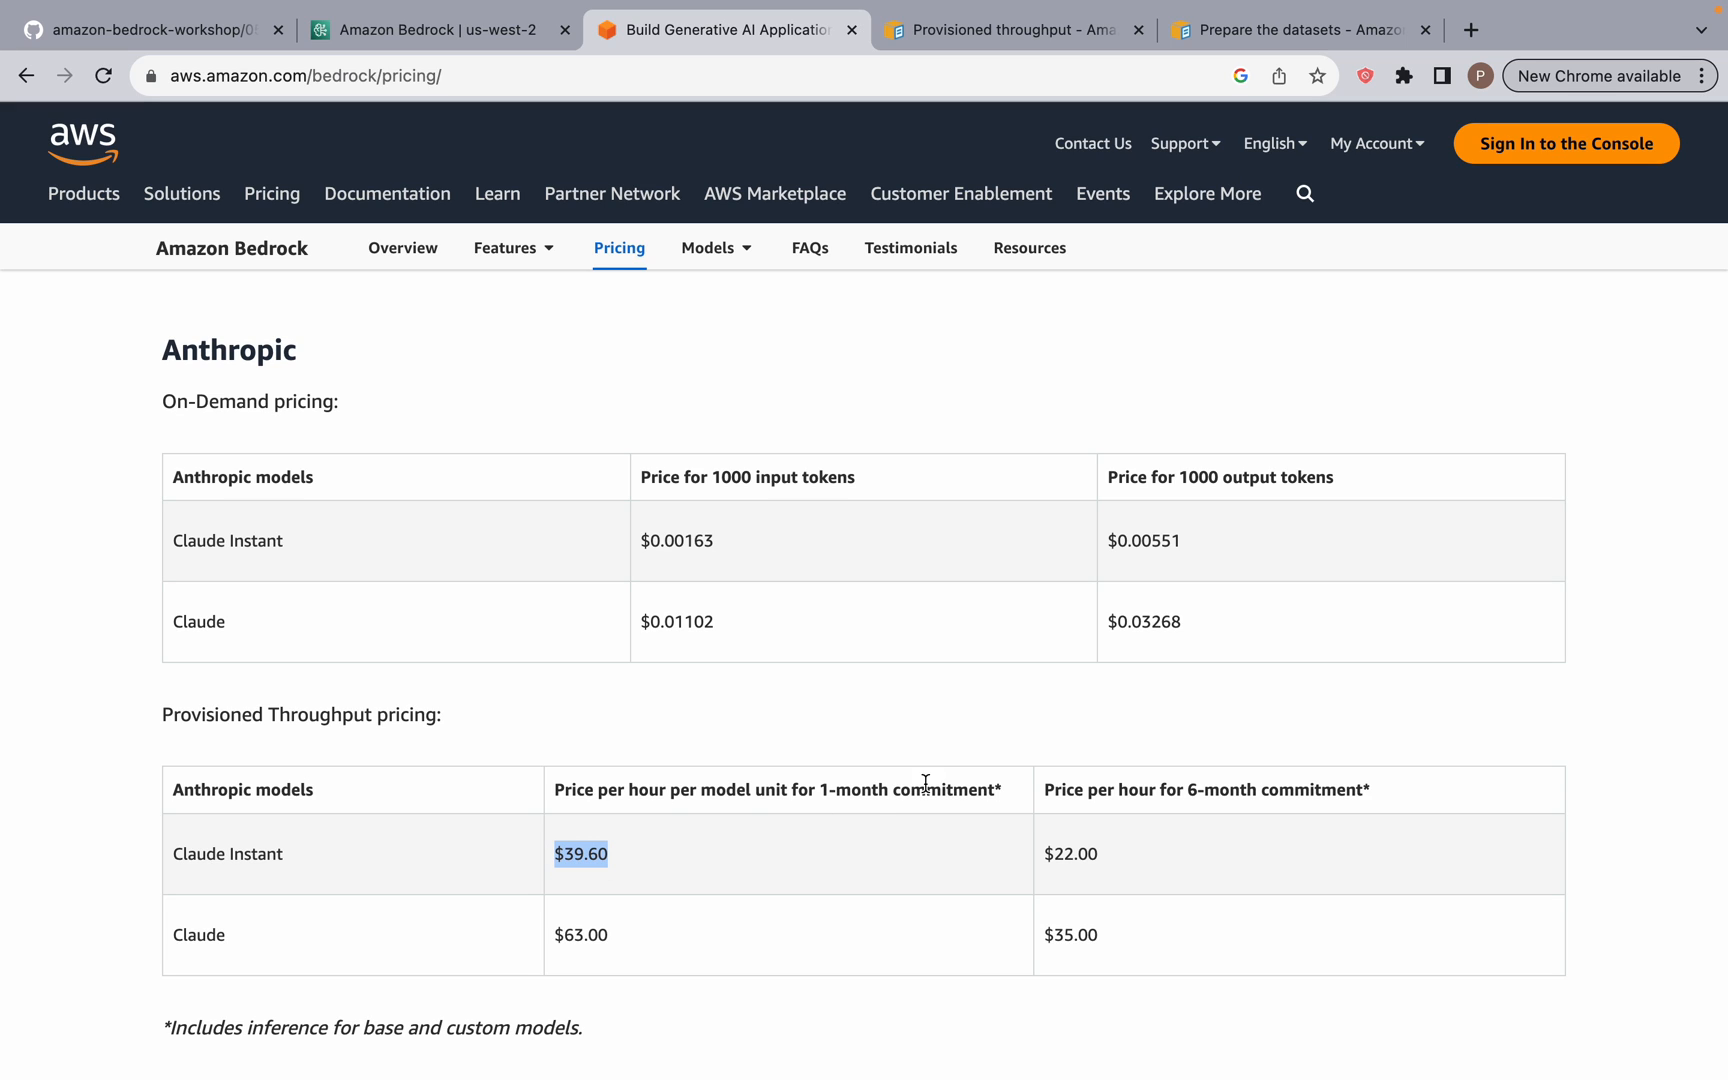
{"action": "mouse_move", "coordinate": [1190, 816]}
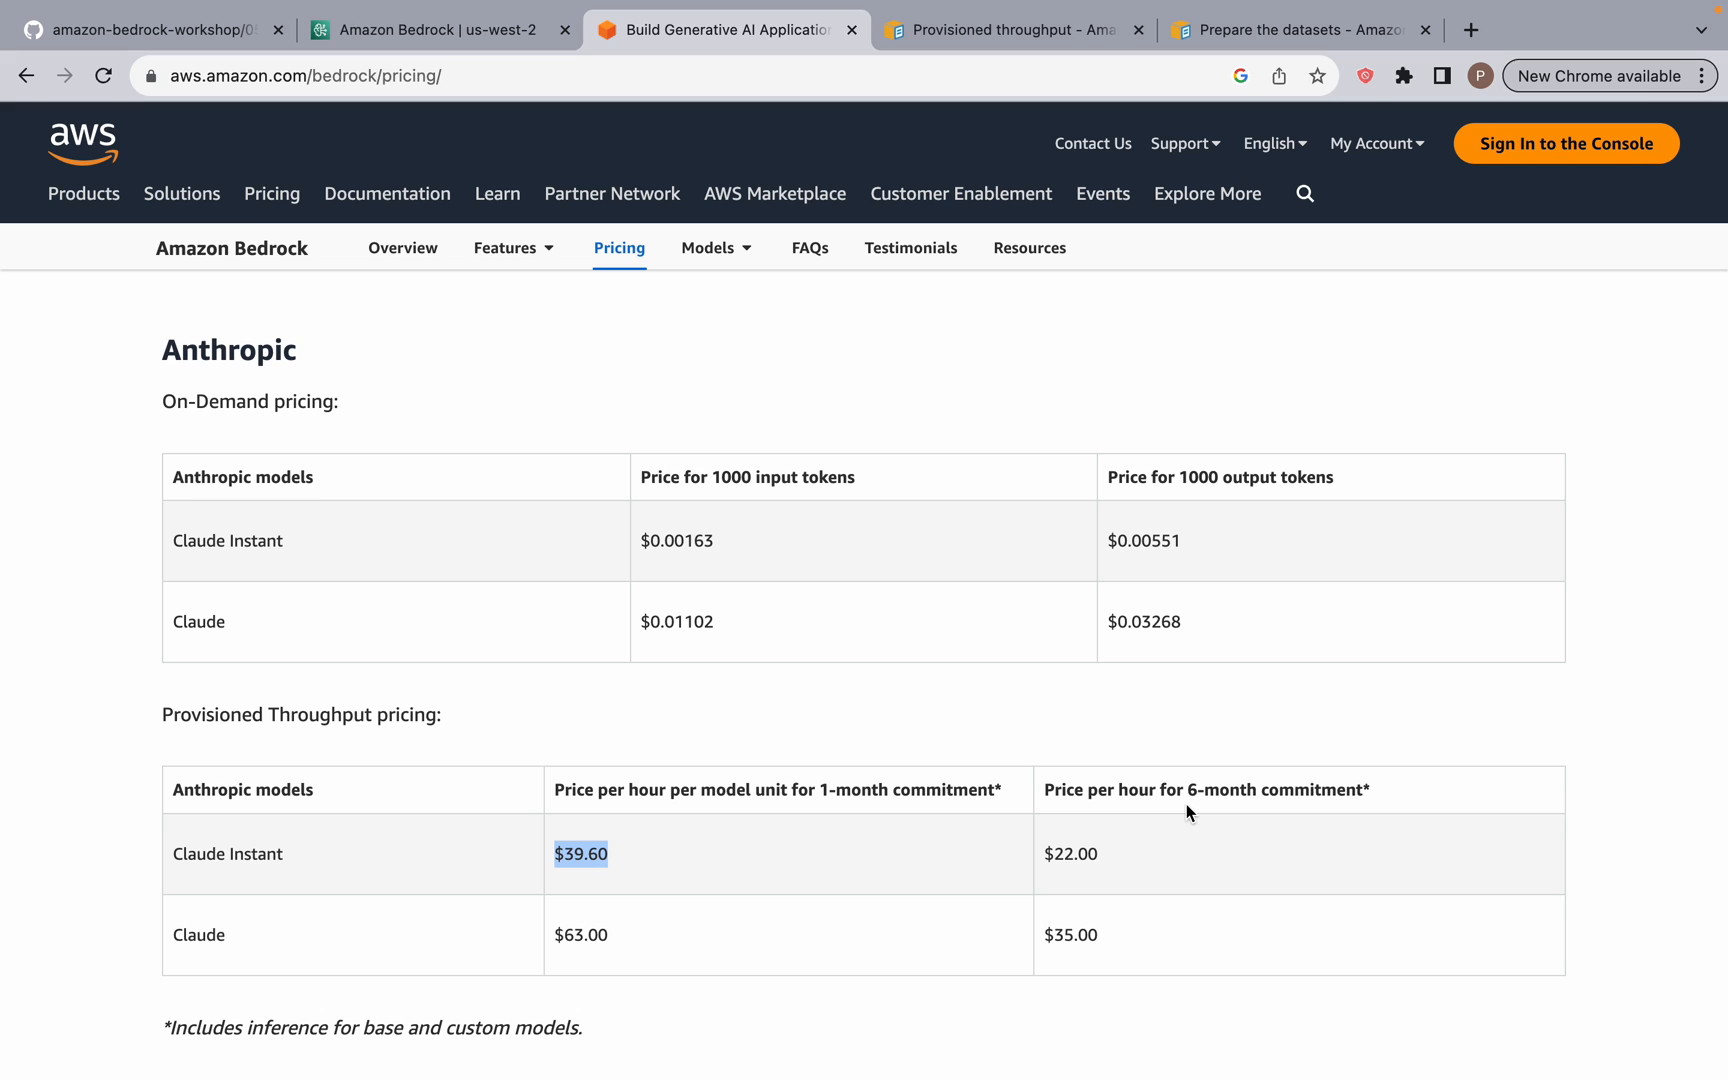
{"action": "mouse_move", "coordinate": [770, 560]}
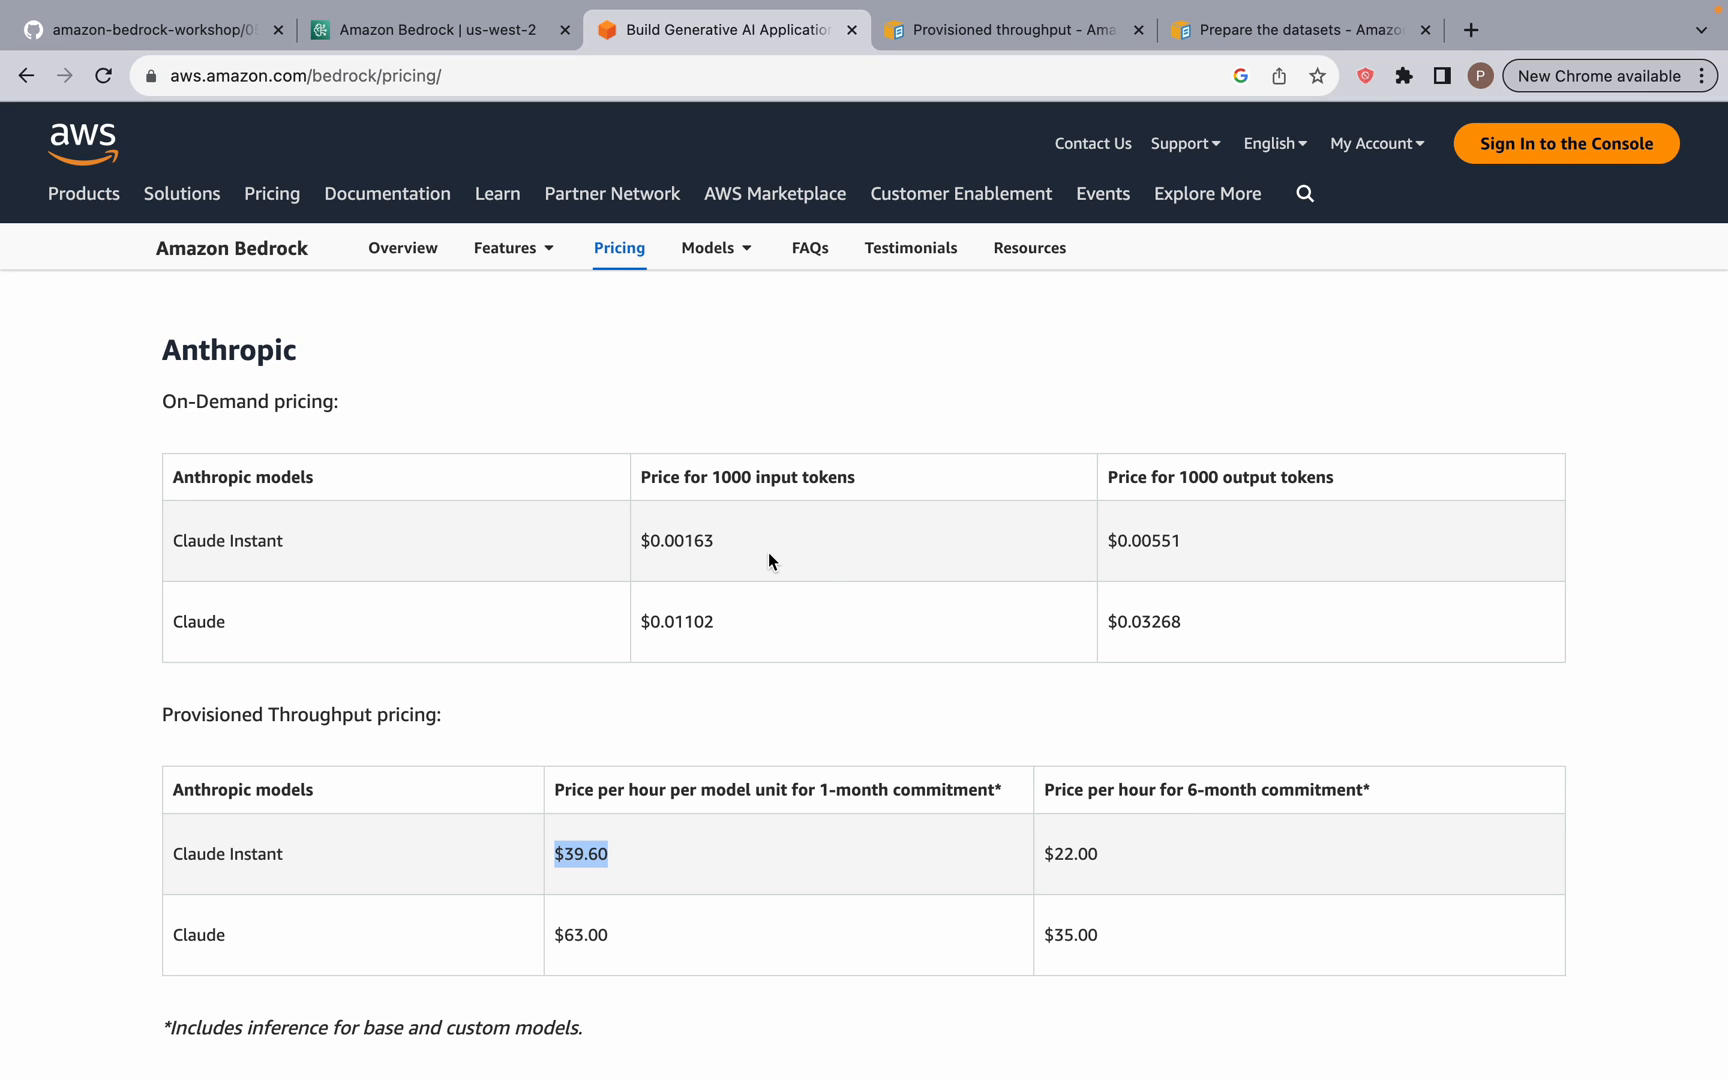
{"action": "left_click", "coordinate": [434, 30]}
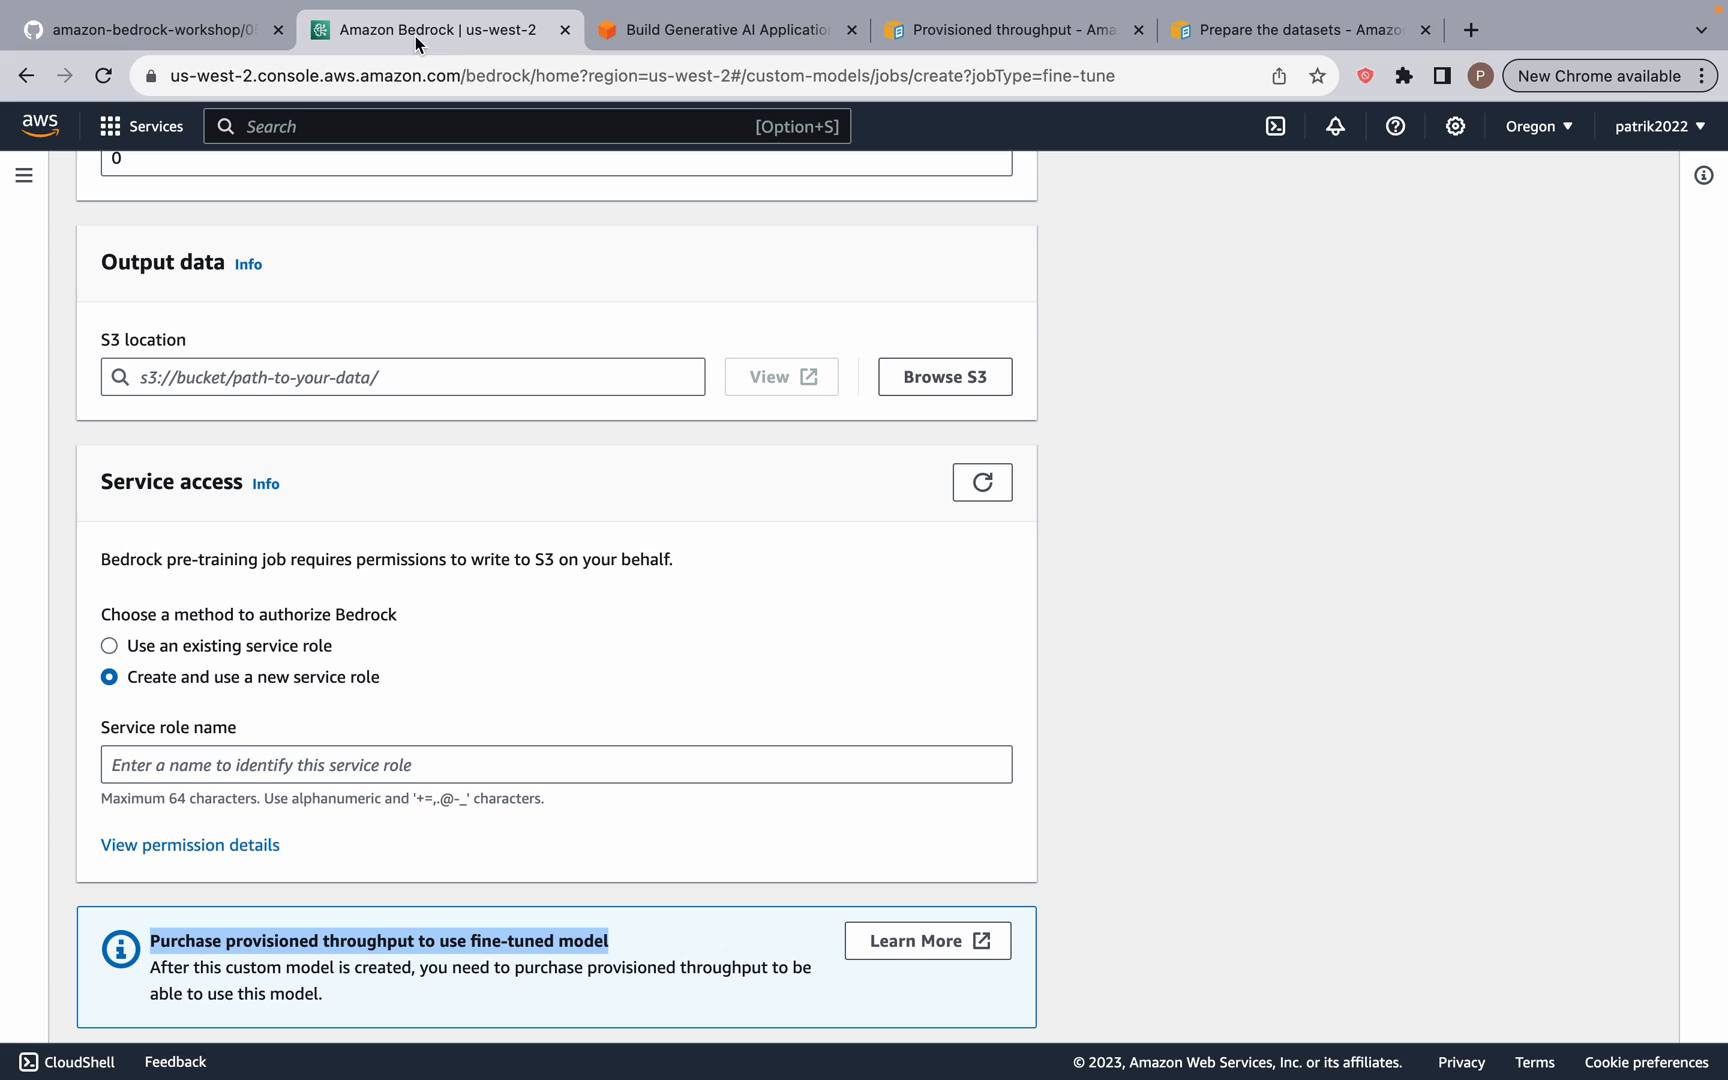
Step: Review Epochs and Batch size, then clear the Learning rate warmup steps value
{"action": "scroll", "scroll_direction": "up", "scroll_amount": 3}
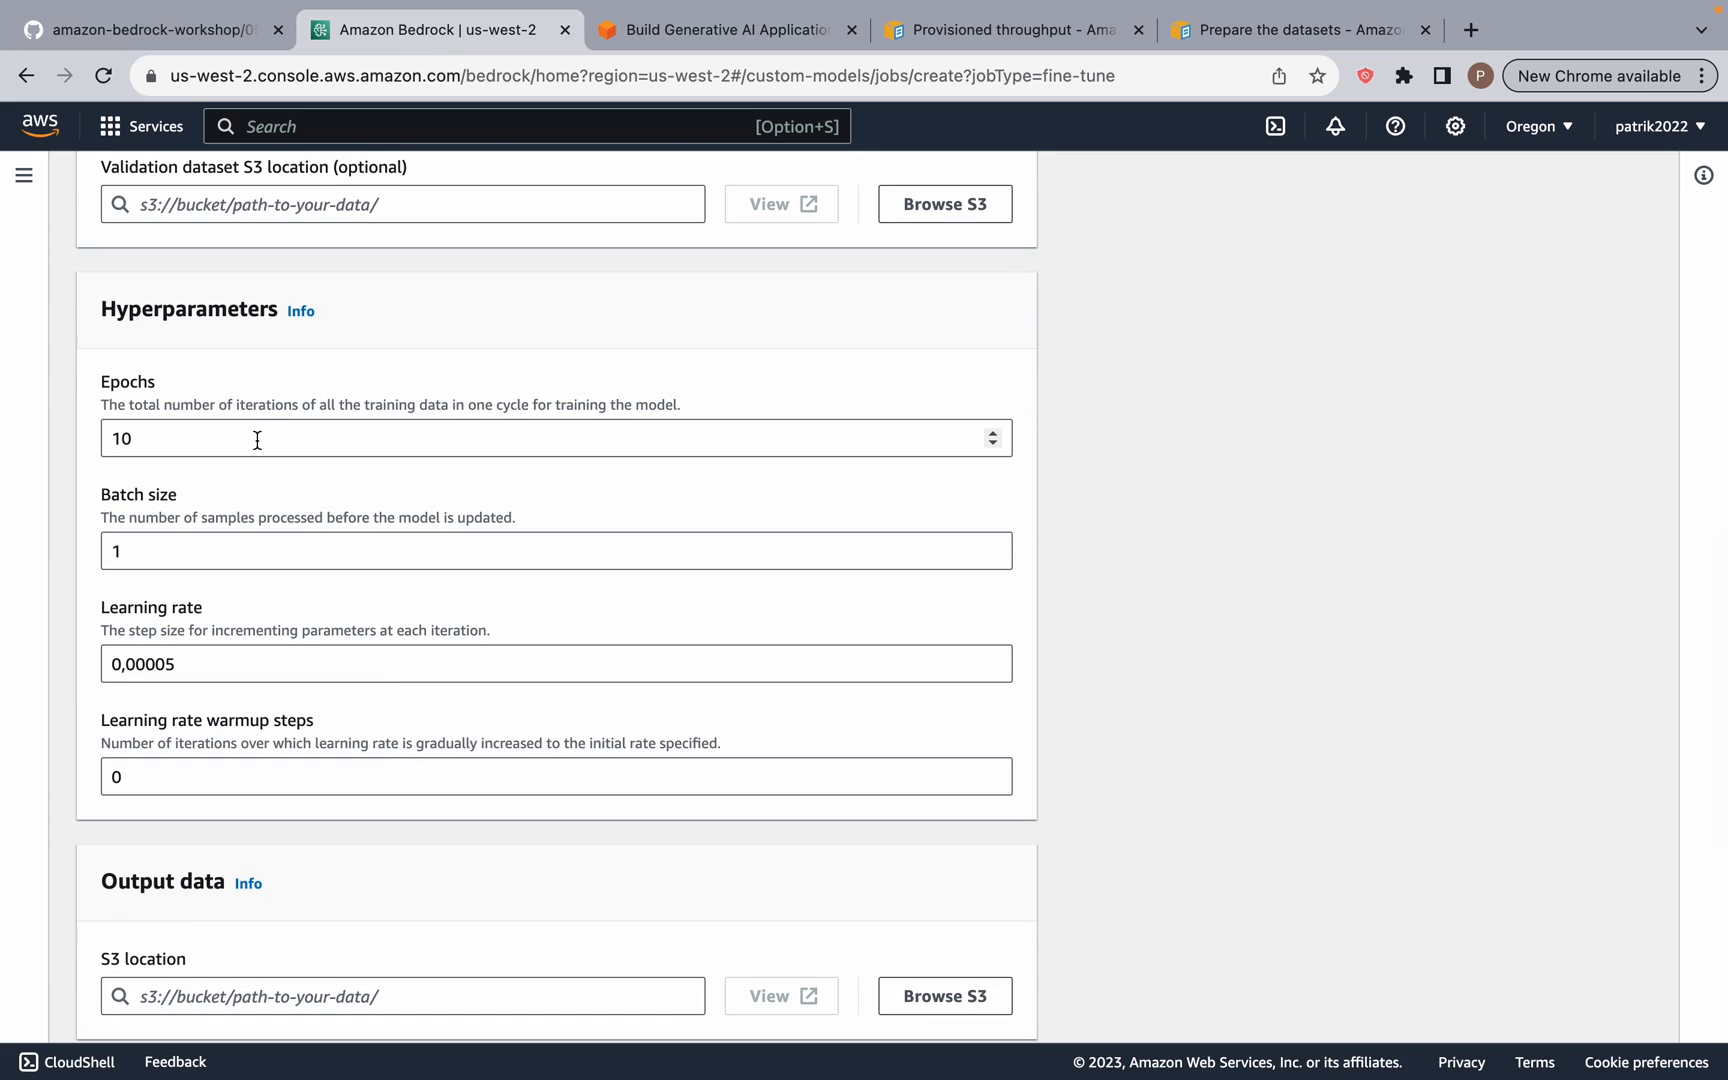
{"action": "mouse_move", "coordinate": [104, 402]}
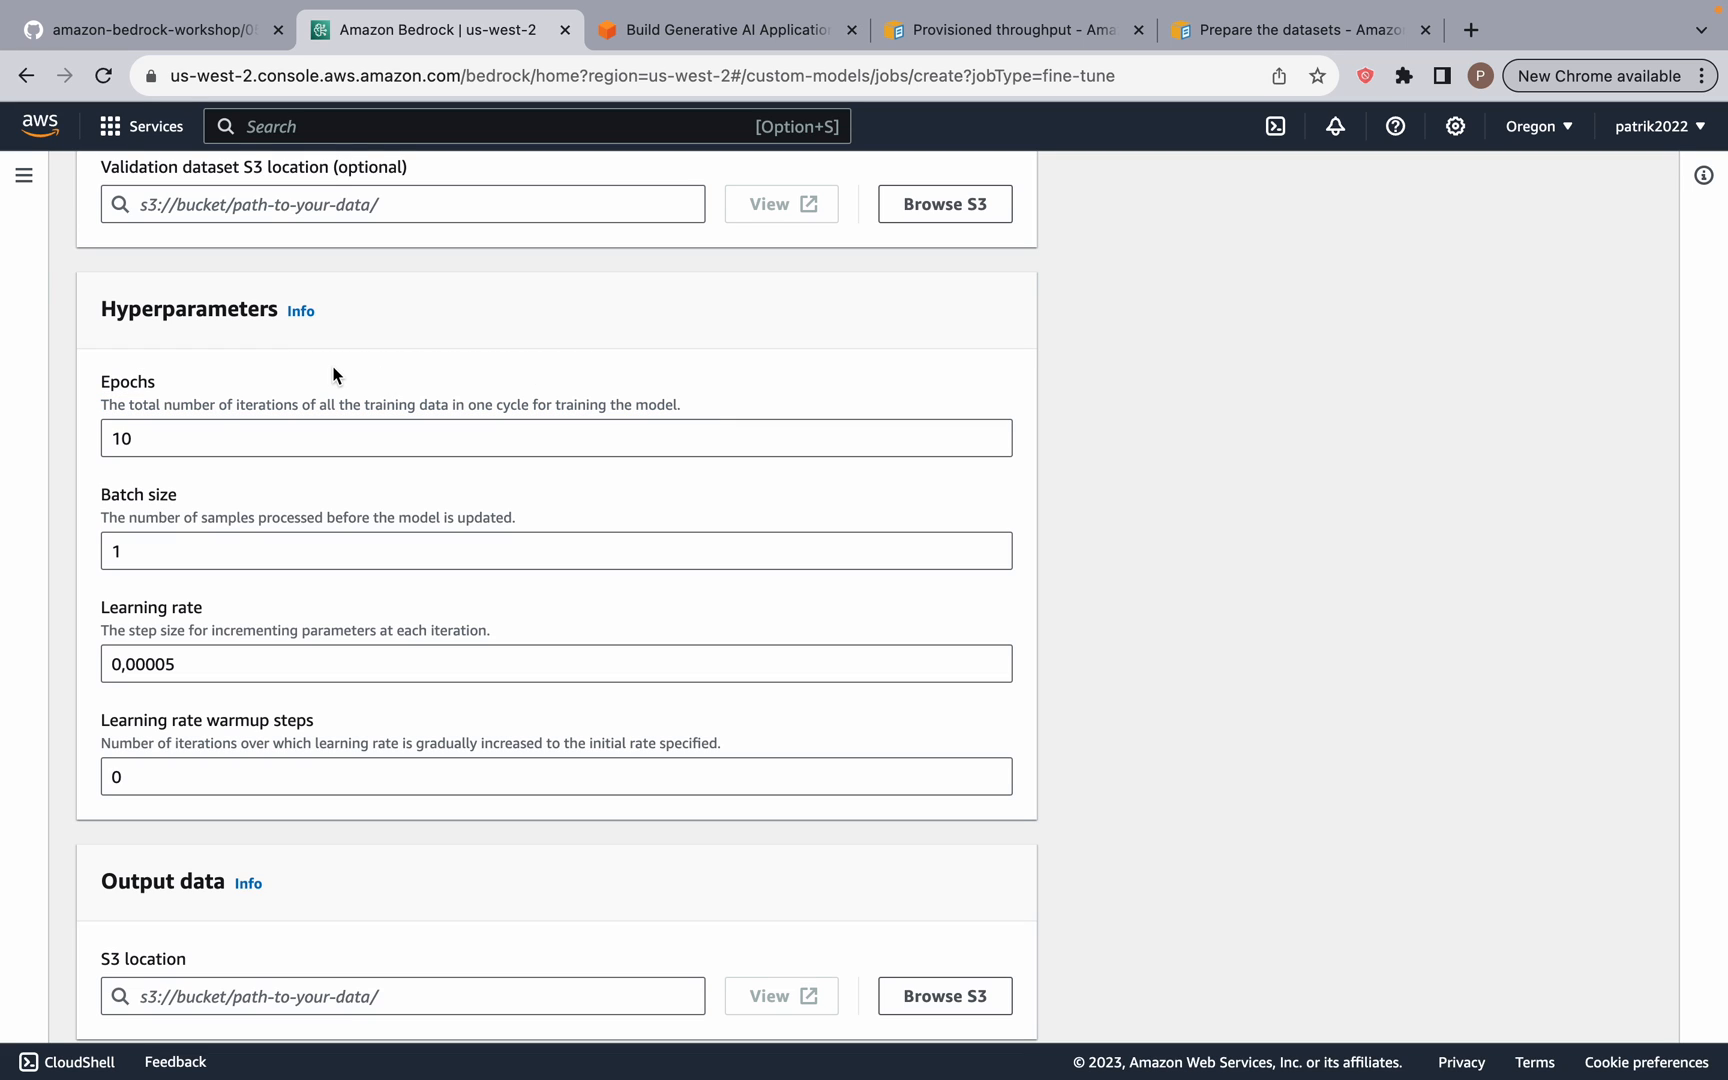
{"action": "mouse_move", "coordinate": [148, 424]}
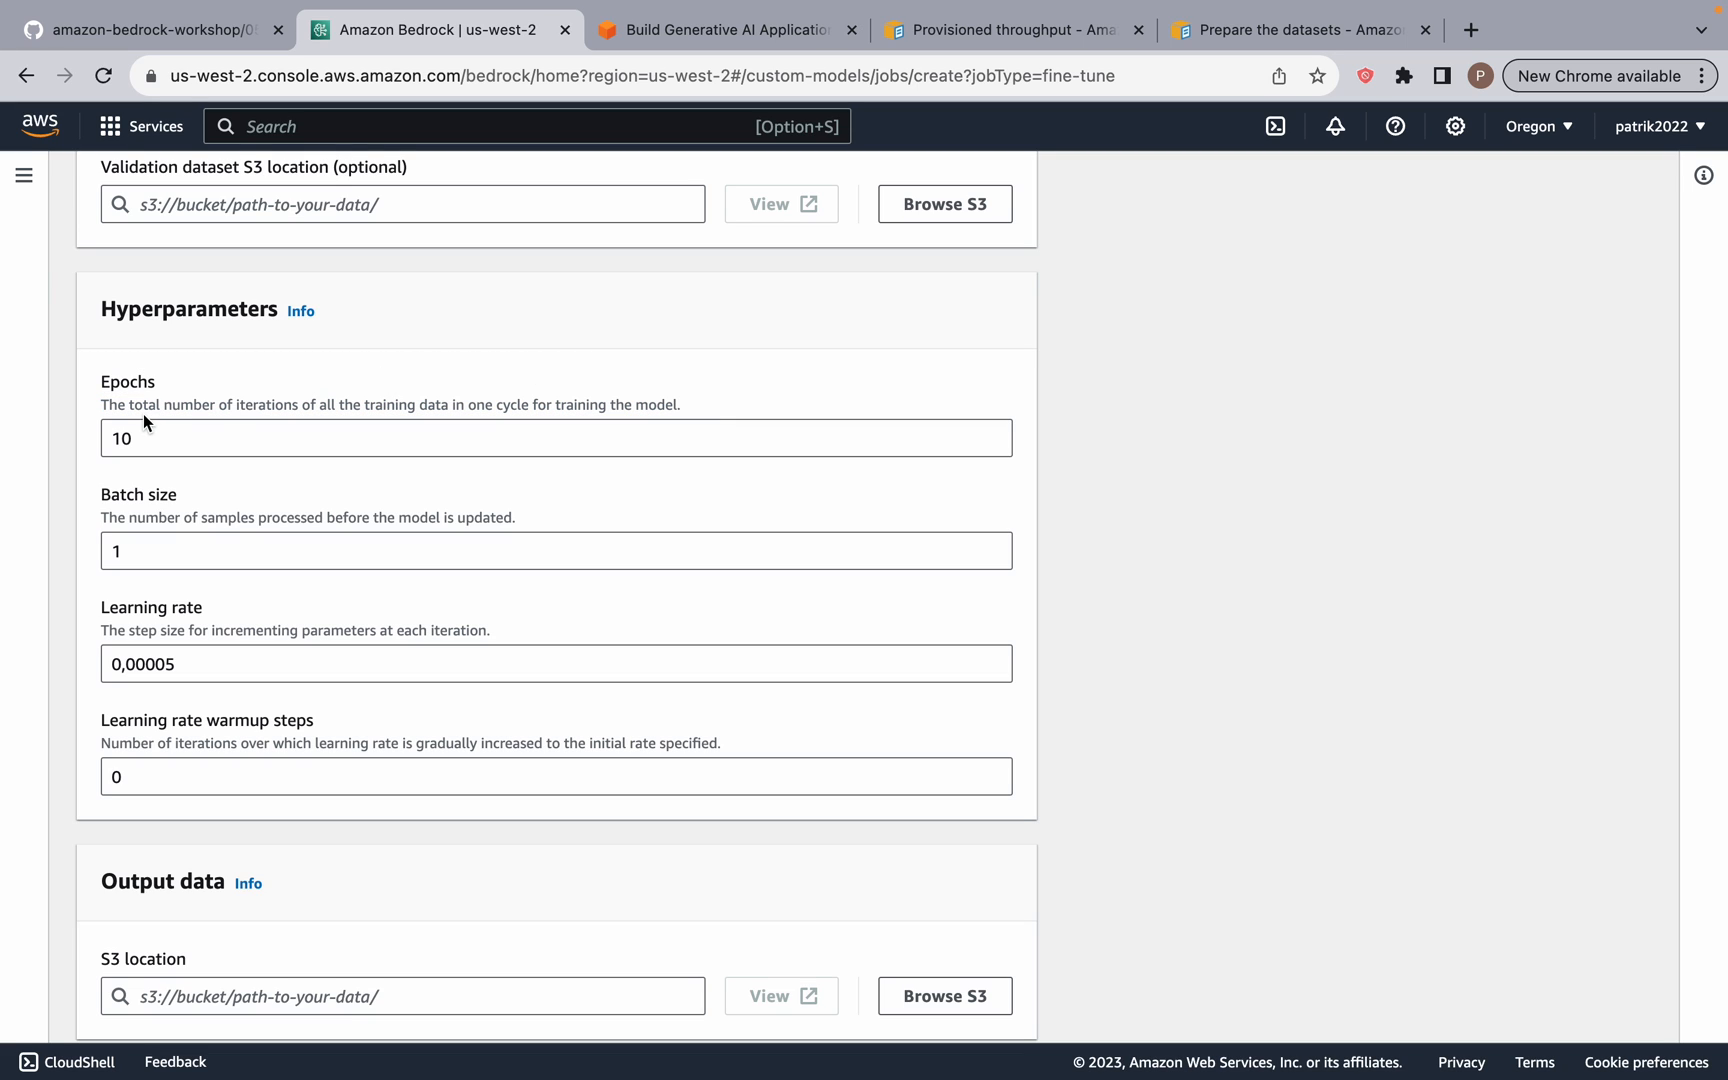
{"action": "mouse_move", "coordinate": [344, 472]}
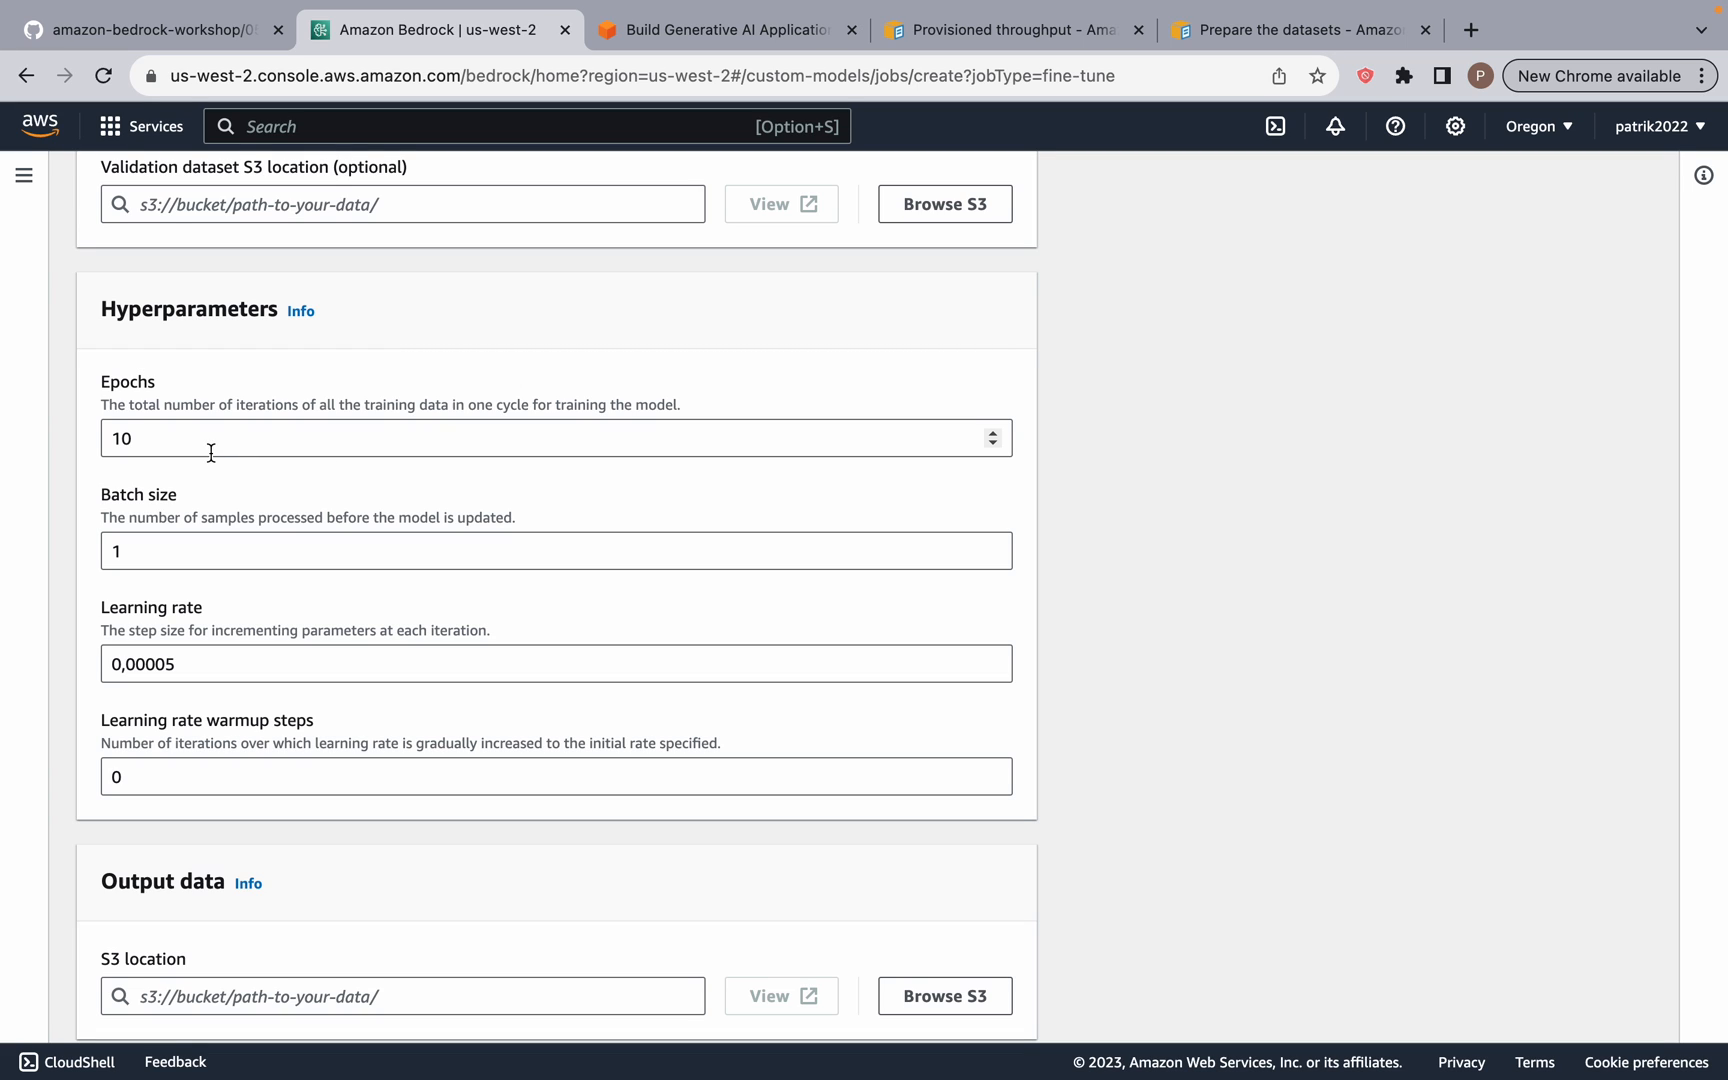
{"action": "mouse_move", "coordinate": [182, 444]}
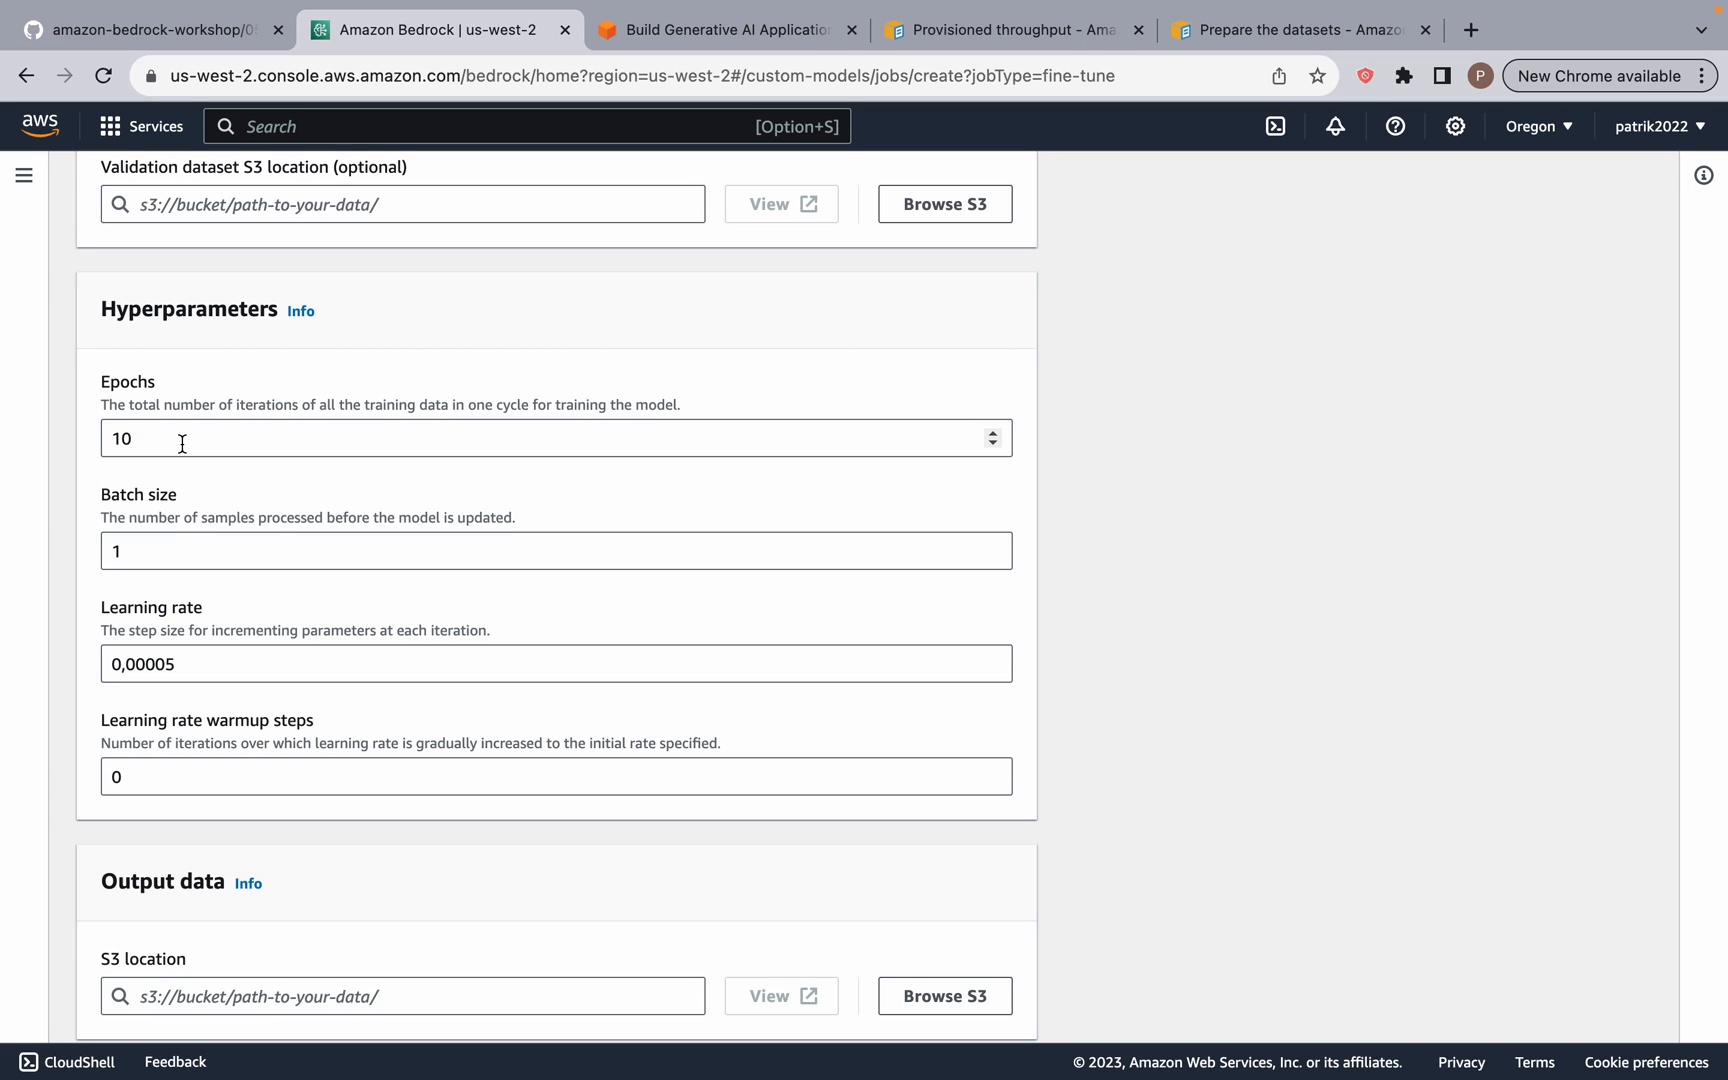
{"action": "left_click", "coordinate": [440, 550]}
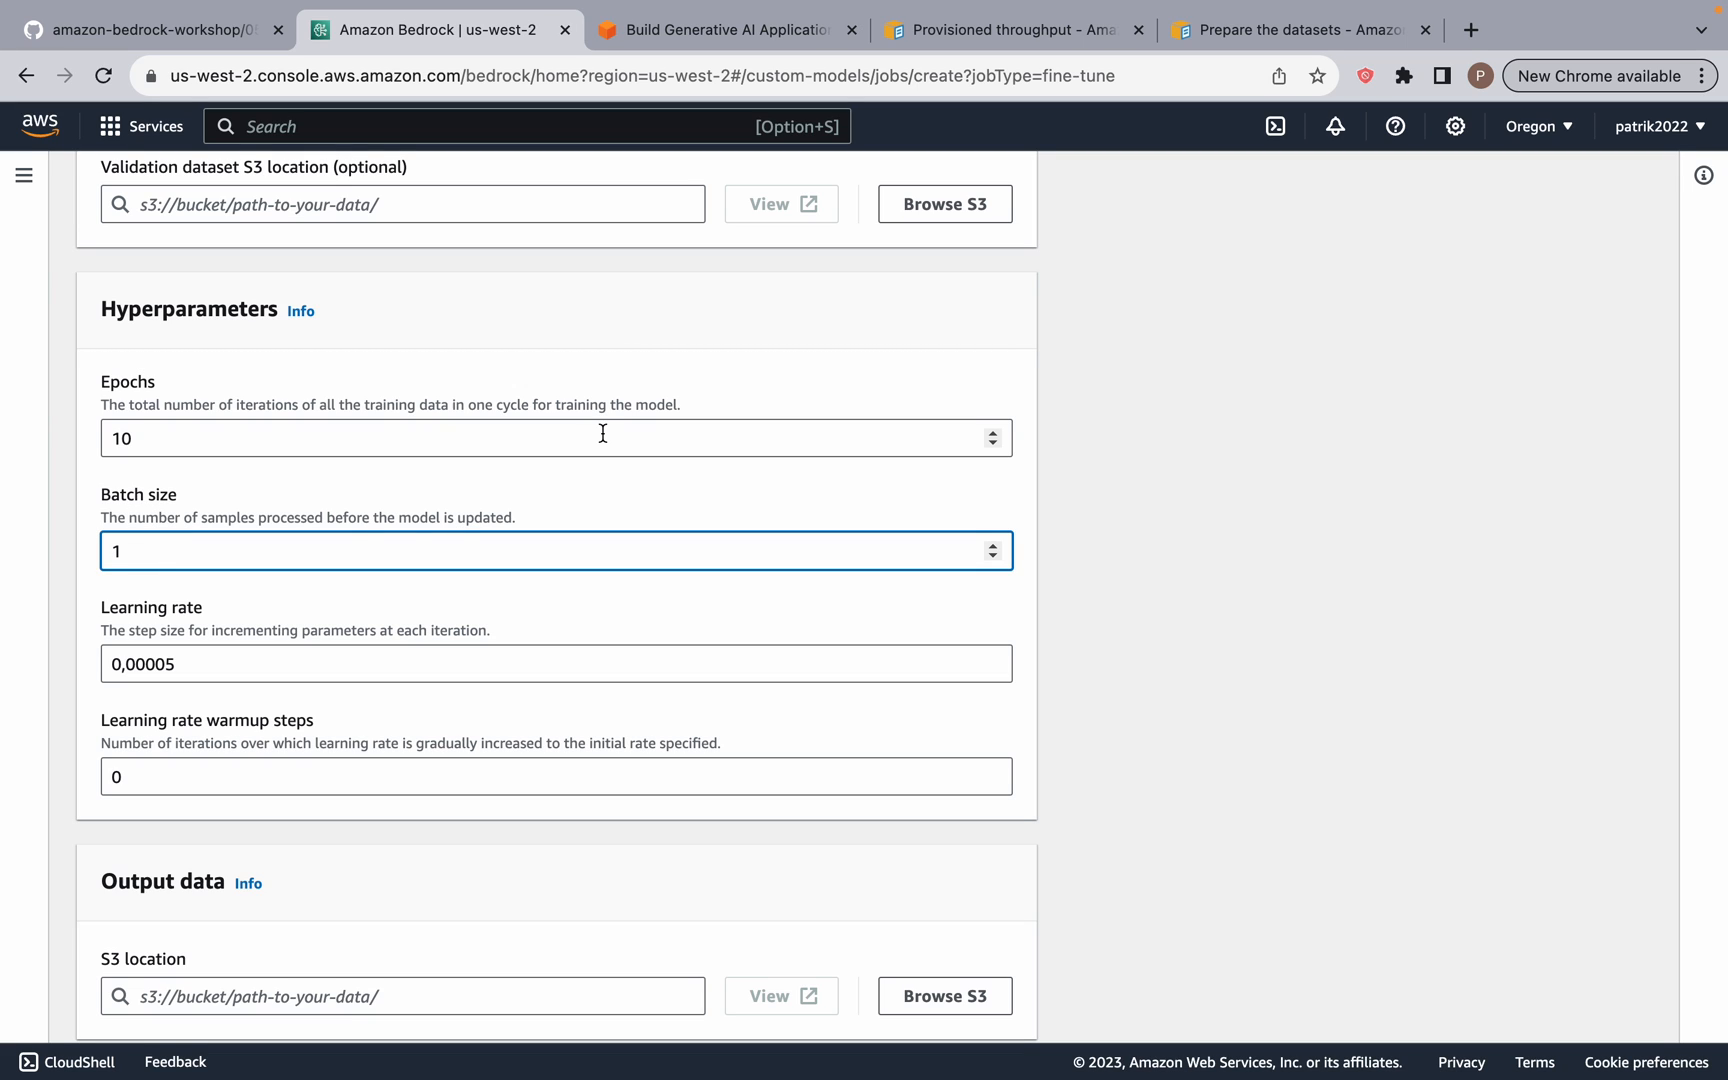
{"action": "mouse_move", "coordinate": [138, 552]}
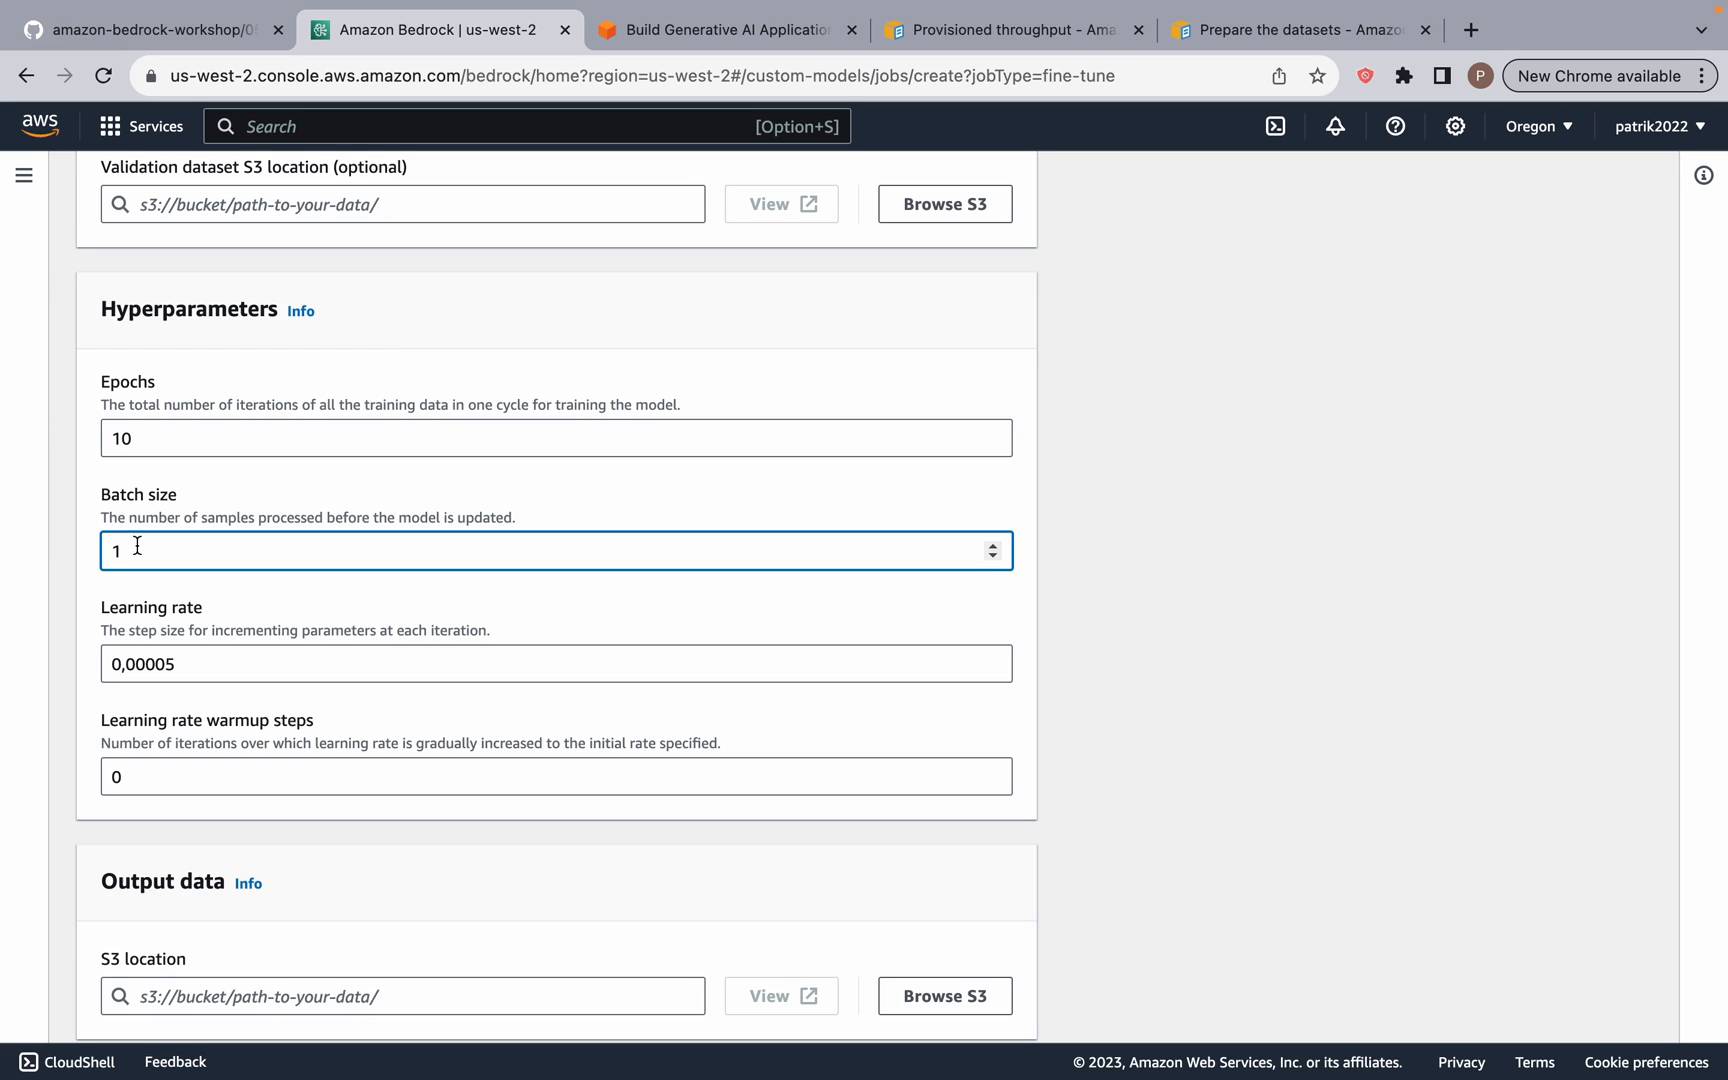
{"action": "mouse_move", "coordinate": [492, 680]}
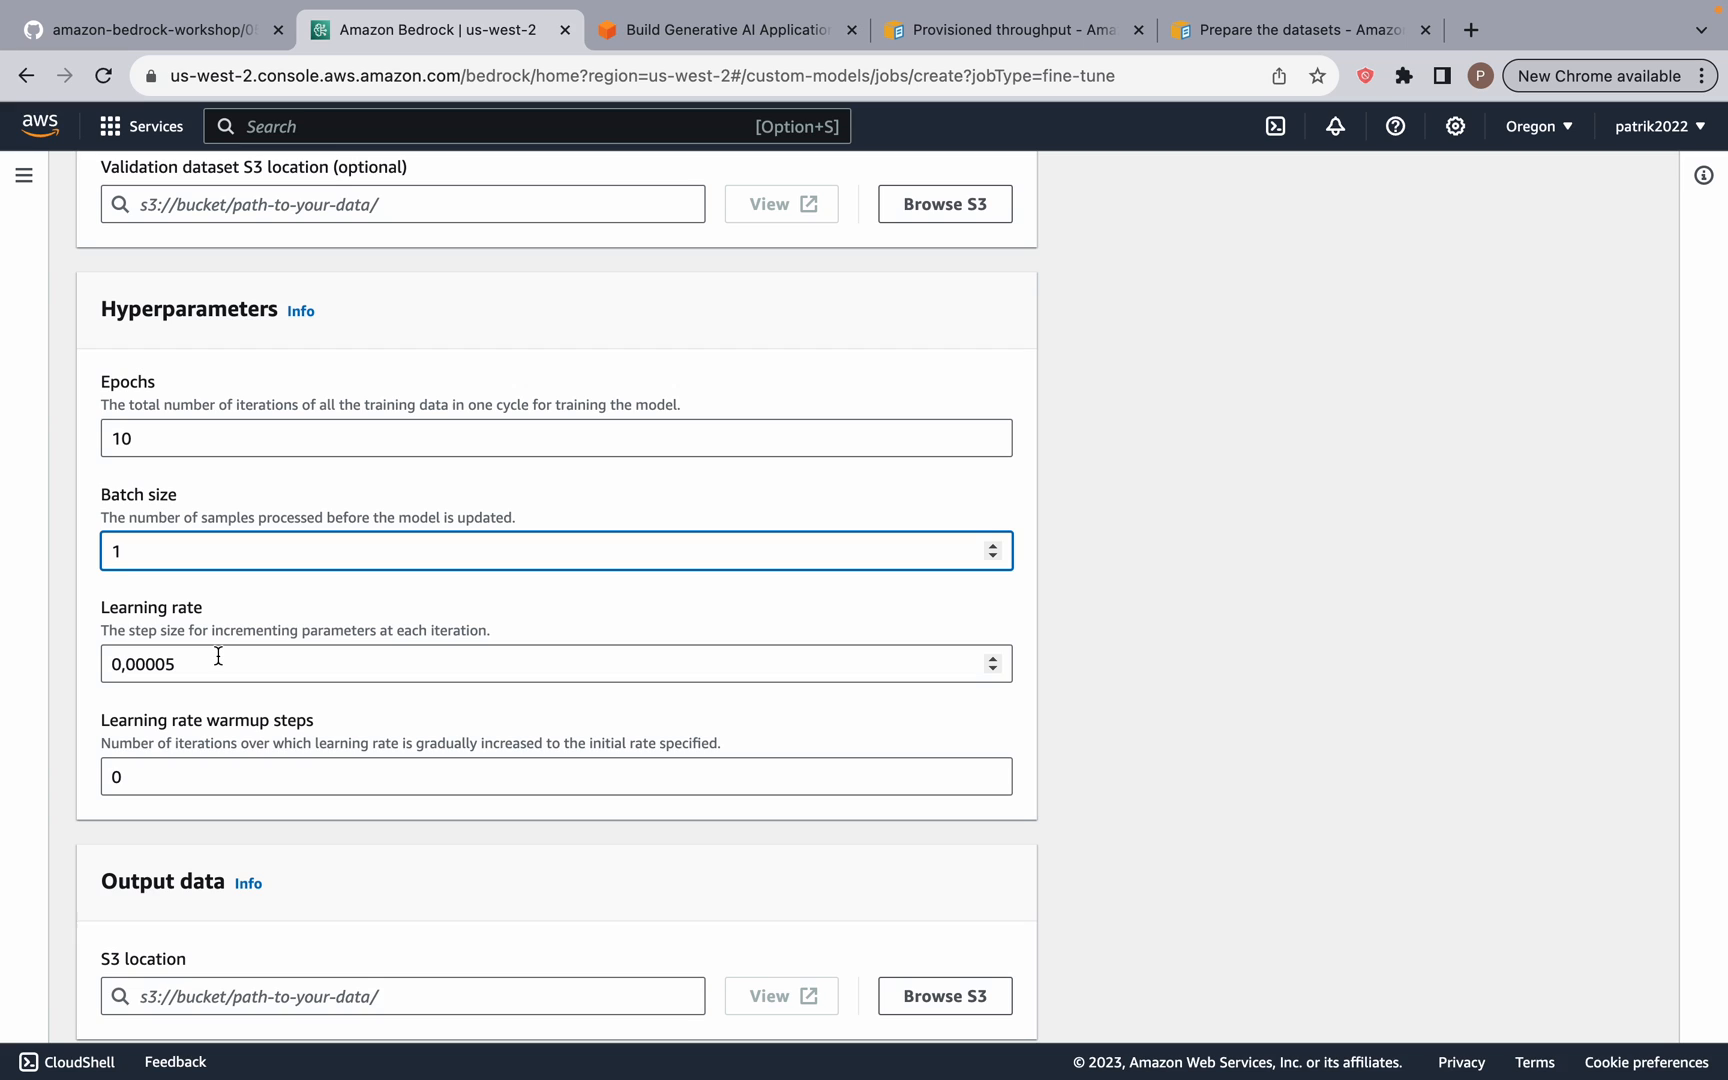
{"action": "mouse_move", "coordinate": [144, 724]}
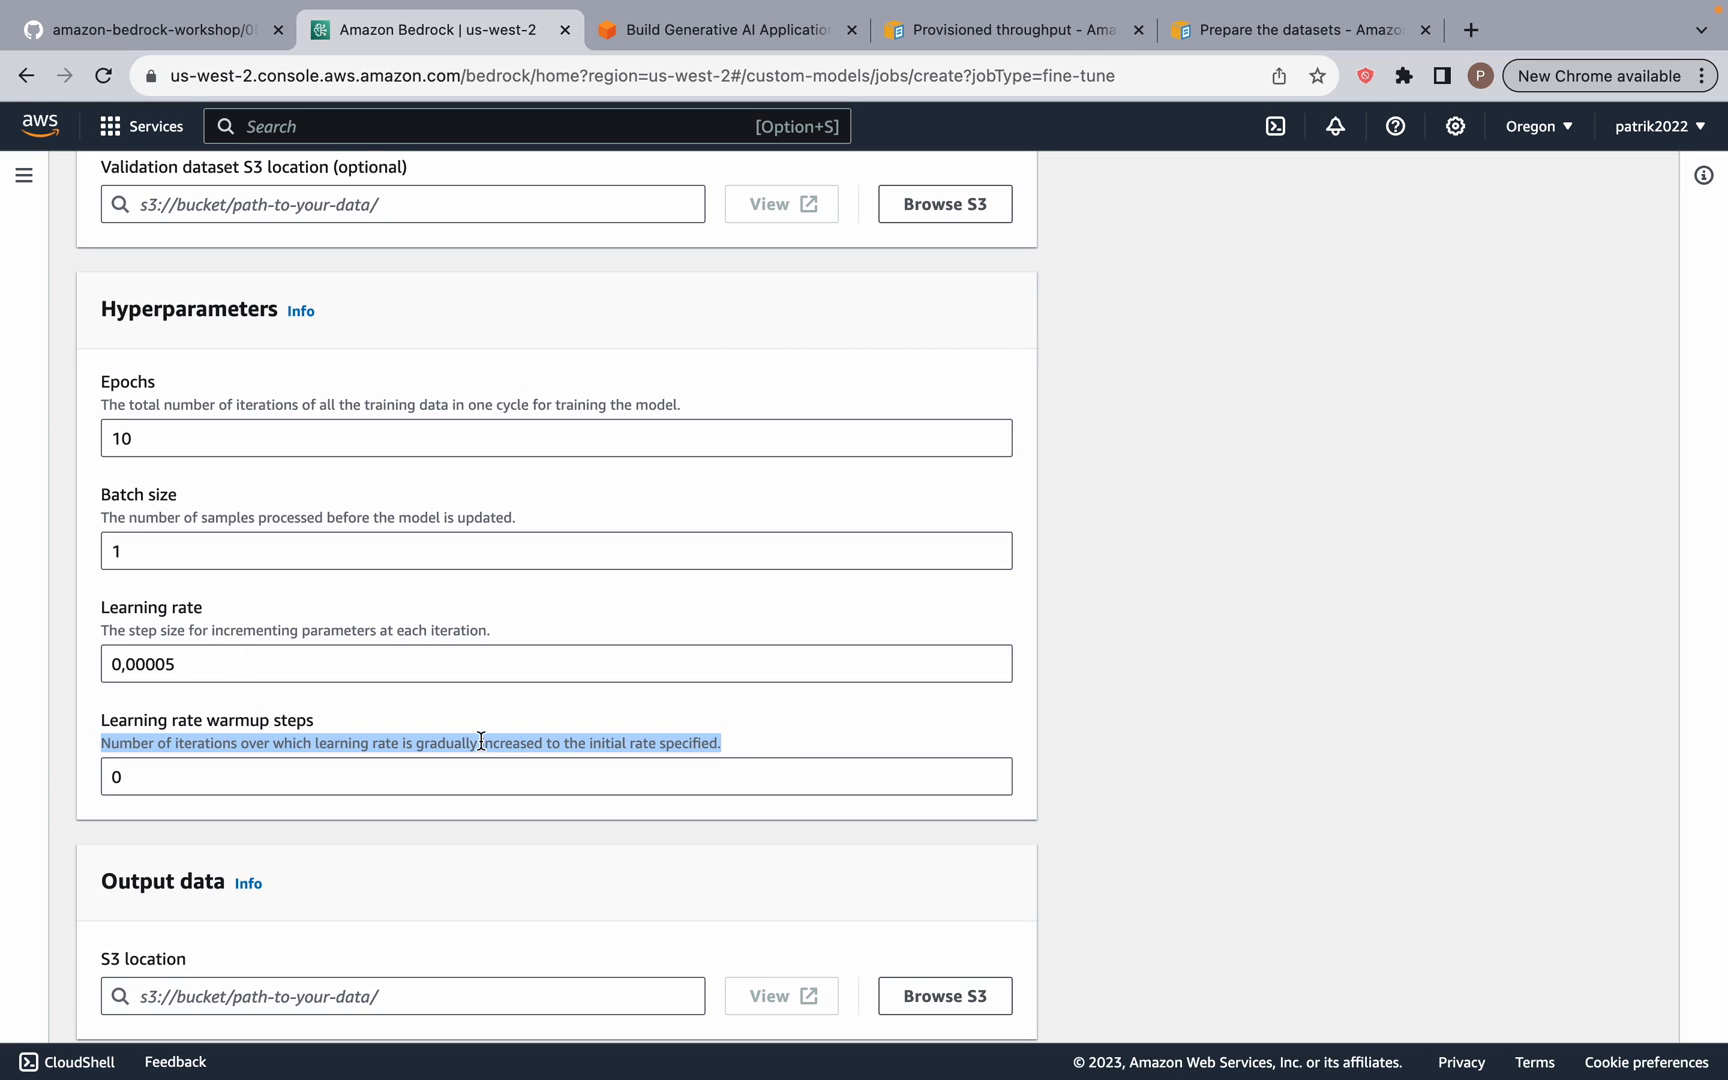
{"action": "mouse_move", "coordinate": [540, 760]}
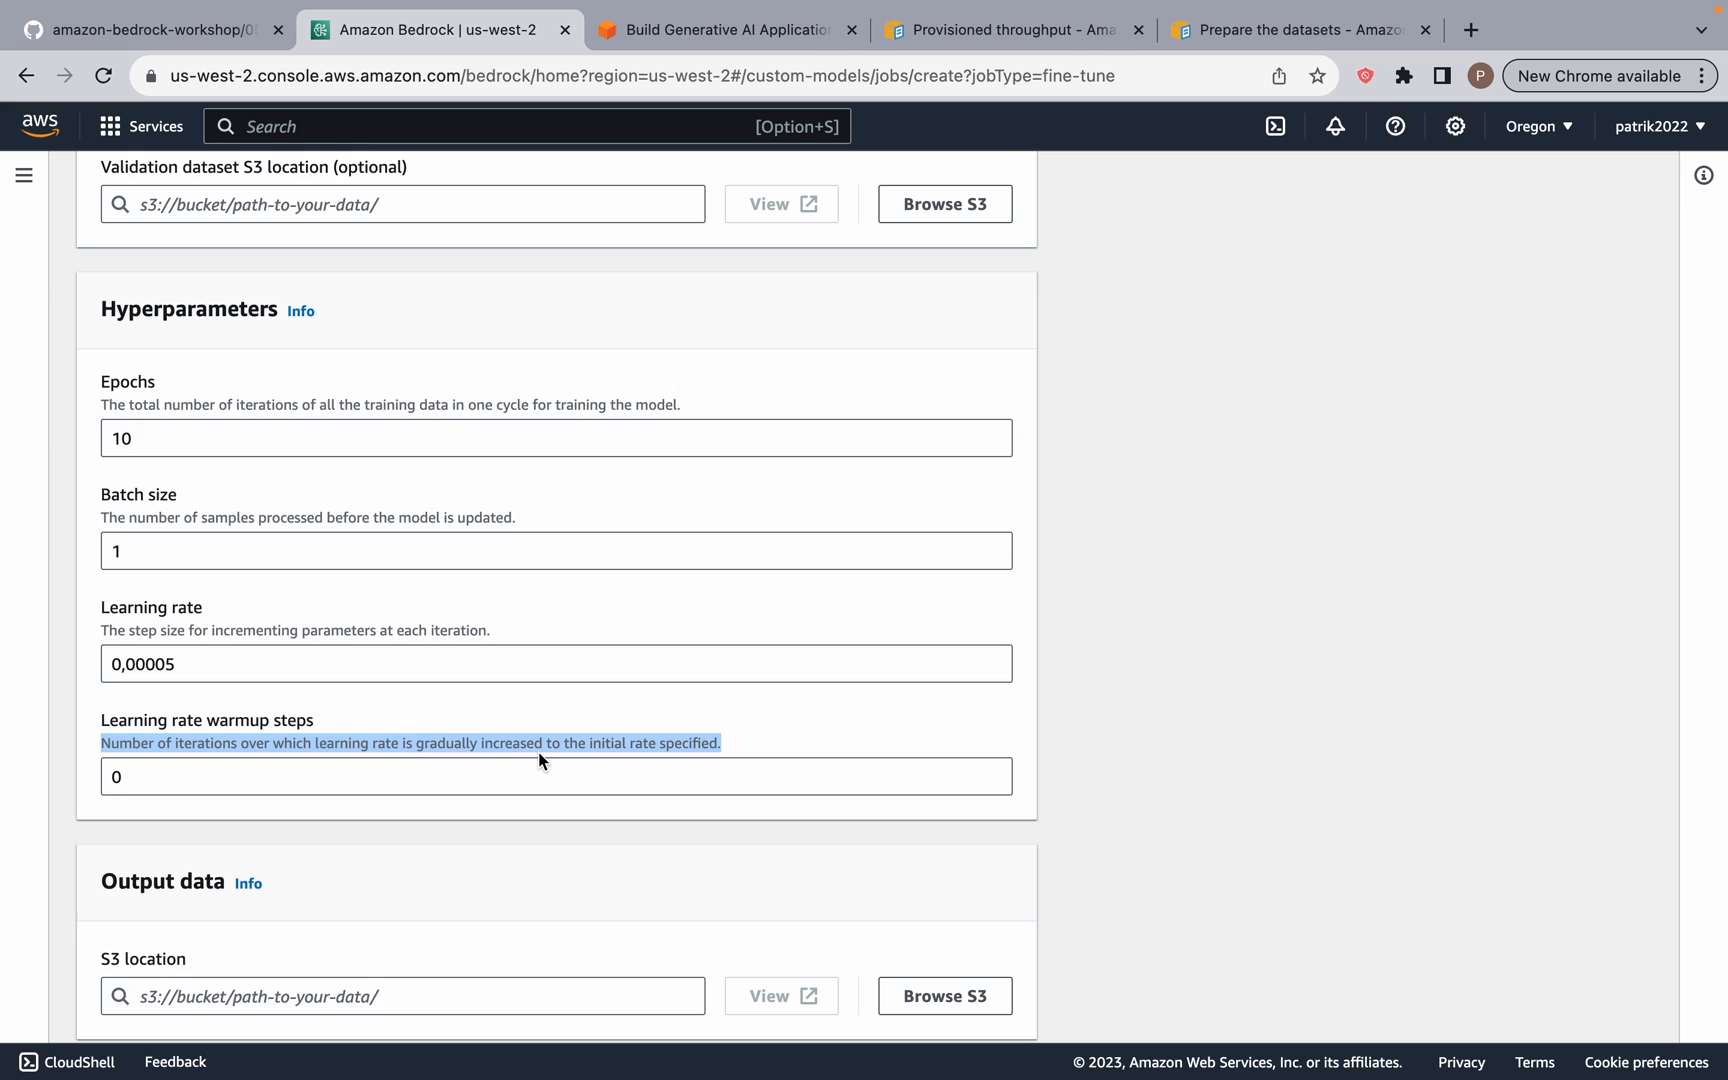
{"action": "mouse_move", "coordinate": [678, 738]}
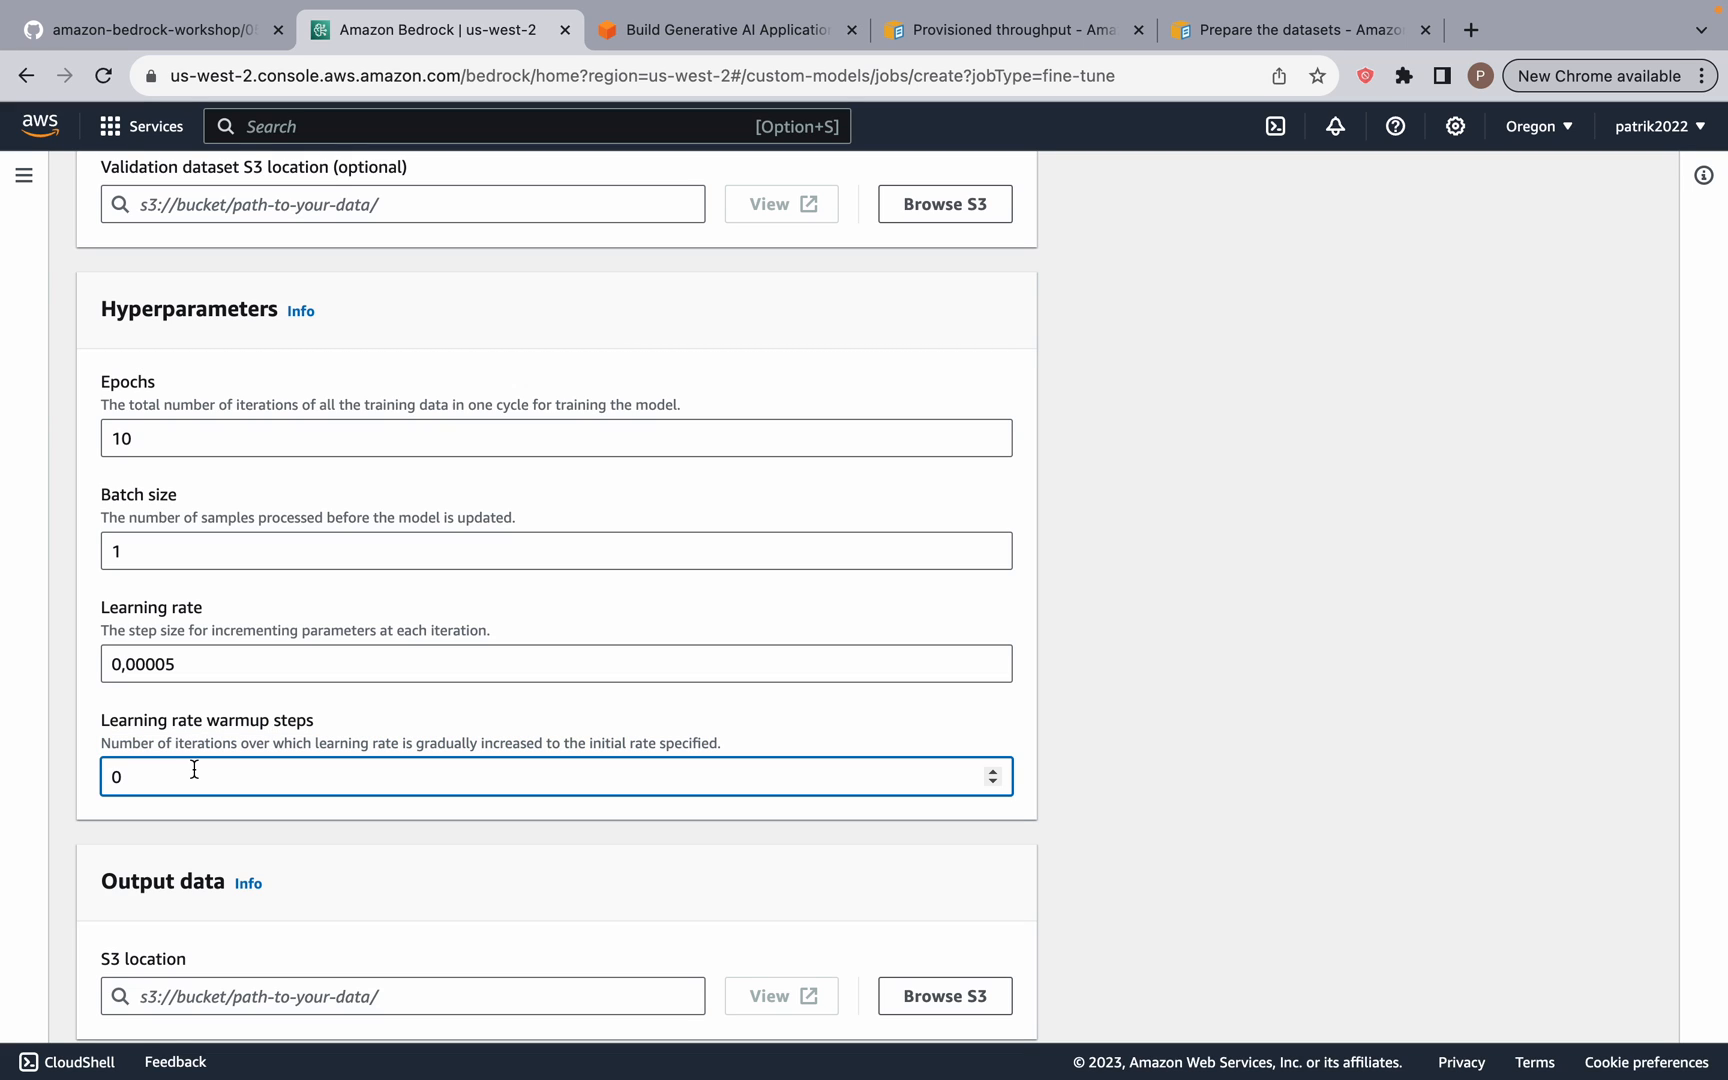
{"action": "type", "text": "1"}
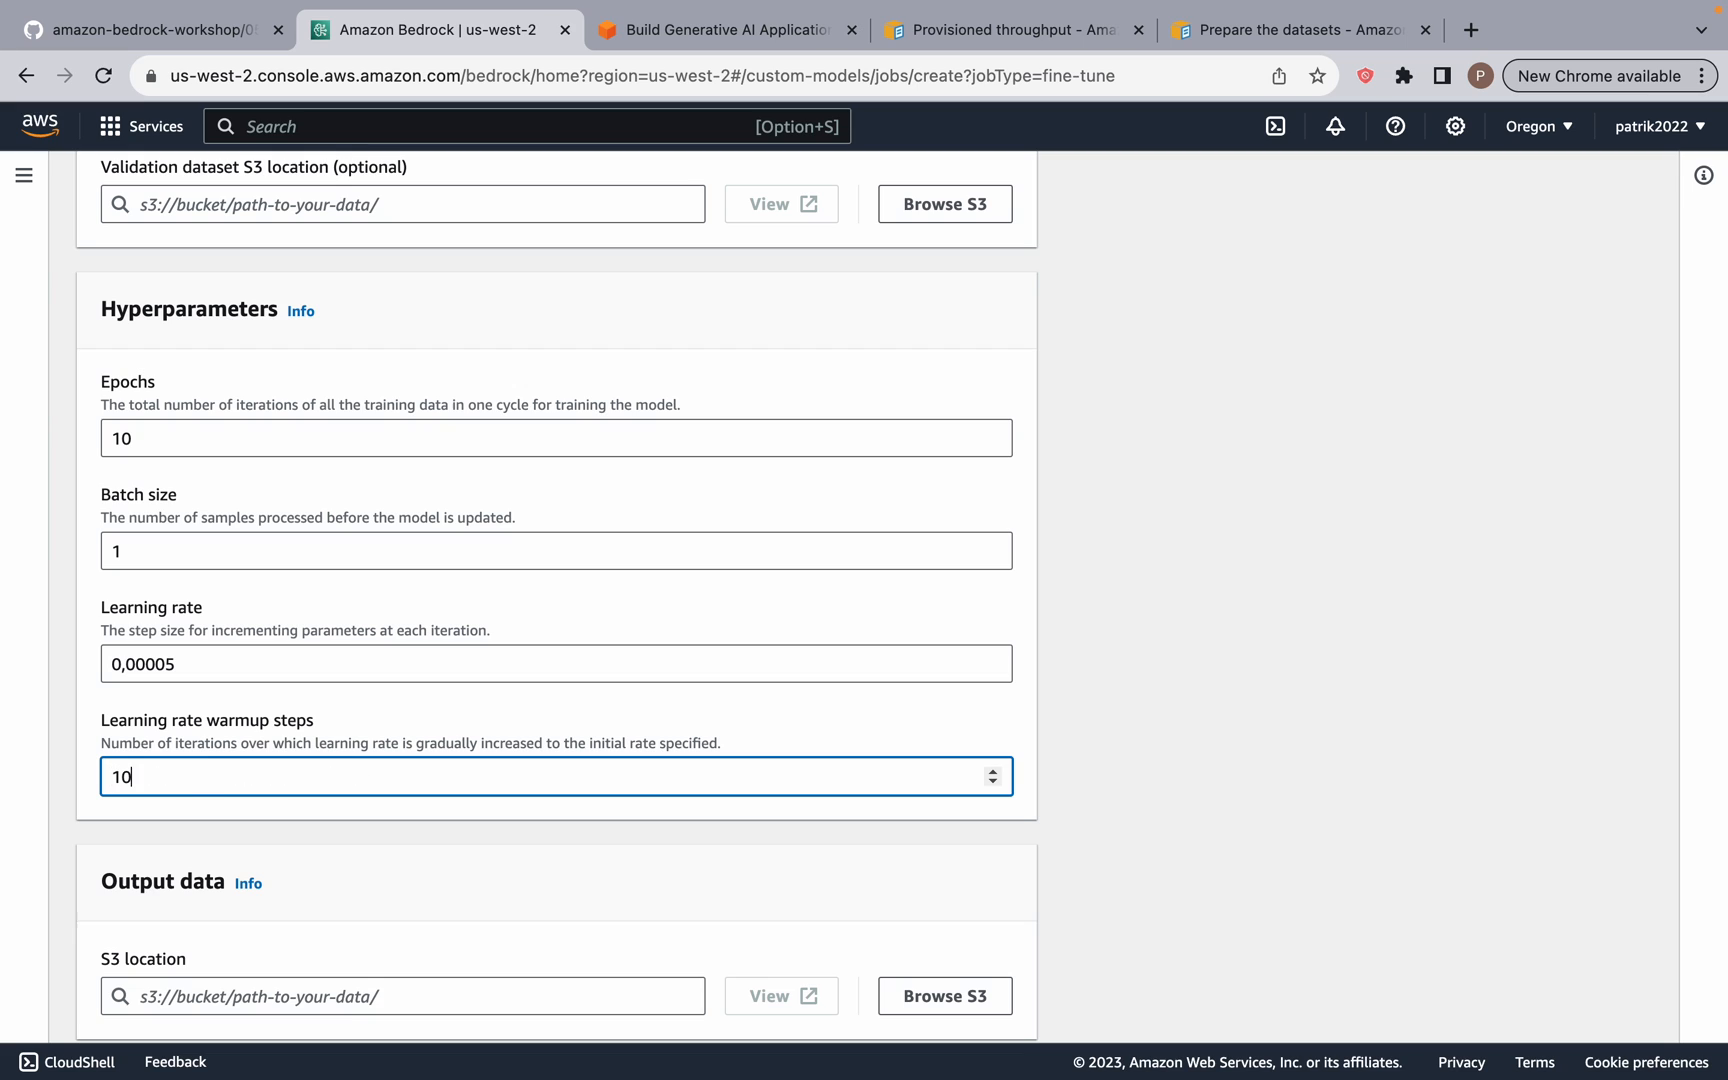
{"action": "key", "text": "Backspace"}
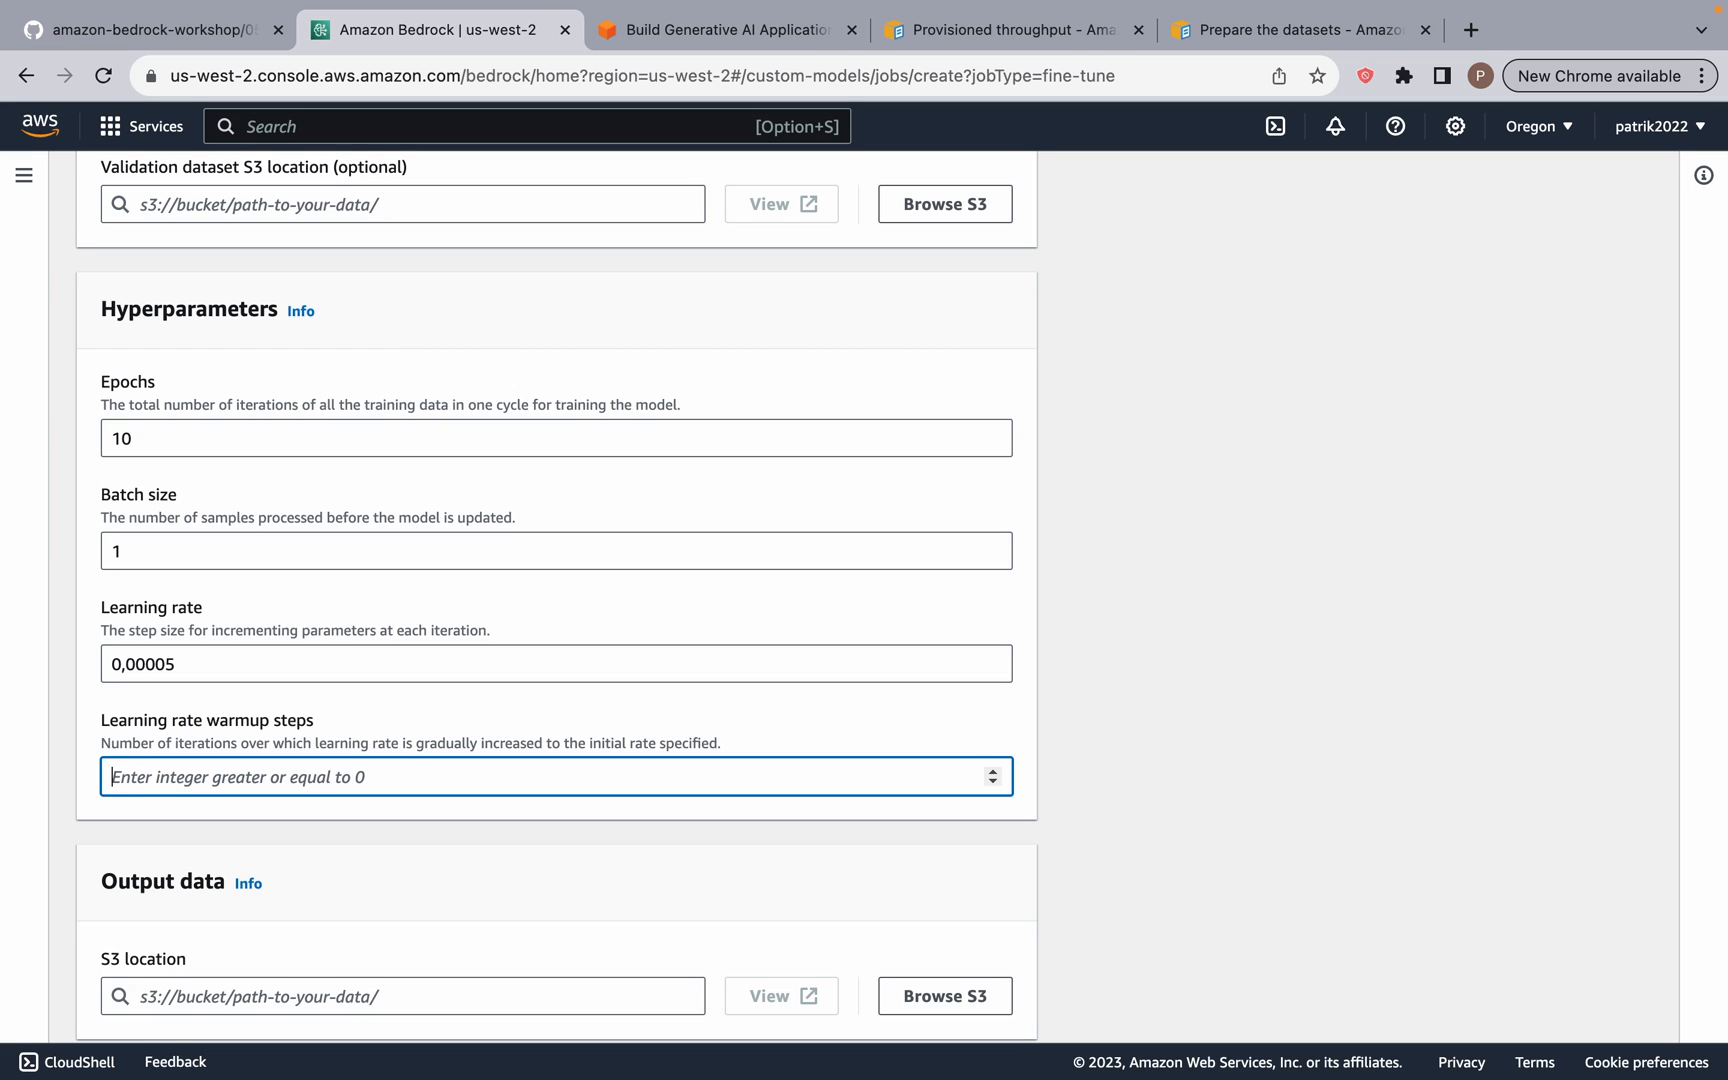
{"action": "mouse_move", "coordinate": [170, 776]}
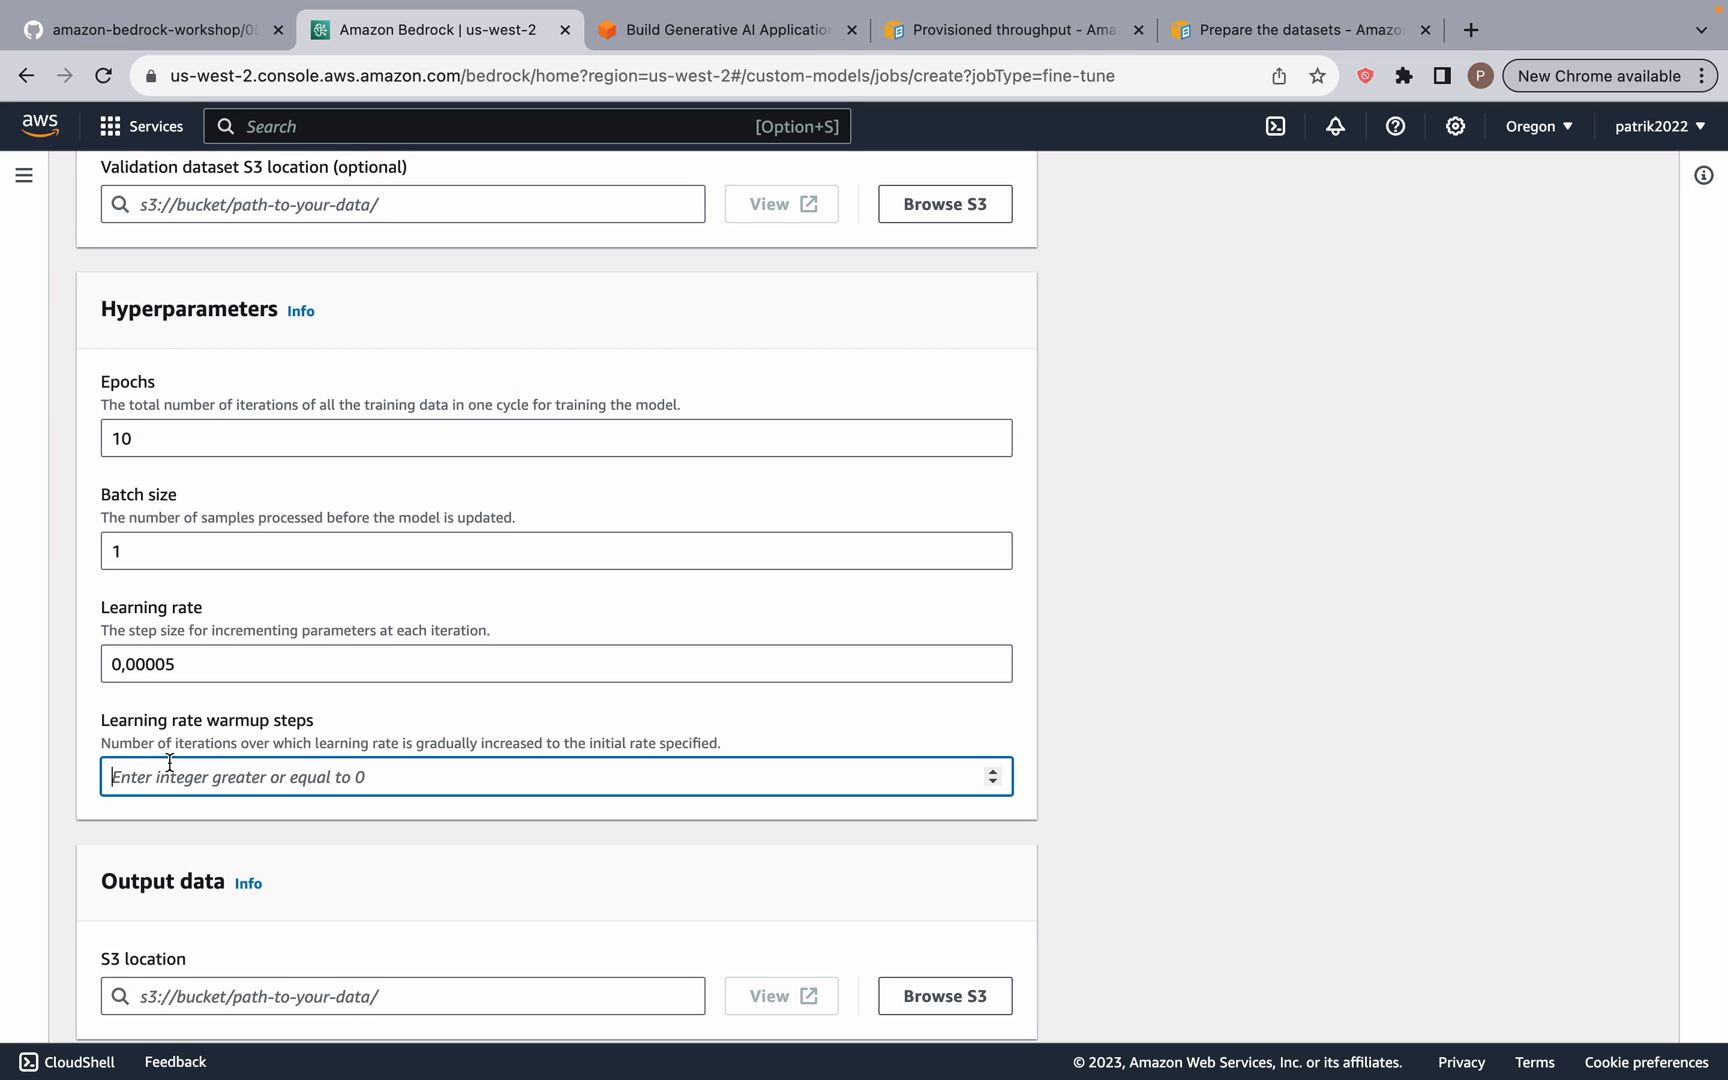
{"action": "mouse_move", "coordinate": [154, 808]}
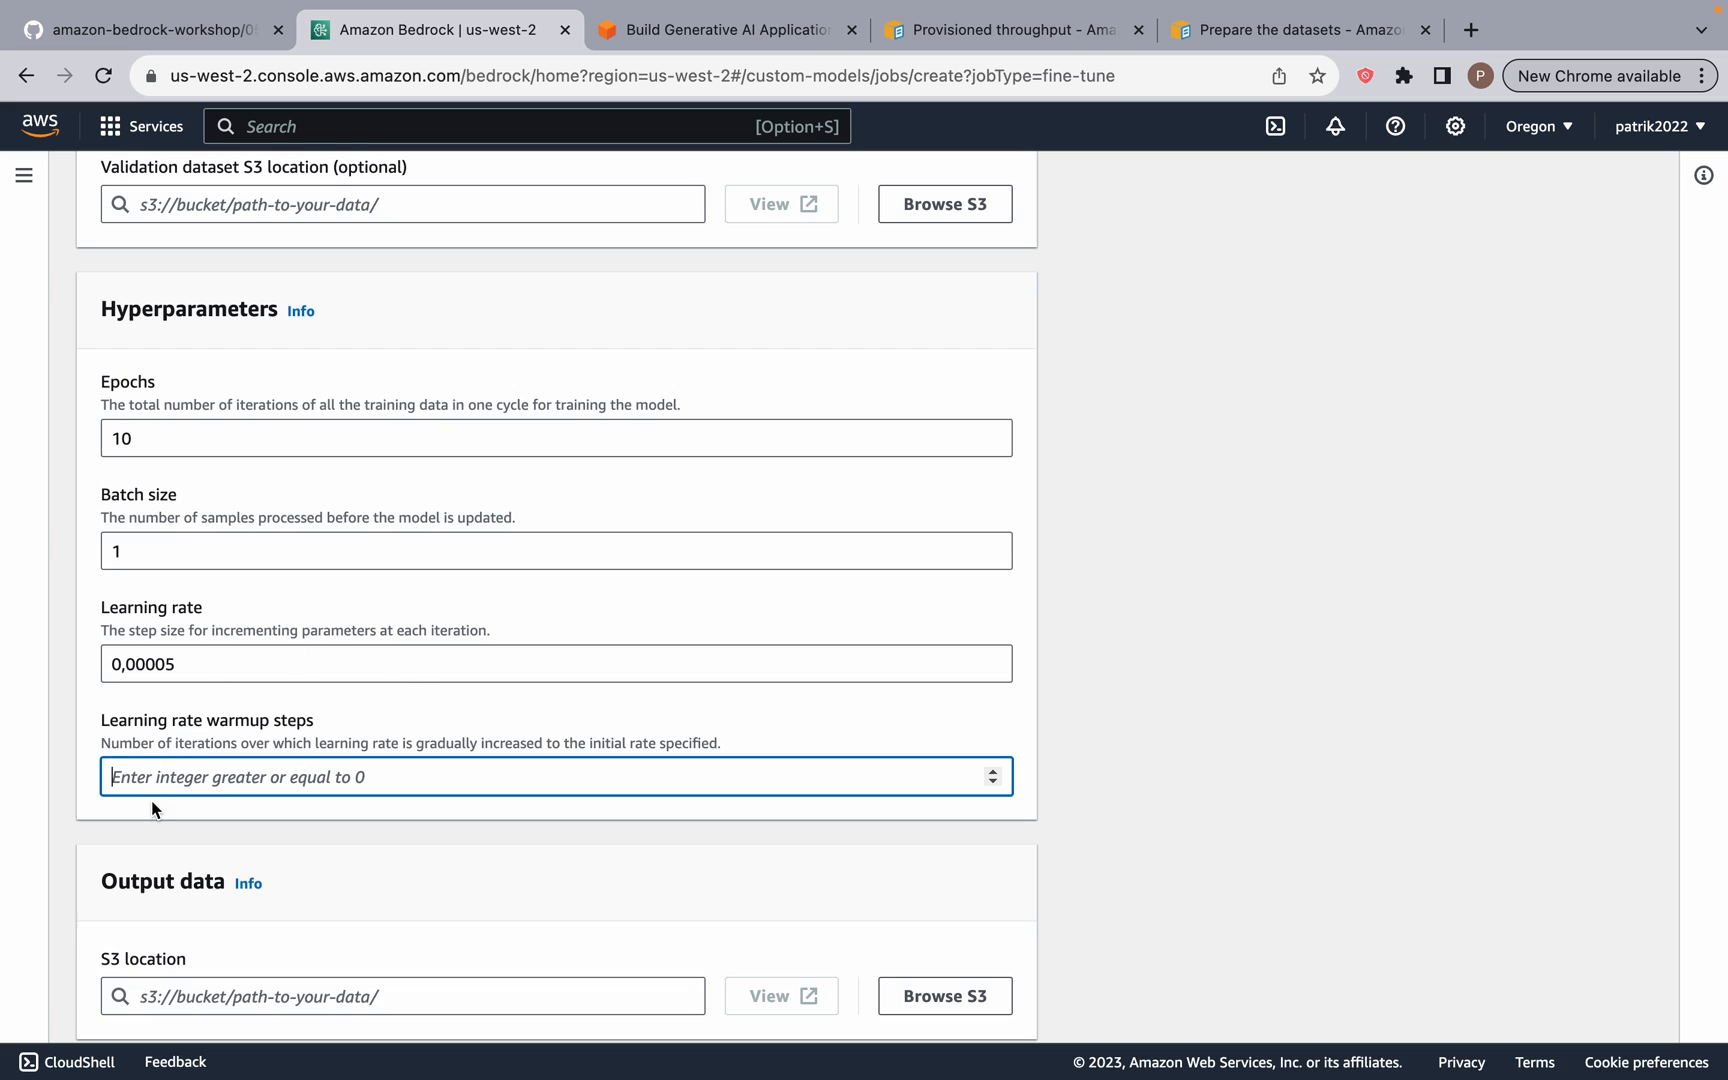
{"action": "mouse_move", "coordinate": [158, 746]}
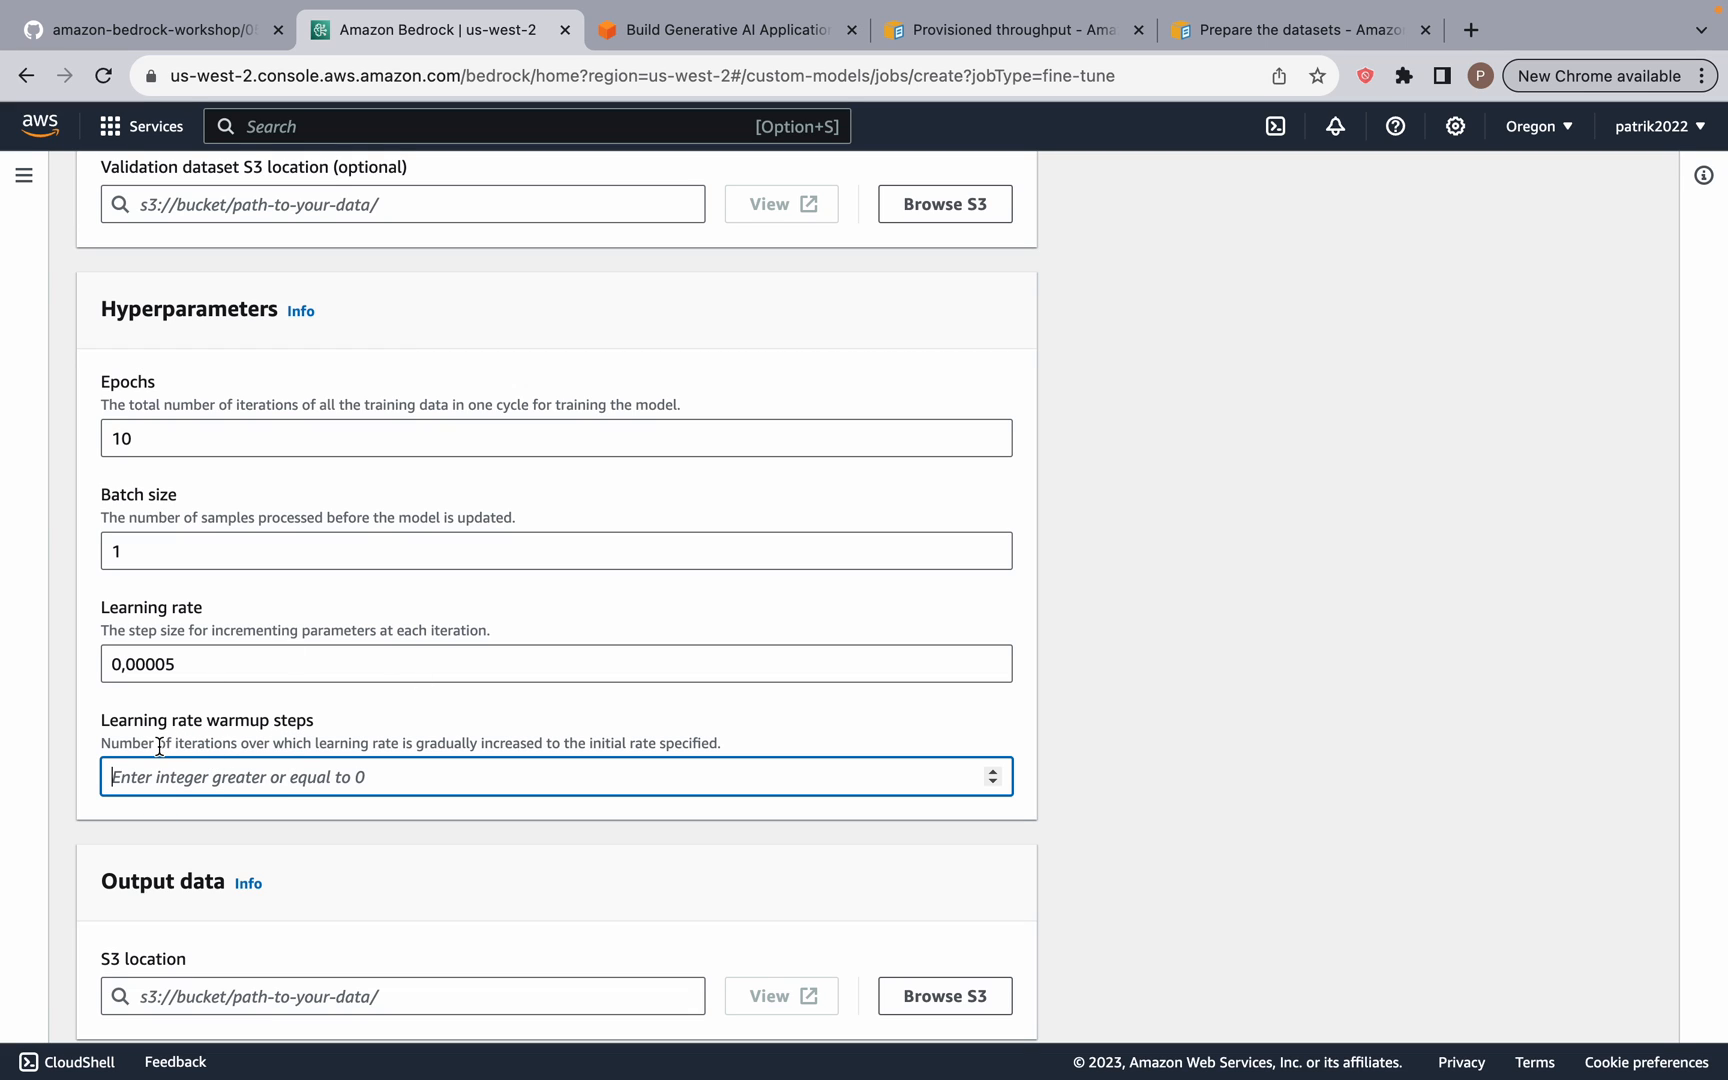
{"action": "mouse_move", "coordinate": [278, 706]}
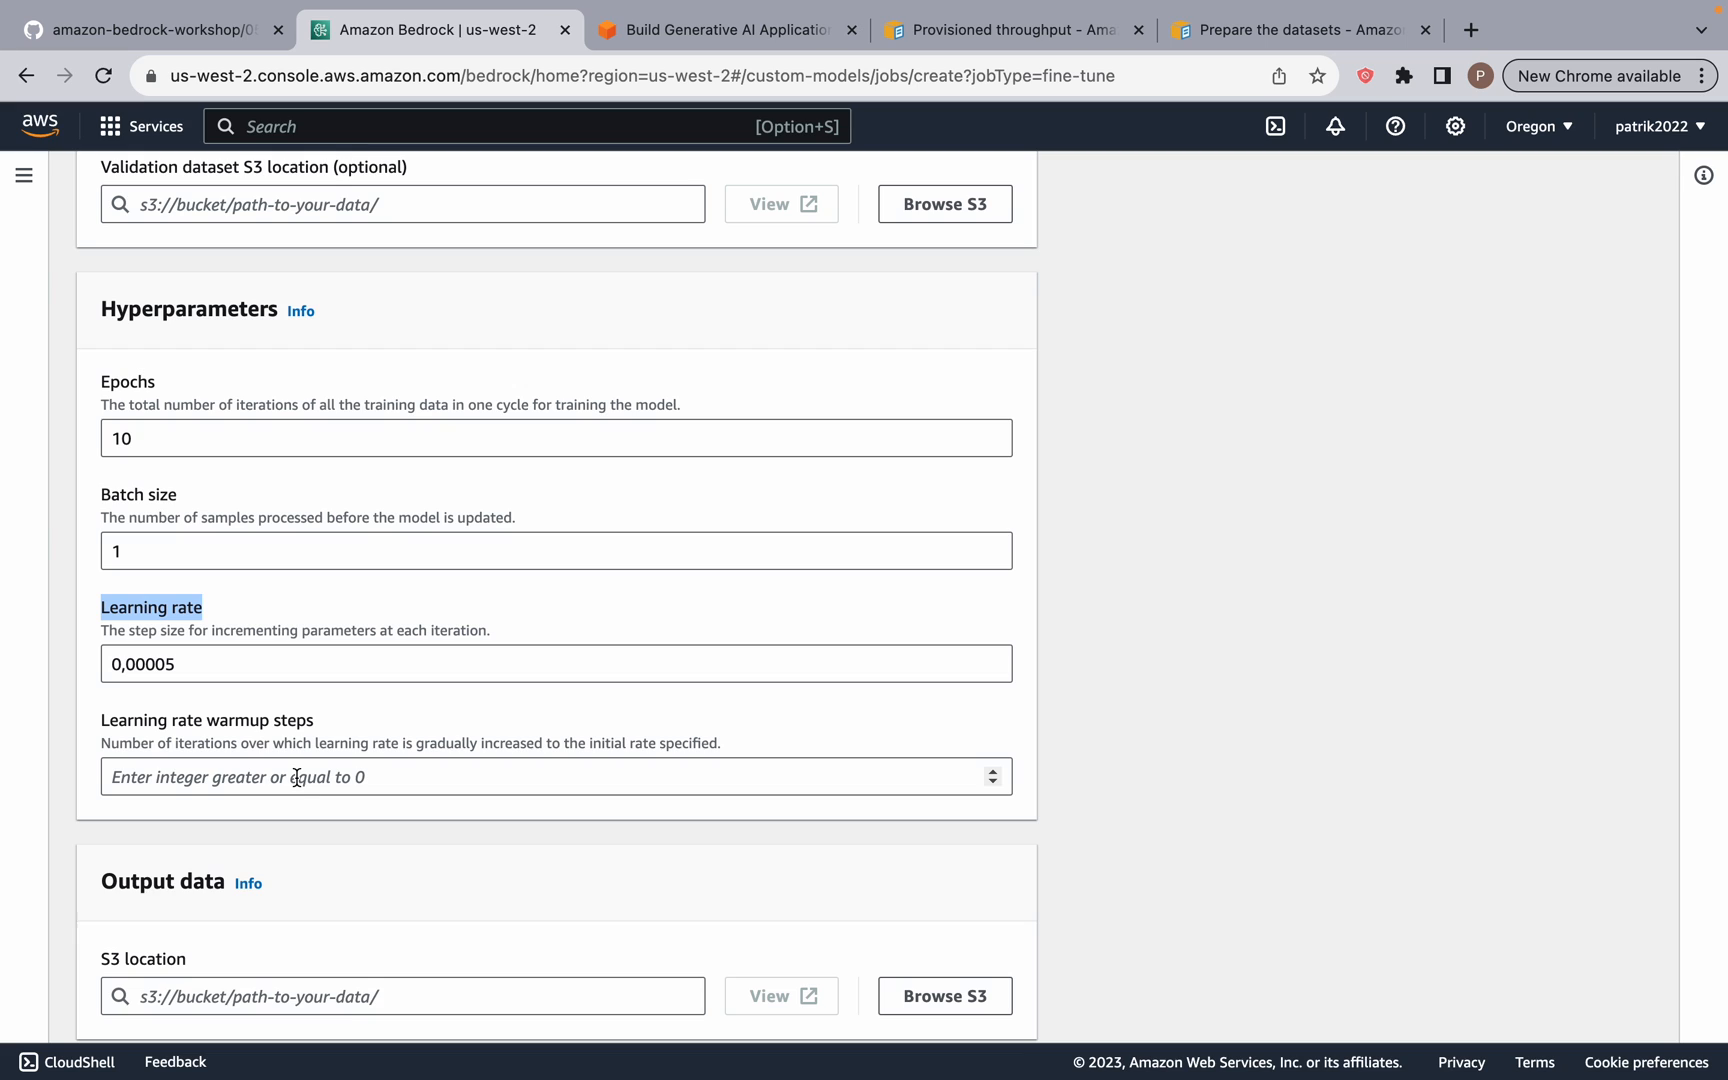
{"action": "mouse_move", "coordinate": [164, 754]}
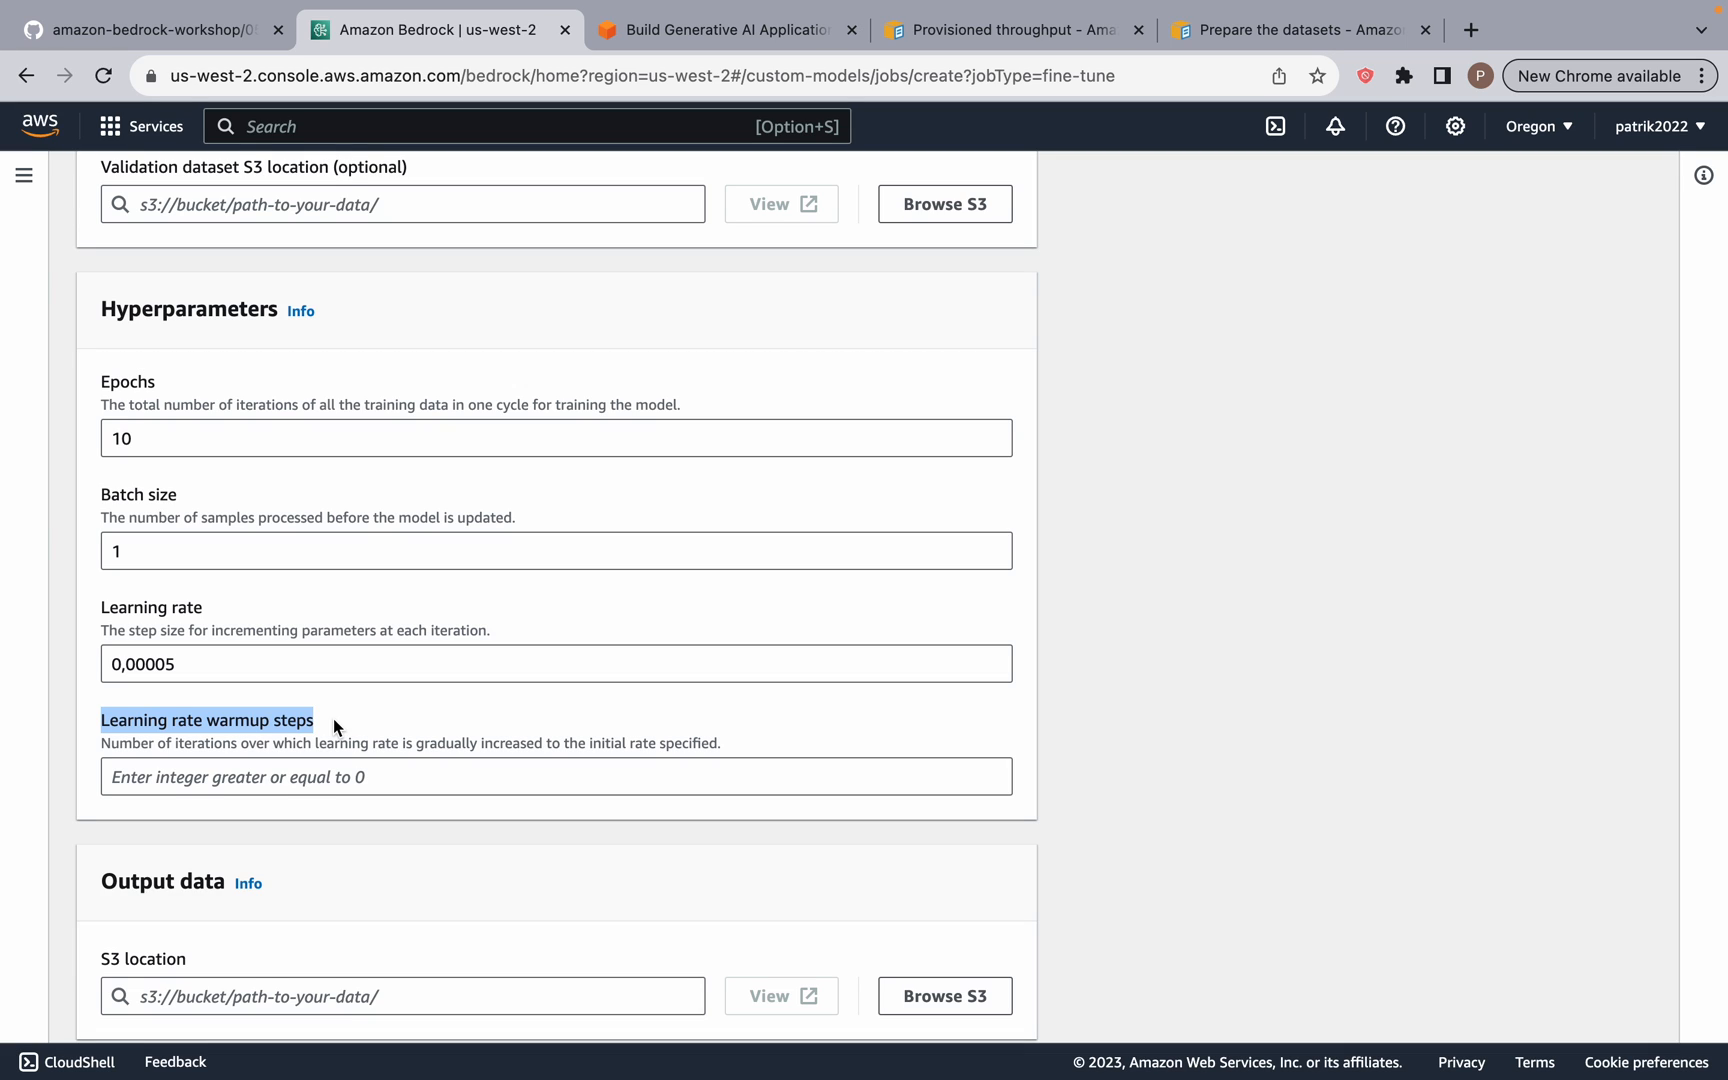
{"action": "mouse_move", "coordinate": [472, 636]}
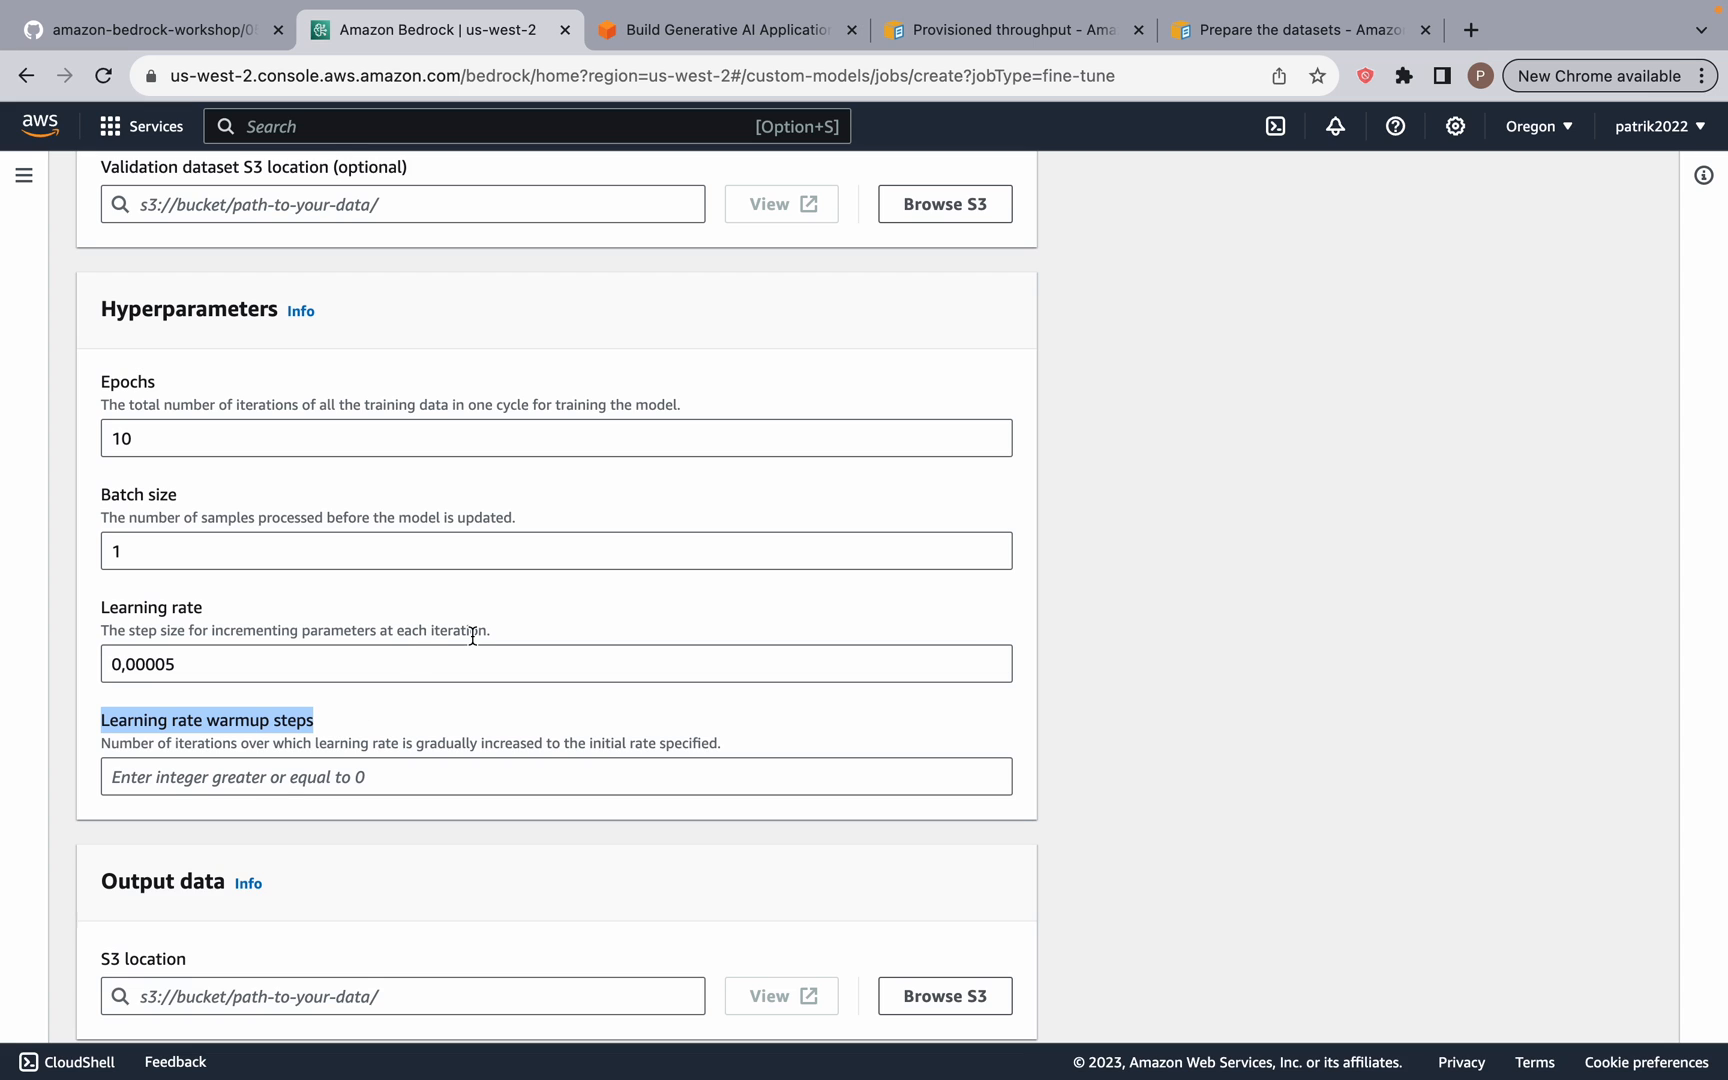
Step: Highlight the Input data heading and switch to the Prepare the datasets documentation
{"action": "scroll", "scroll_direction": "up", "scroll_amount": 3}
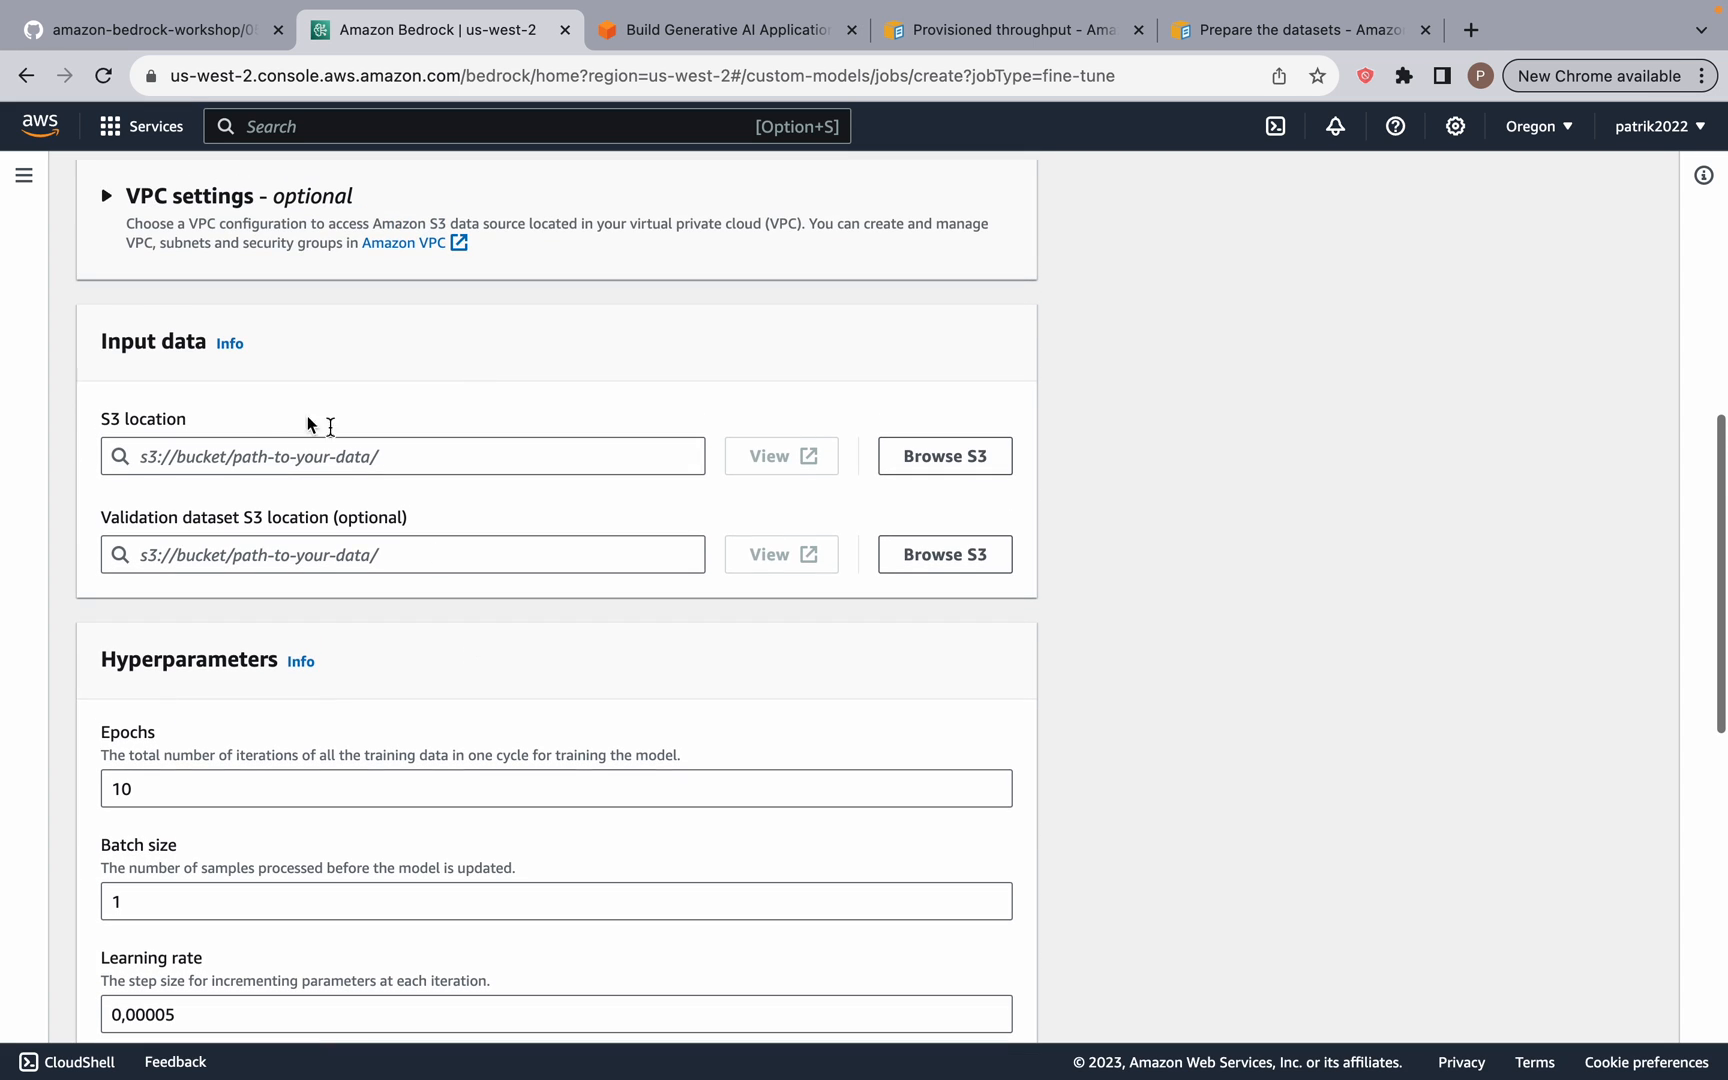
{"action": "double_click", "coordinate": [154, 342]}
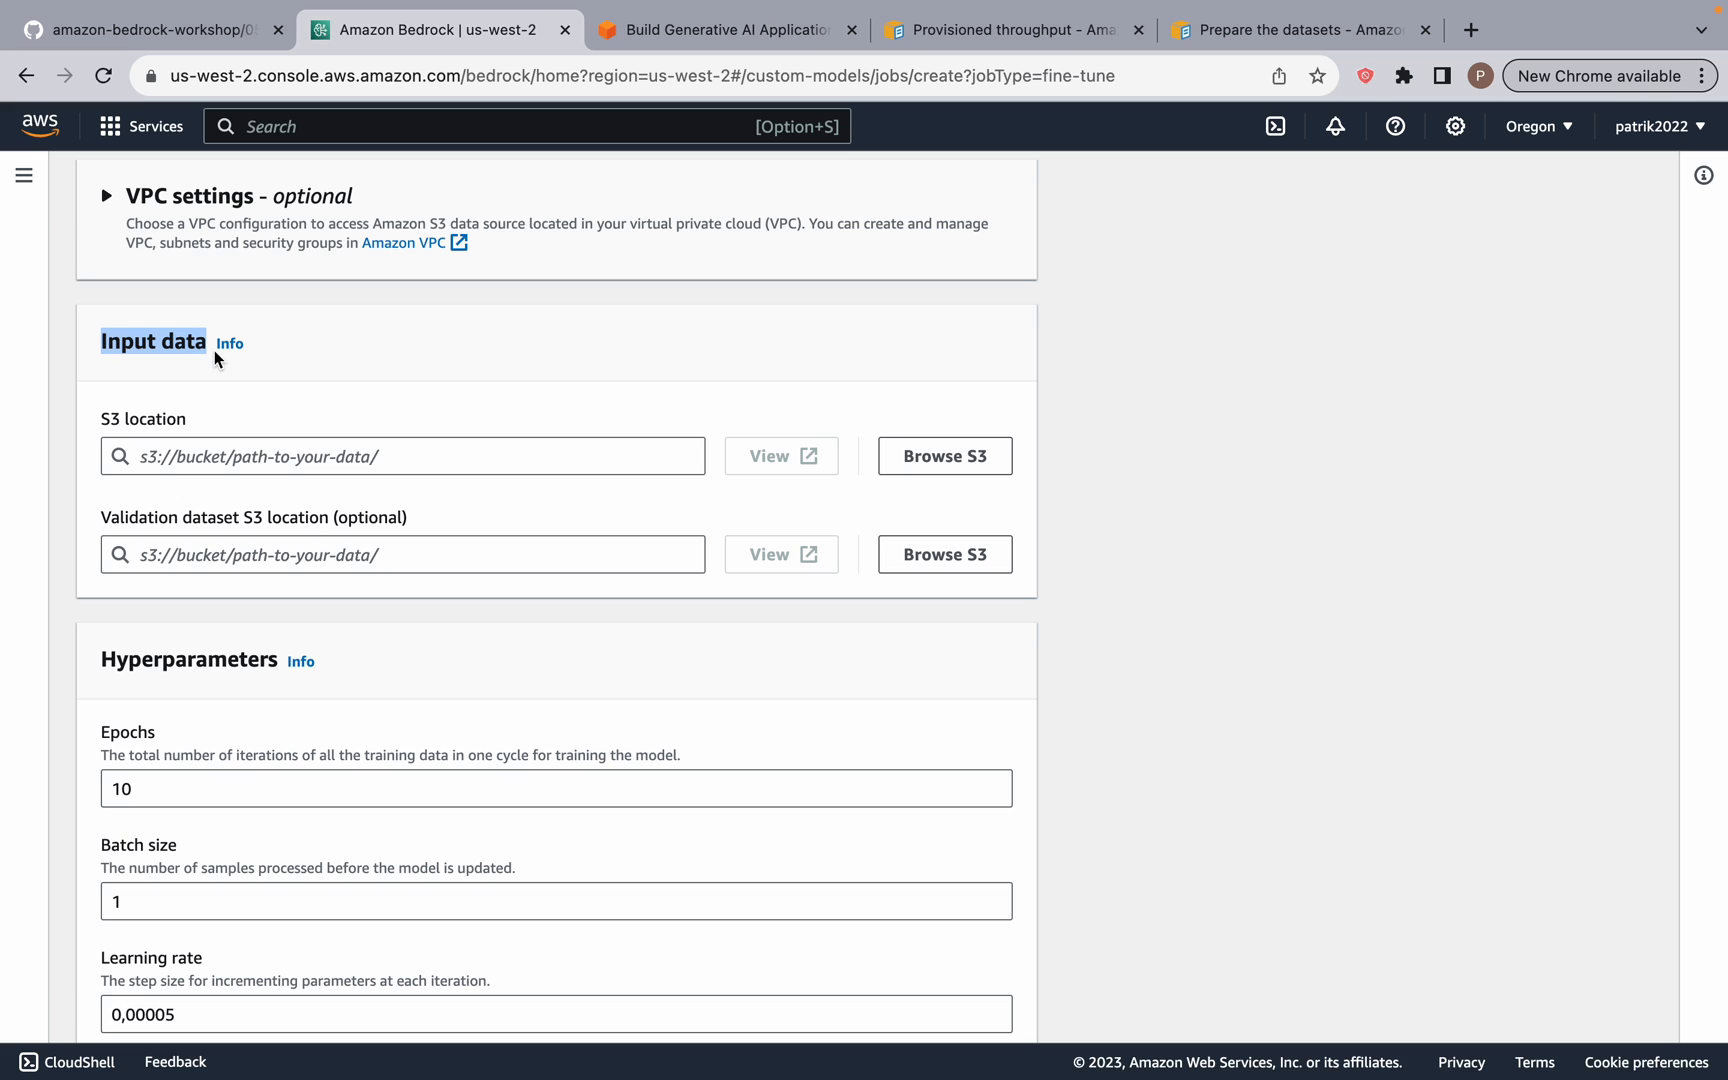
{"action": "mouse_move", "coordinate": [320, 372]}
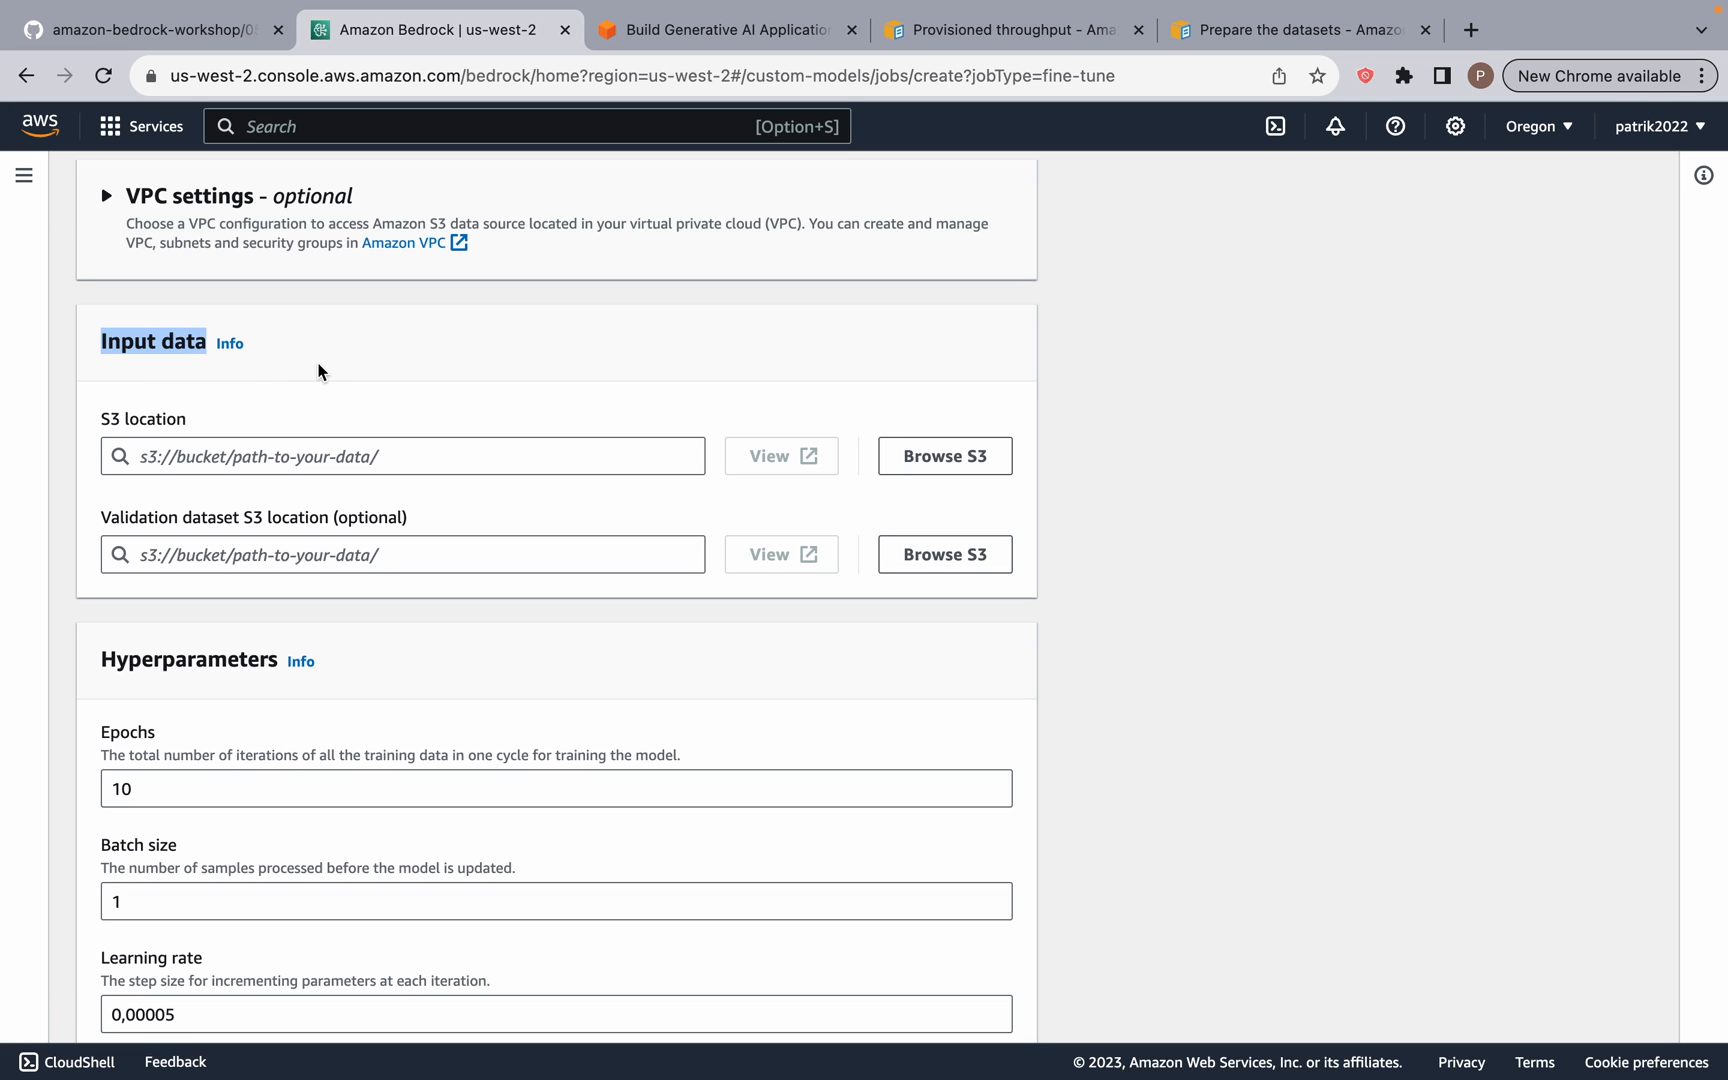
{"action": "mouse_move", "coordinate": [1004, 250]}
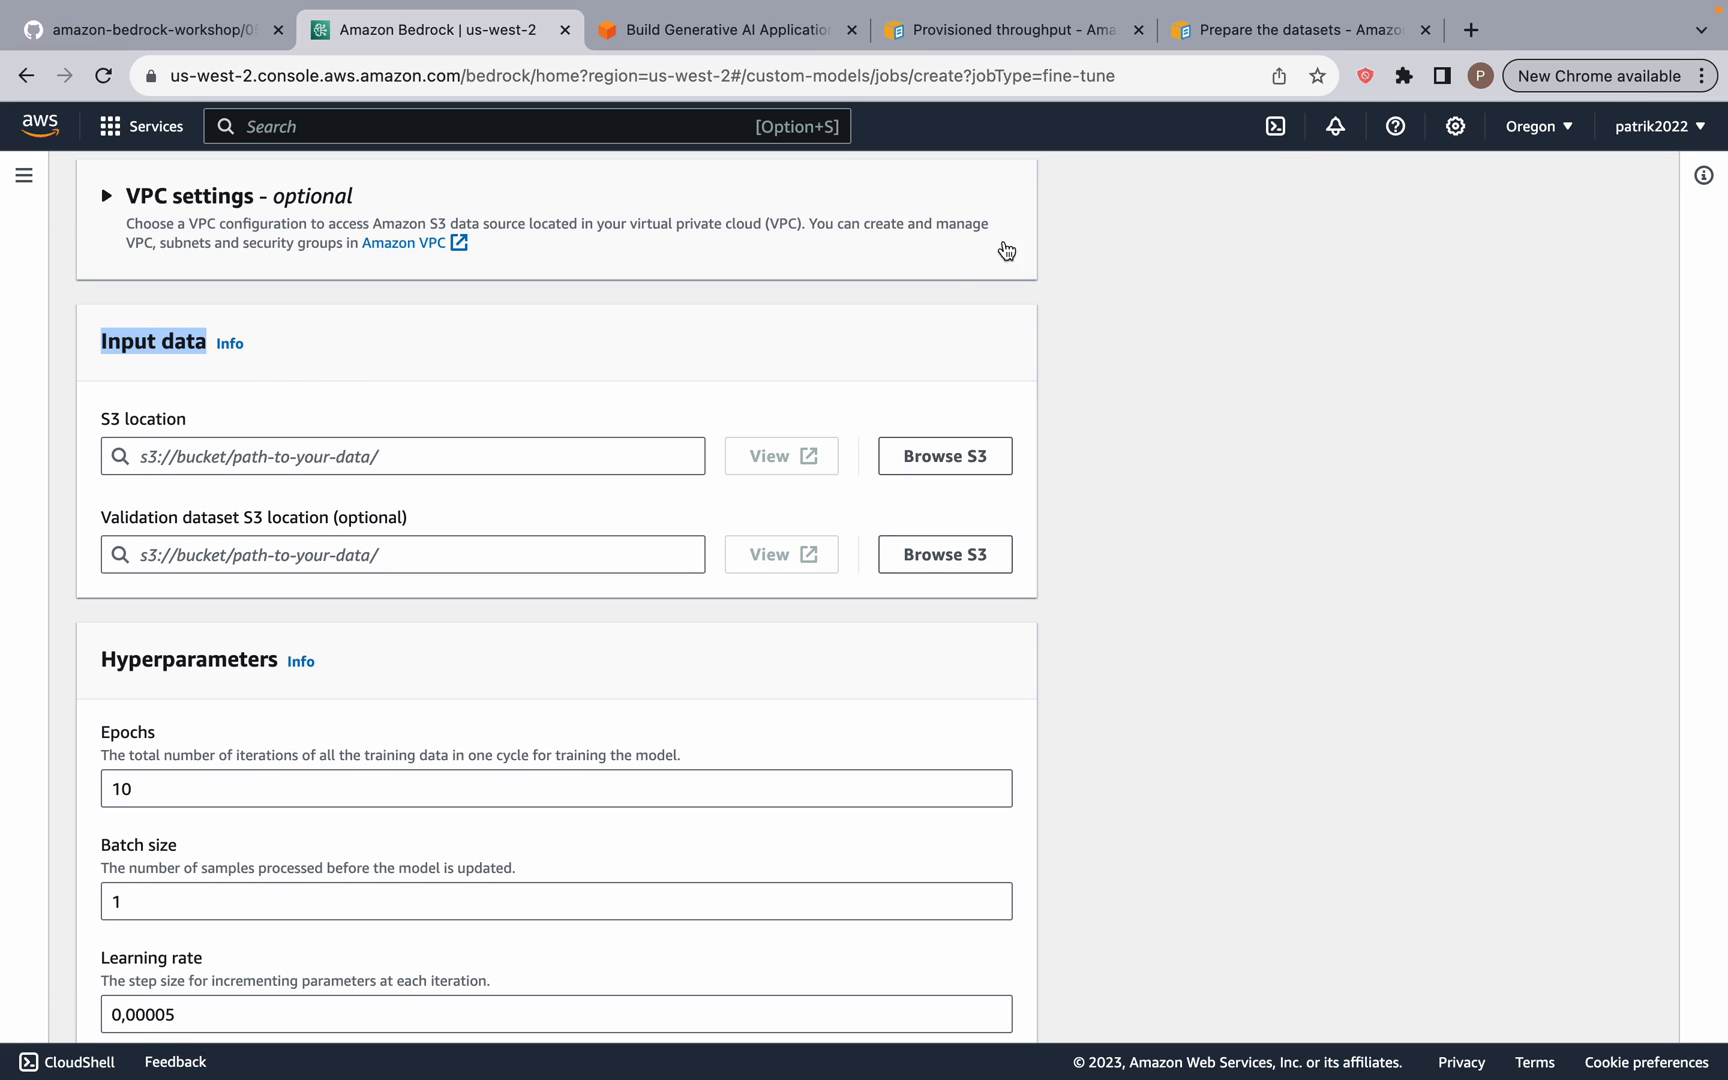
{"action": "left_click", "coordinate": [1288, 30]}
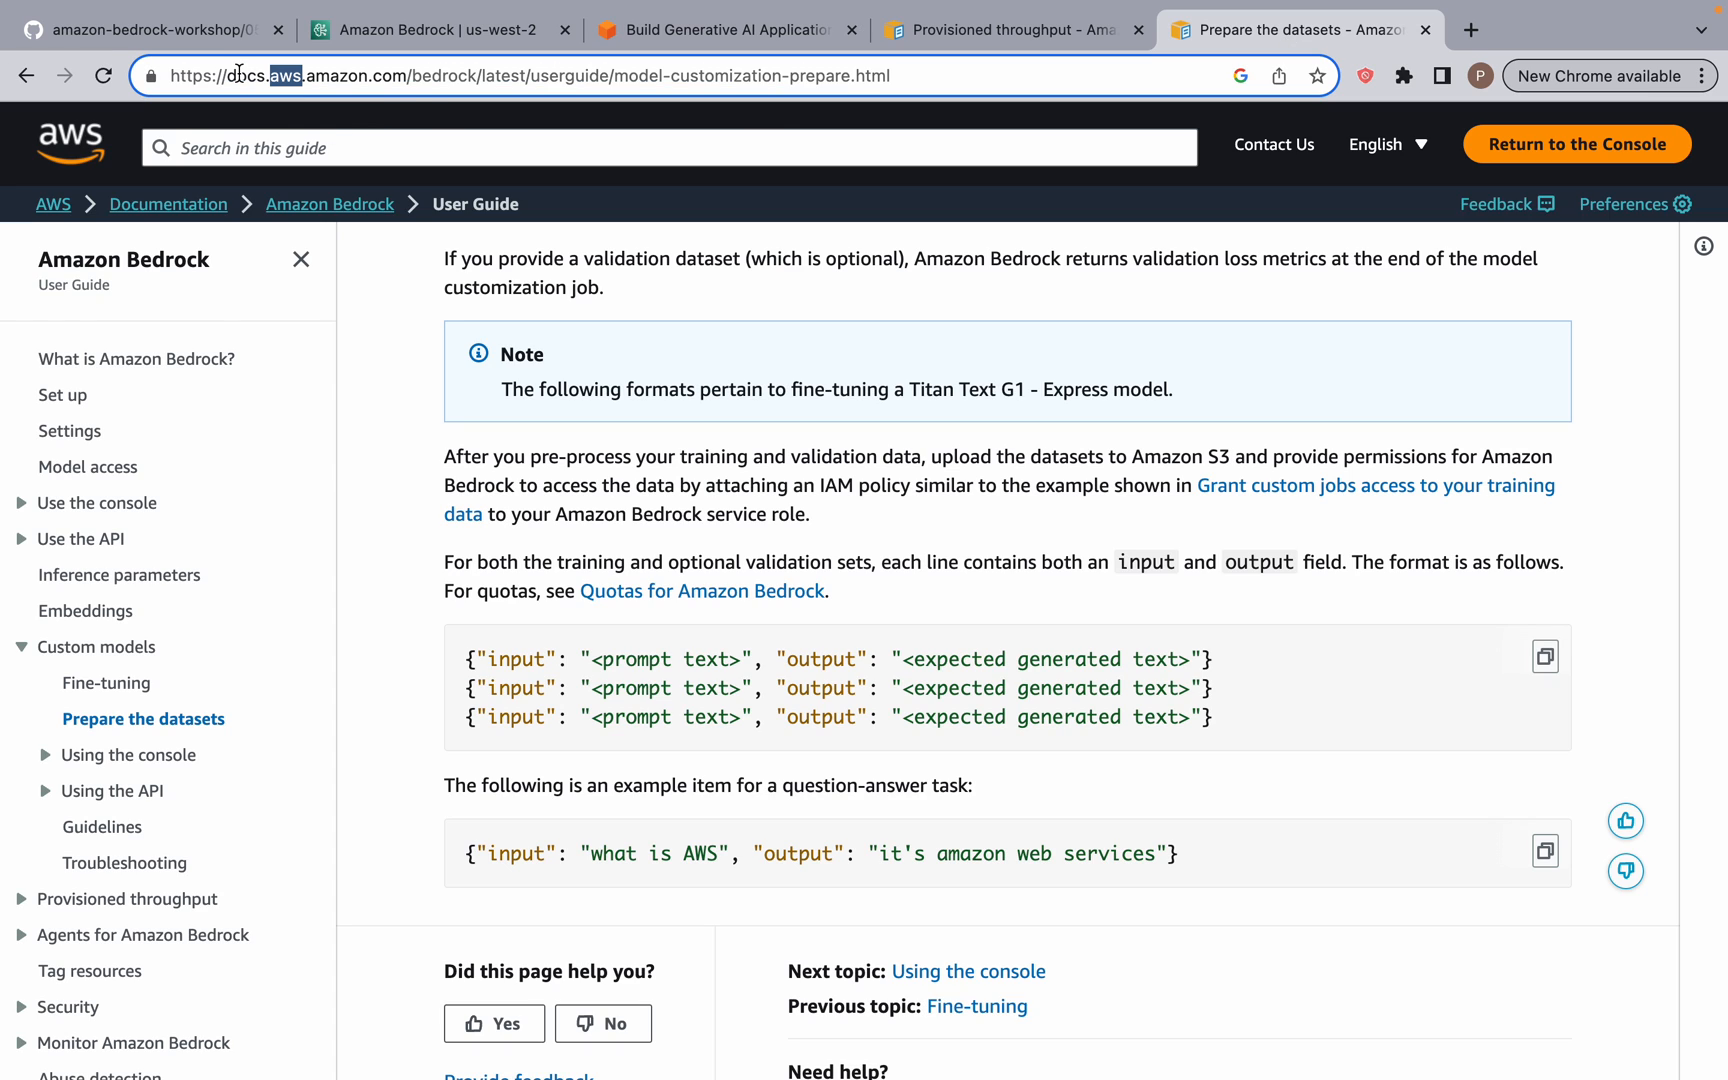
{"action": "left_click", "coordinate": [528, 76]}
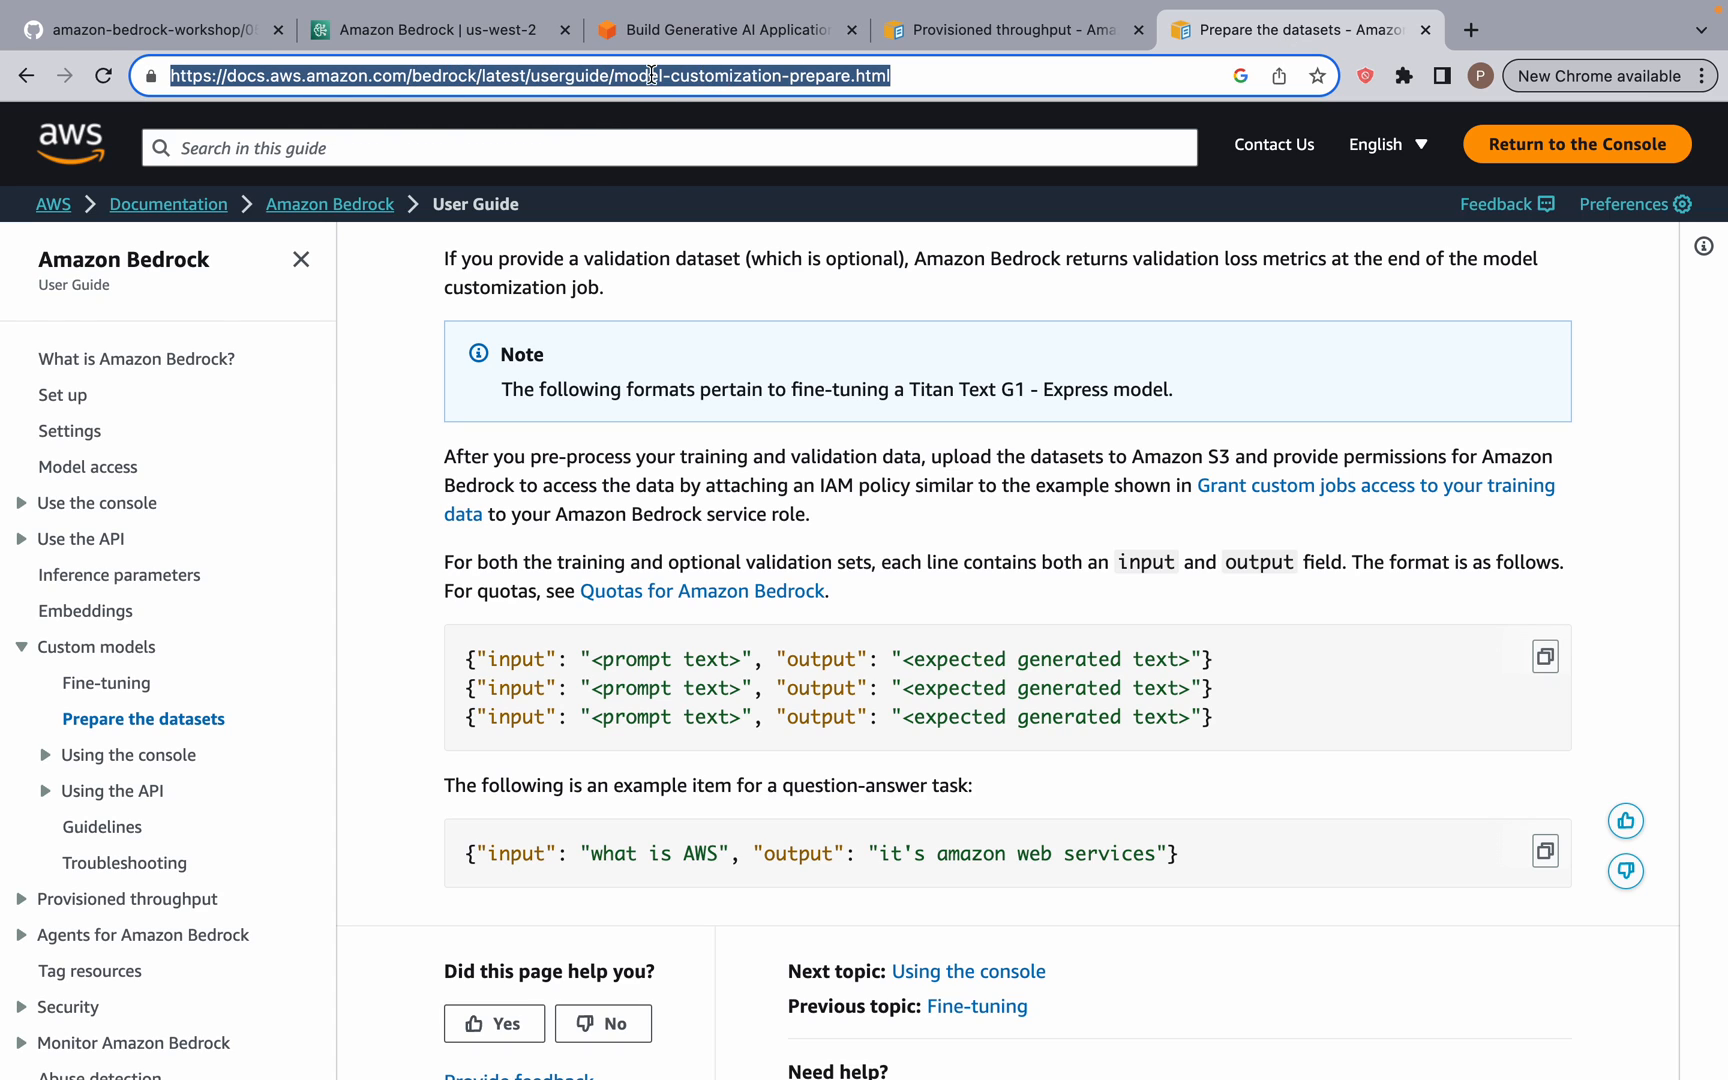
{"action": "mouse_move", "coordinate": [136, 746]}
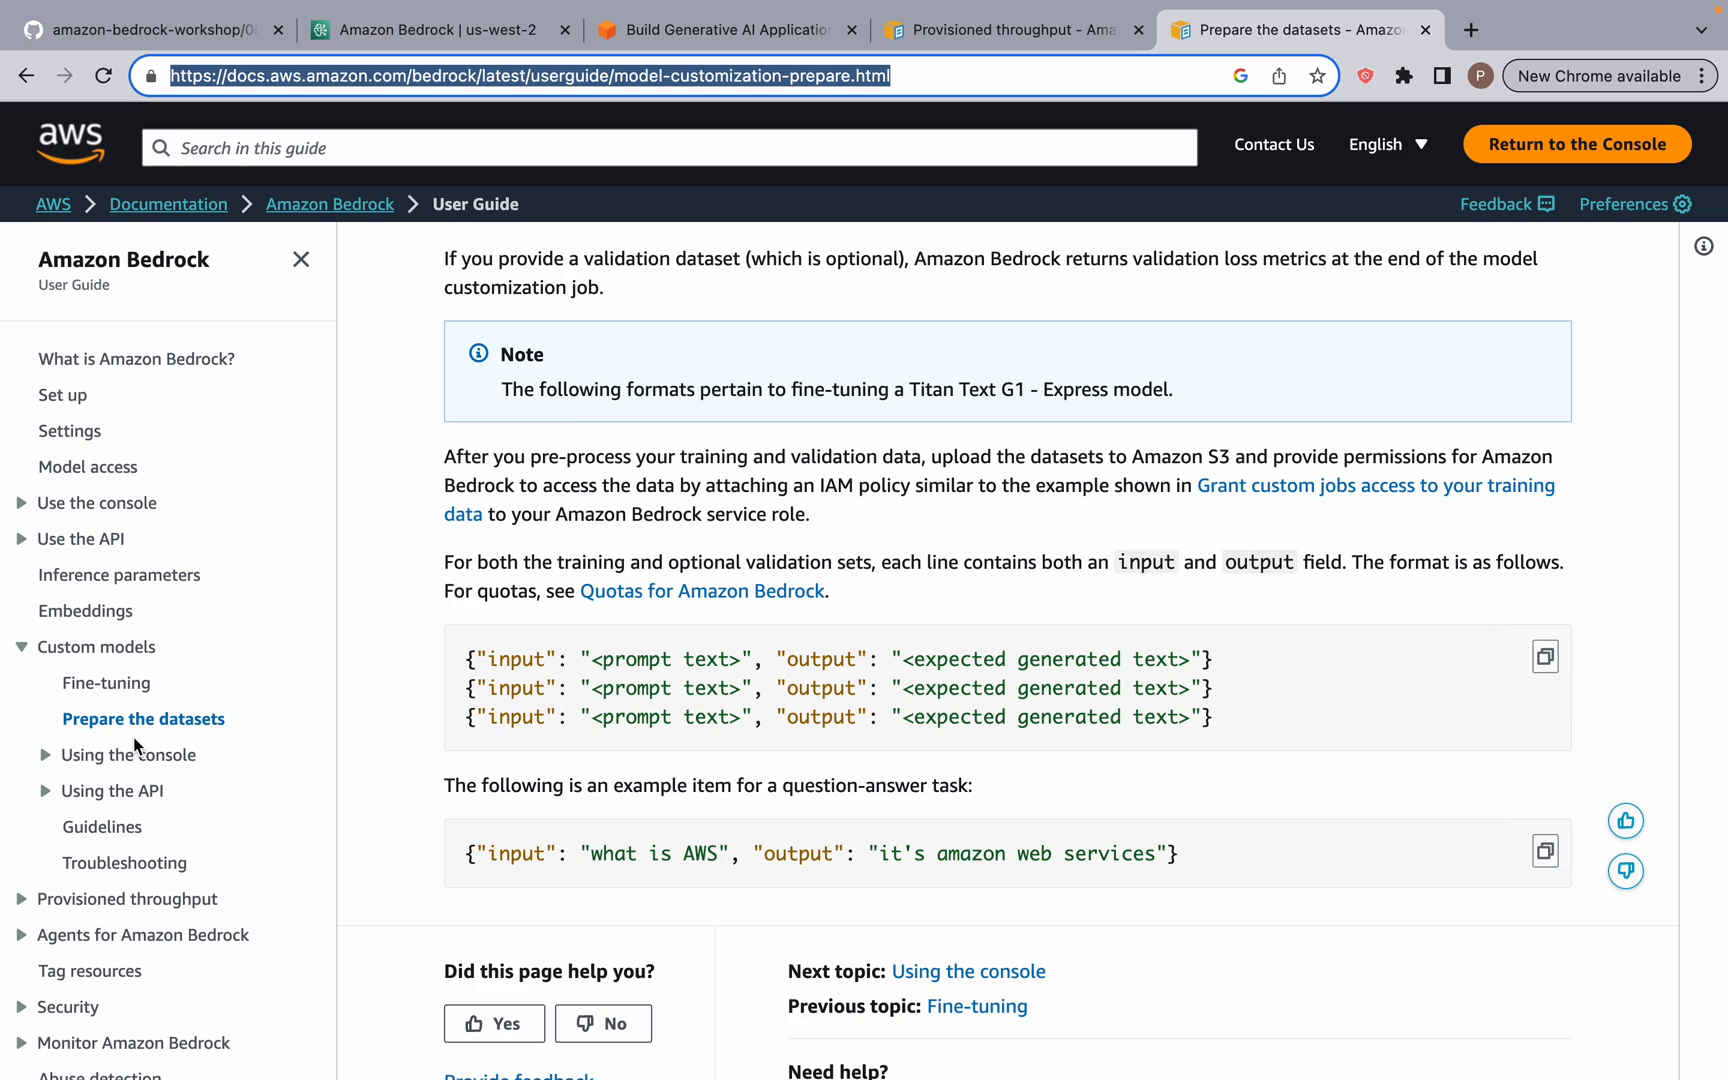
{"action": "mouse_move", "coordinate": [722, 694]}
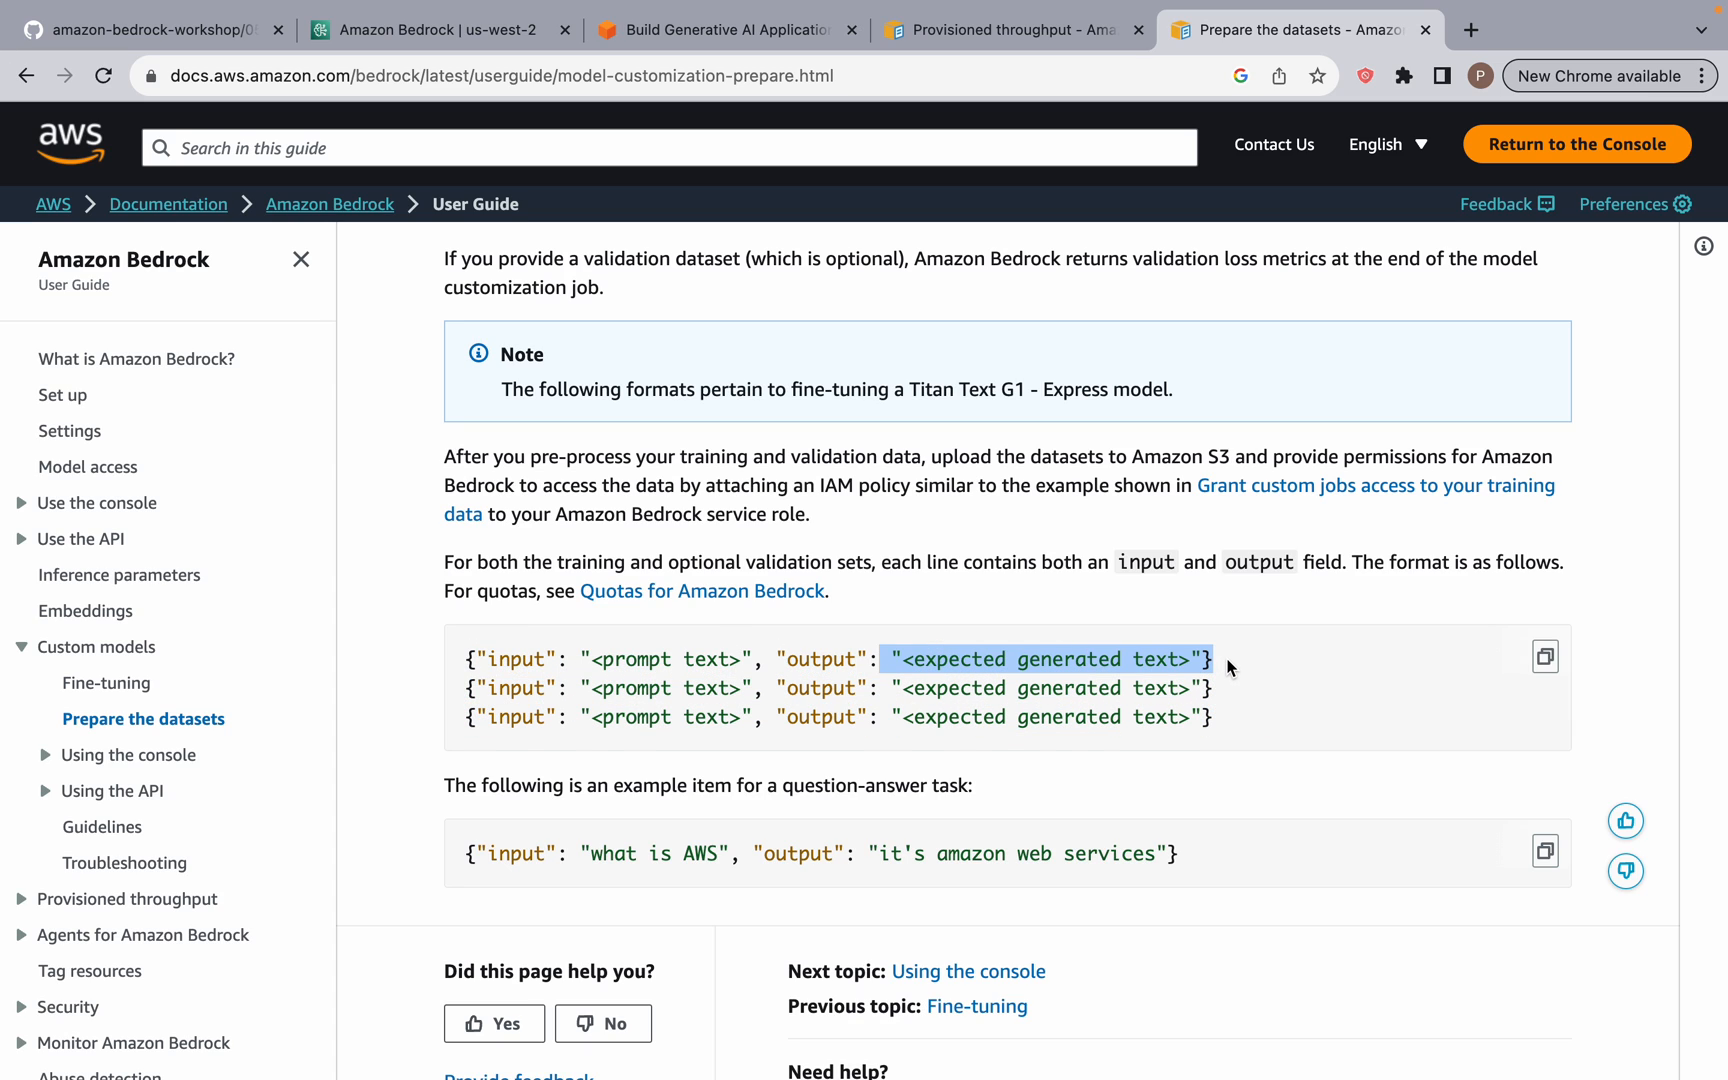
{"action": "scroll", "scroll_direction": "down", "scroll_amount": 3}
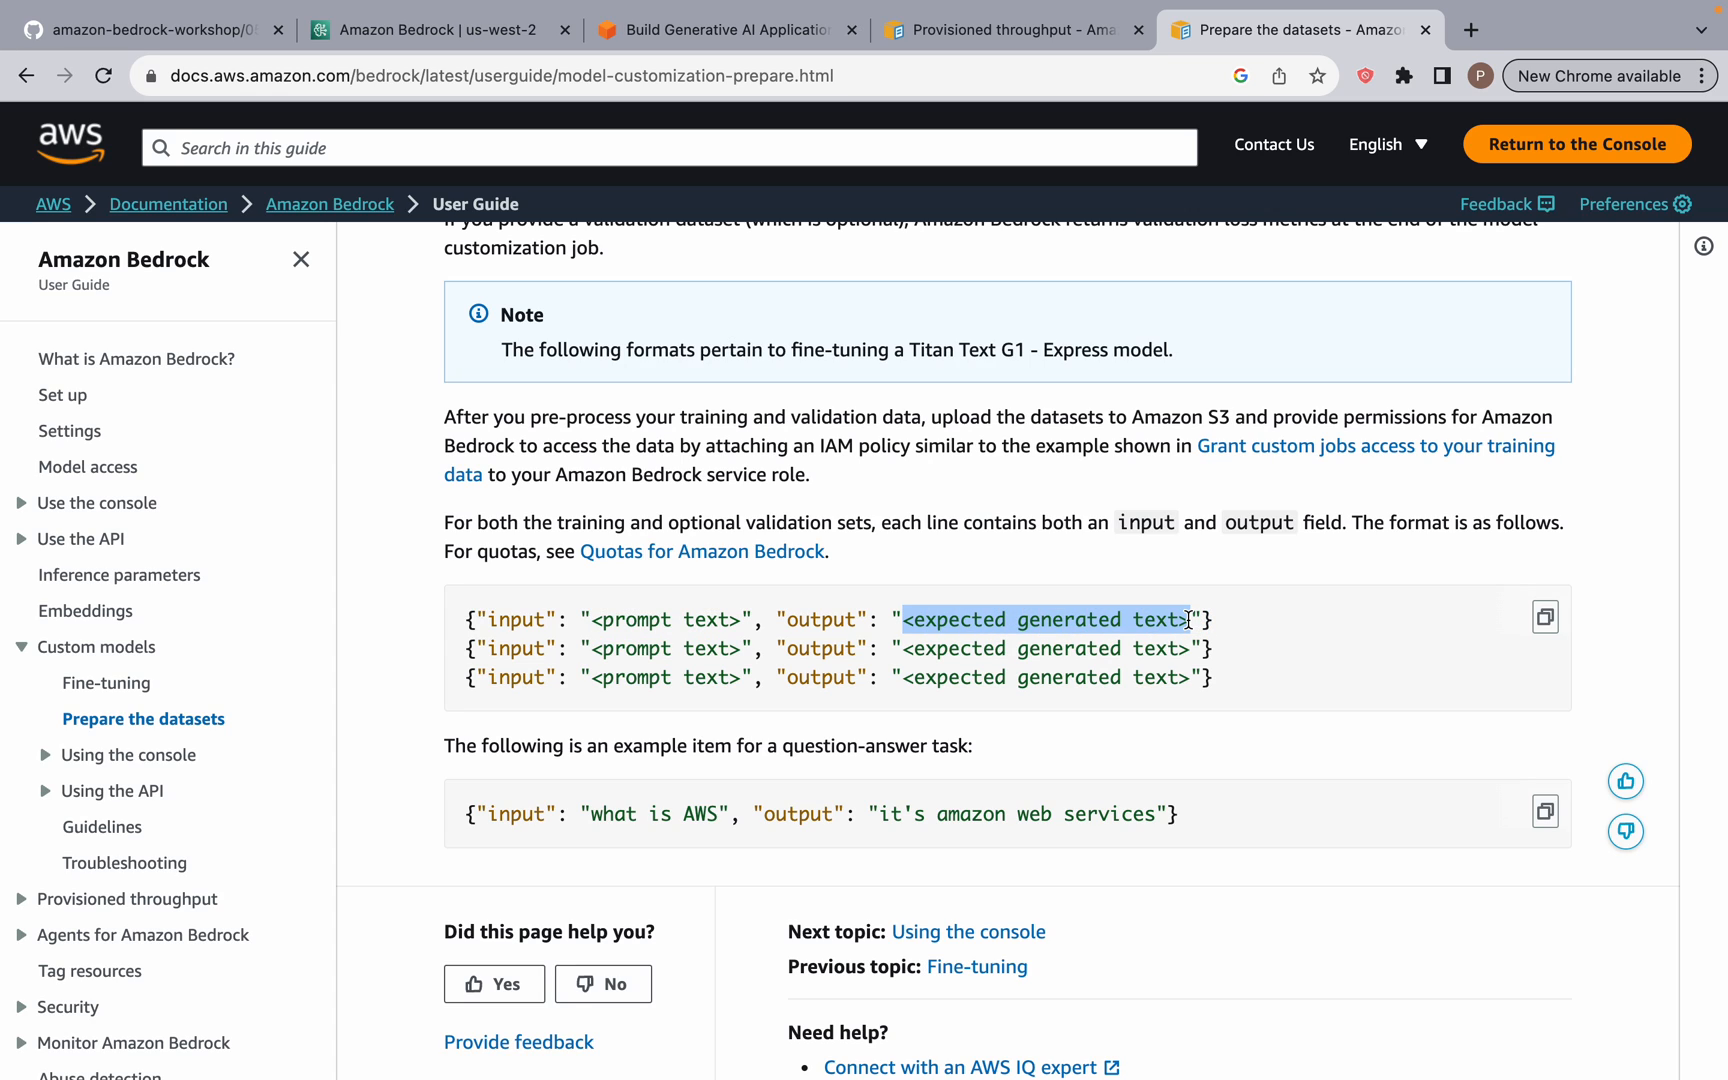
{"action": "mouse_move", "coordinate": [862, 584]}
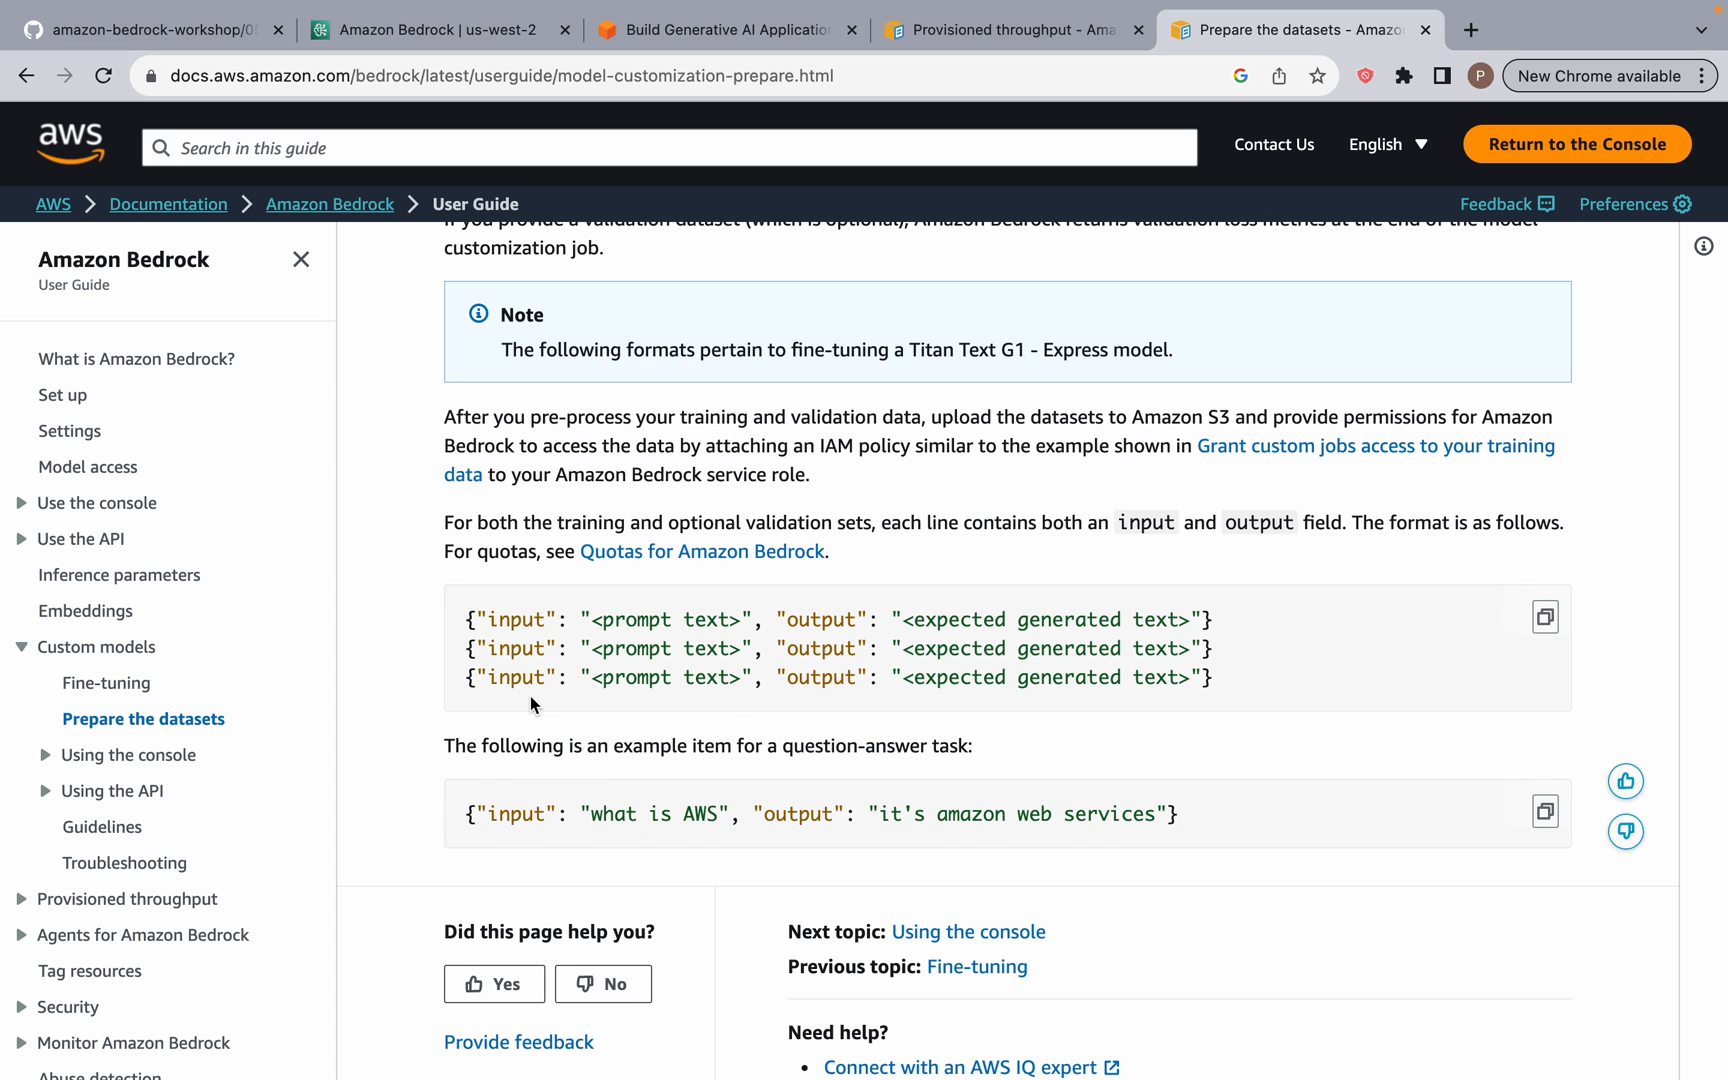
{"action": "scroll", "scroll_direction": "up", "scroll_amount": 3}
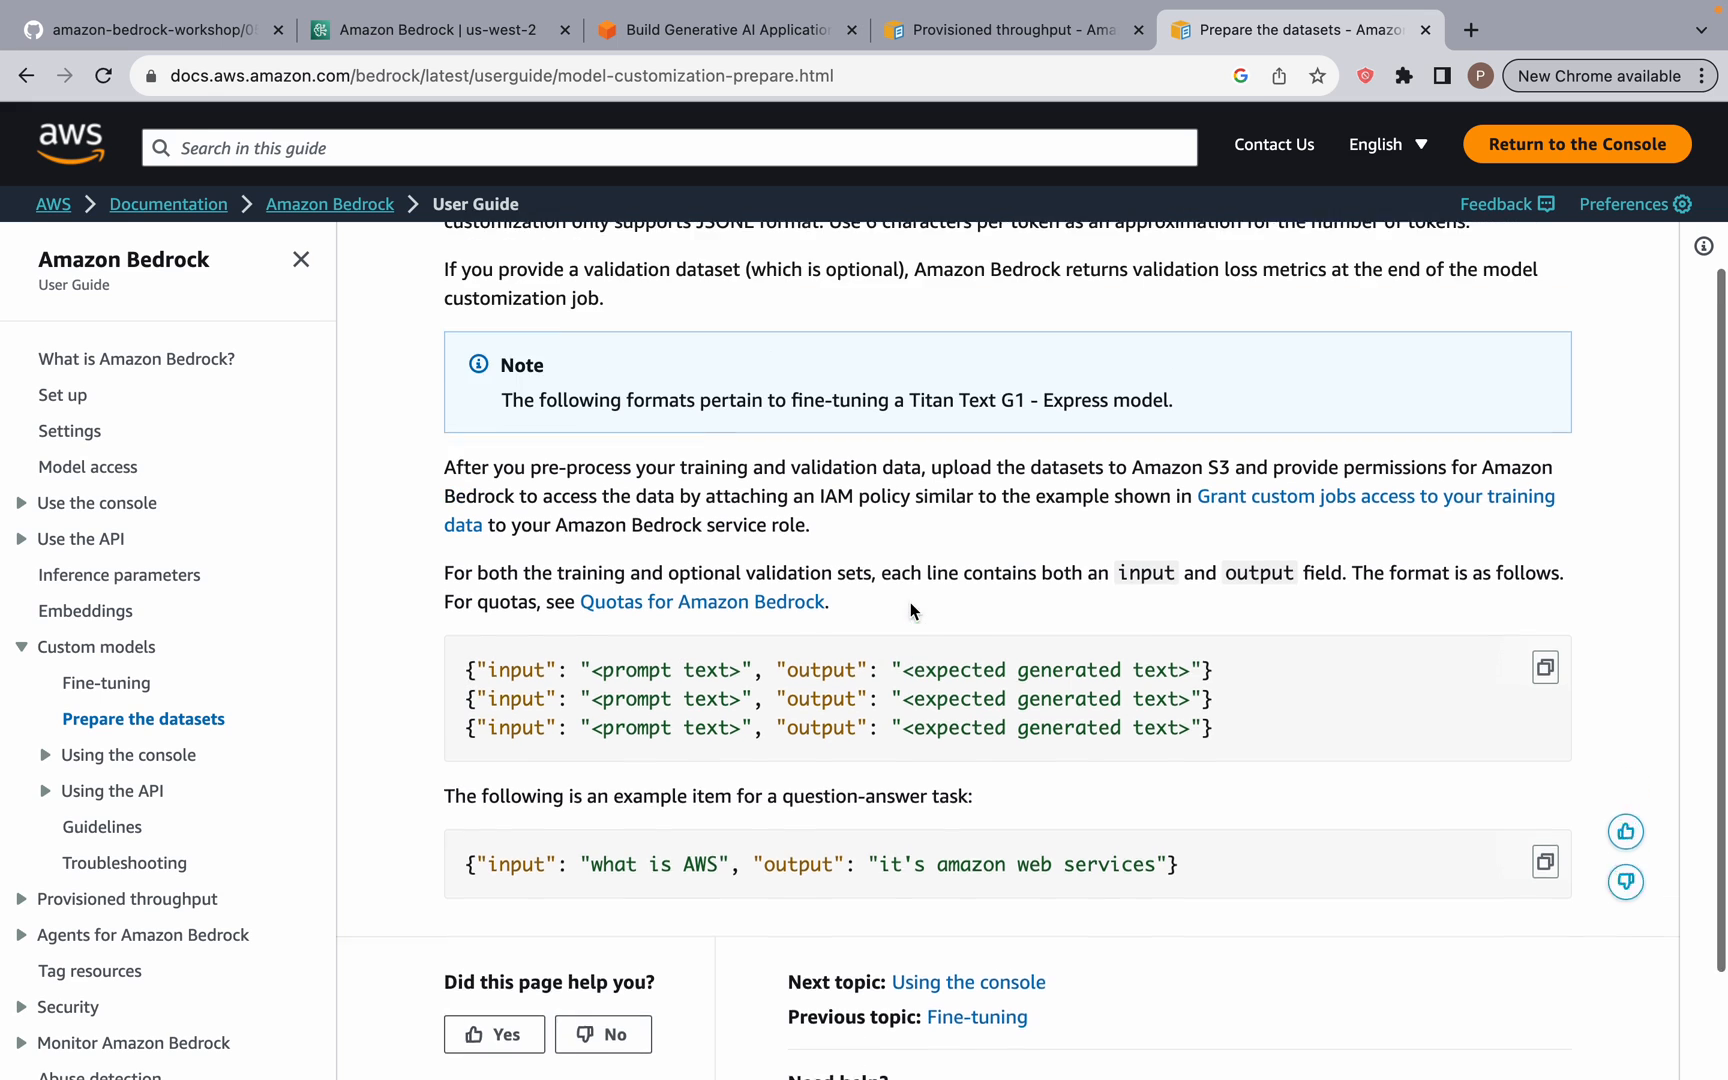
{"action": "scroll", "scroll_direction": "up", "scroll_amount": 3}
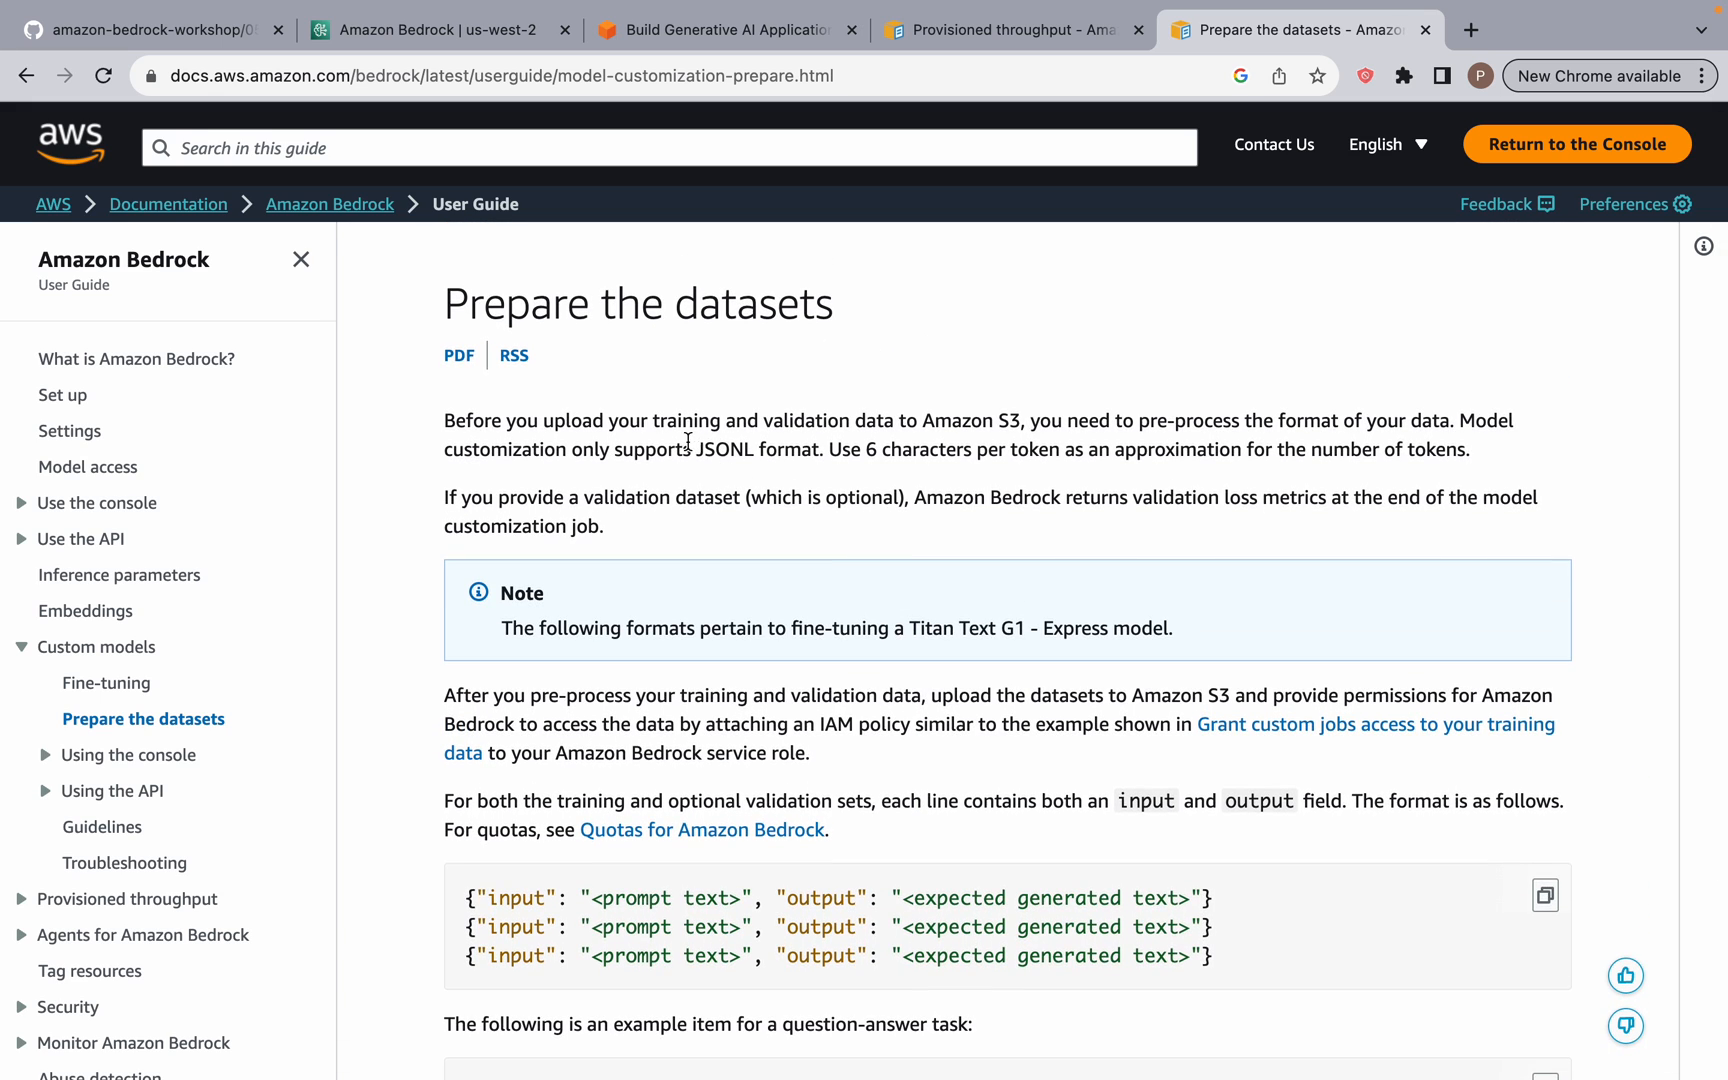
{"action": "scroll", "scroll_direction": "down", "scroll_amount": 3}
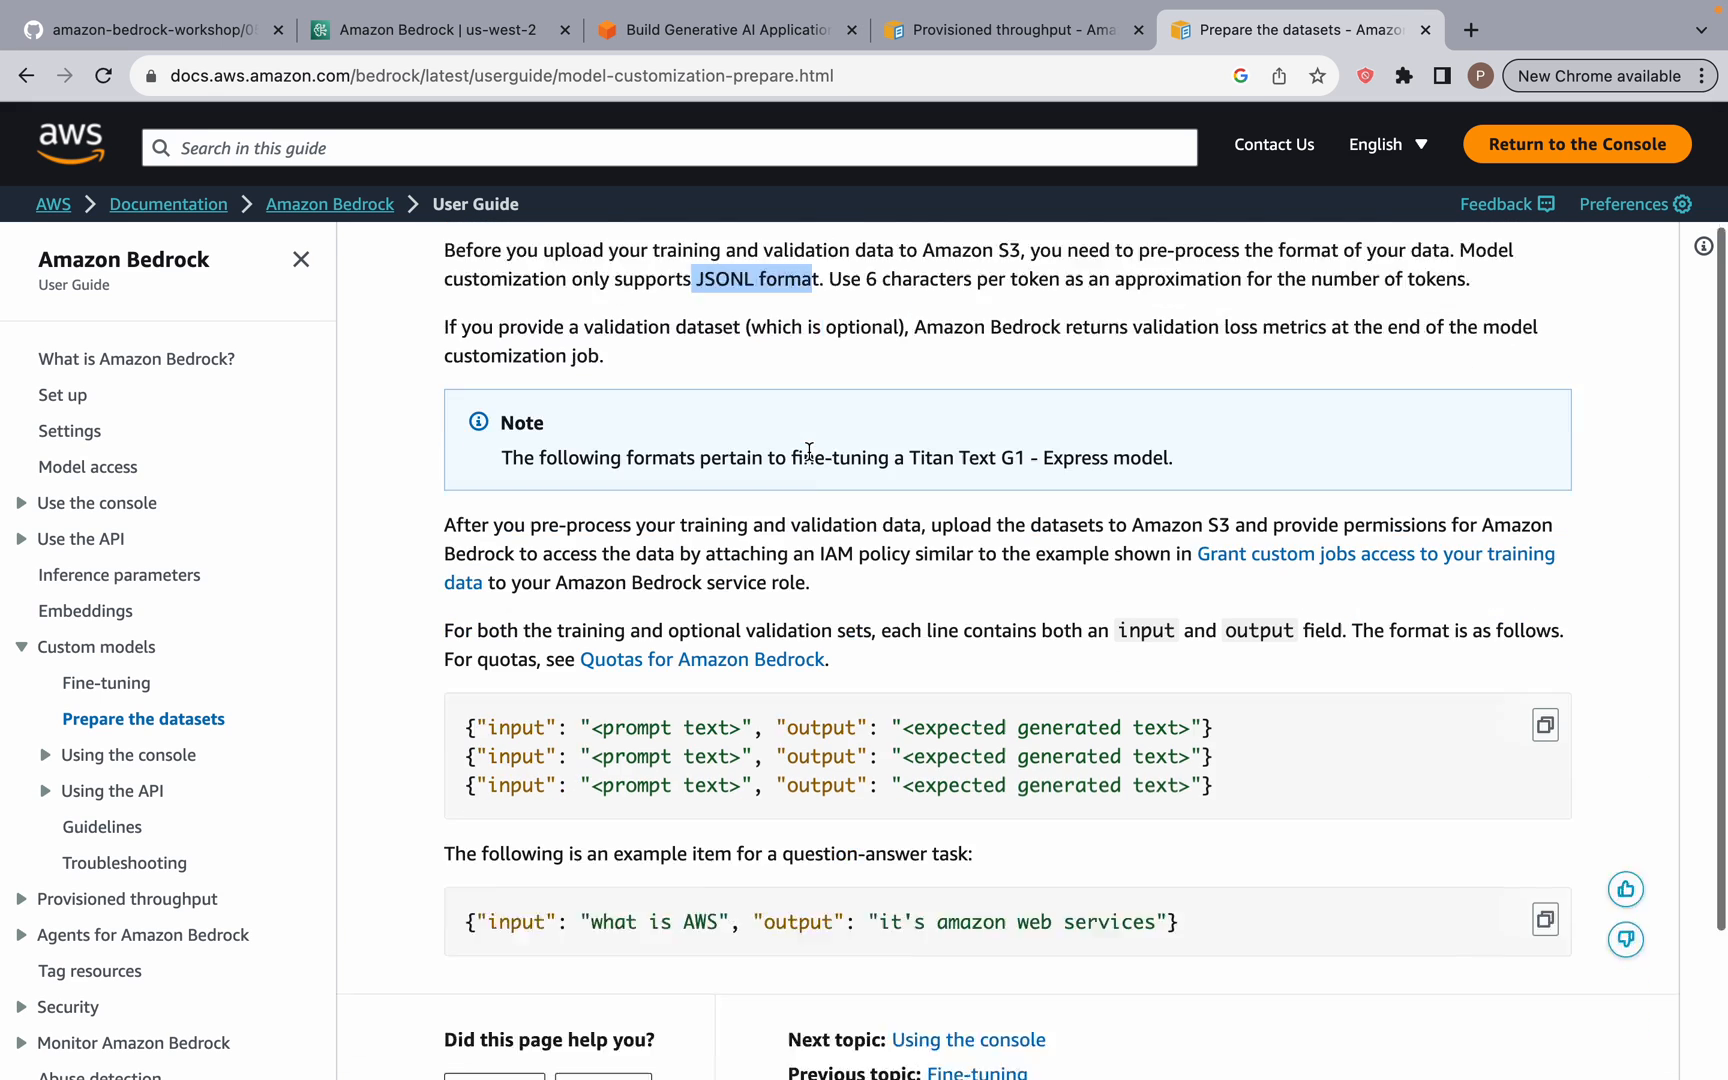
{"action": "scroll", "scroll_direction": "down", "scroll_amount": 3}
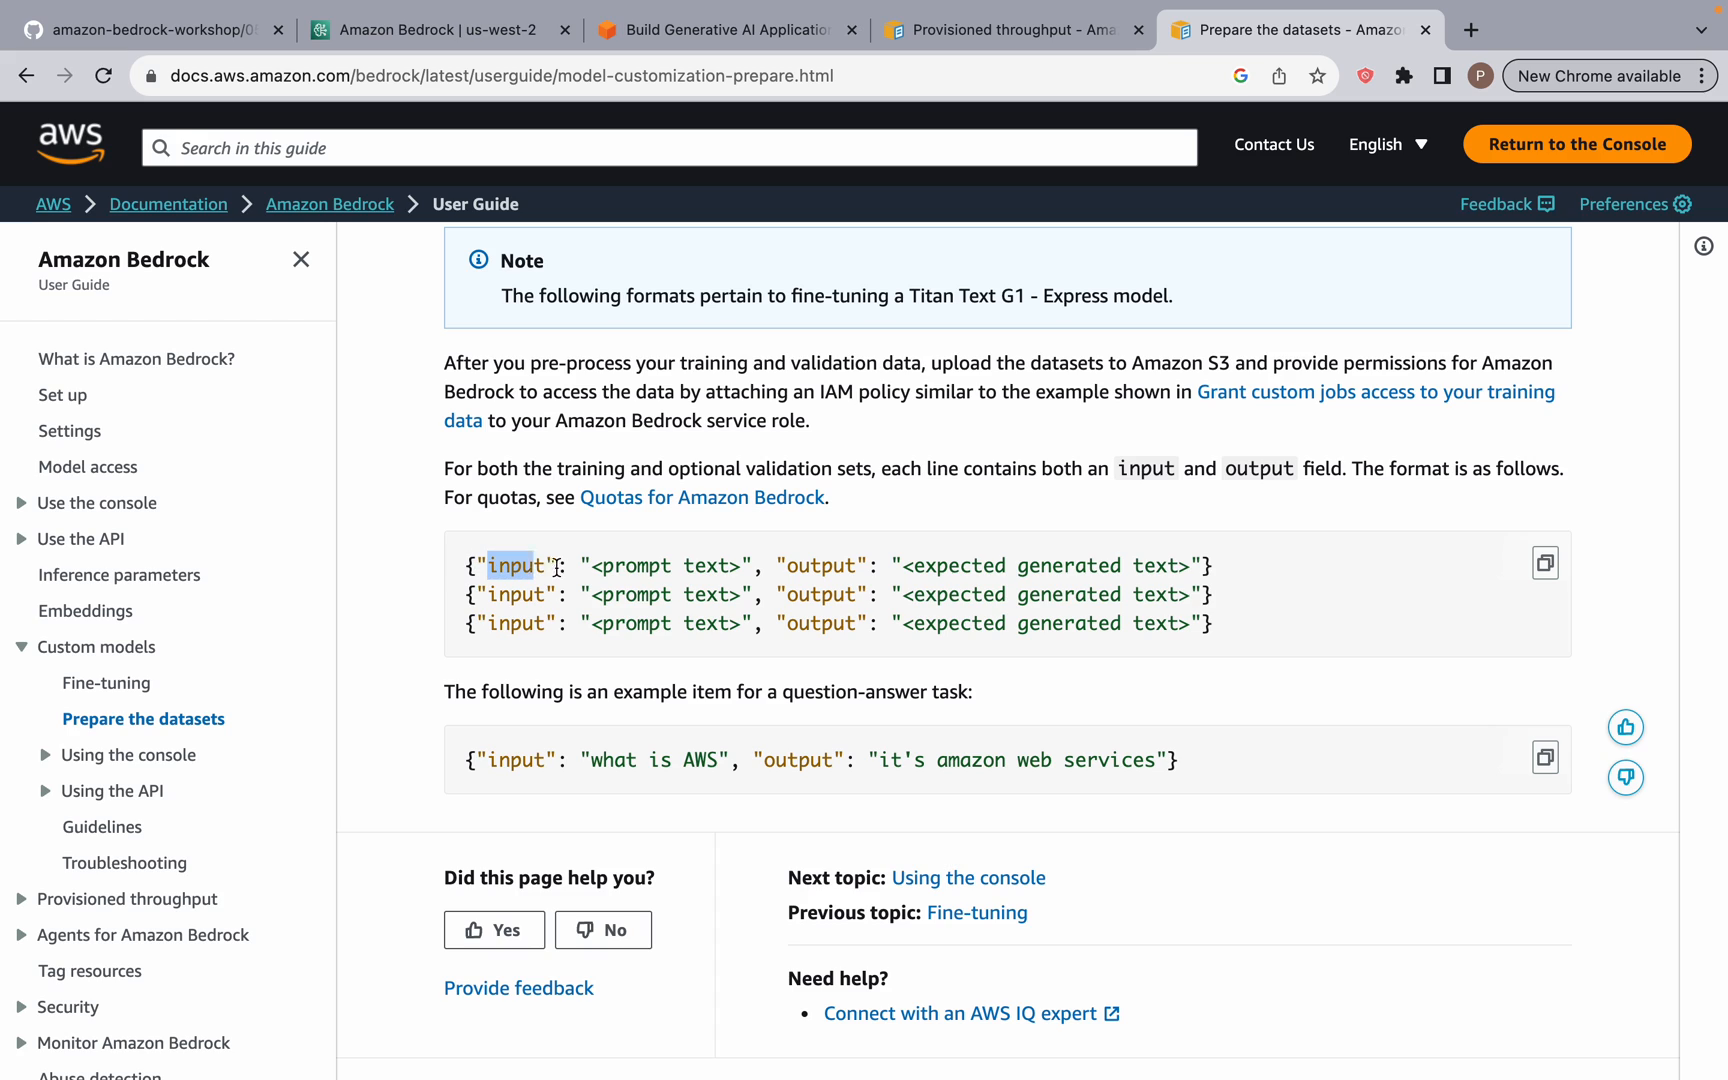
{"action": "double_click", "coordinate": [824, 566]}
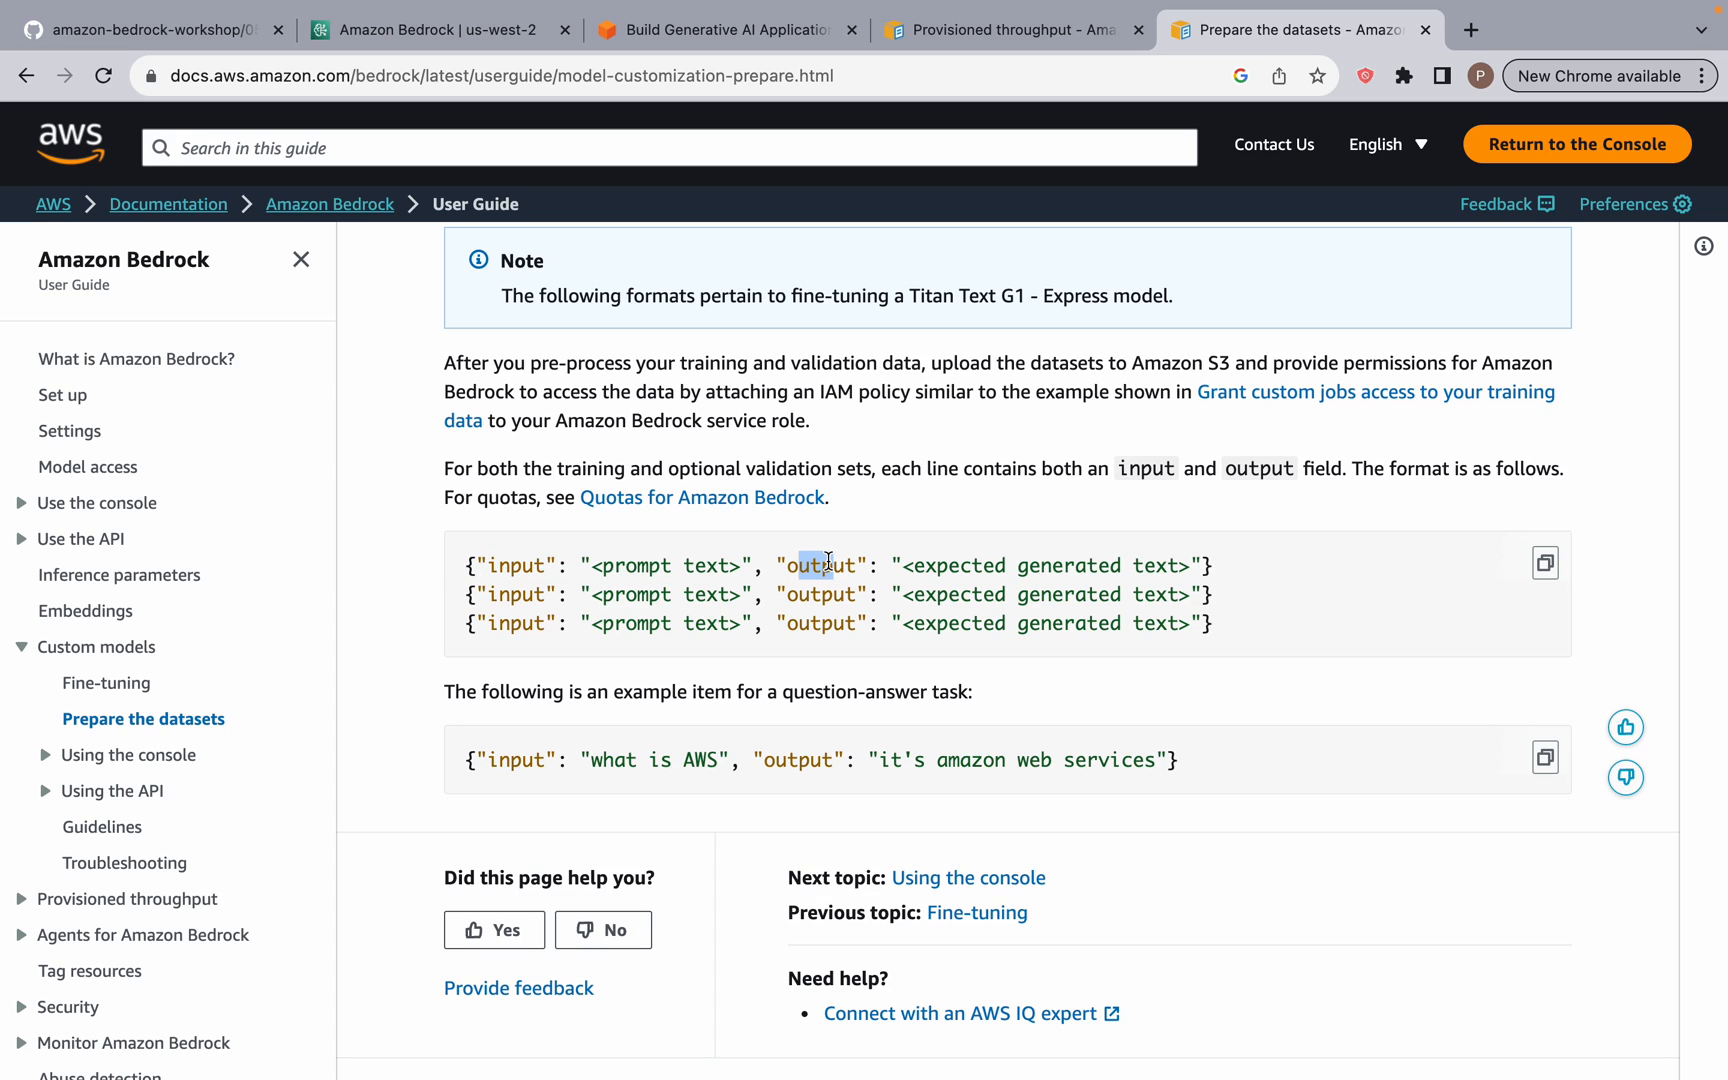
{"action": "double_click", "coordinate": [822, 566]}
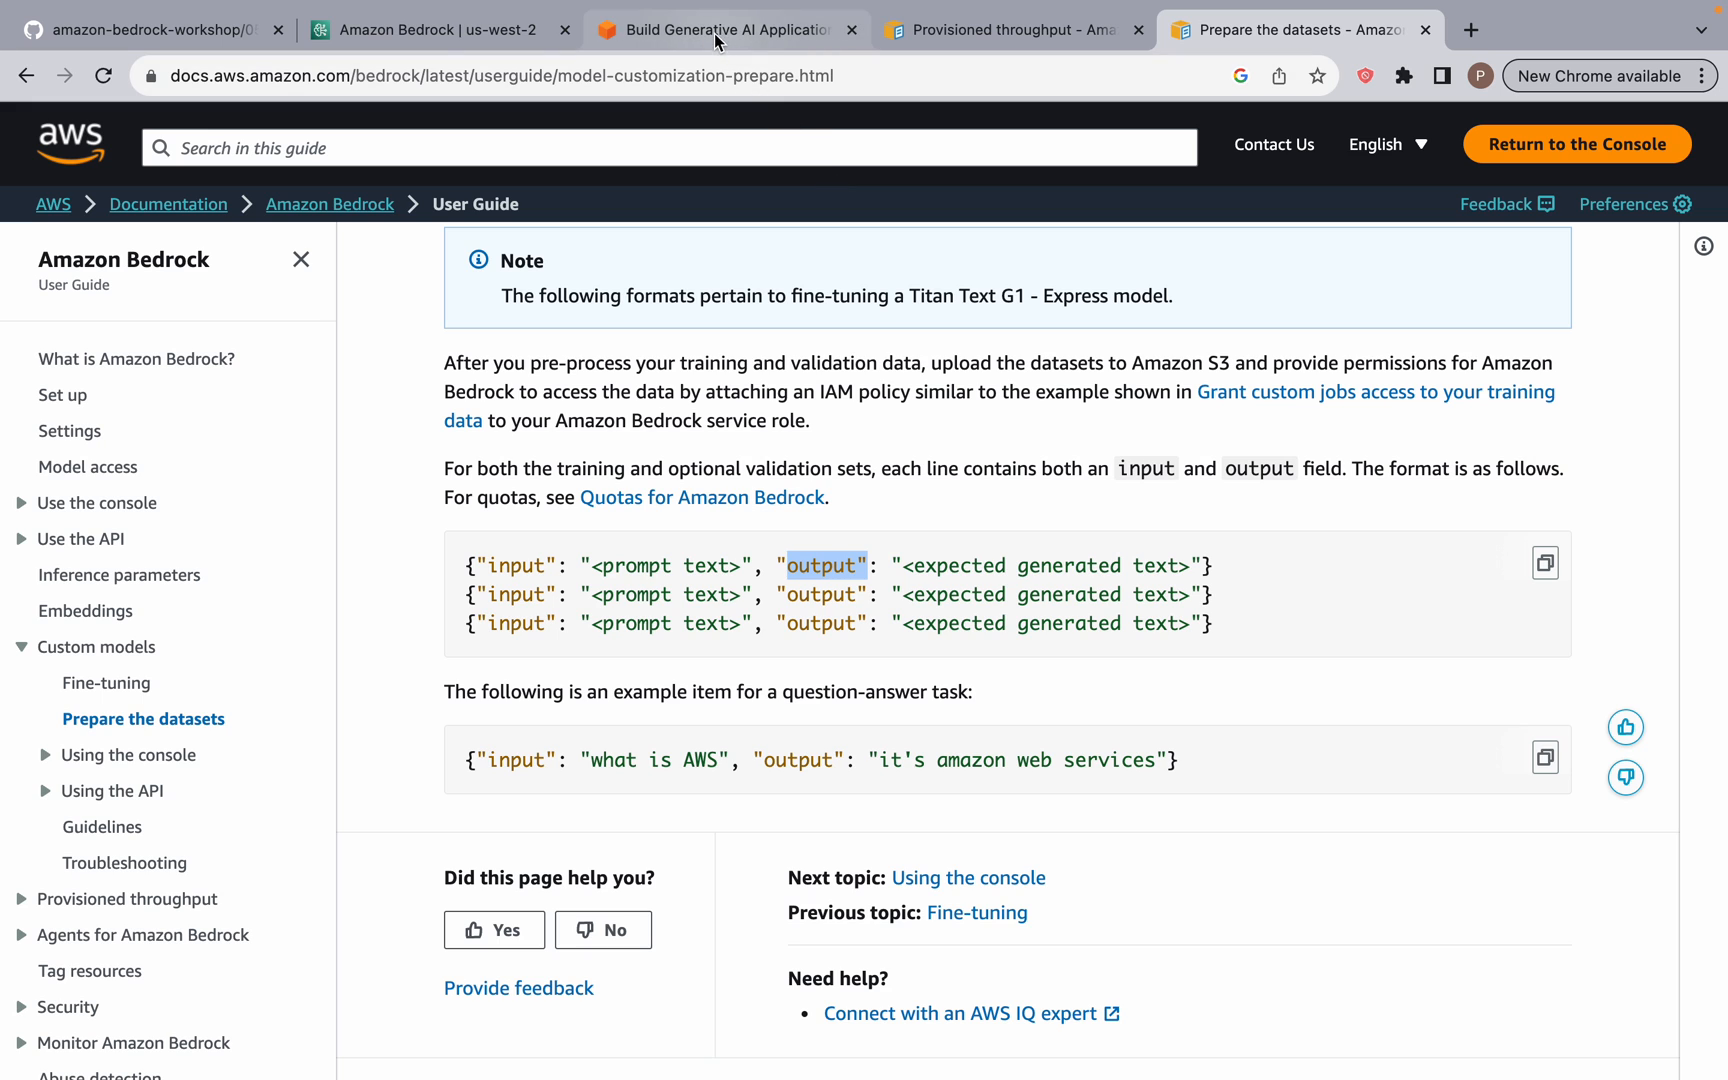
Step: Scroll back through the unsubmitted fine-tune job form before moving to the Bedrock Overview page
{"action": "left_click", "coordinate": [434, 30]}
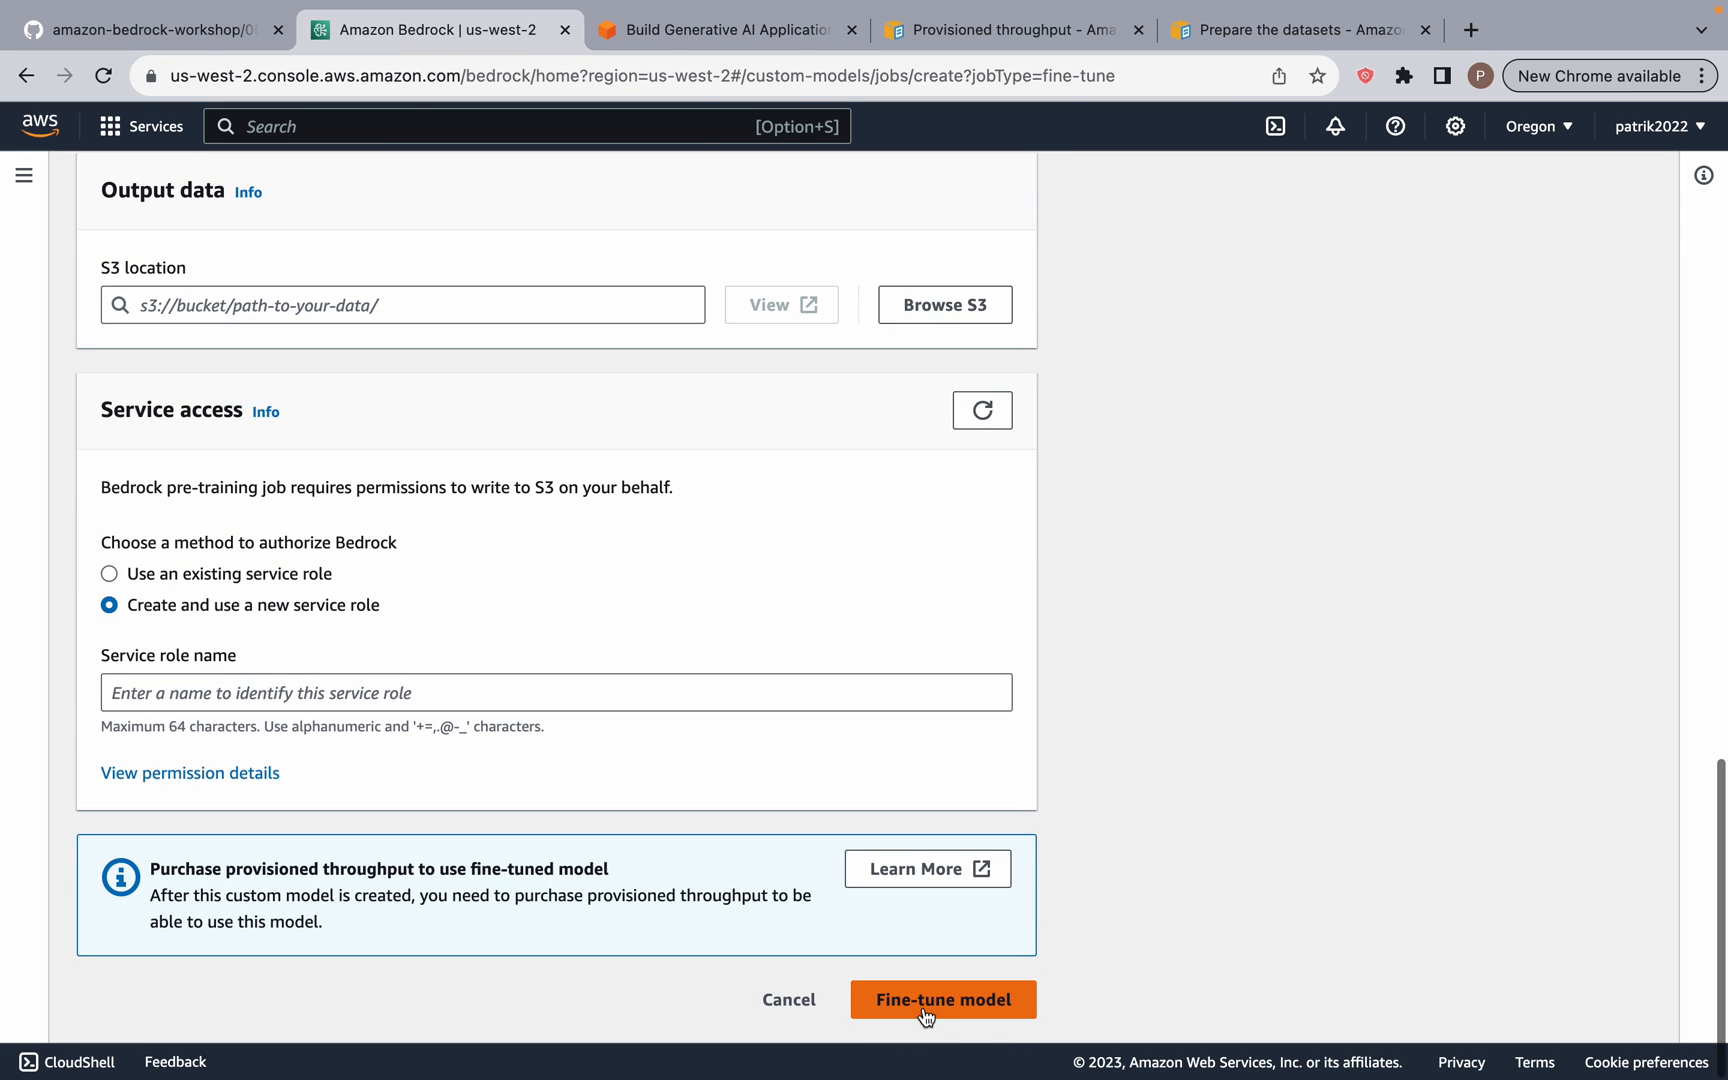
{"action": "scroll", "scroll_direction": "up", "scroll_amount": 3}
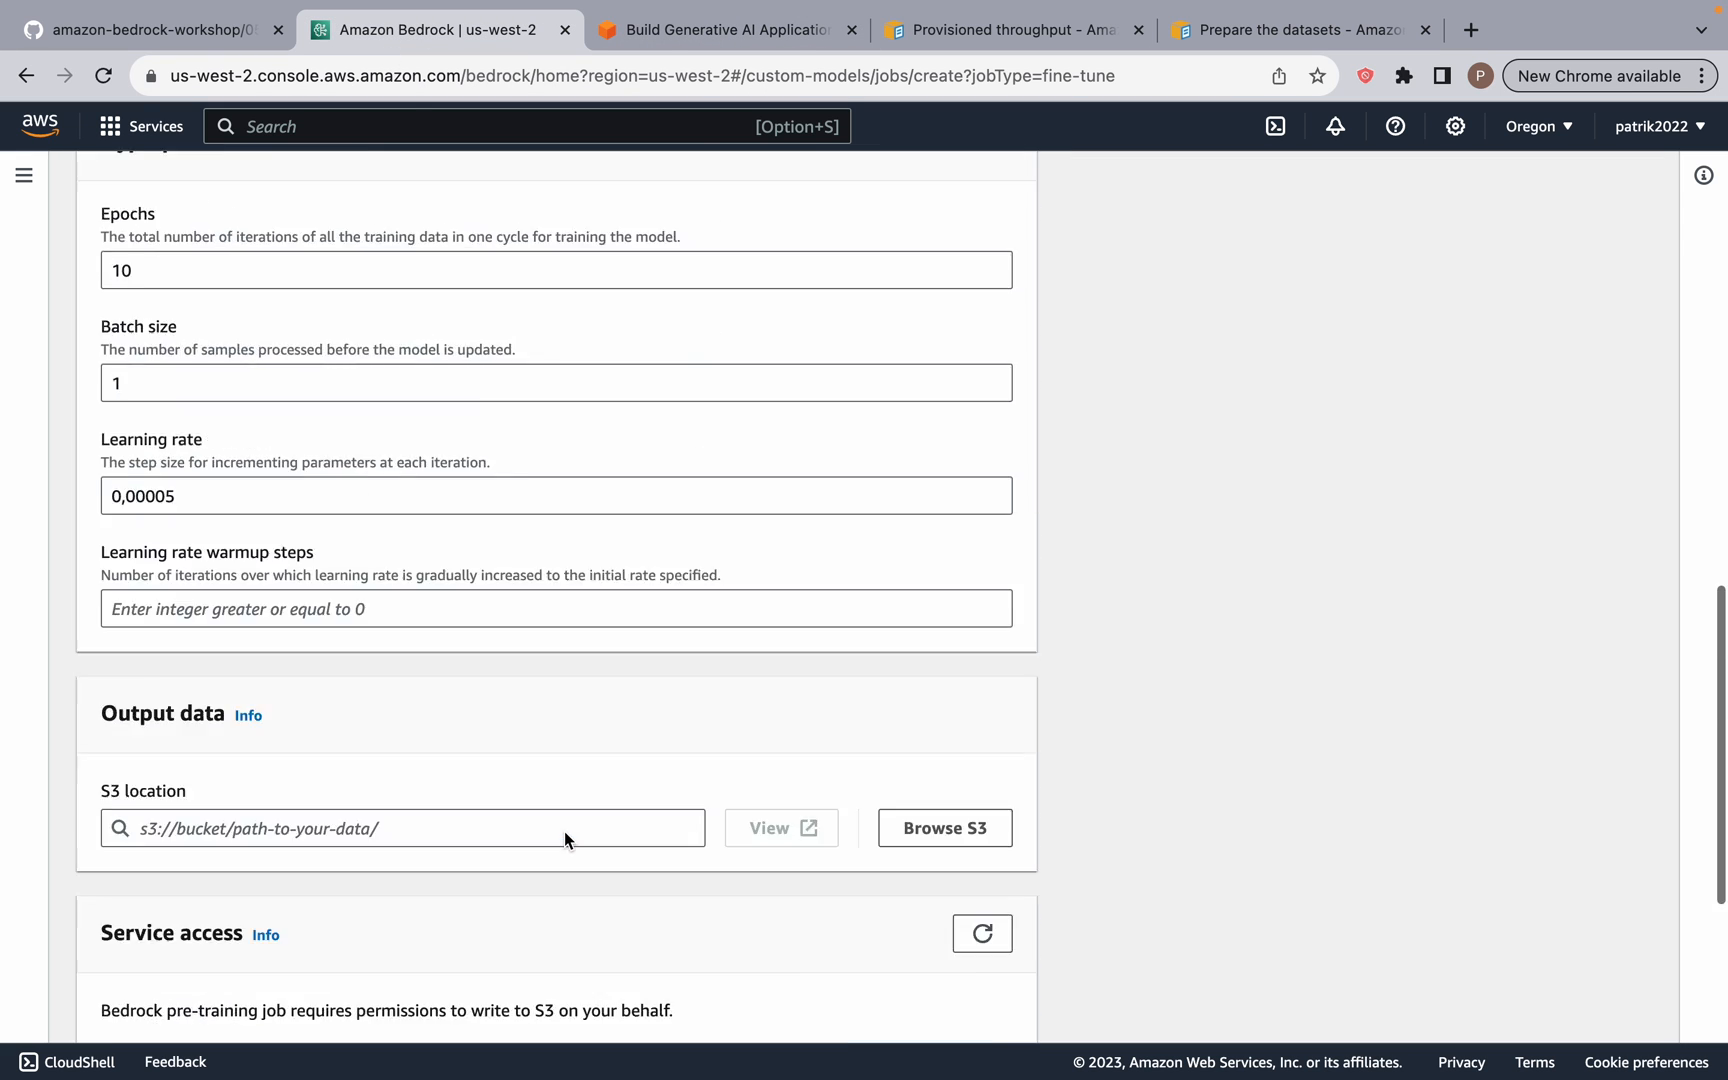
{"action": "scroll", "scroll_direction": "up", "scroll_amount": 3}
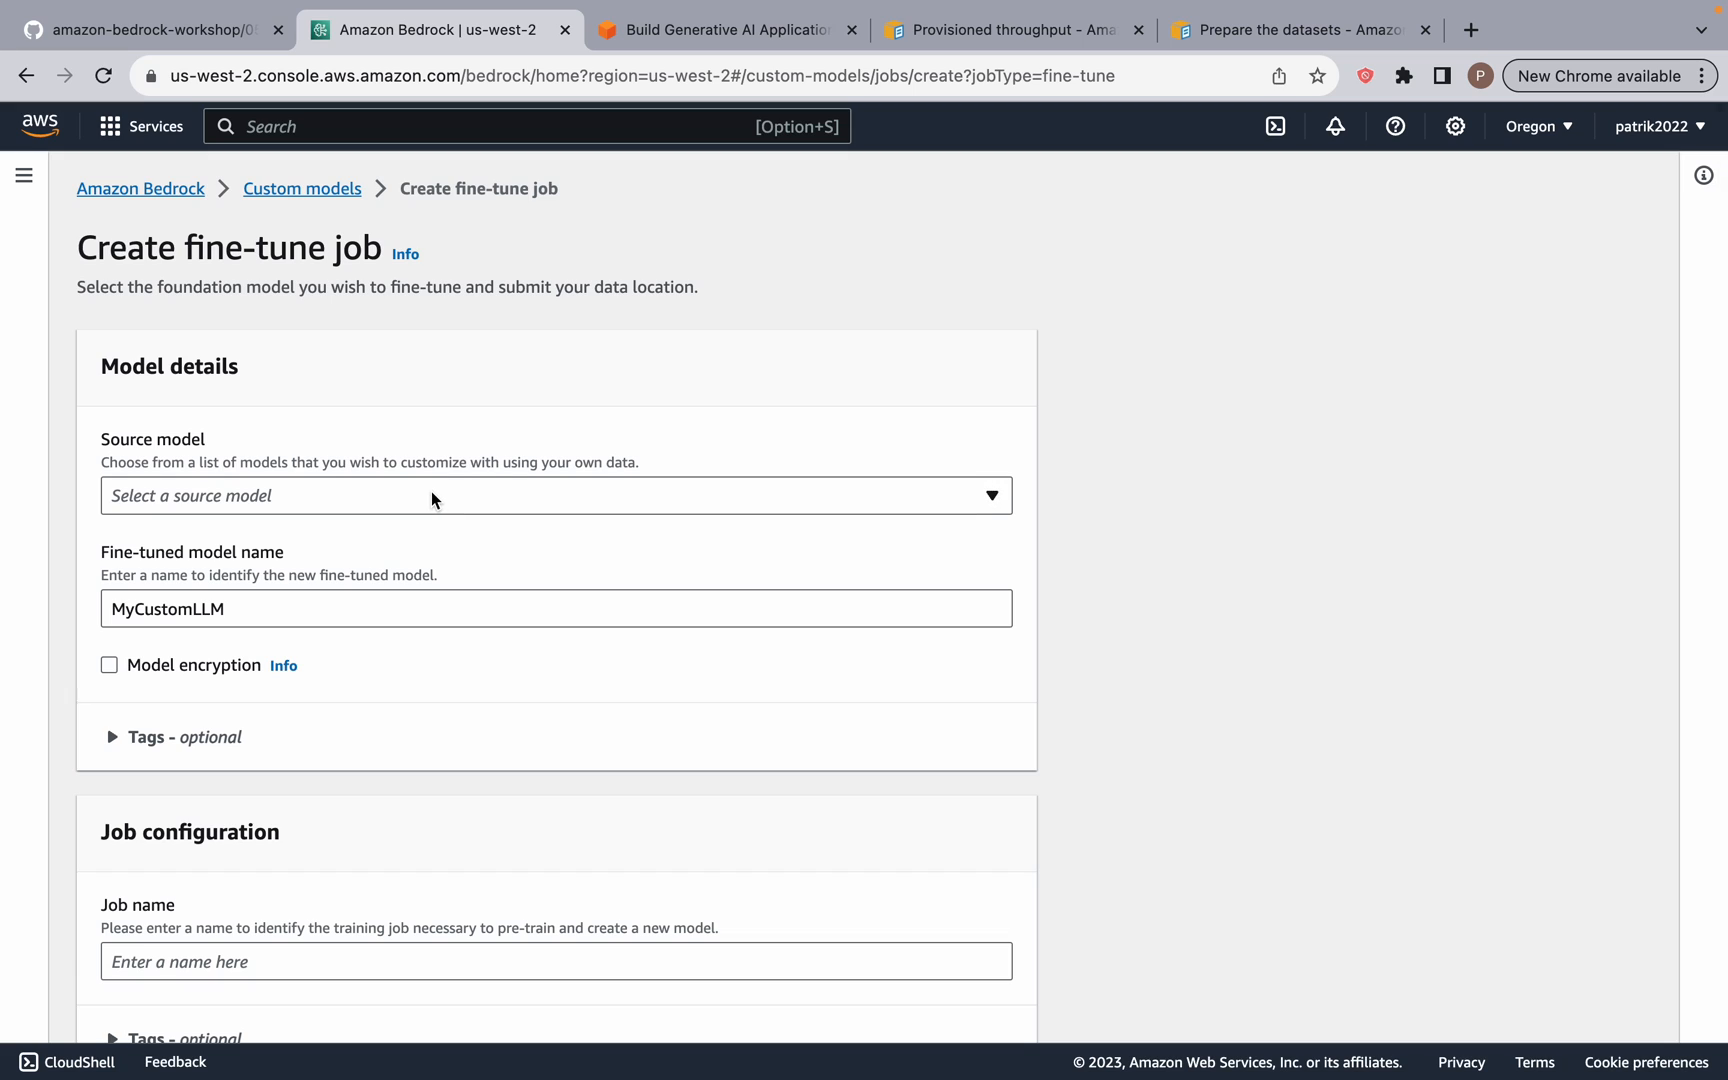
{"action": "mouse_move", "coordinate": [302, 188]}
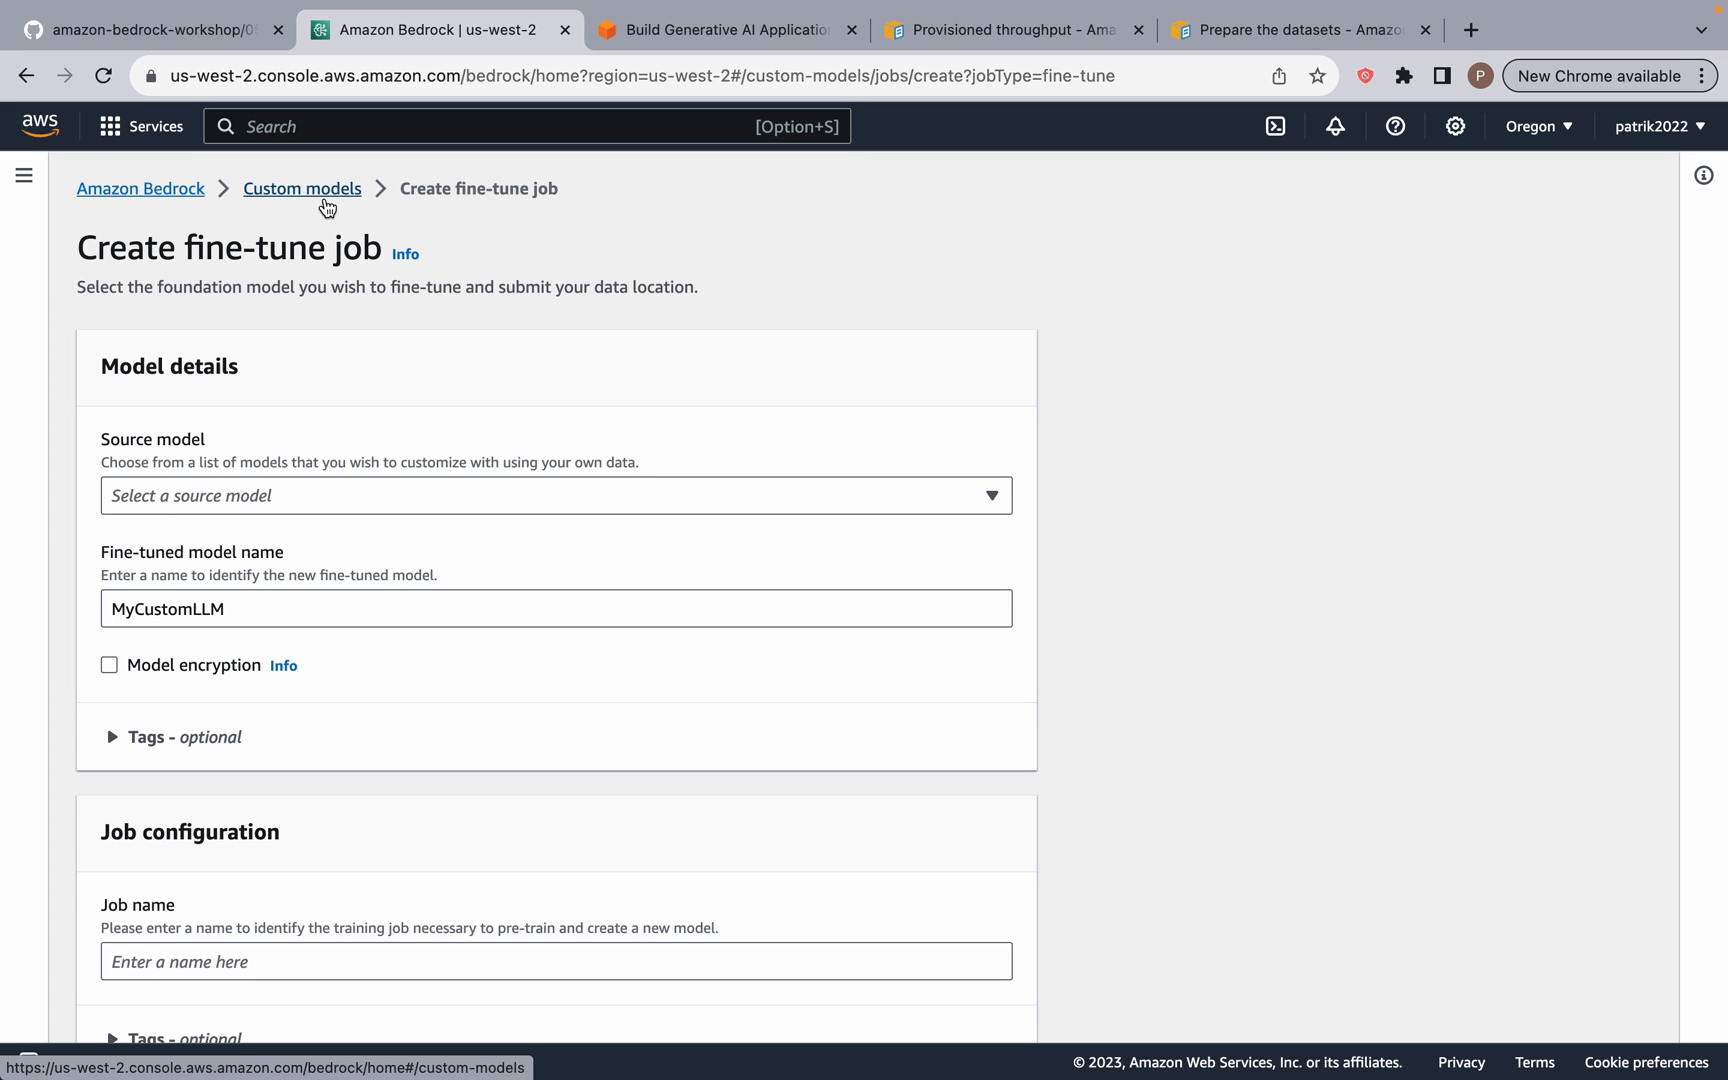
{"action": "mouse_move", "coordinate": [460, 568]}
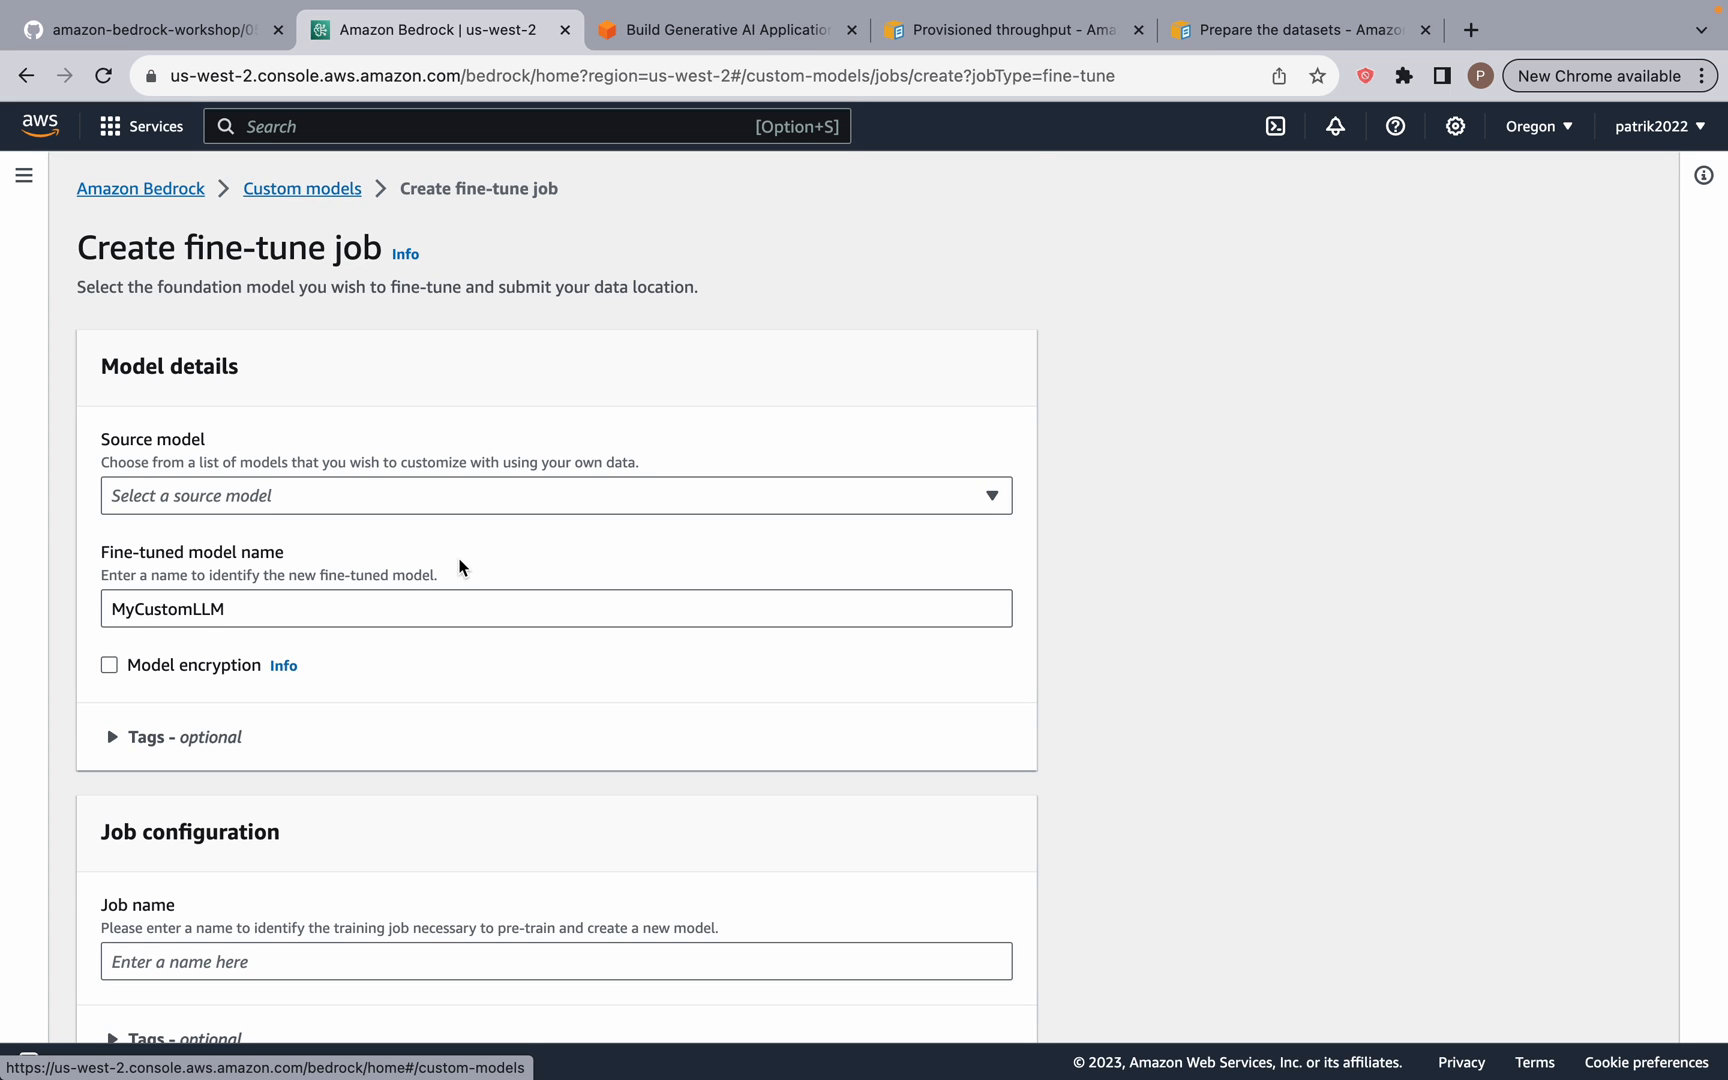
{"action": "scroll", "scroll_direction": "down", "scroll_amount": 3}
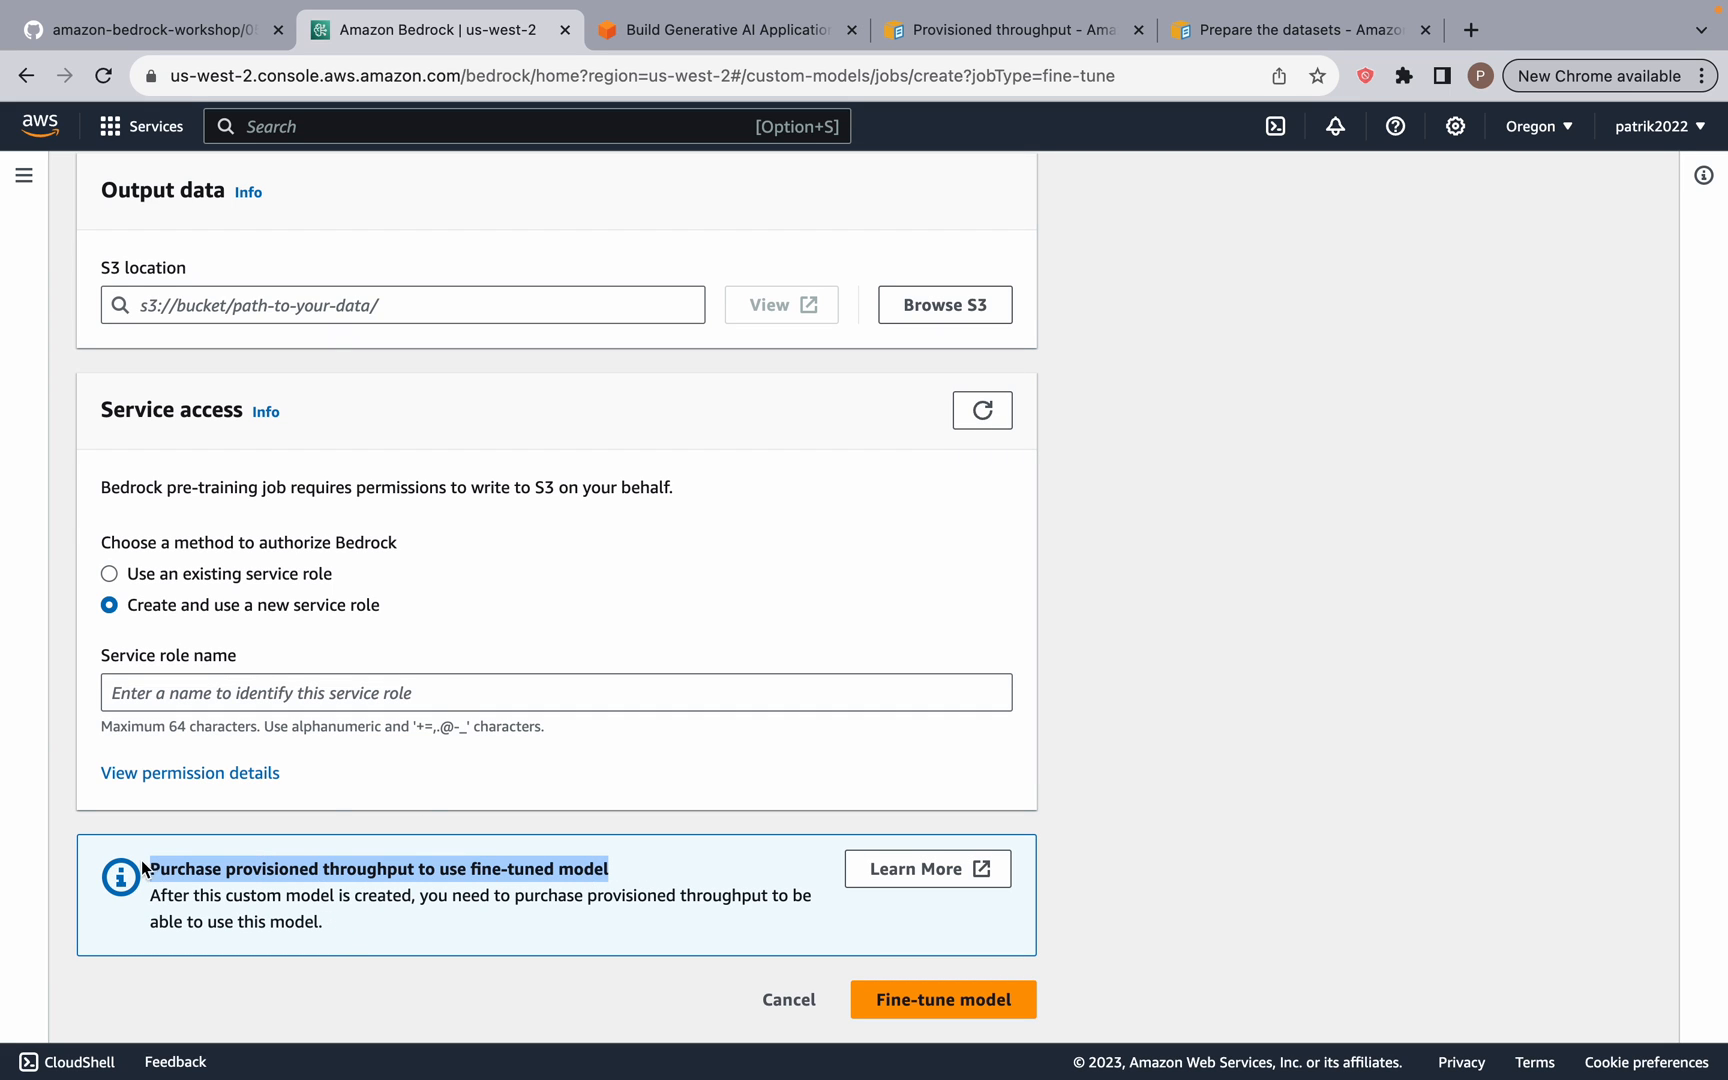
{"action": "scroll", "scroll_direction": "up", "scroll_amount": 3}
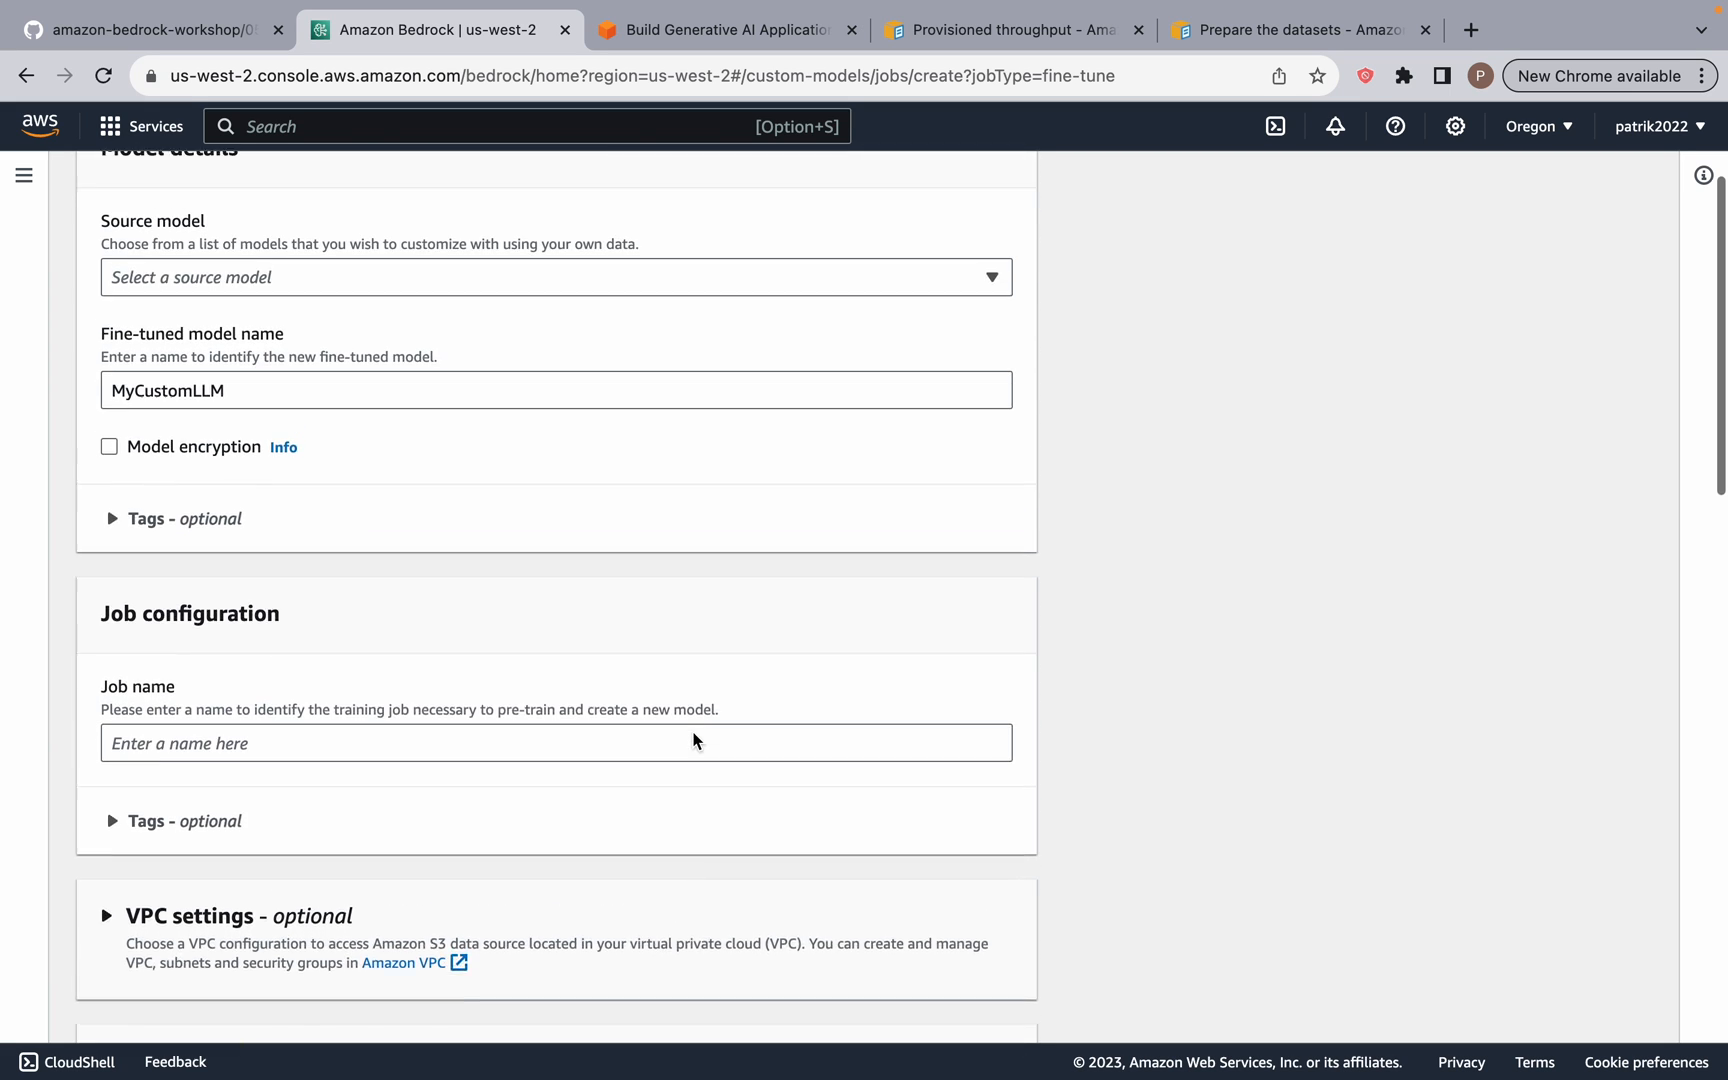
{"action": "scroll", "scroll_direction": "up", "scroll_amount": 3}
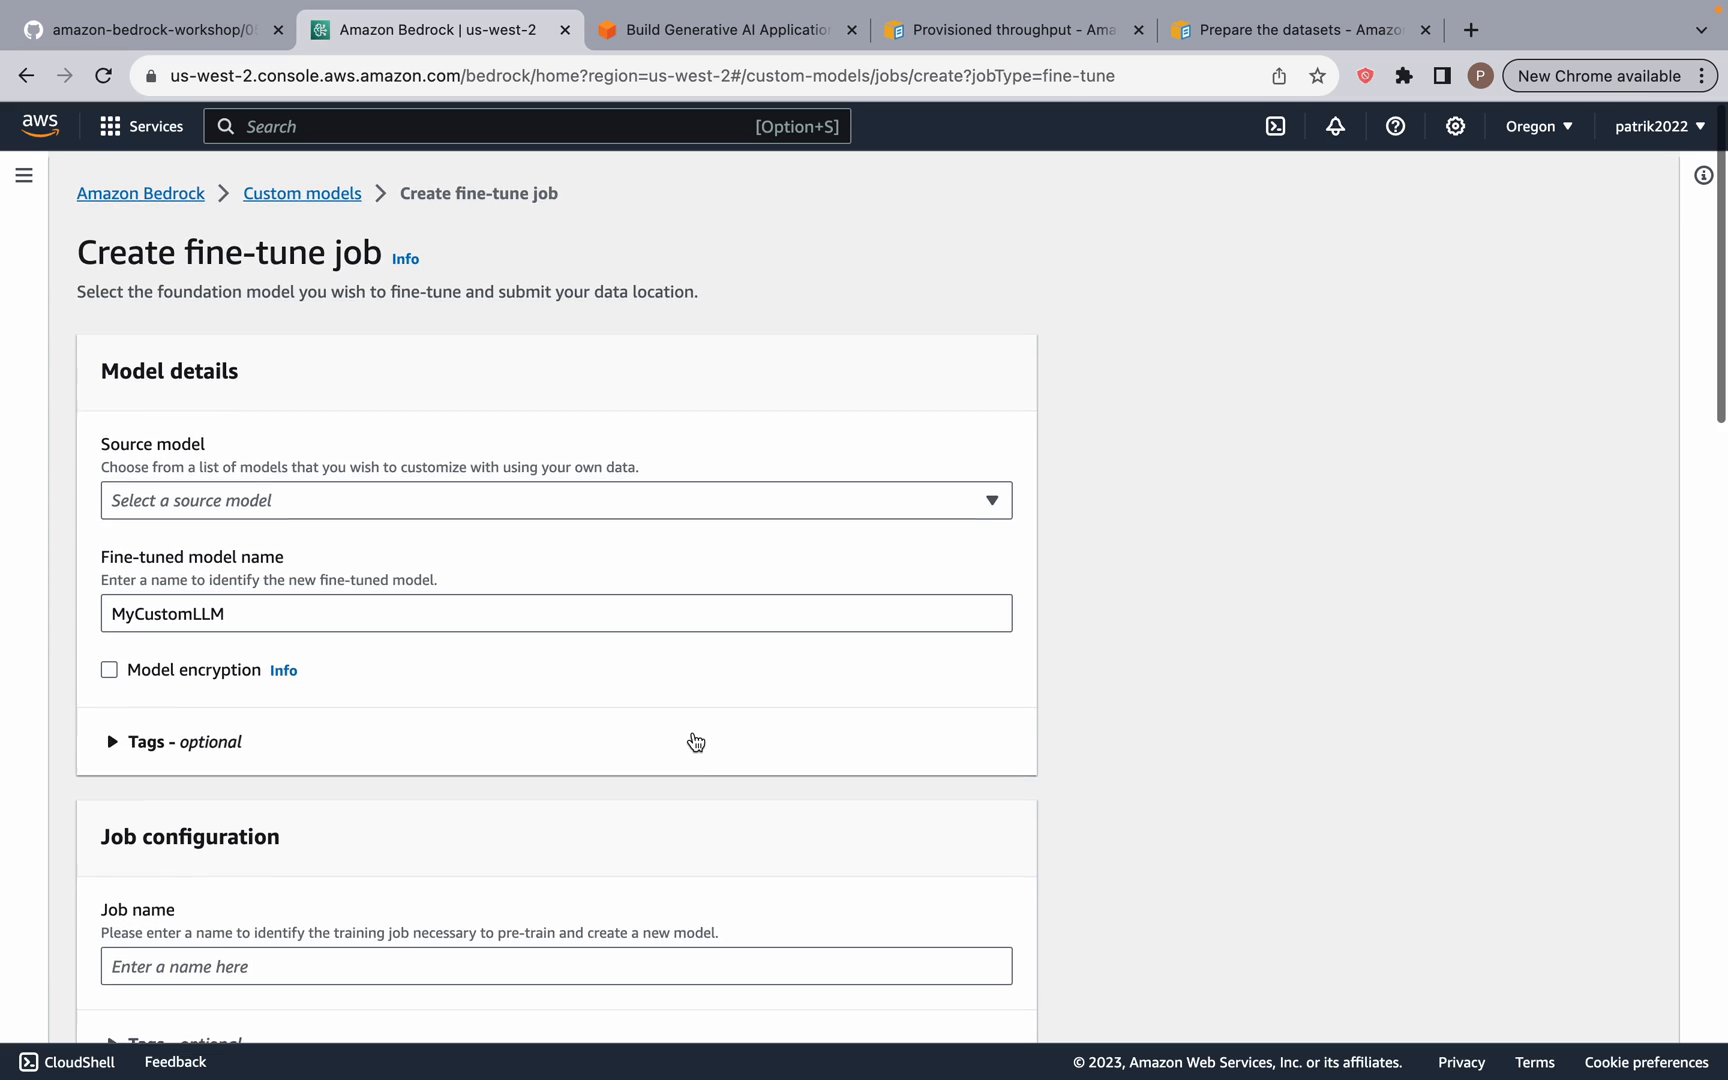
{"action": "scroll", "scroll_direction": "up", "scroll_amount": 3}
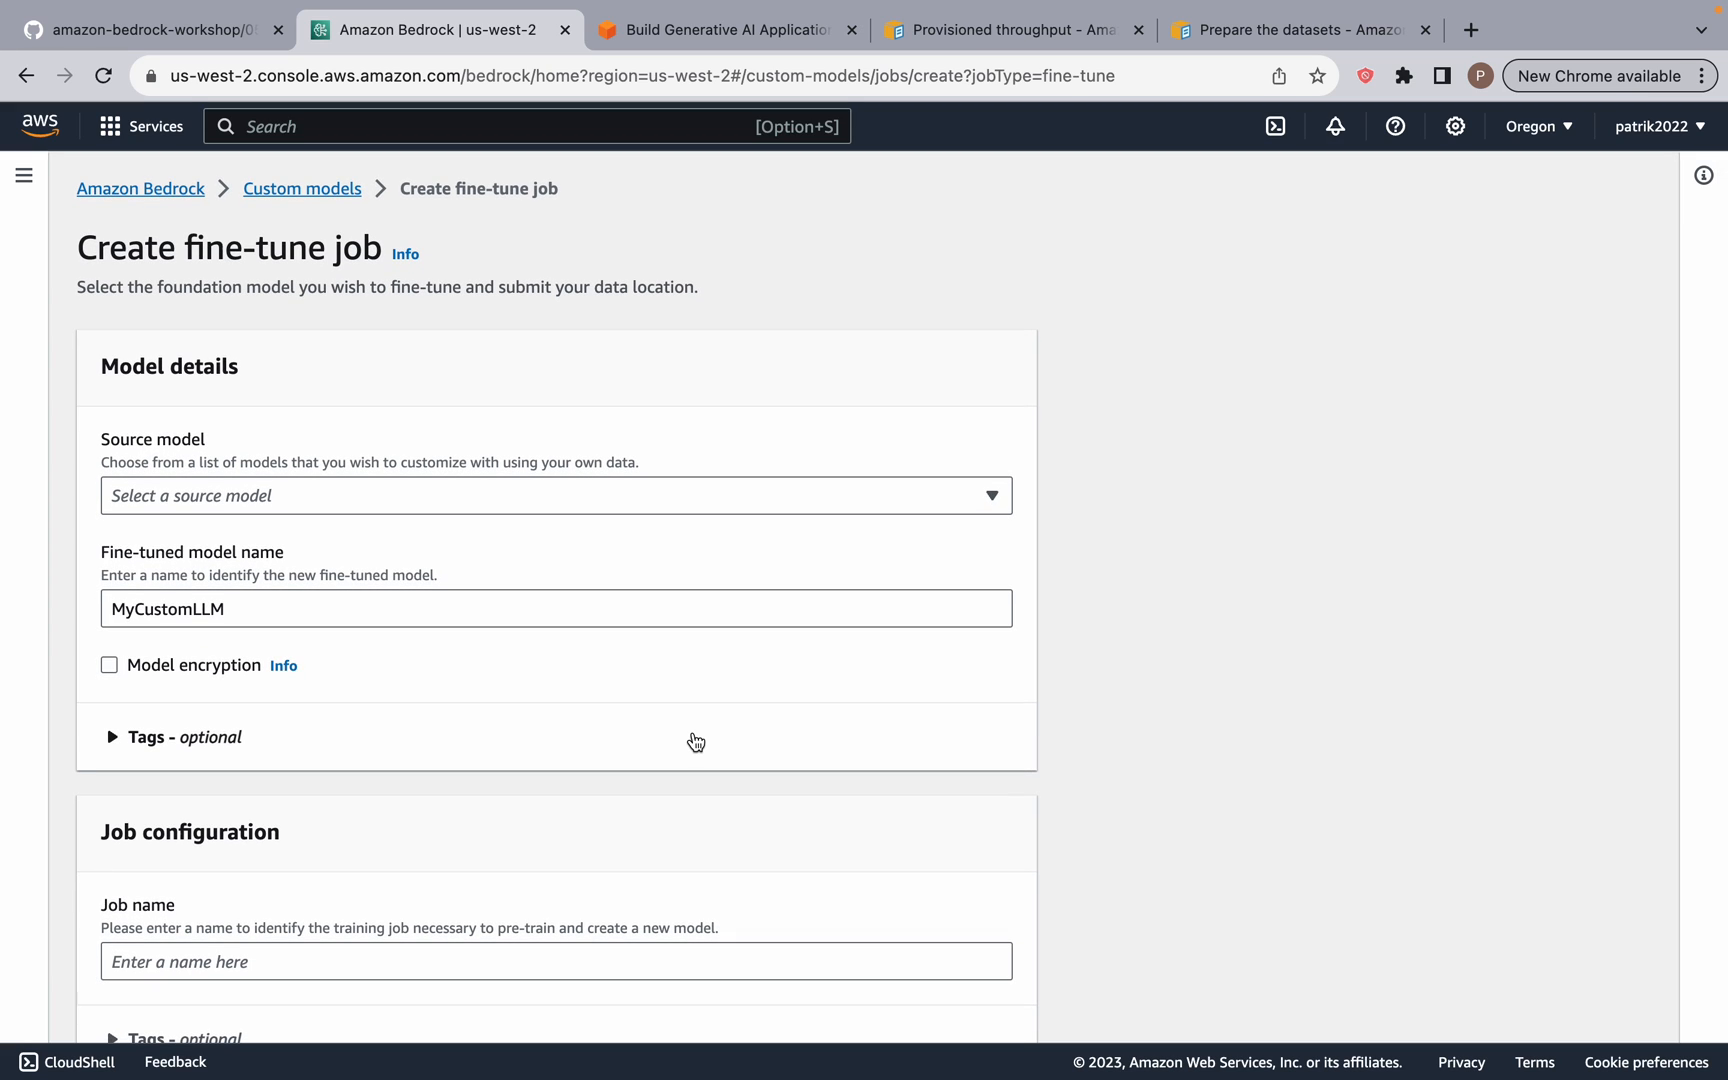
{"action": "mouse_move", "coordinate": [228, 200]}
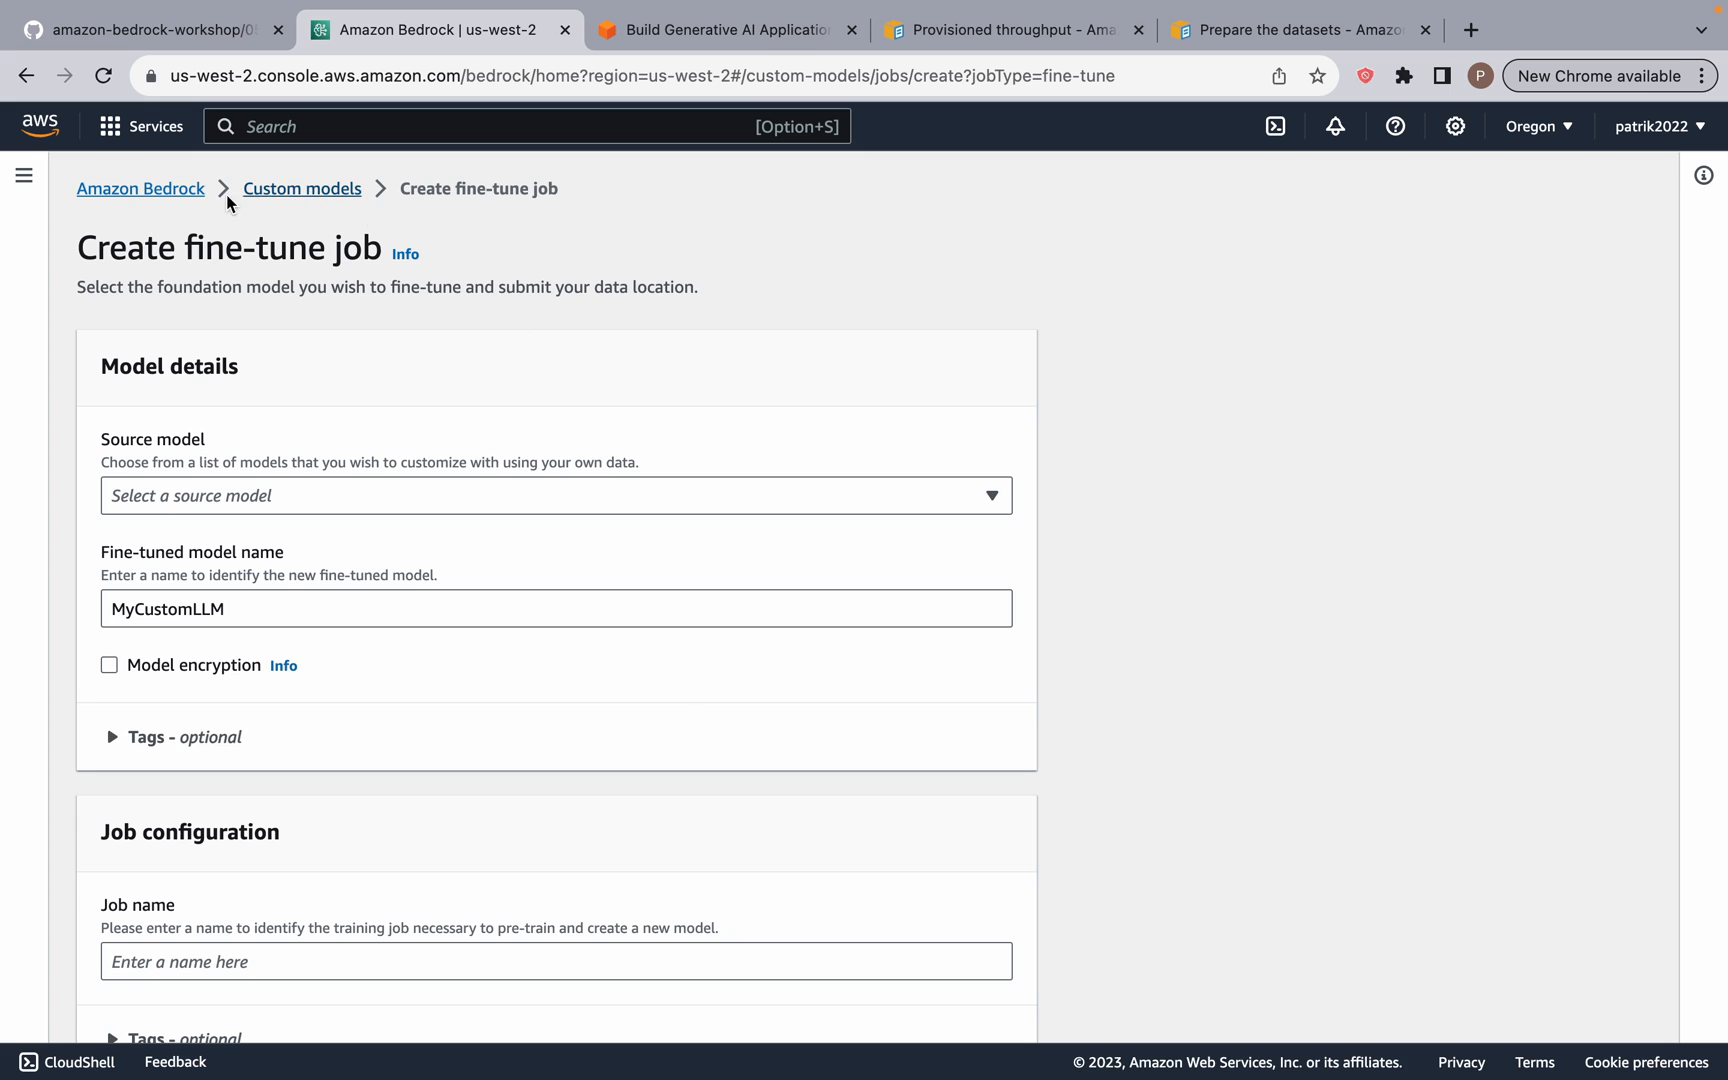
{"action": "mouse_move", "coordinate": [308, 444]}
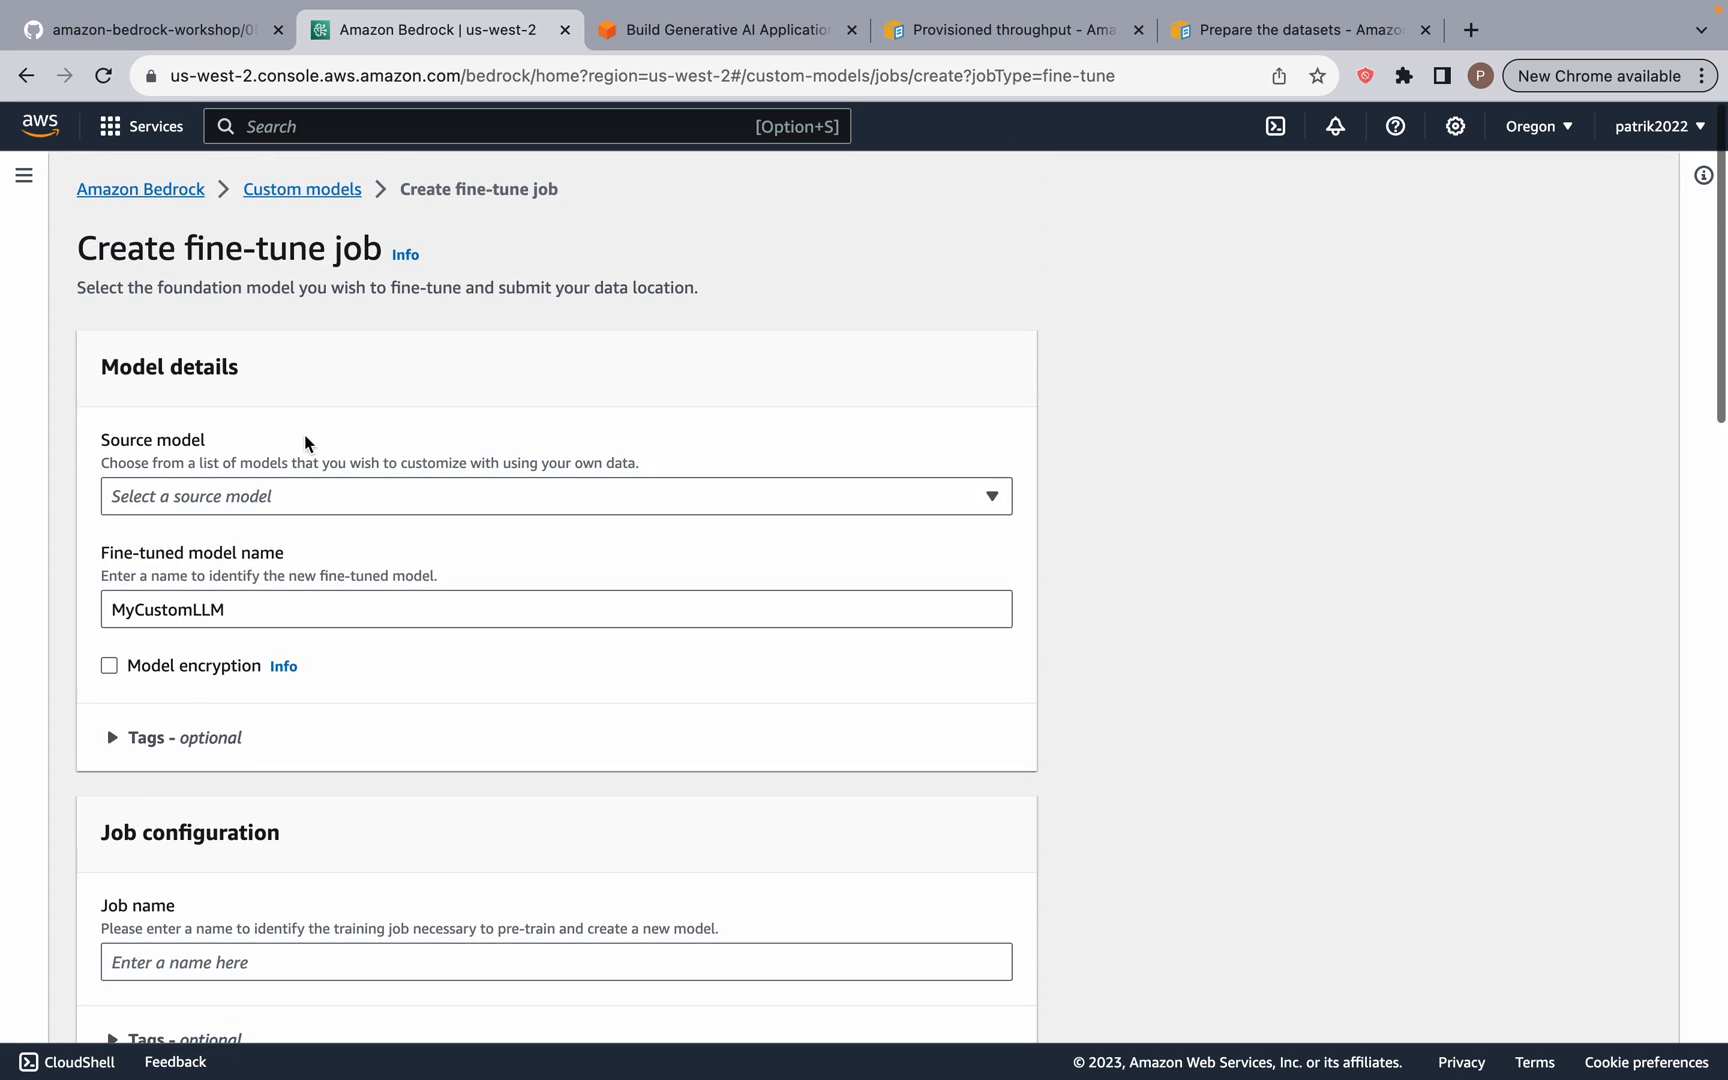
{"action": "scroll", "scroll_direction": "down", "scroll_amount": 3}
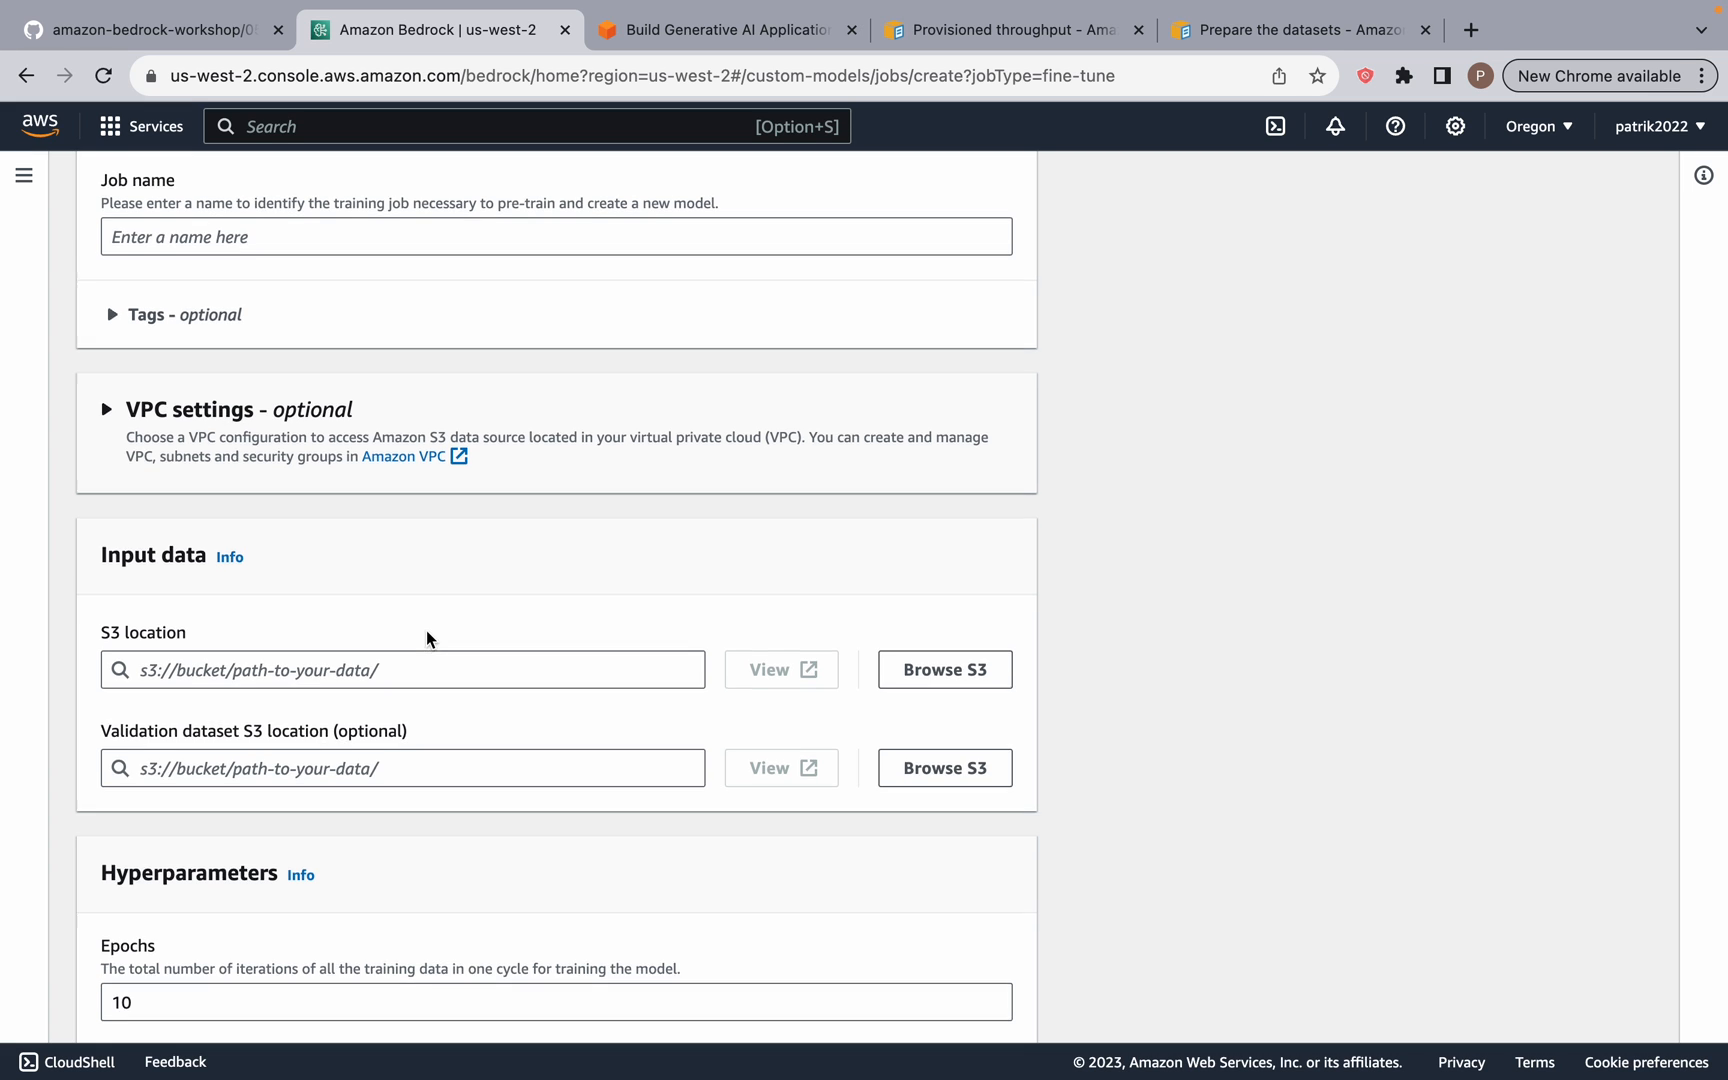
{"action": "scroll", "scroll_direction": "up", "scroll_amount": 3}
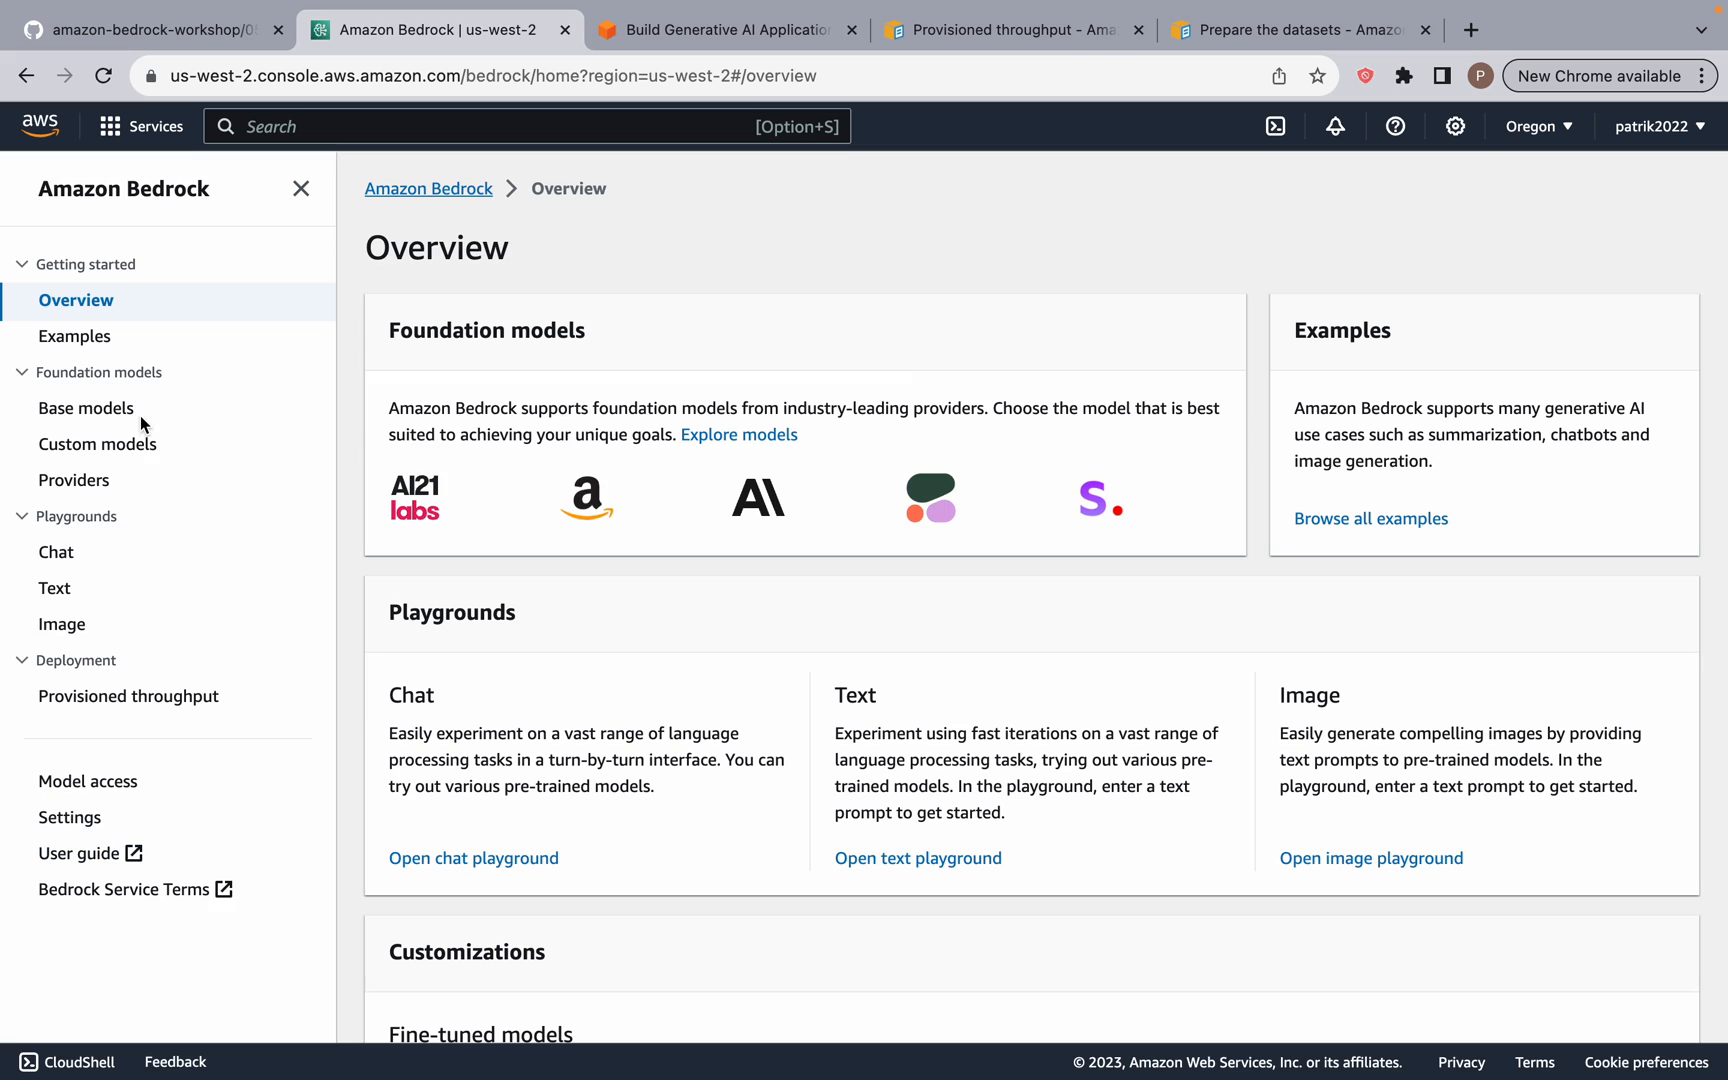
{"action": "mouse_move", "coordinate": [82, 684]}
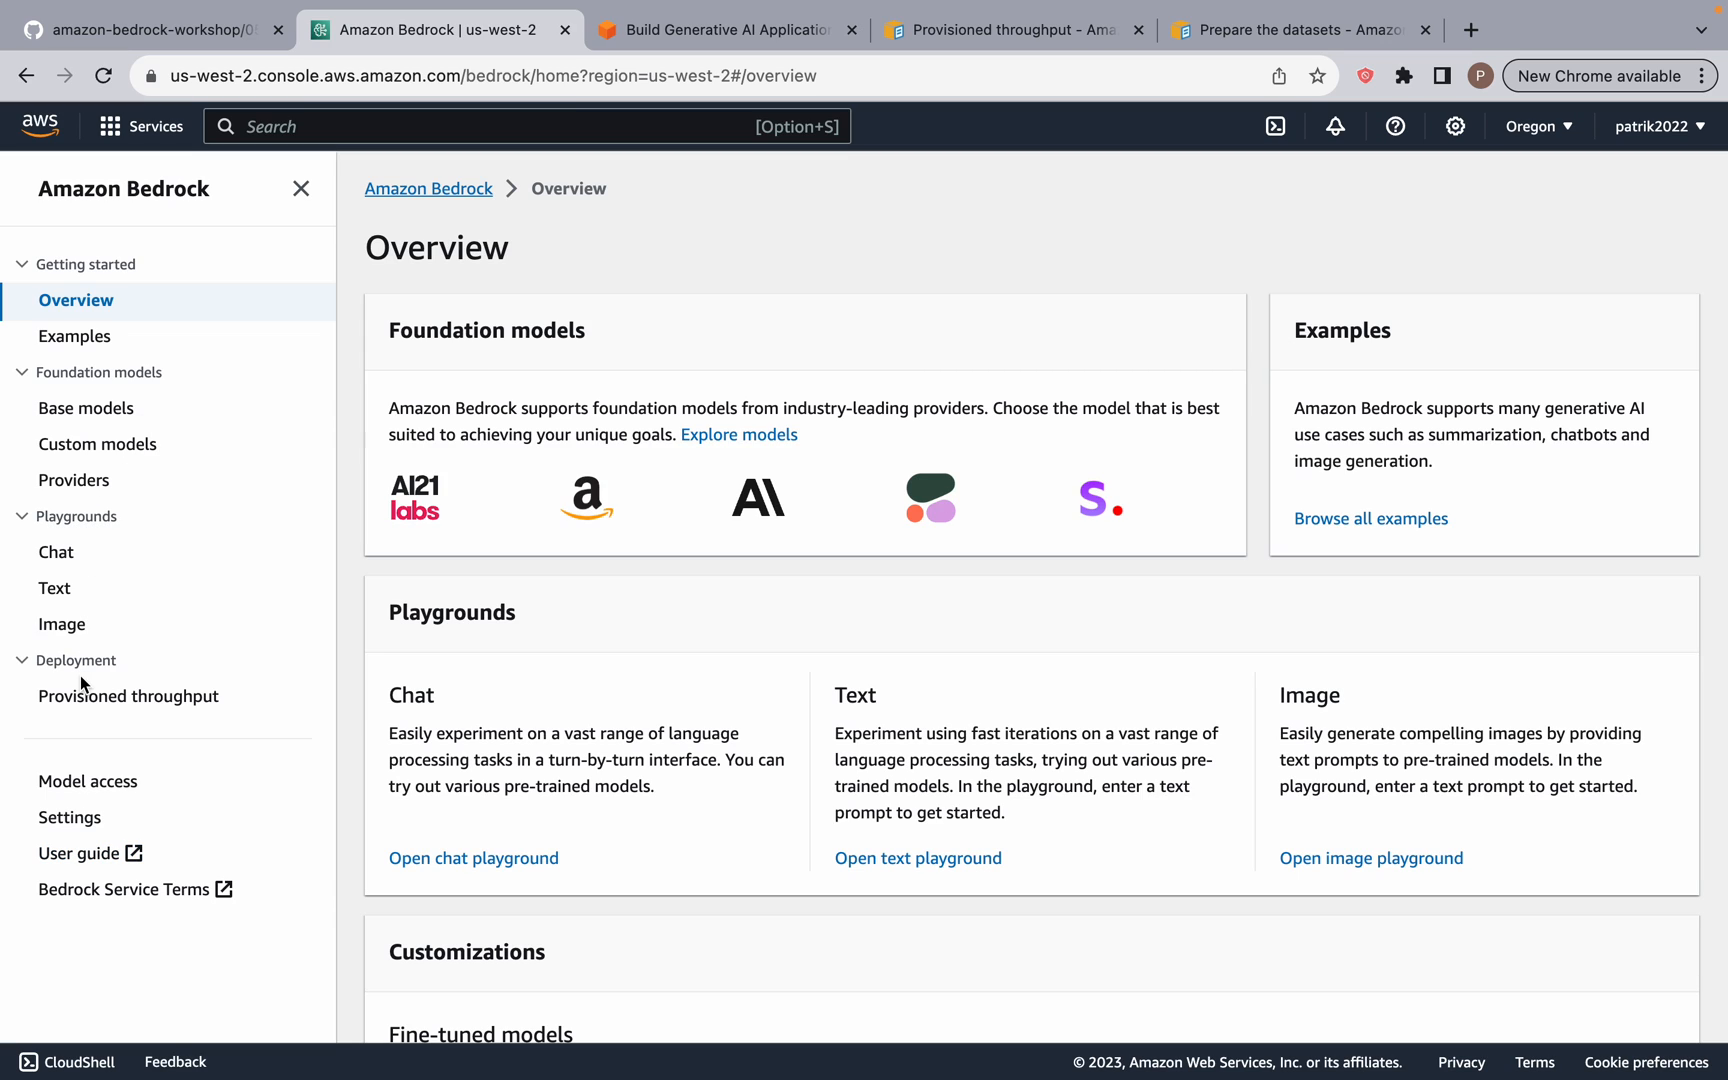
{"action": "mouse_move", "coordinate": [654, 514]}
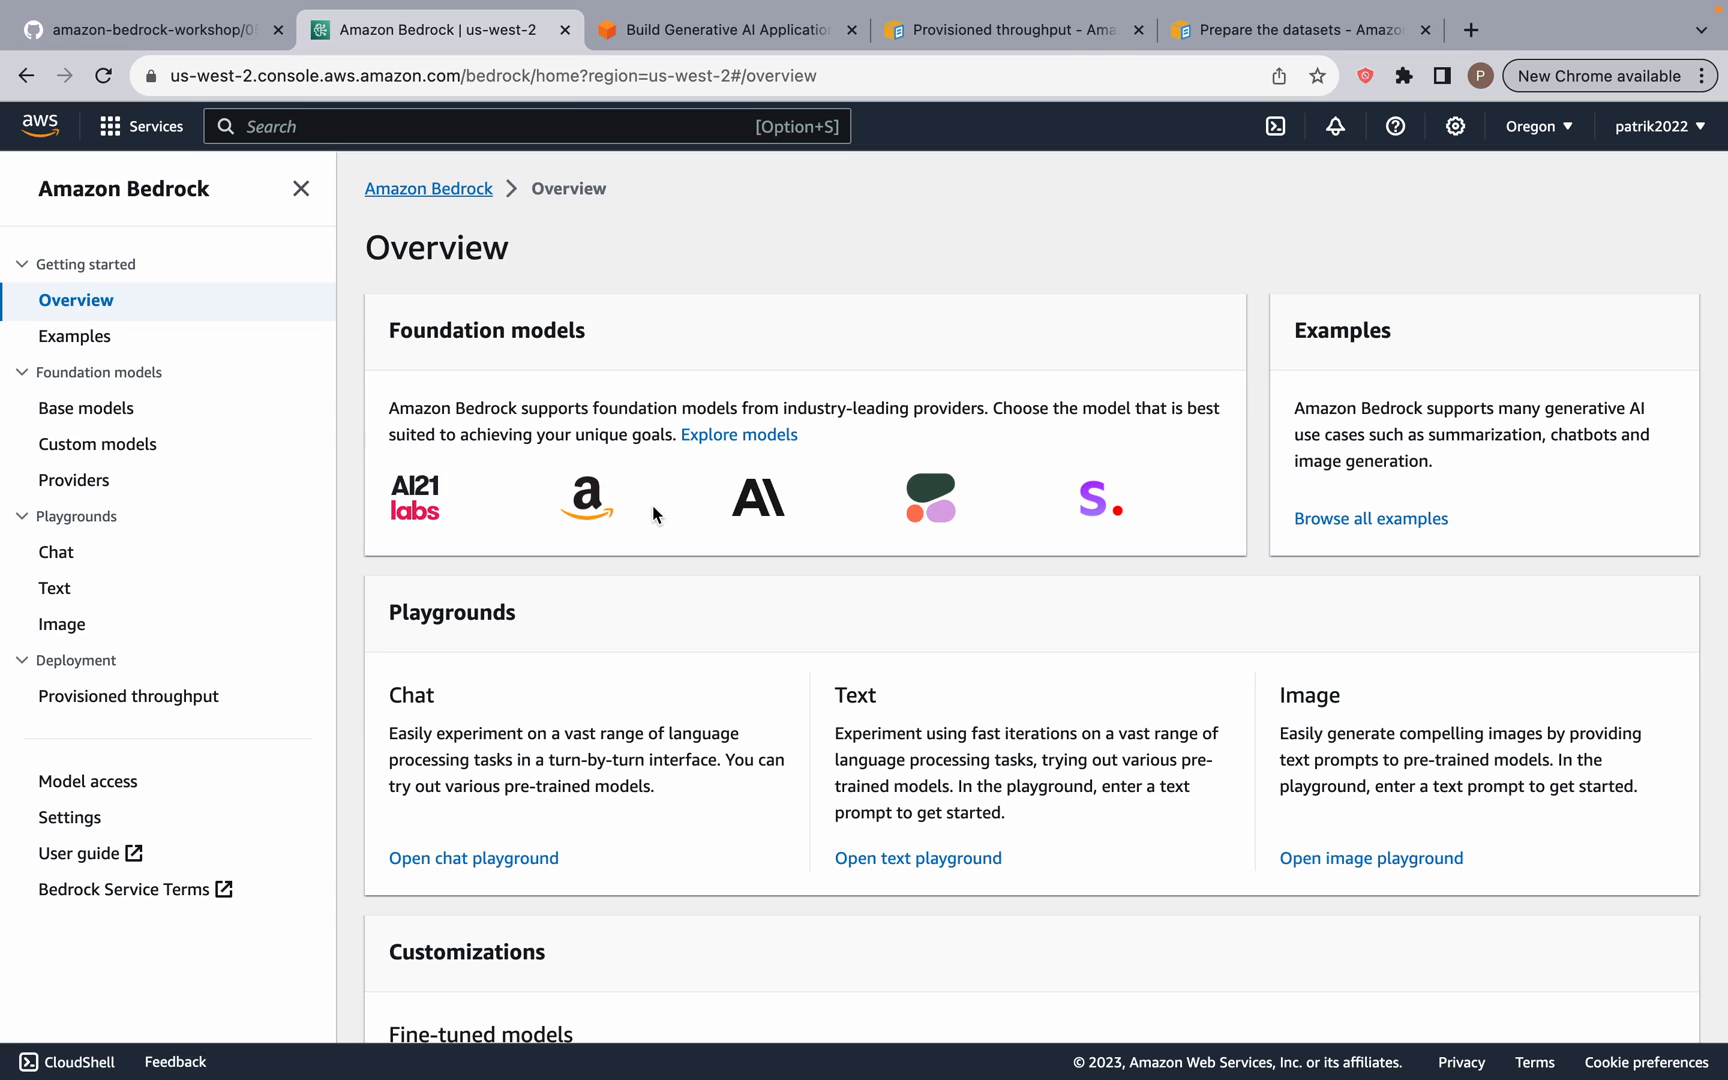